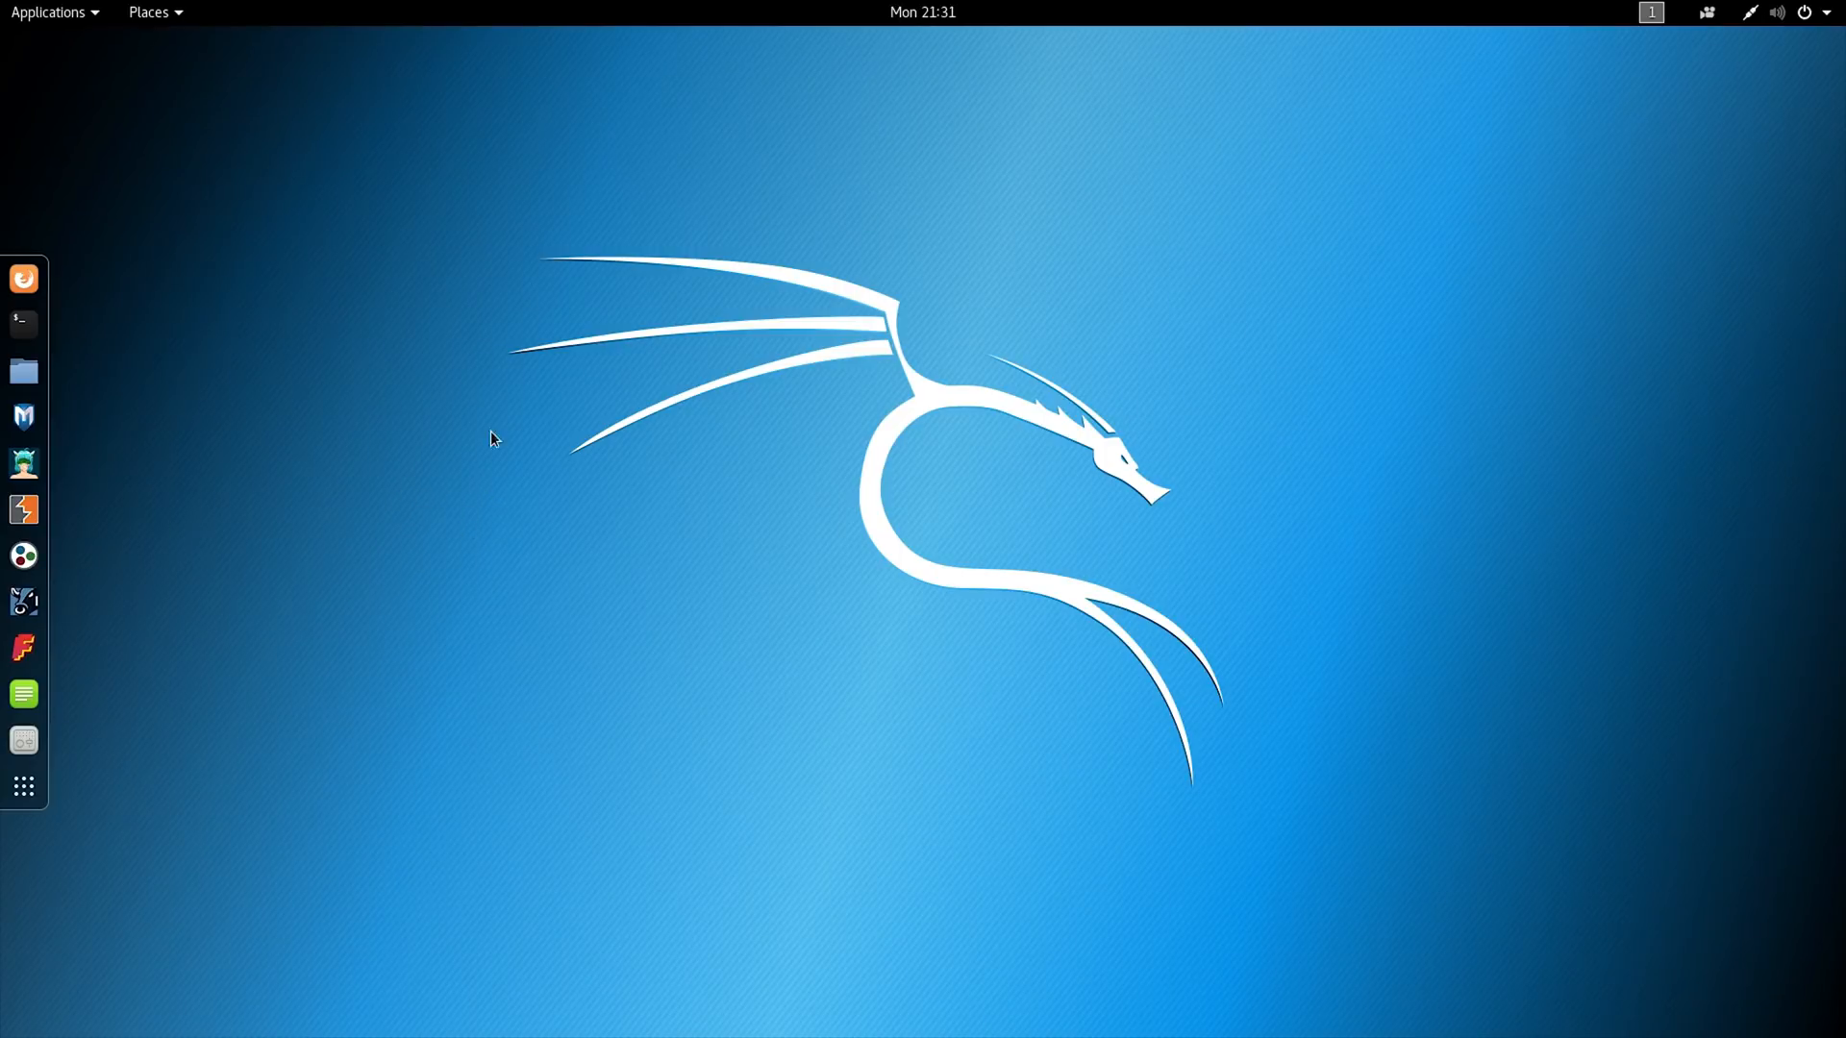
Step: Dismiss the Bandicam recording notification on the Windows desktop
{"action": "left_click", "coordinate": [48, 12]}
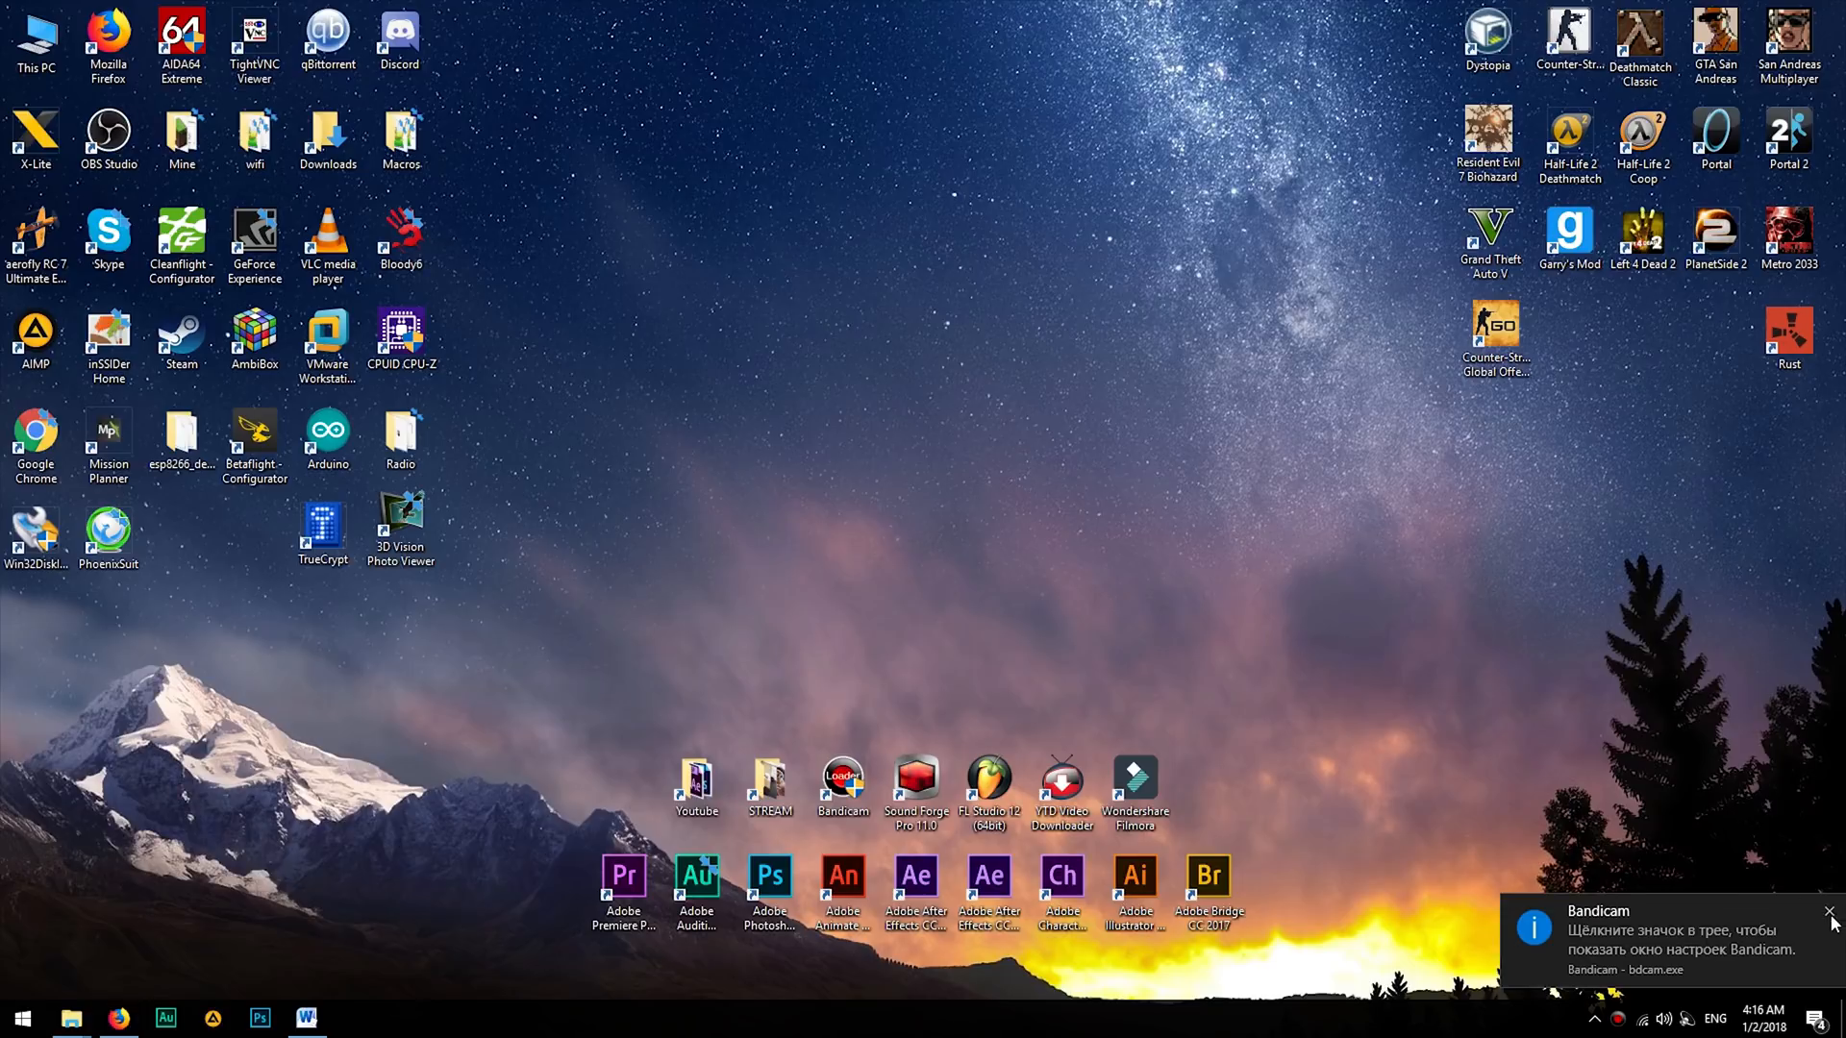
{"action": "left_click", "coordinate": [1829, 912]}
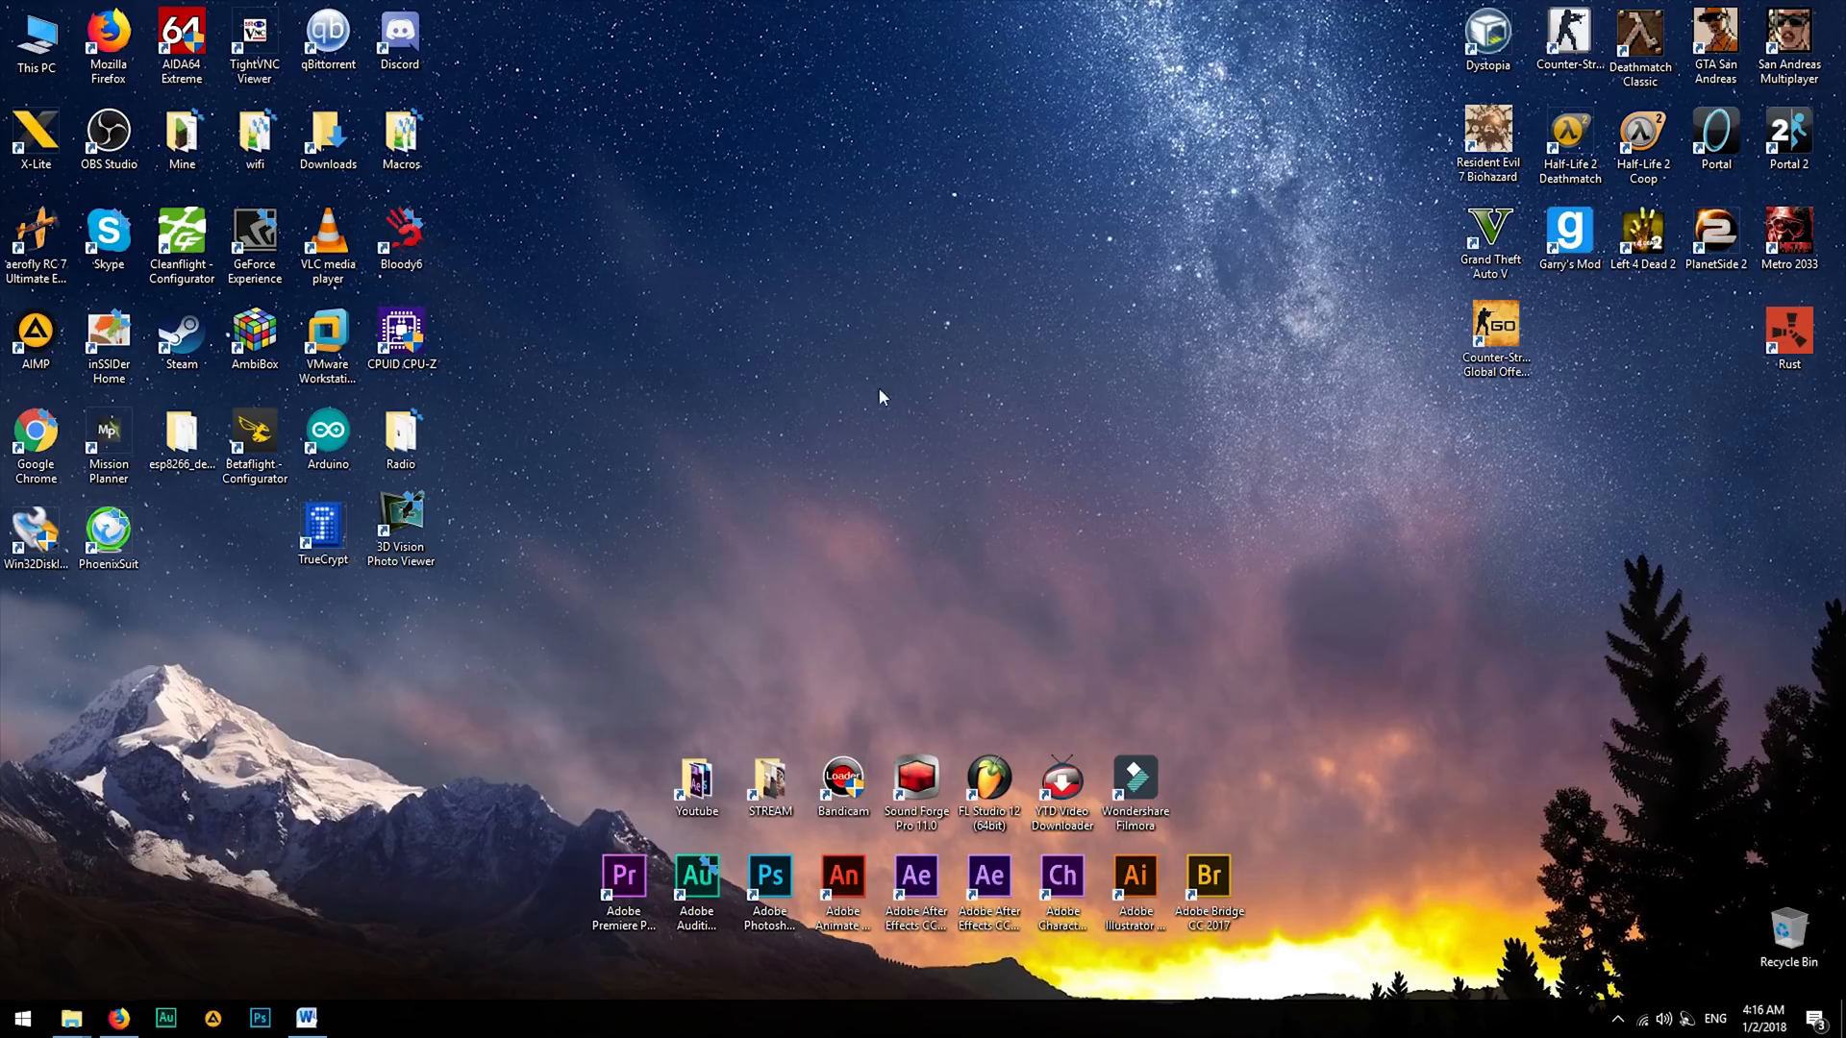
{"action": "mouse_move", "coordinate": [898, 341]}
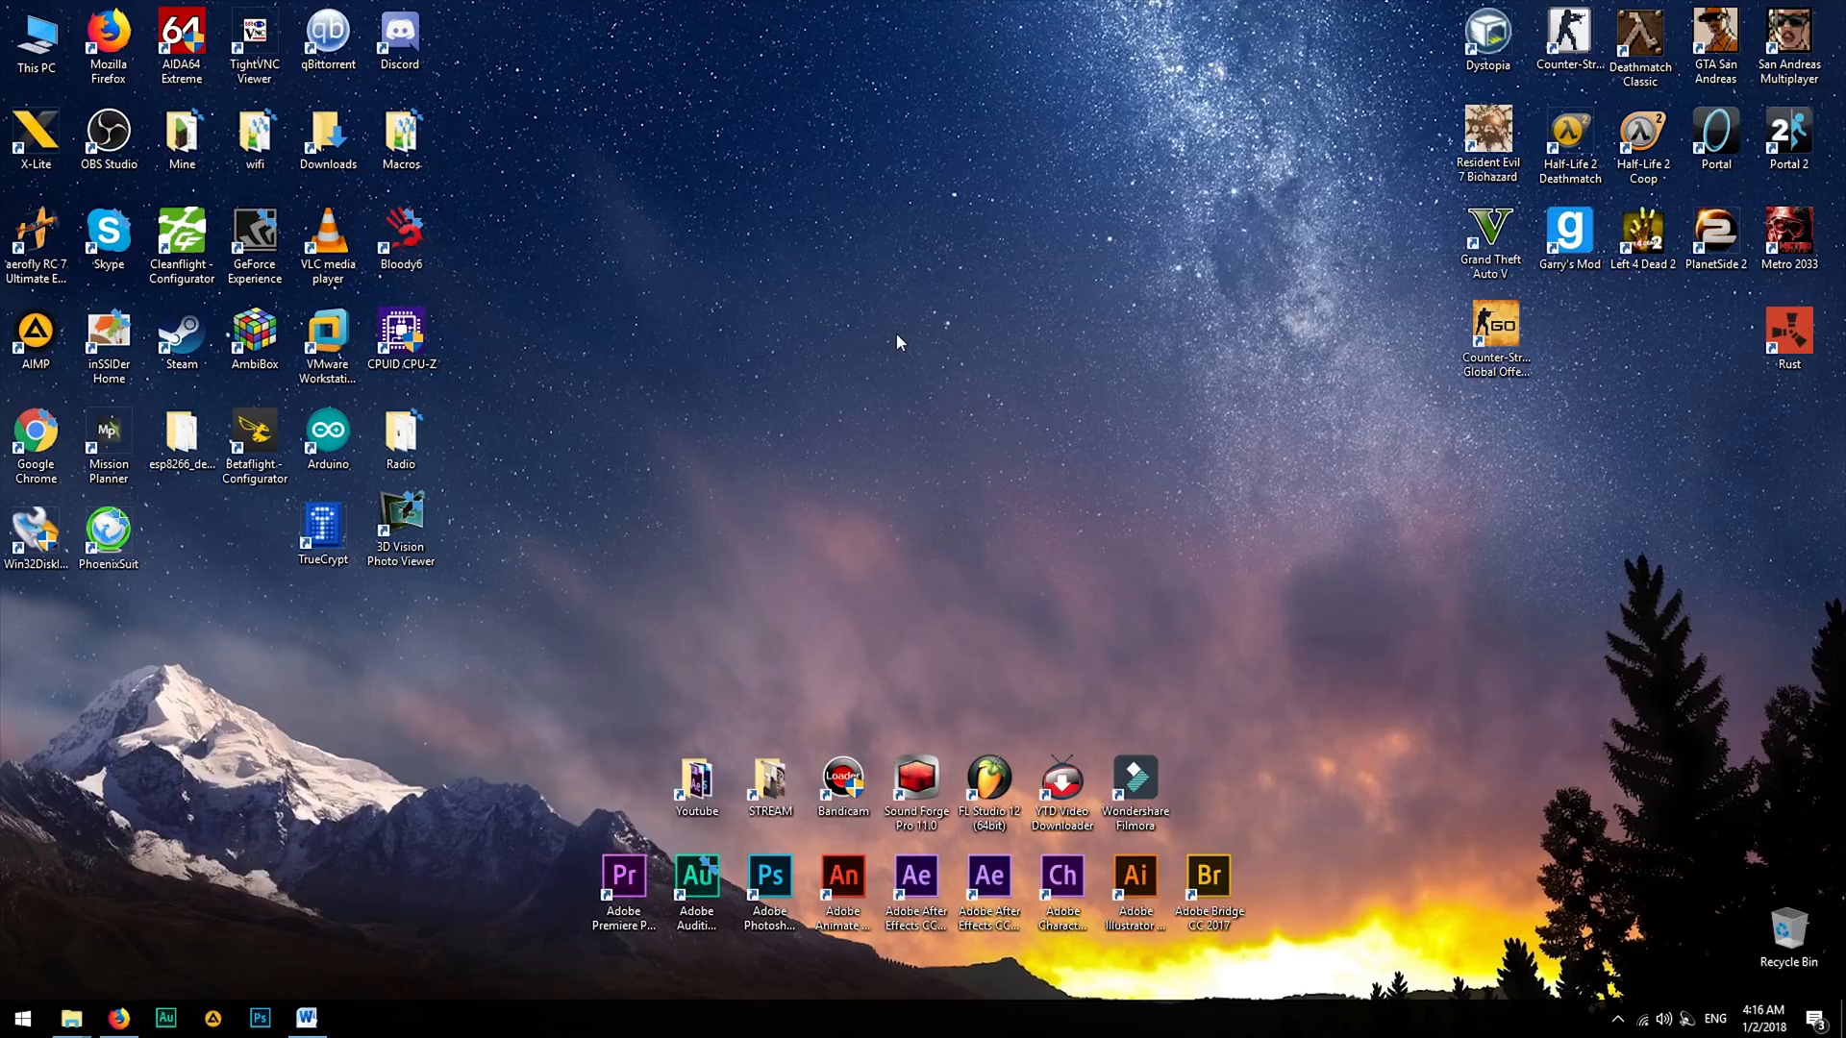
{"action": "mouse_move", "coordinate": [901, 402]}
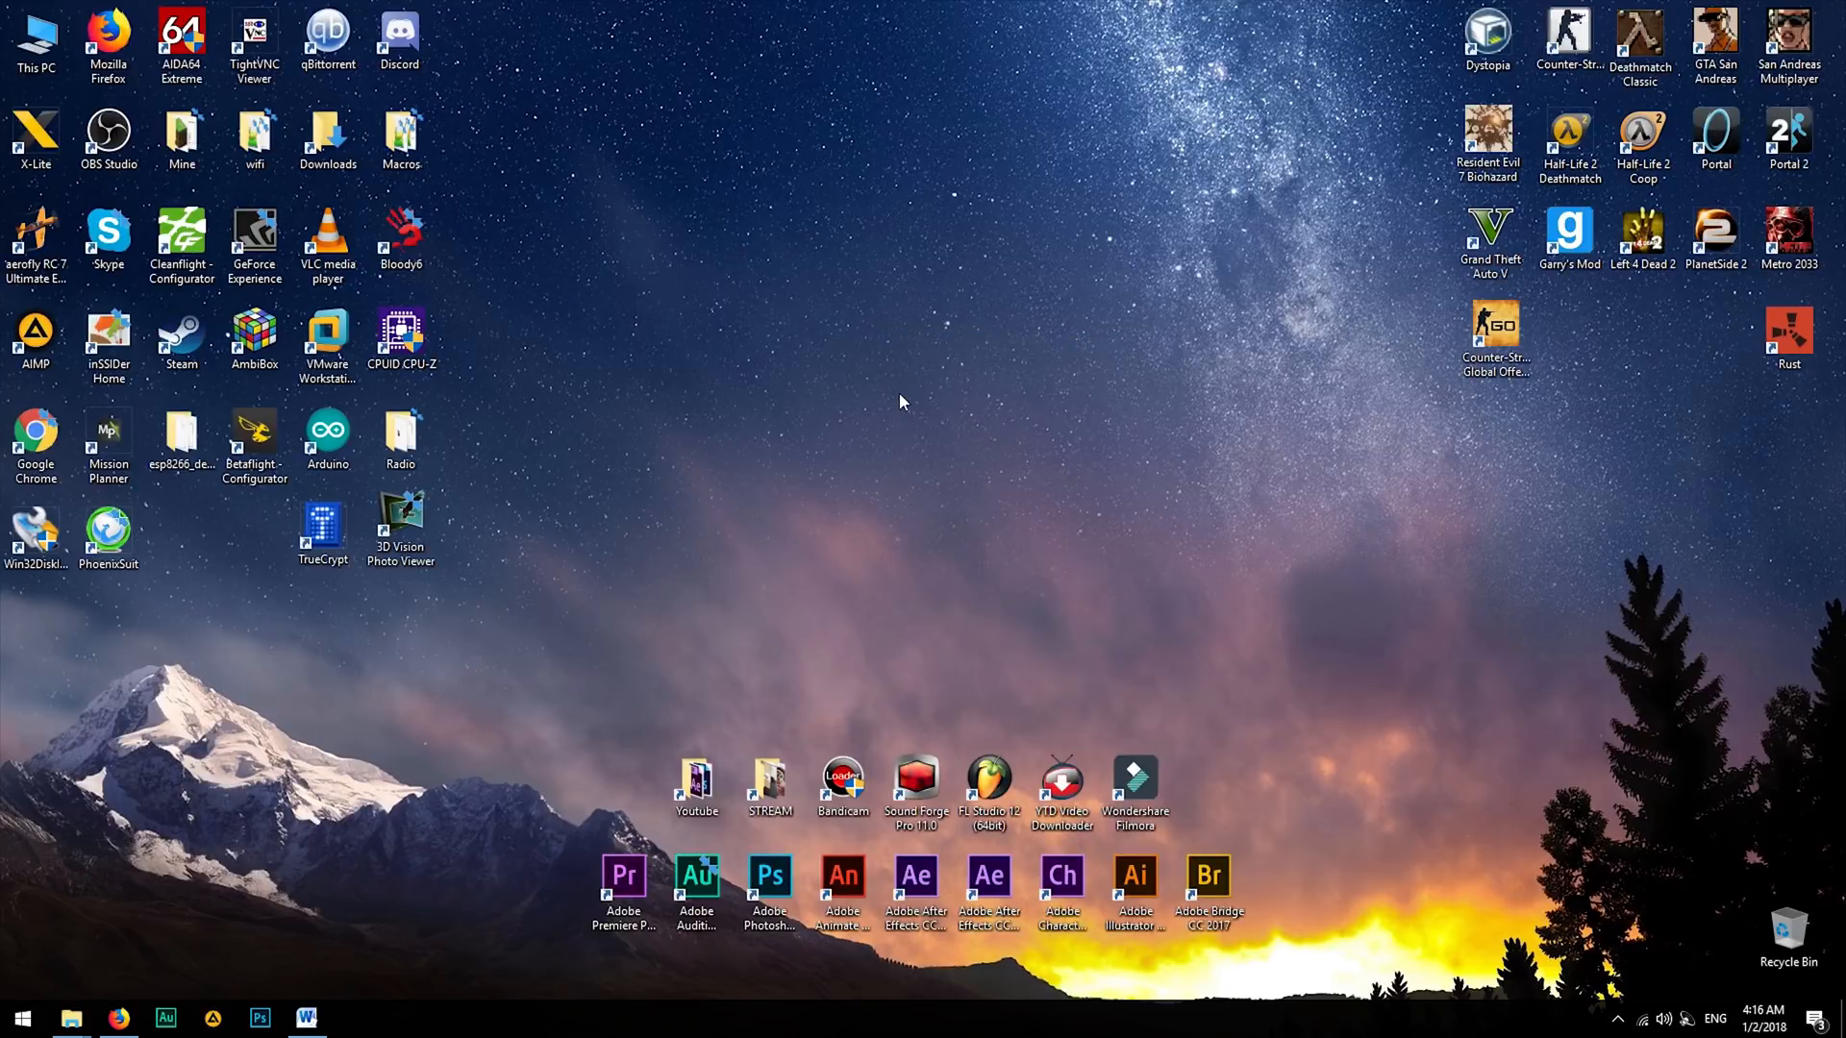
{"action": "mouse_move", "coordinate": [924, 357]}
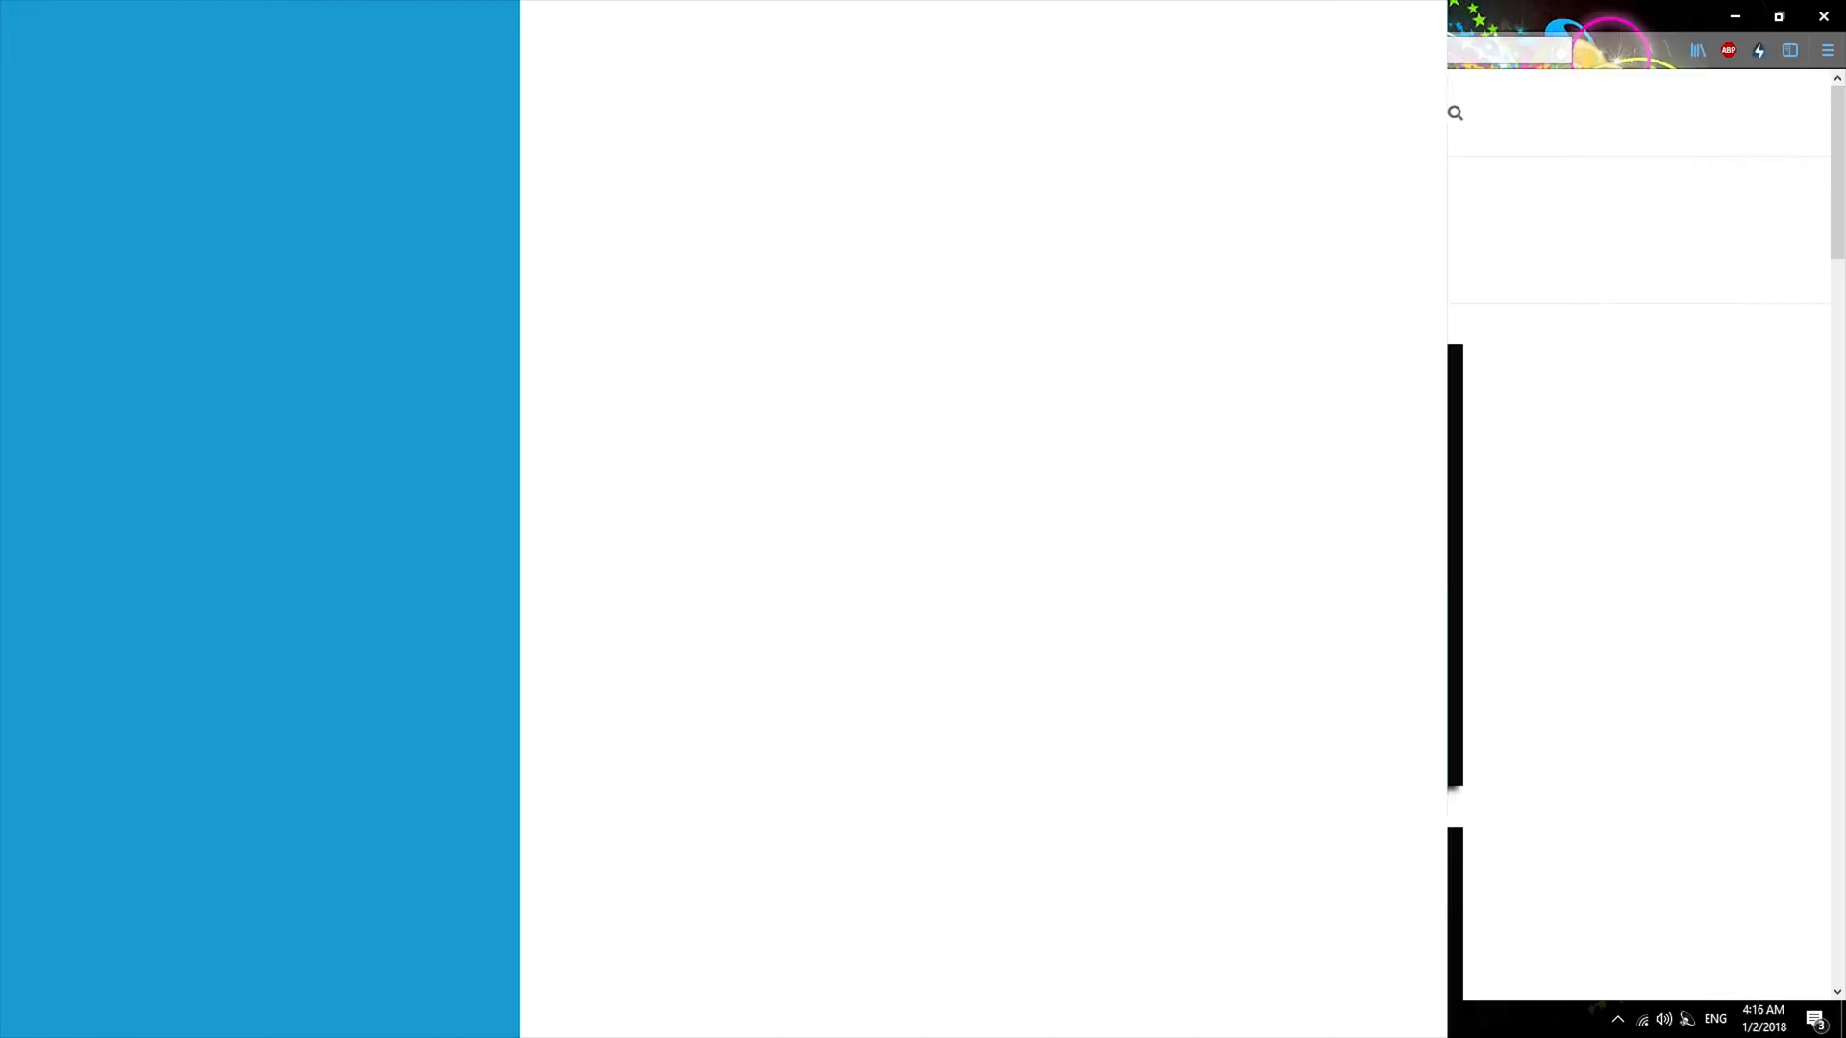
Step: Go to kali.org's Download Kali Linux page and fetch the Kali 32 bit image over HTTP
{"action": "left_click", "coordinate": [901, 113]}
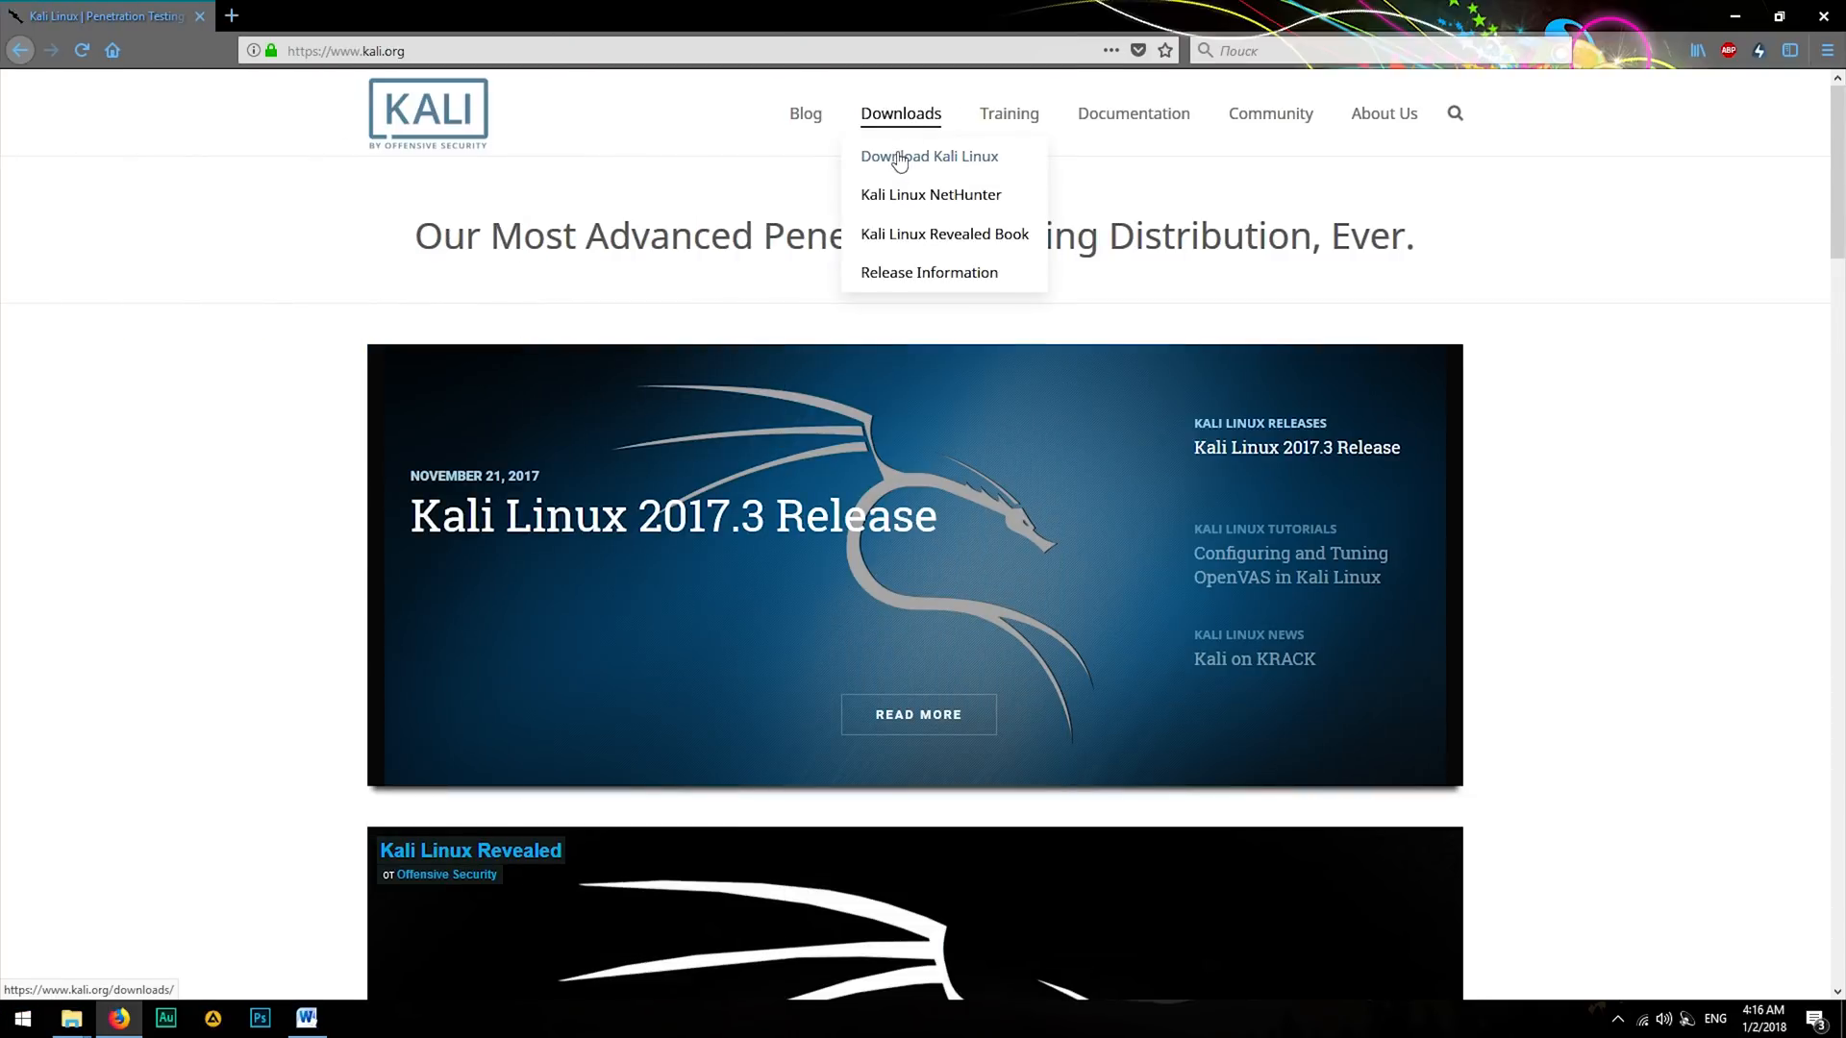
{"action": "left_click", "coordinate": [928, 156]}
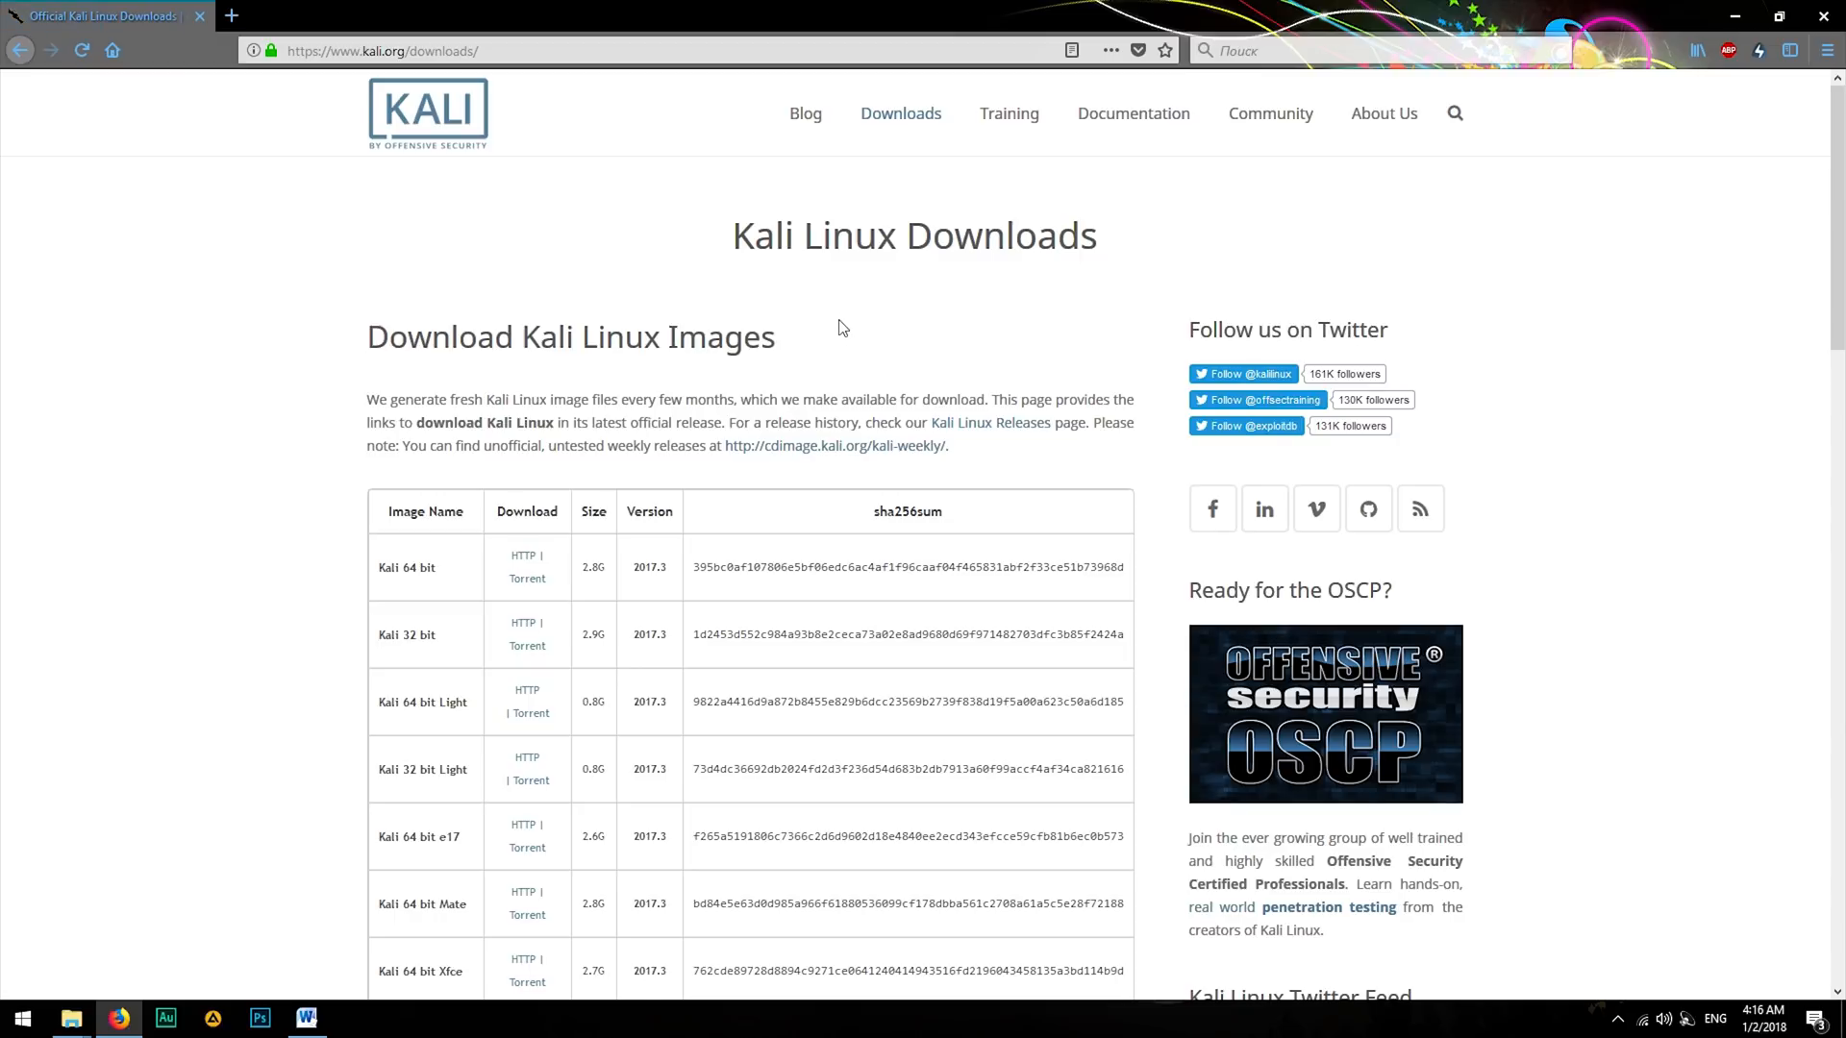
{"action": "scroll", "scroll_direction": "down", "scroll_amount": 3}
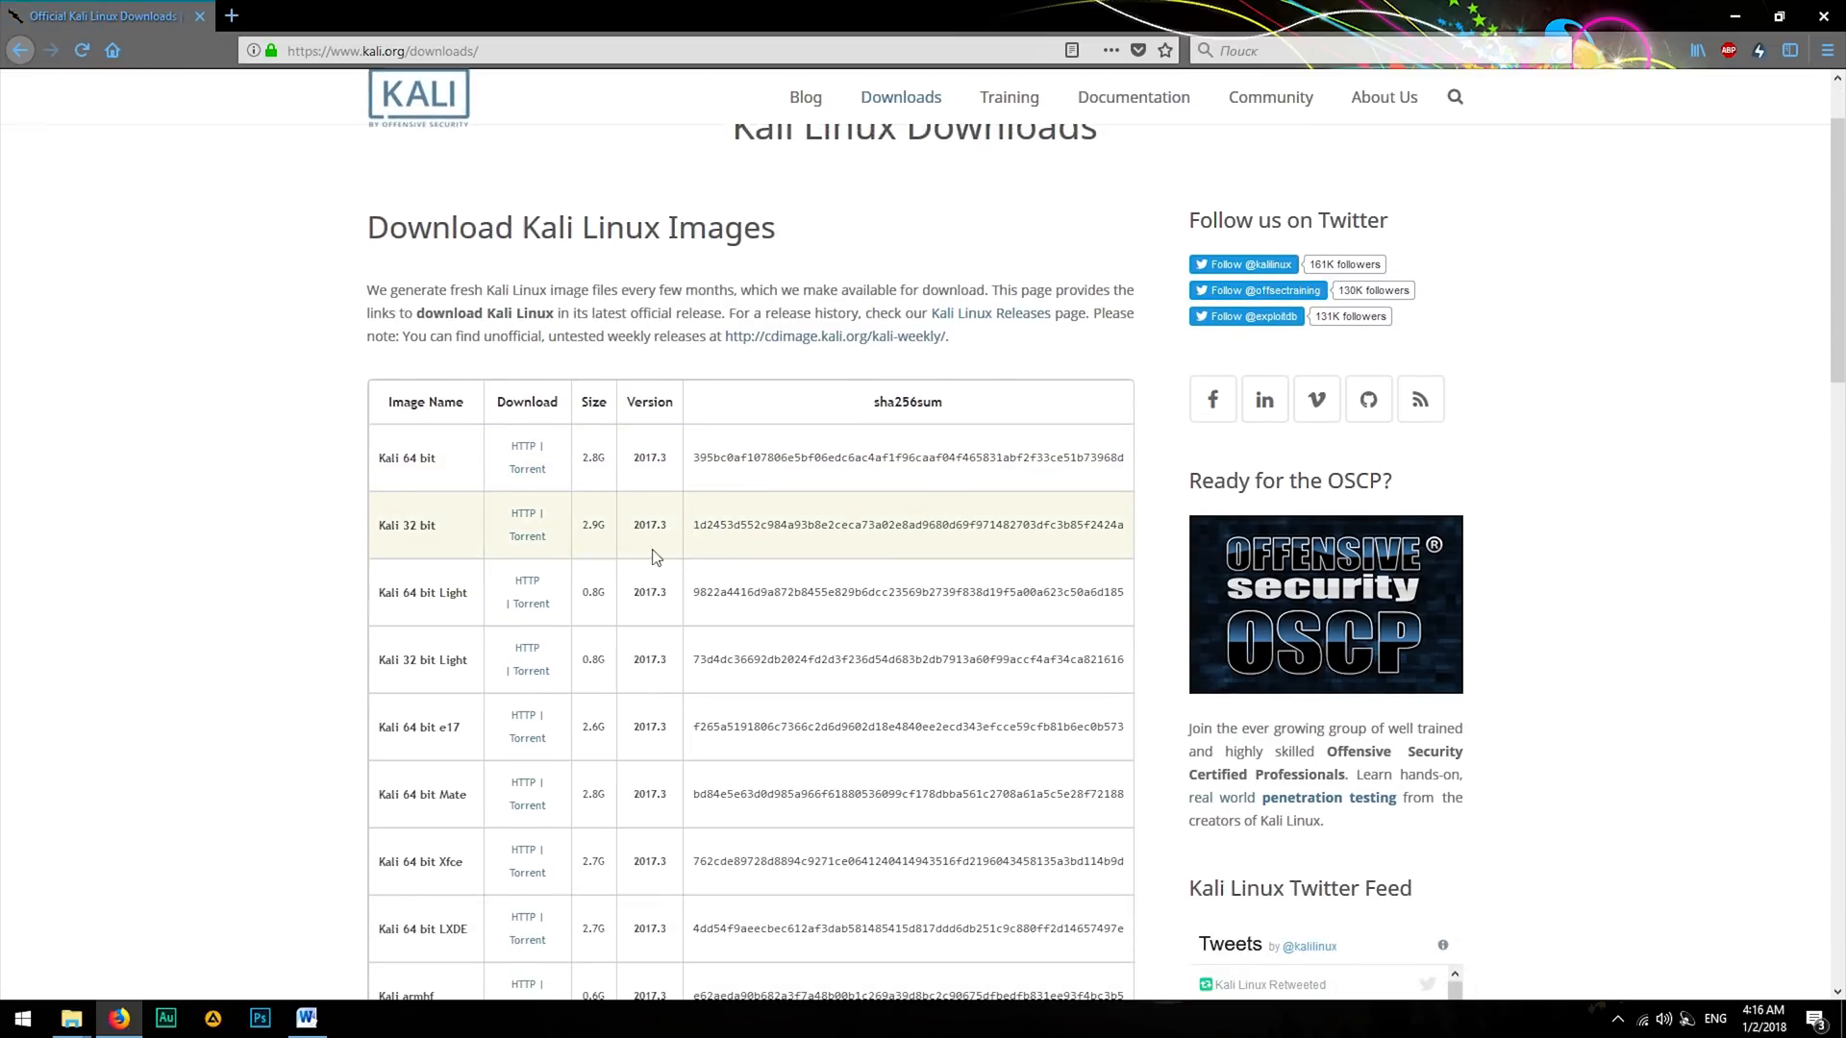
{"action": "right_click", "coordinate": [23, 53]}
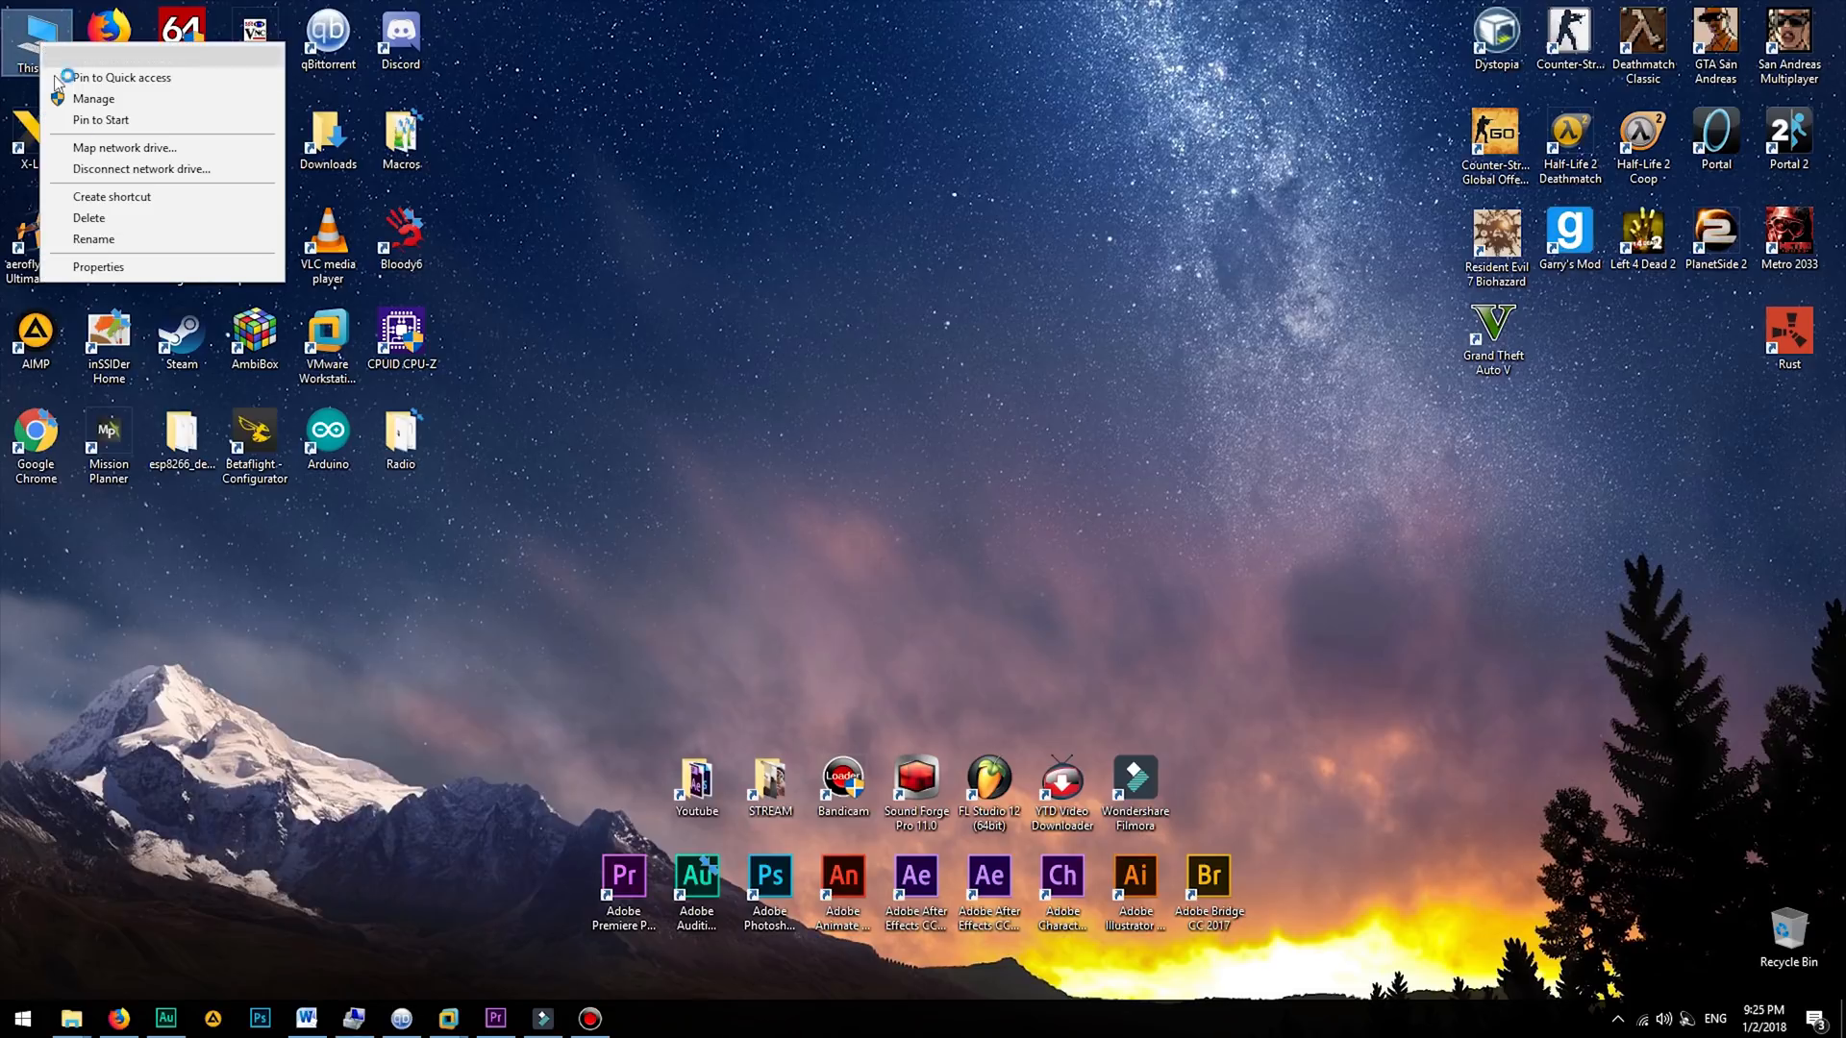
{"action": "left_click", "coordinate": [98, 267]}
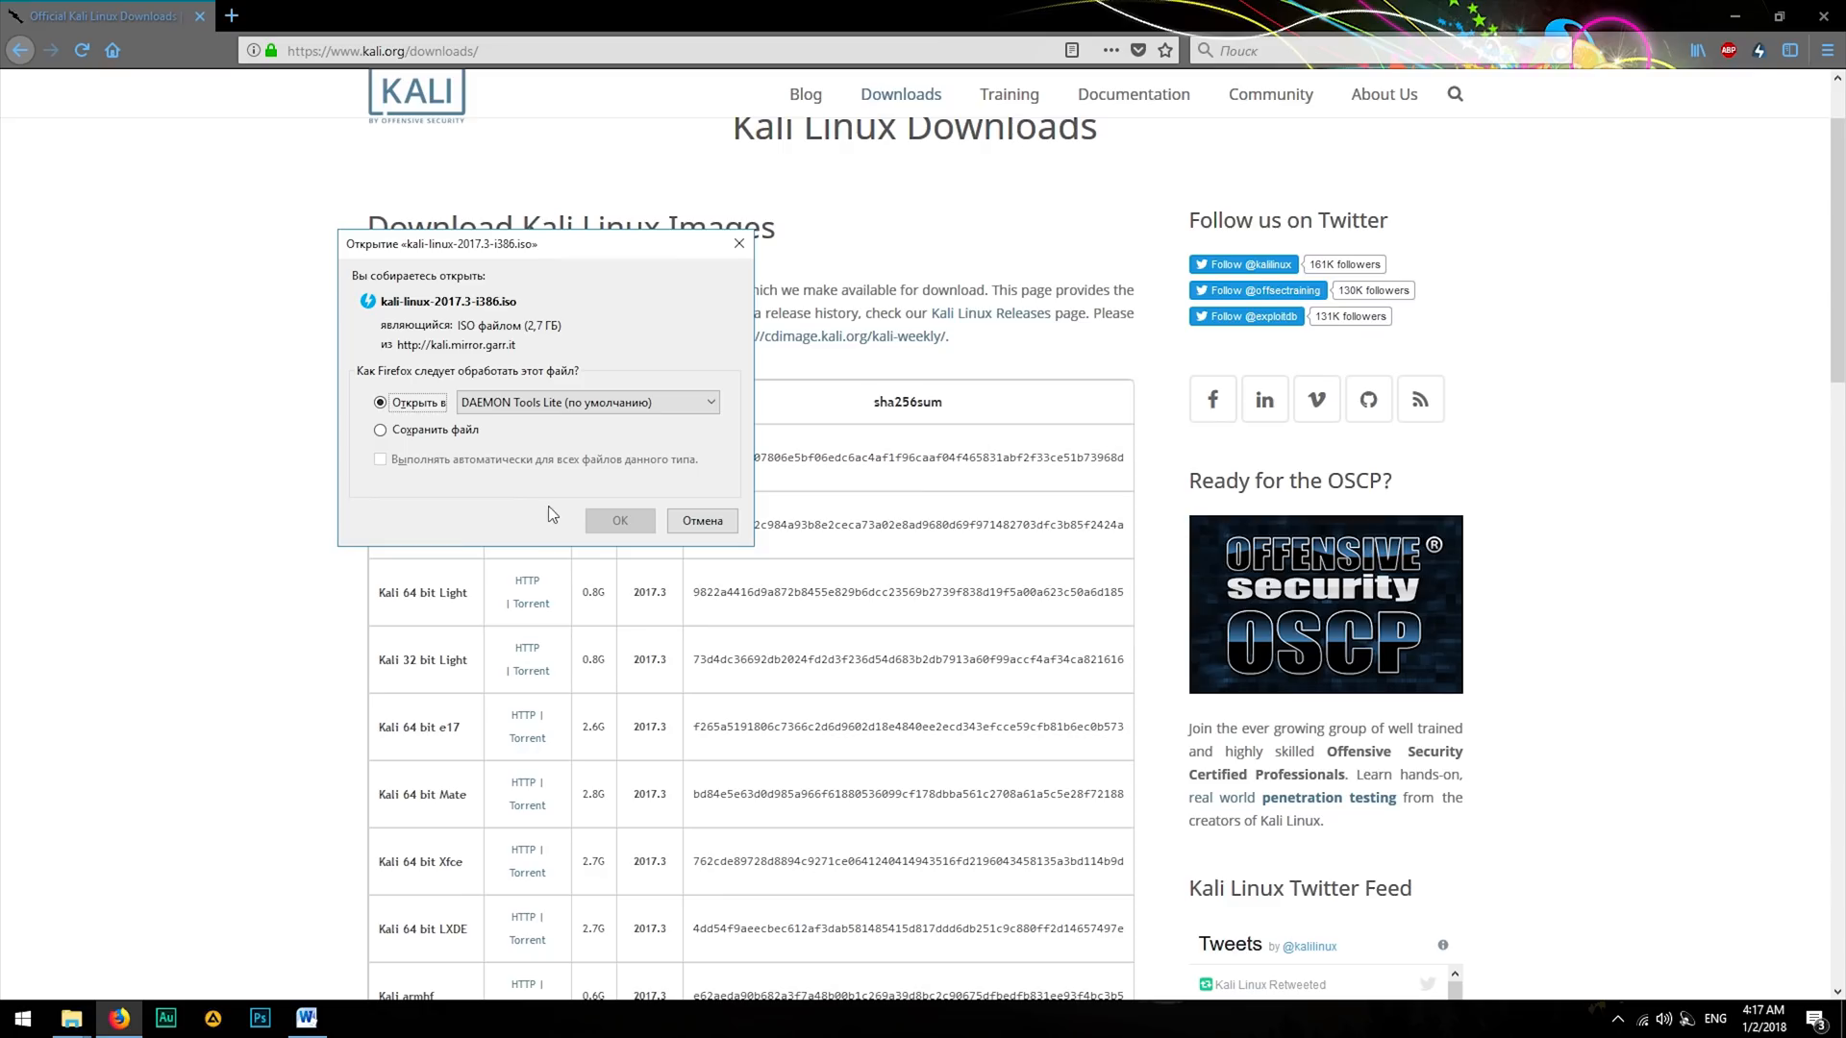
{"action": "left_click", "coordinate": [700, 520]}
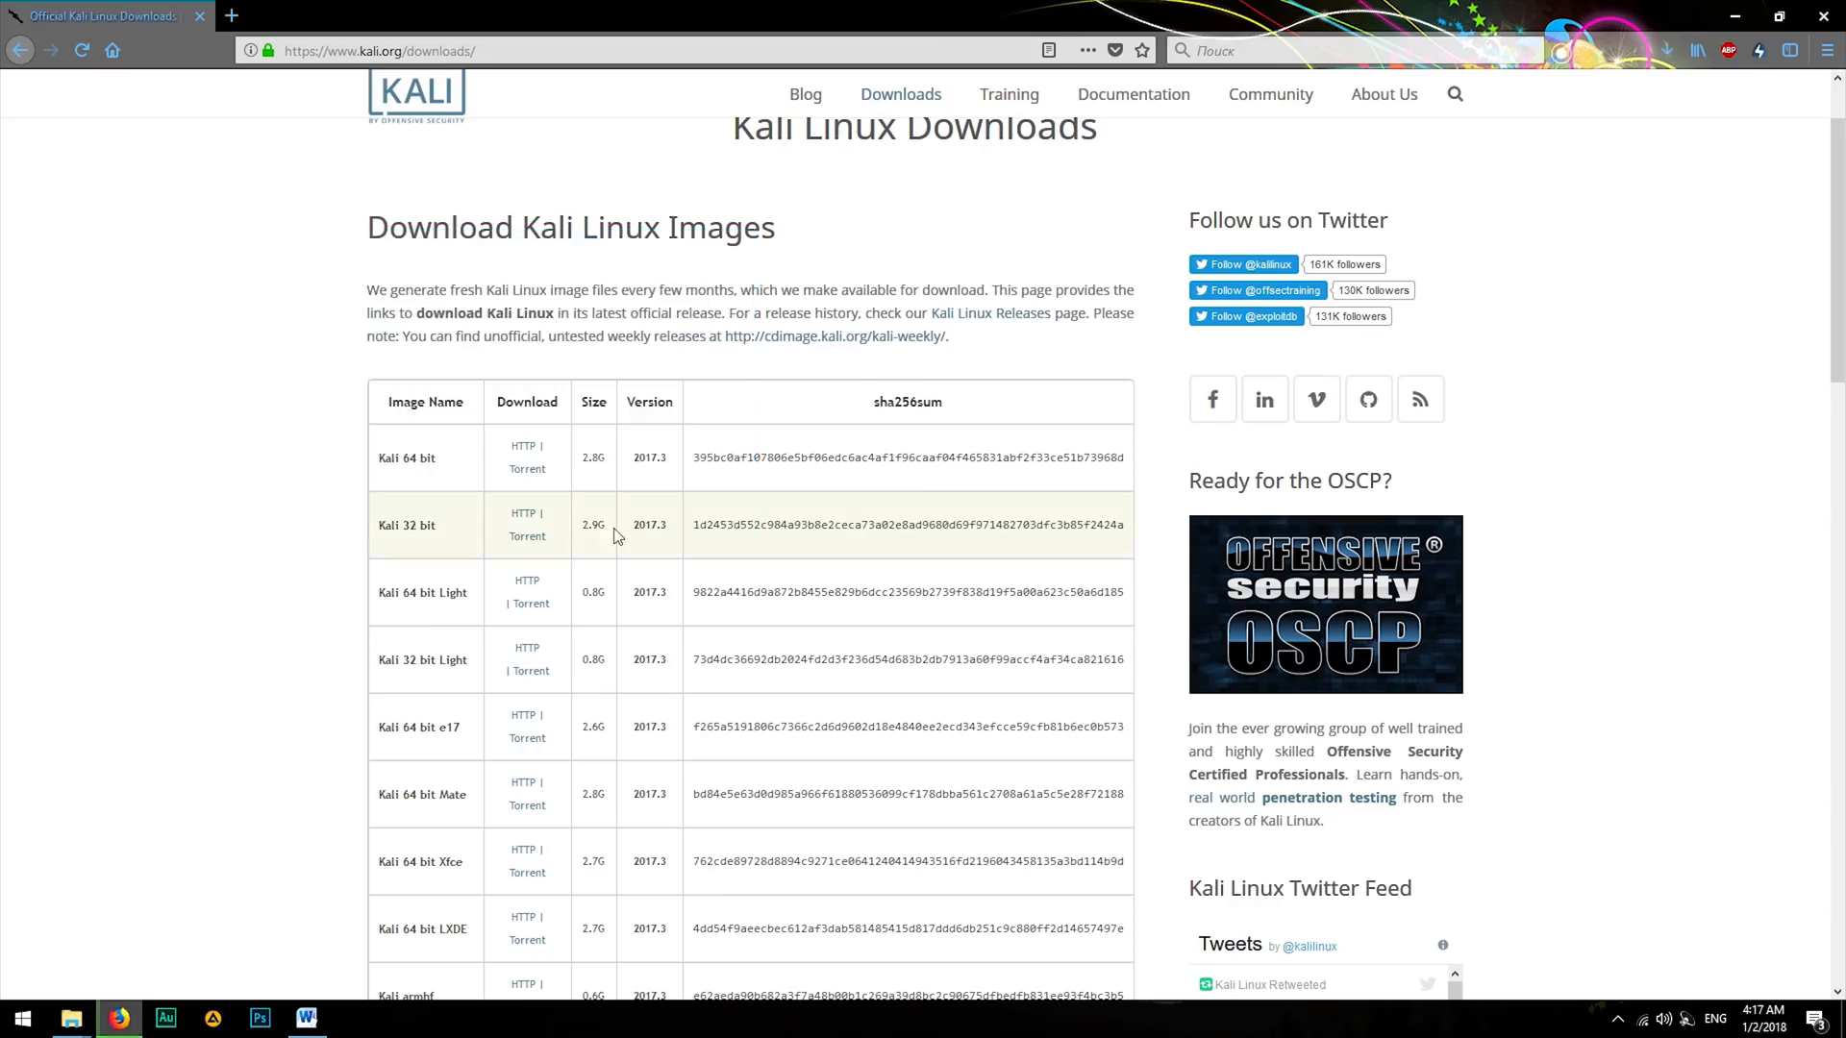
{"action": "left_click", "coordinate": [521, 514]}
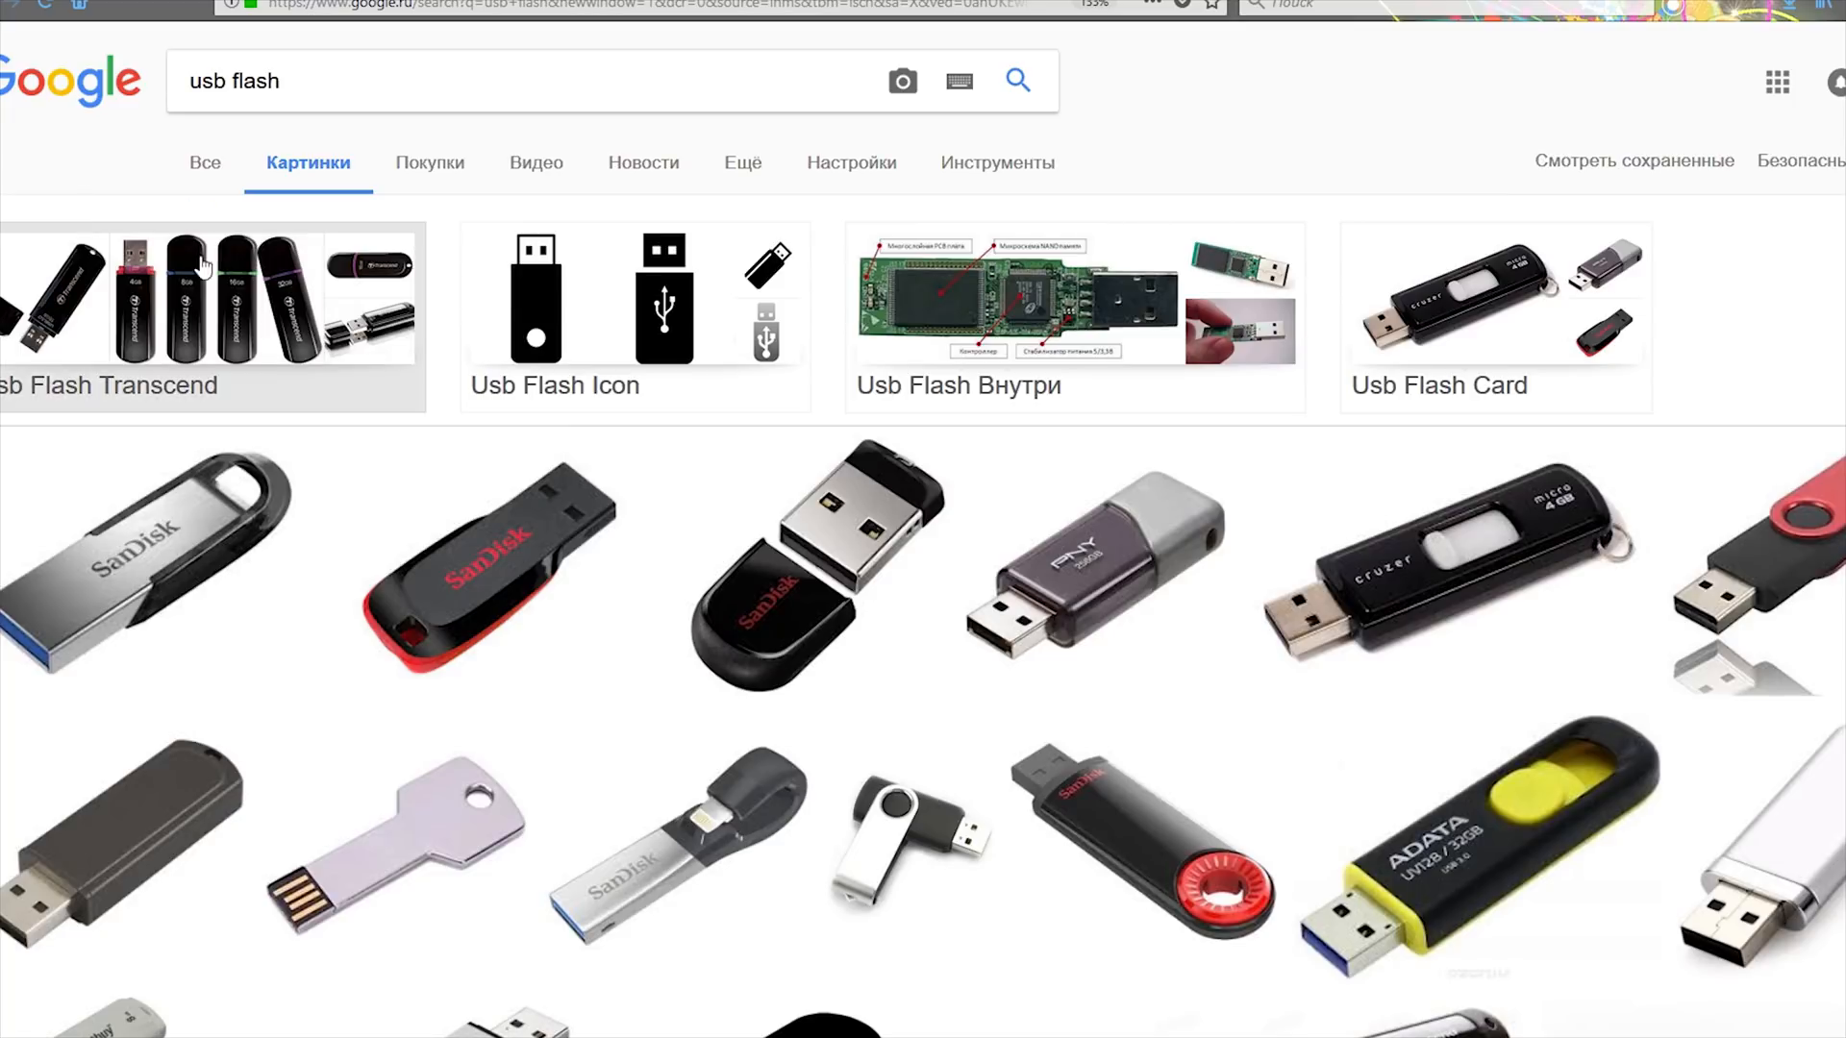
Step: Scroll through Google Images results for 'usb flash' and then for microSD cards
{"action": "scroll", "scroll_direction": "down", "scroll_amount": 3}
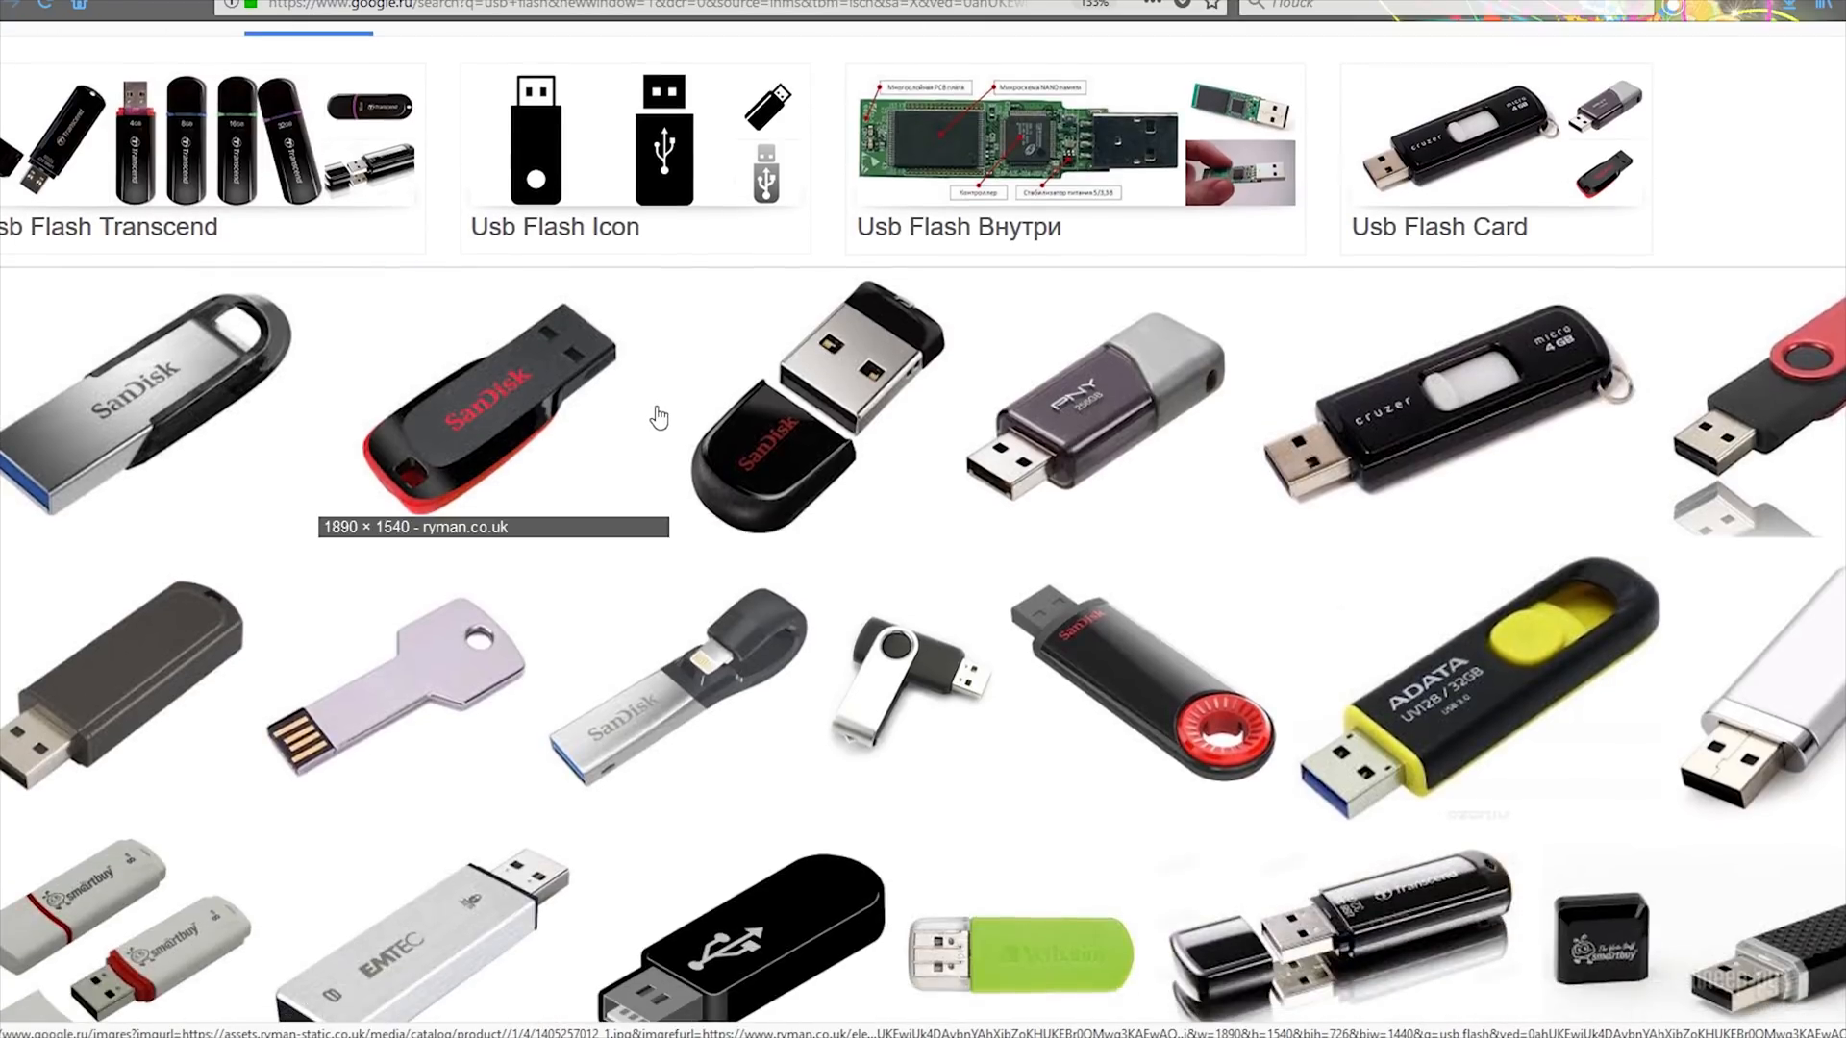
{"action": "scroll", "scroll_direction": "down", "scroll_amount": 3}
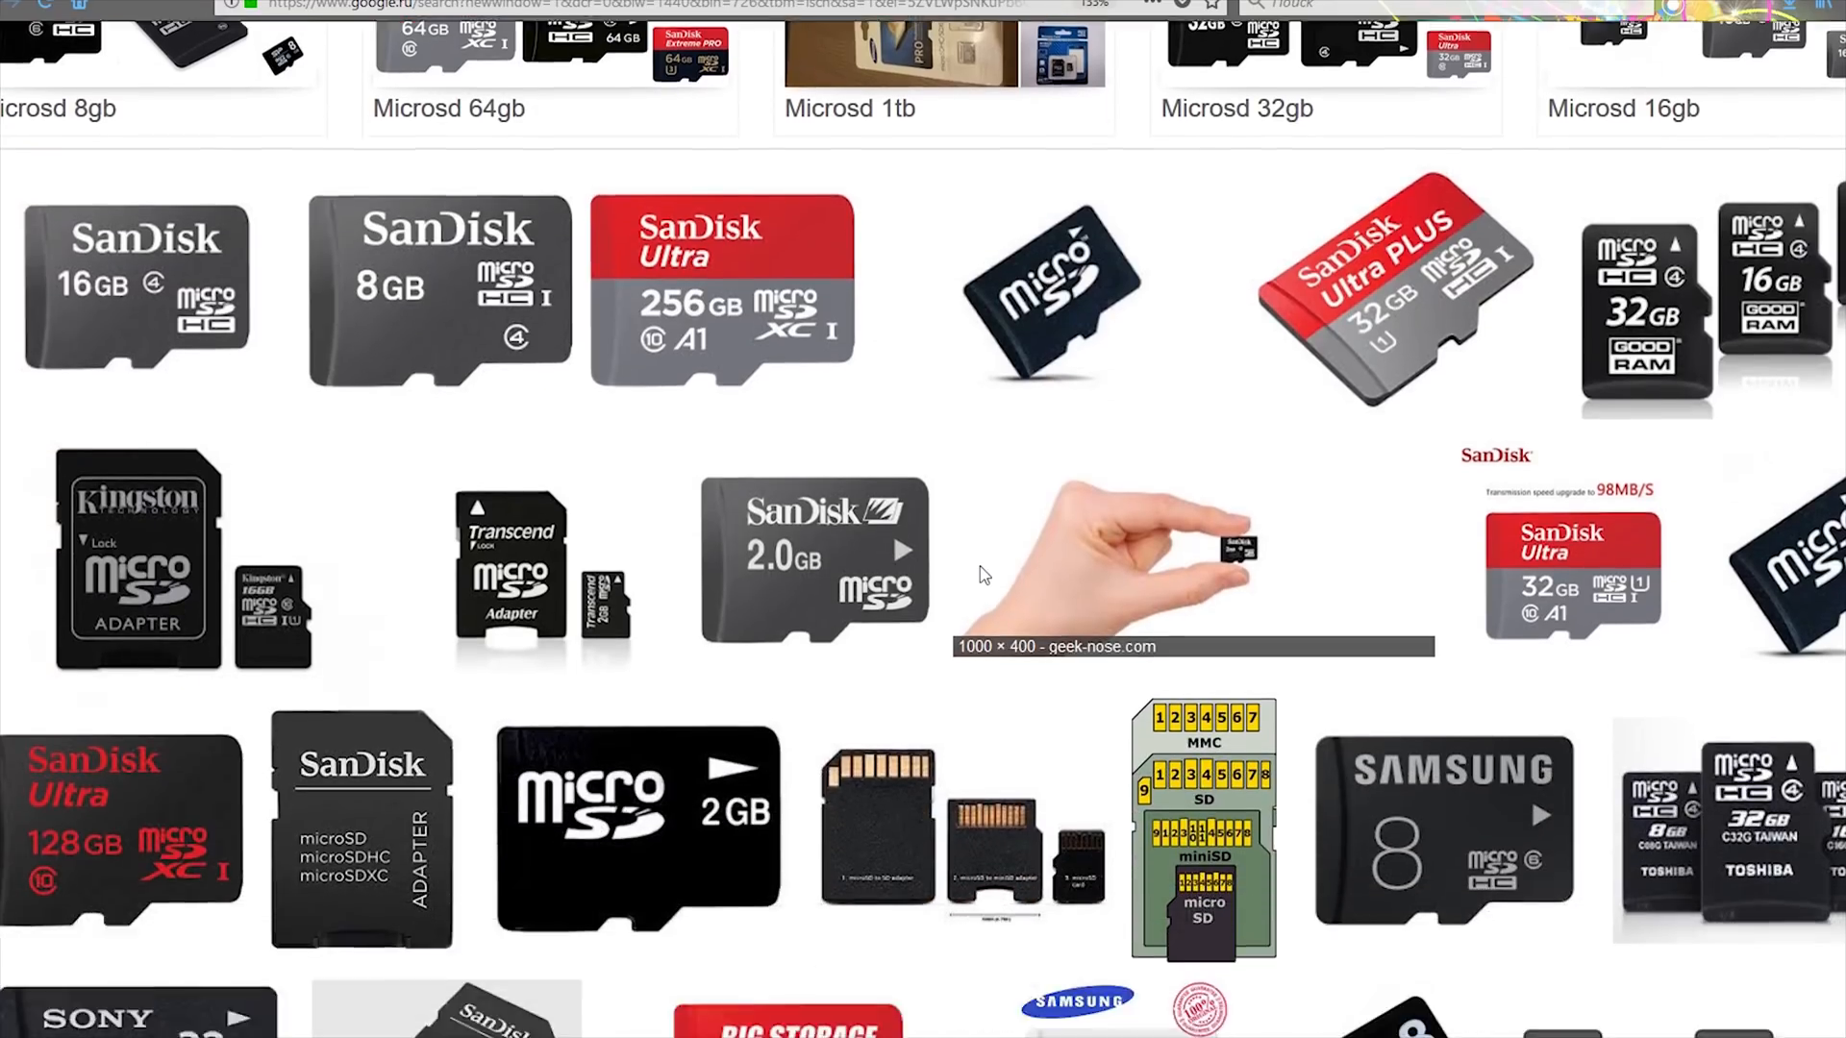
{"action": "scroll", "scroll_direction": "down", "scroll_amount": 3}
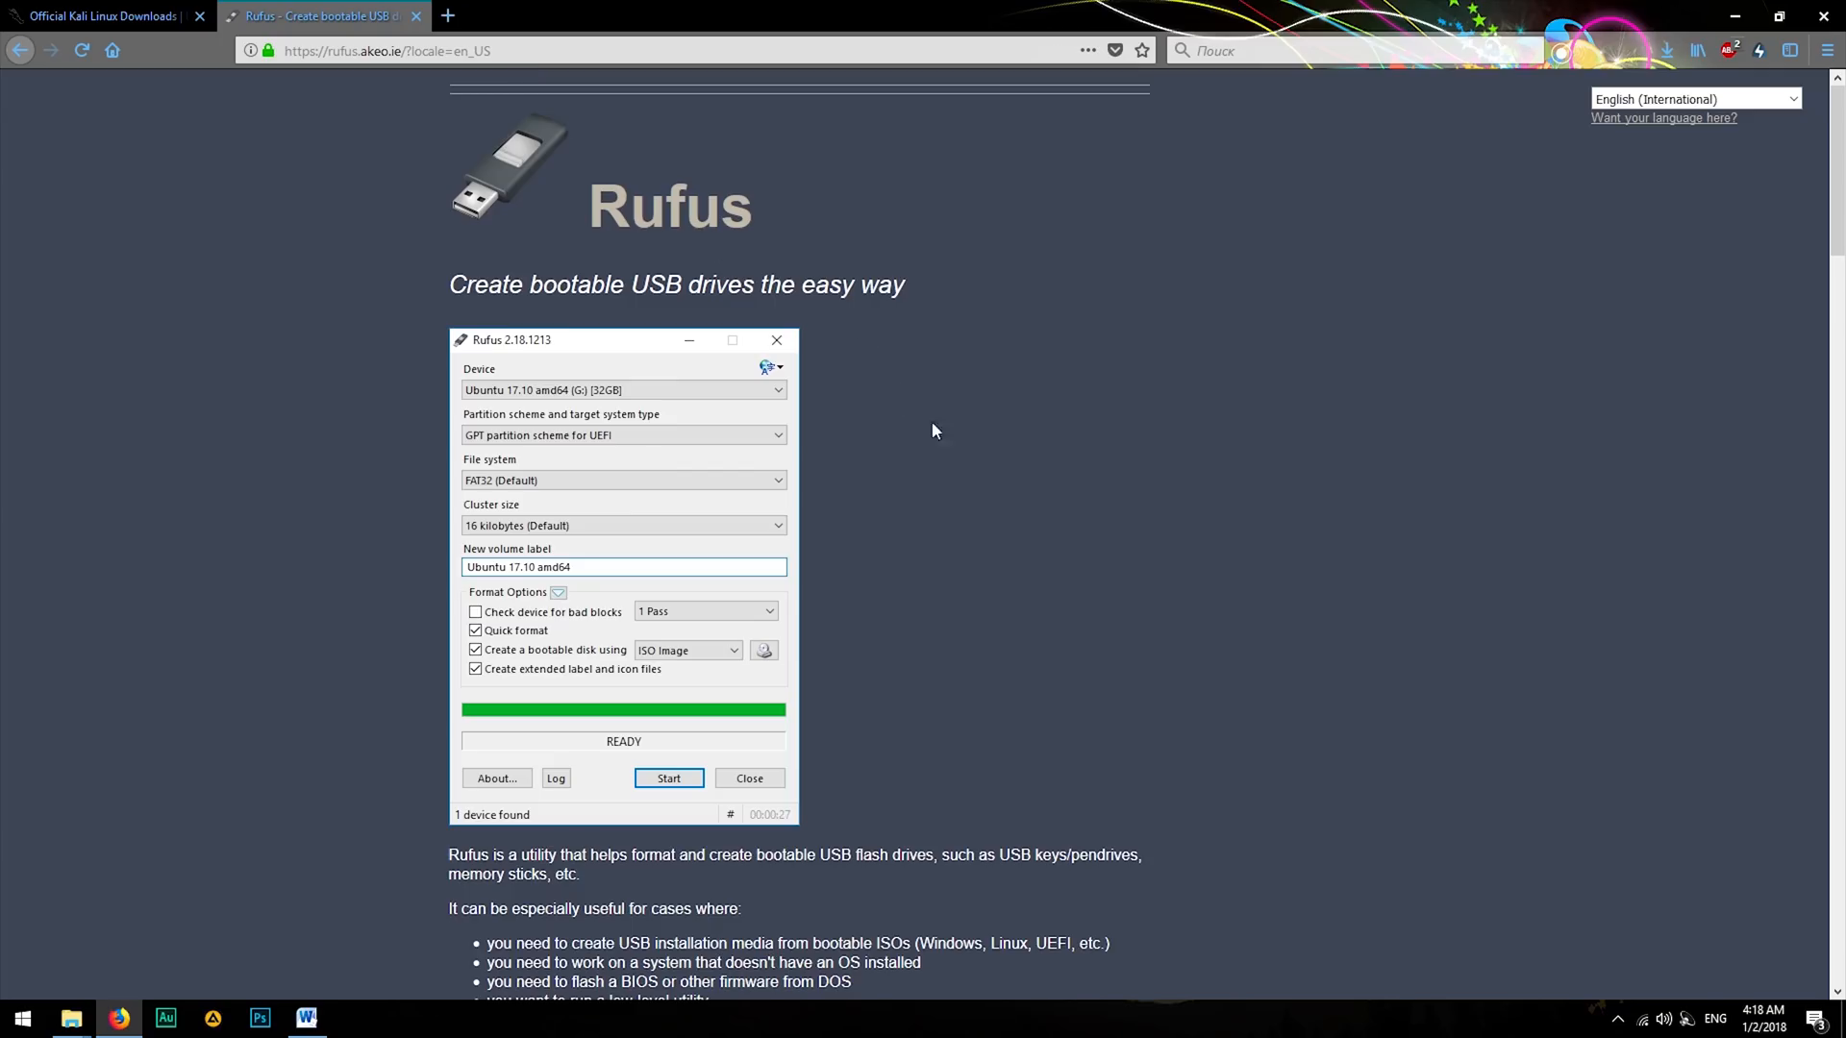
{"action": "mouse_move", "coordinate": [979, 668]}
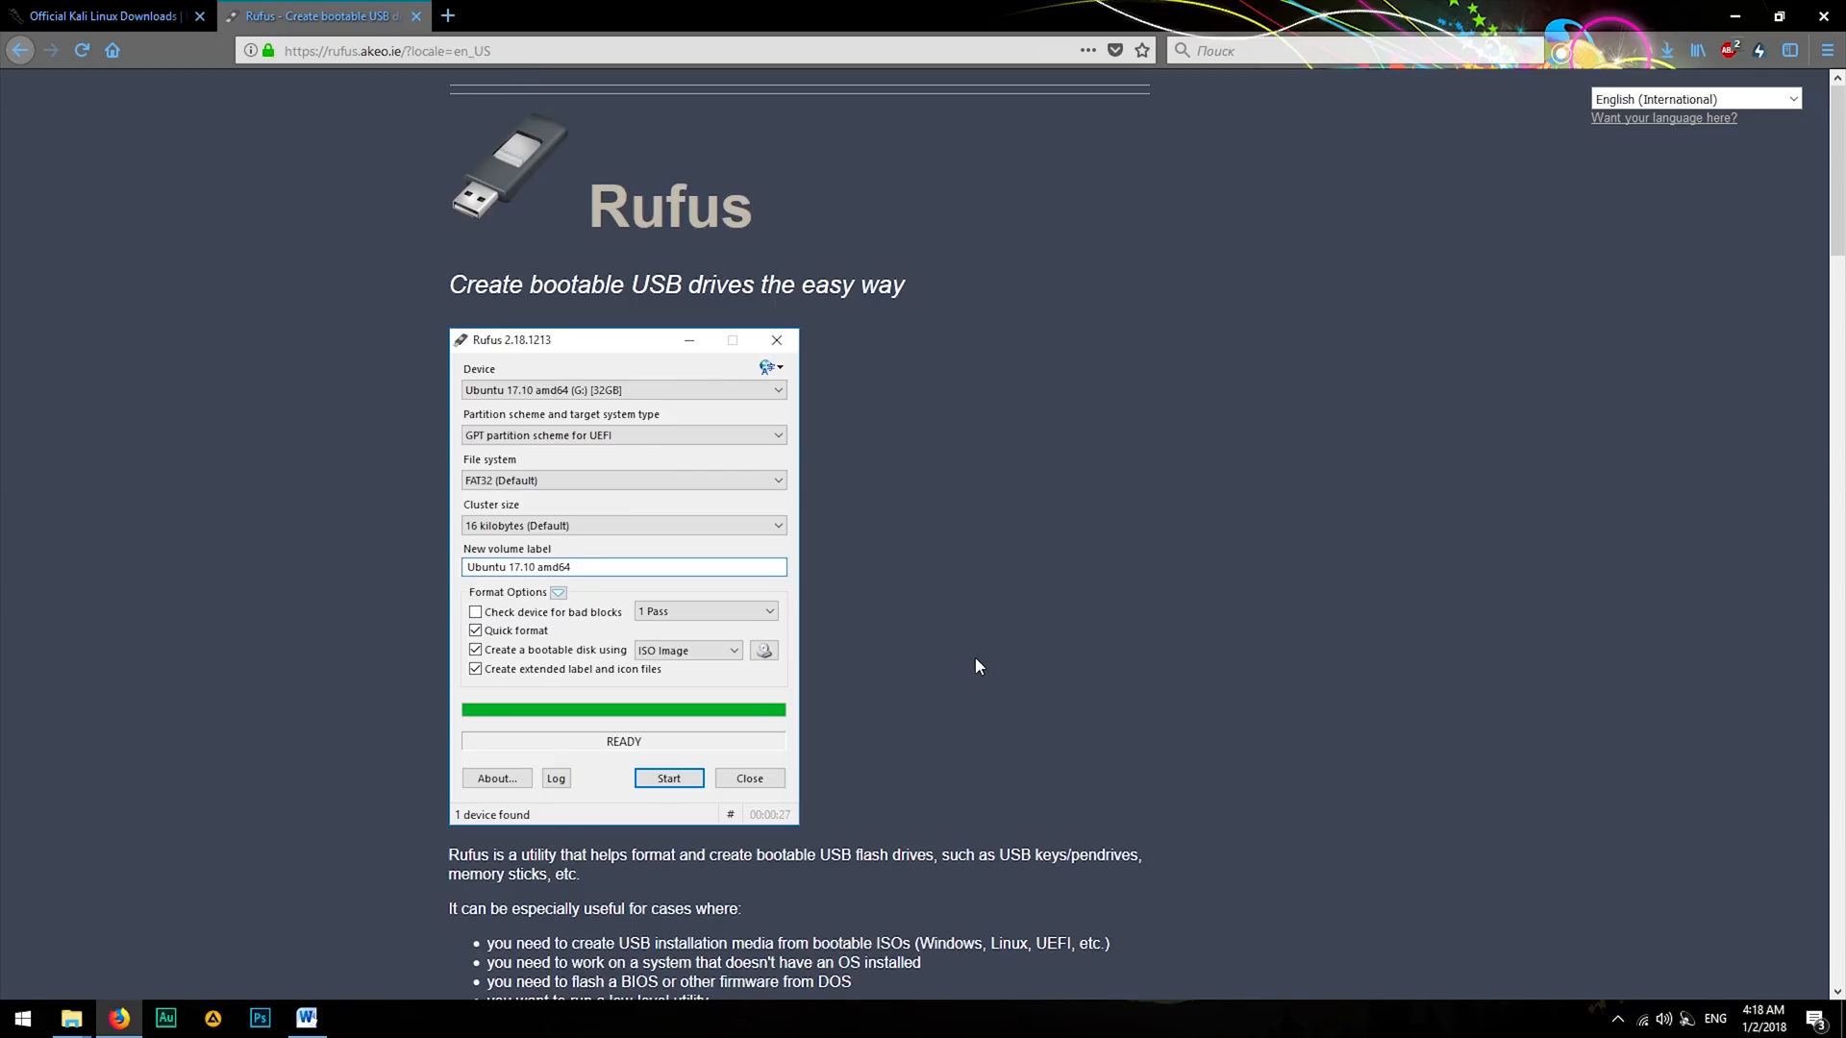
Step: Scroll down the rufus.akeo.ie homepage describing the bootable USB tool
{"action": "scroll", "scroll_direction": "down", "scroll_amount": 3}
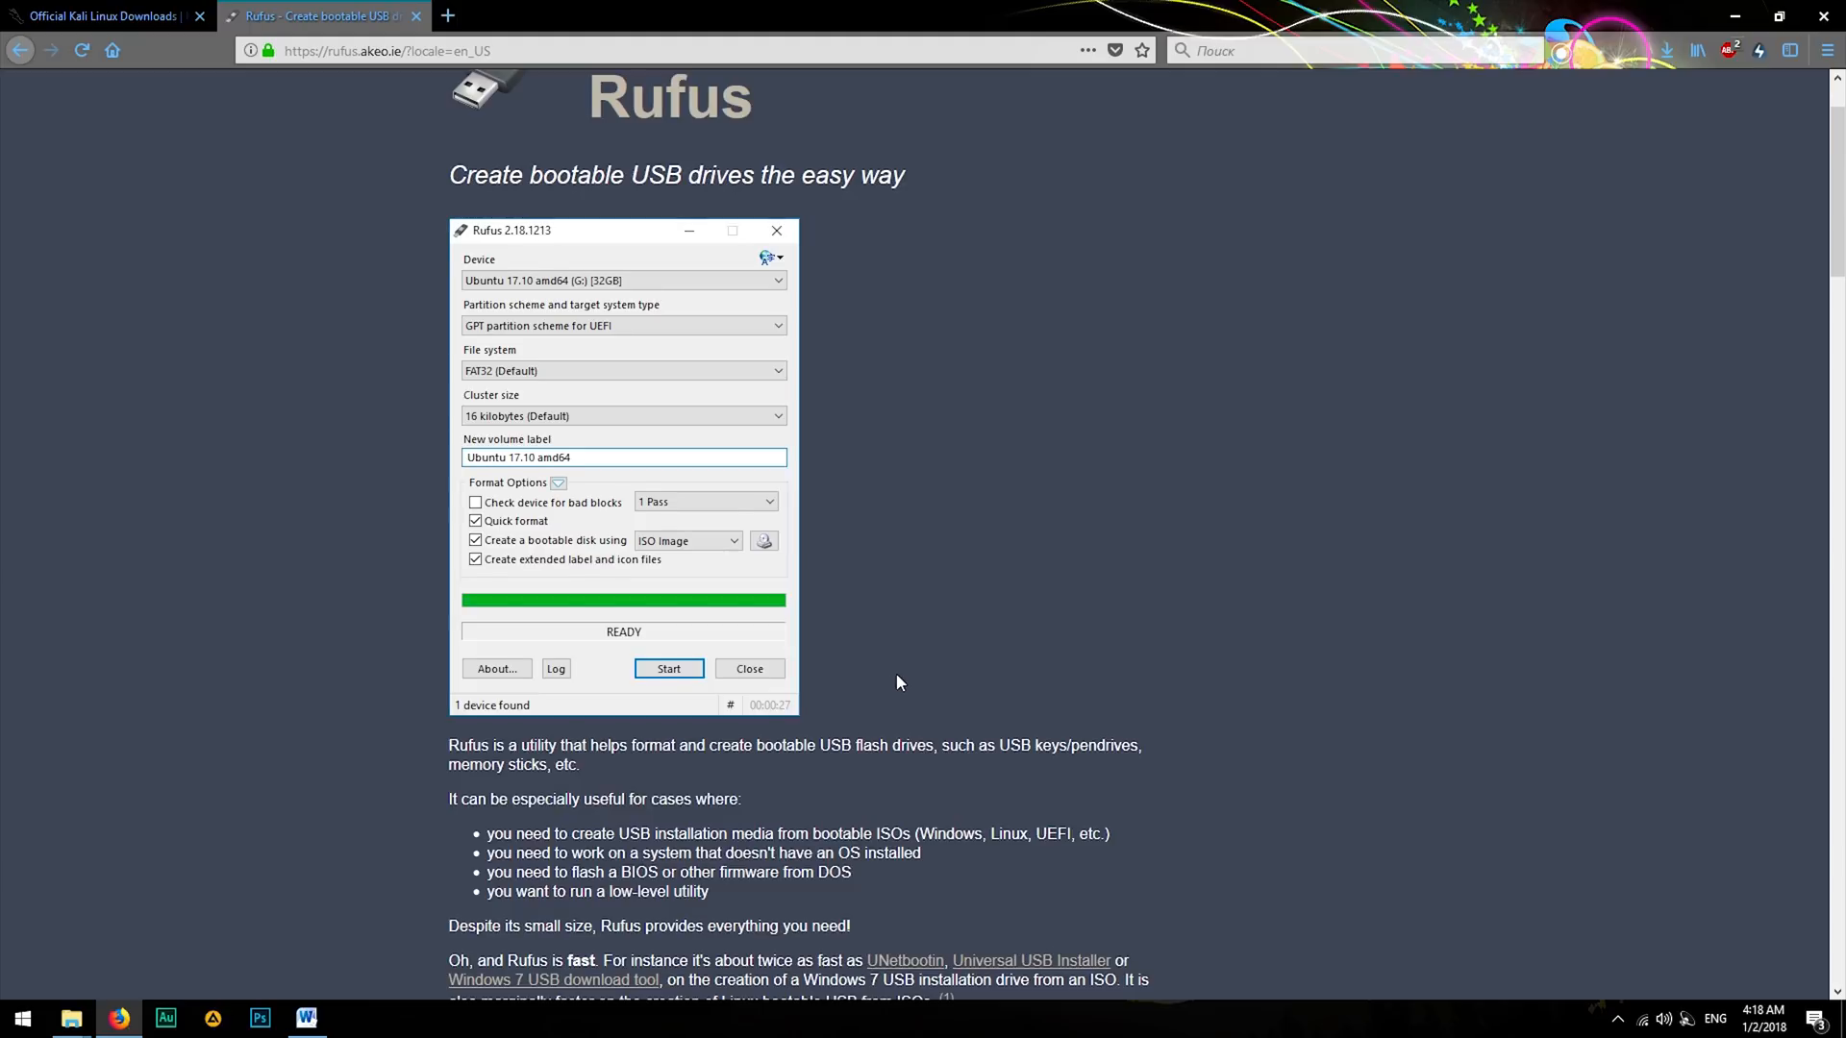
{"action": "scroll", "scroll_direction": "down", "scroll_amount": 3}
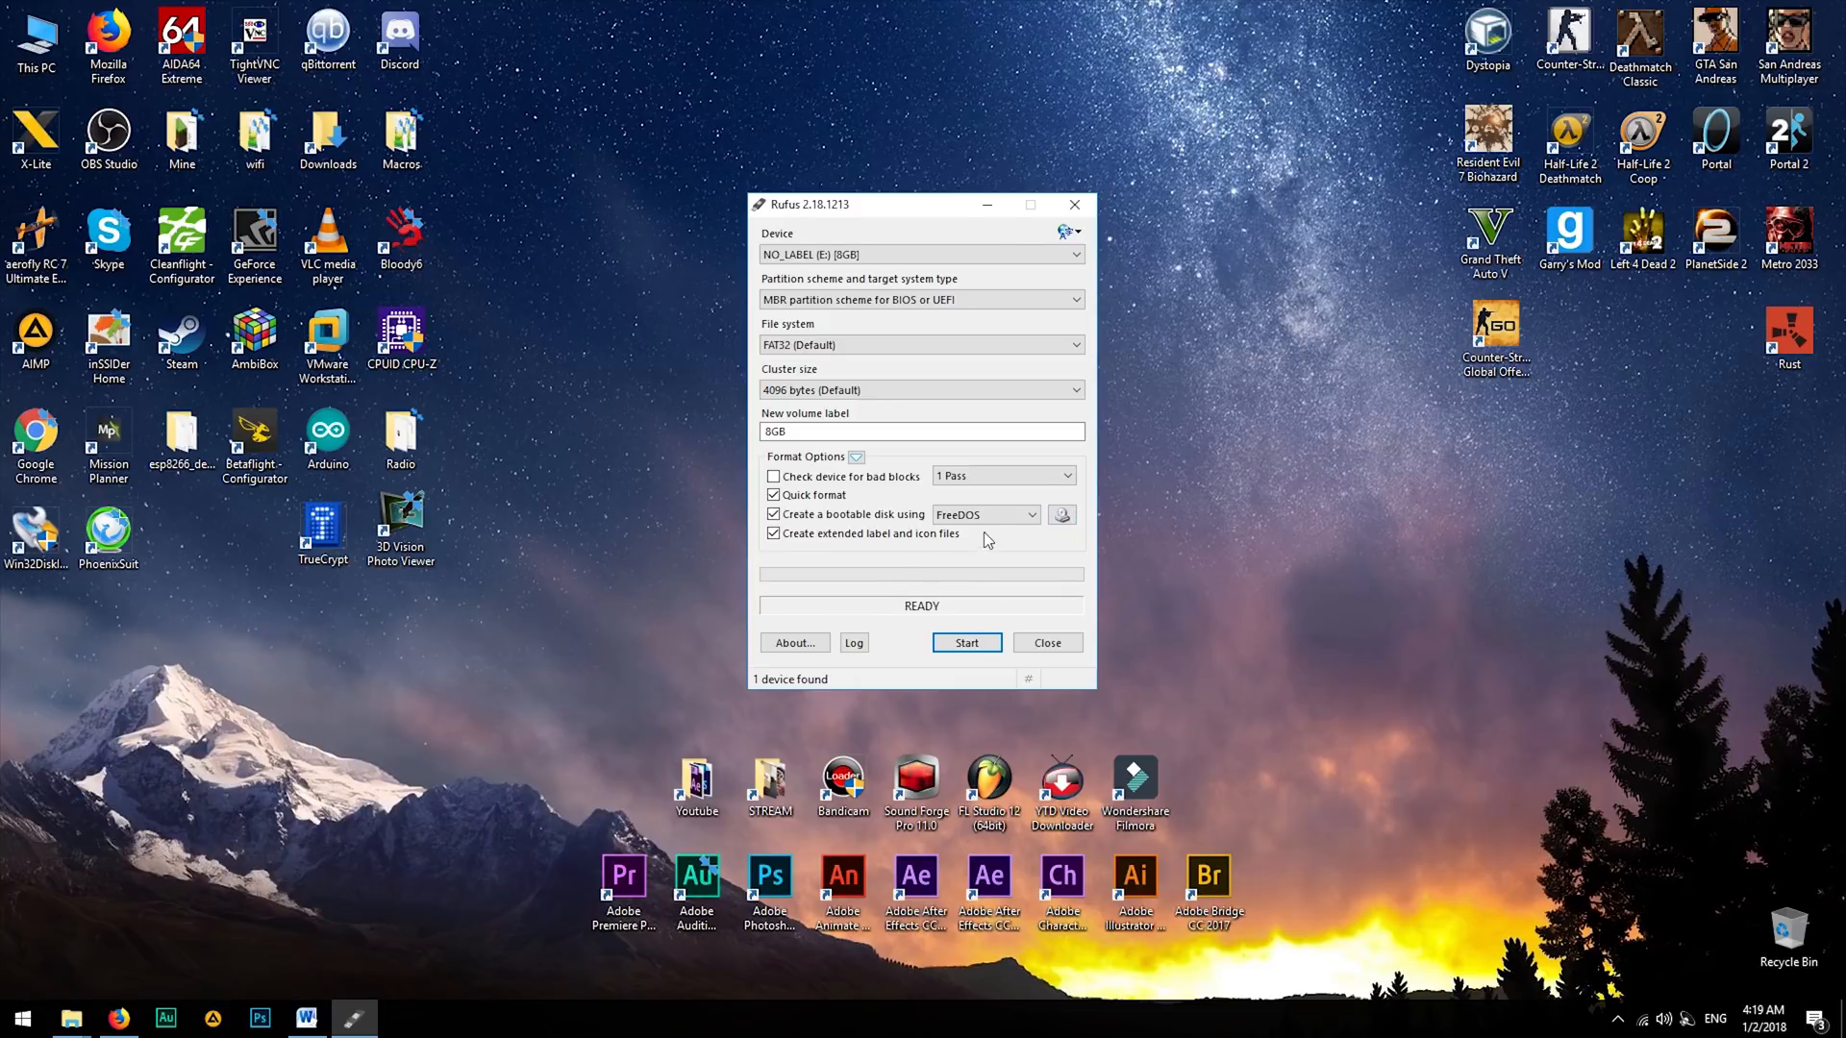
Step: Set the boot source to DD Image and load kali-linux-2017-W50-i386.iso using the All files filter
{"action": "left_click", "coordinate": [984, 515]}
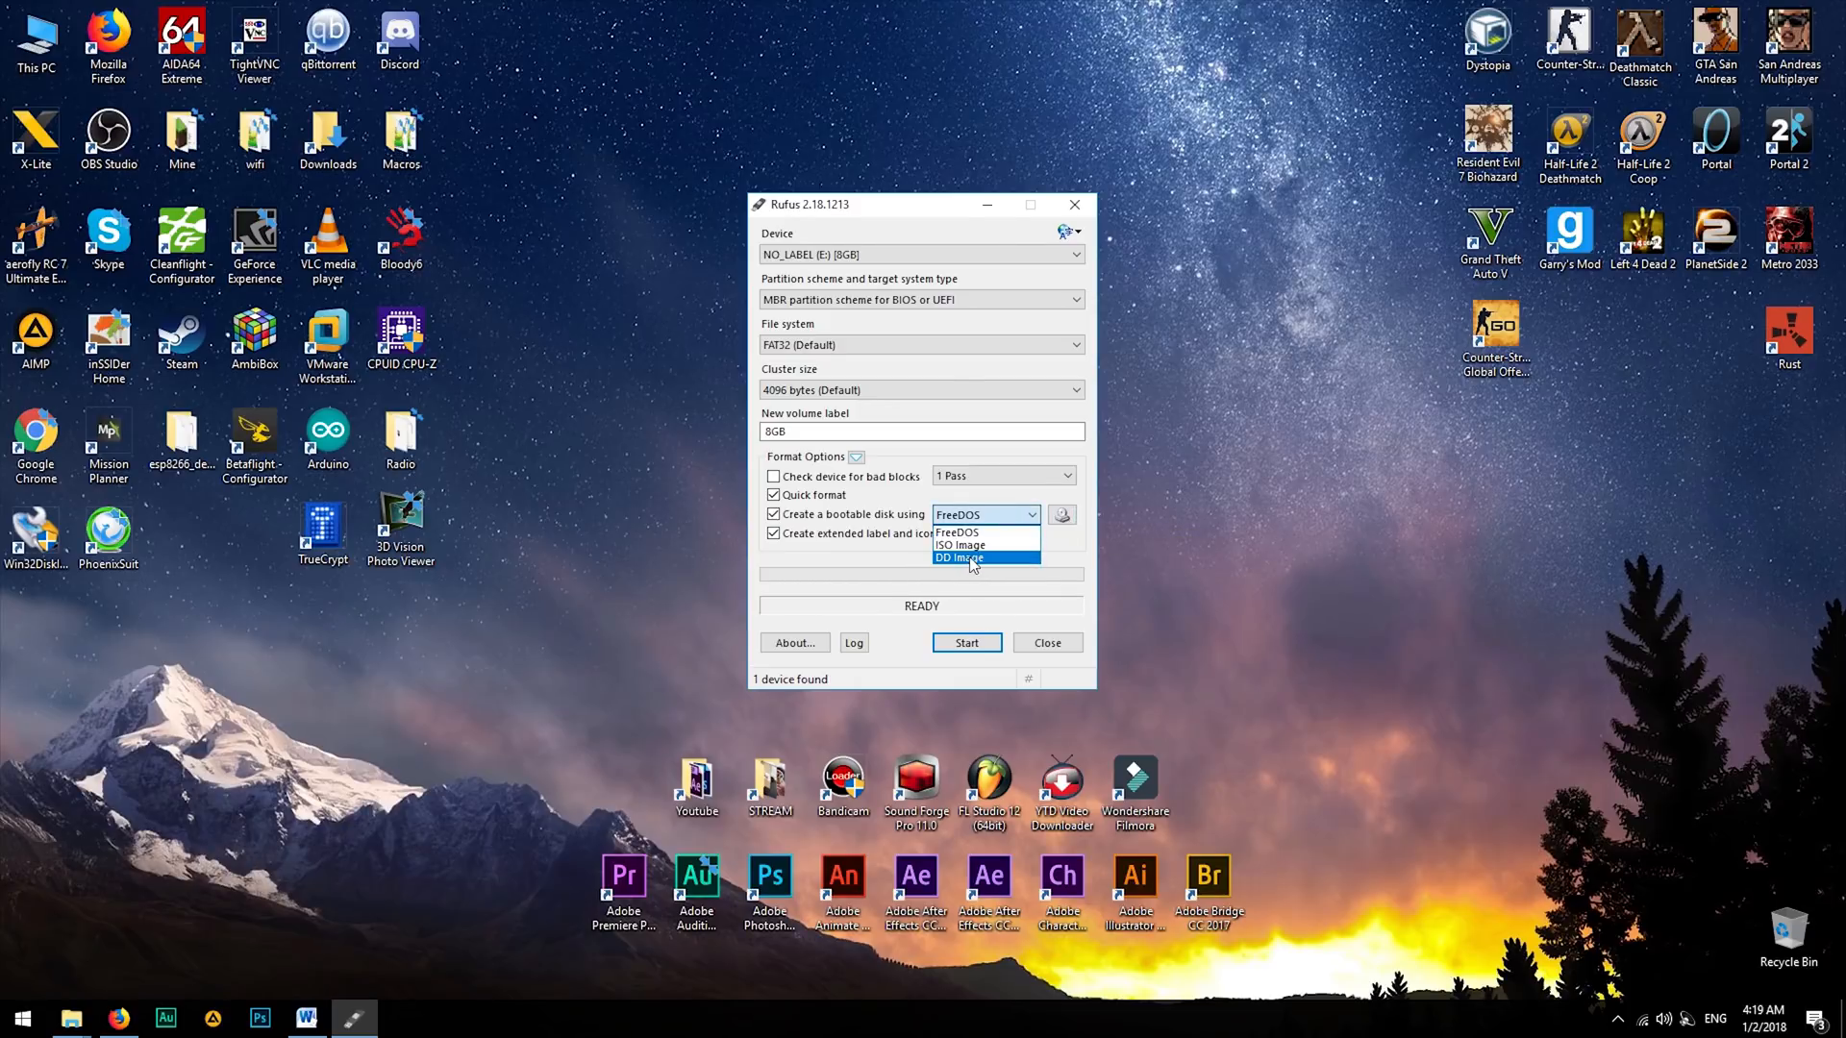
{"action": "left_click", "coordinate": [958, 557]}
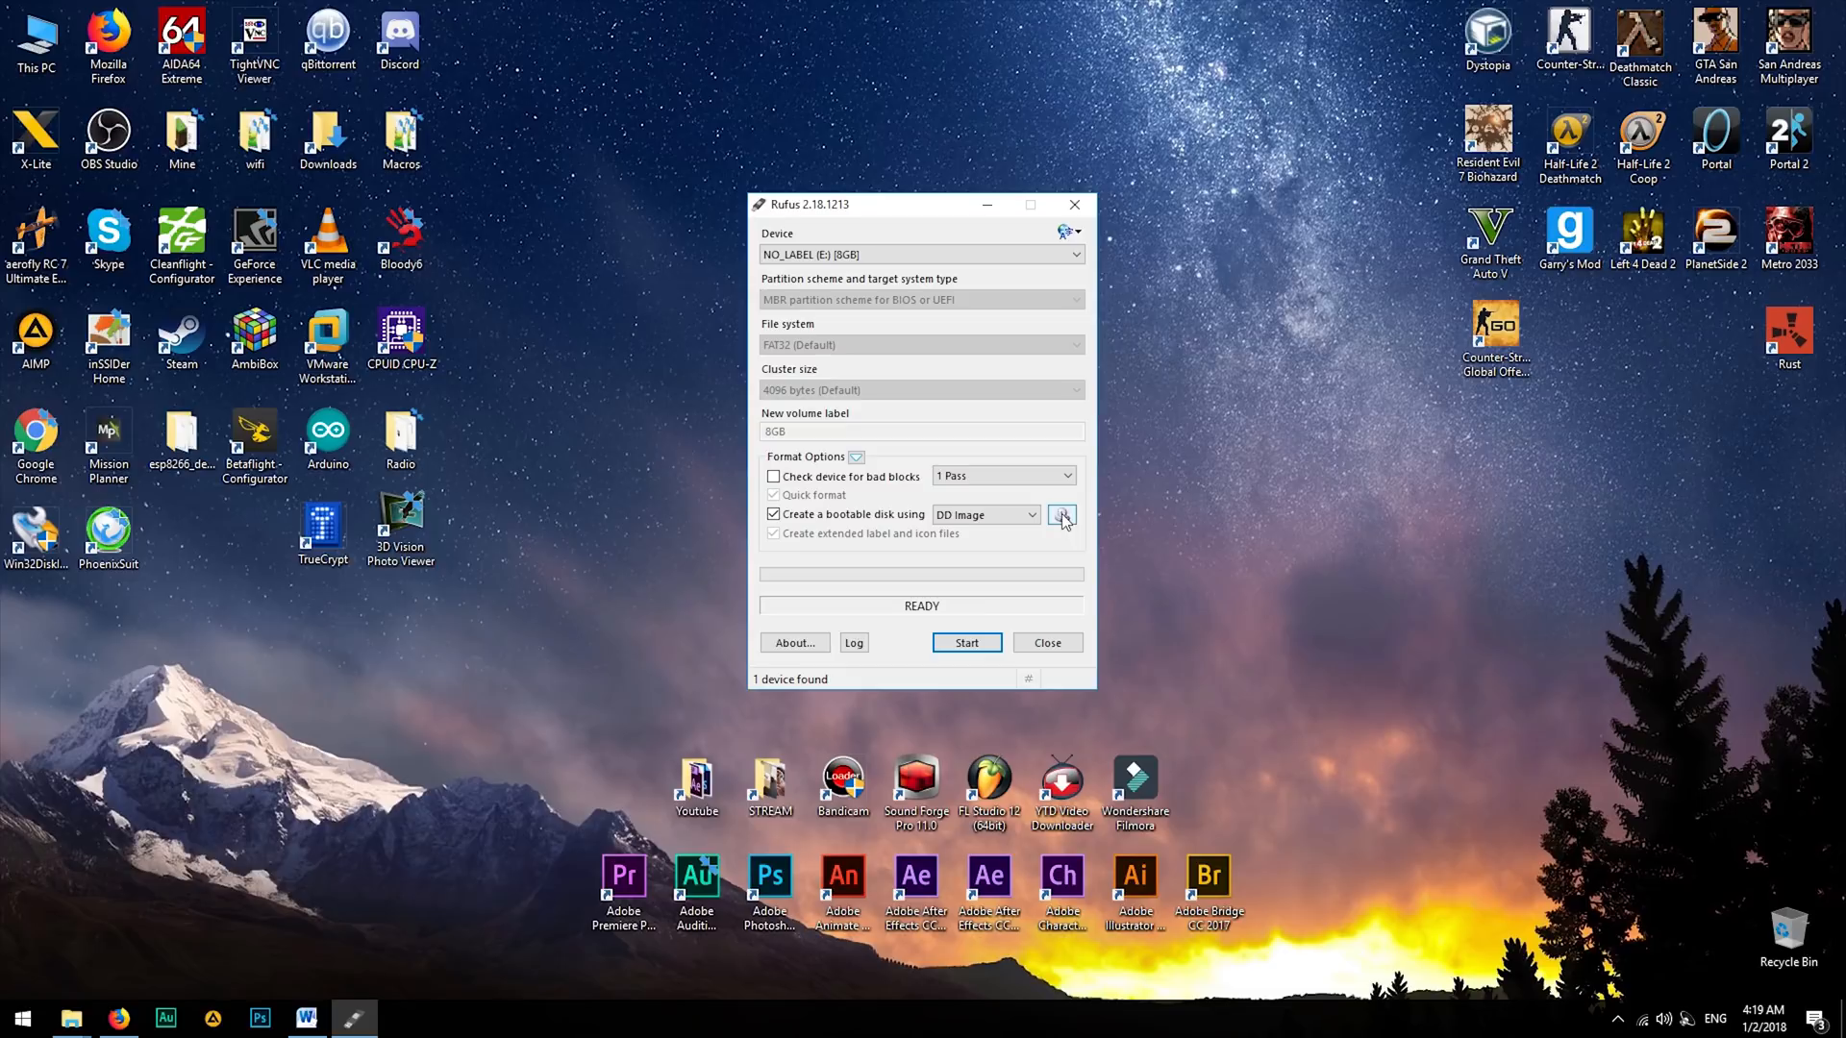
{"action": "left_click", "coordinate": [1060, 515]}
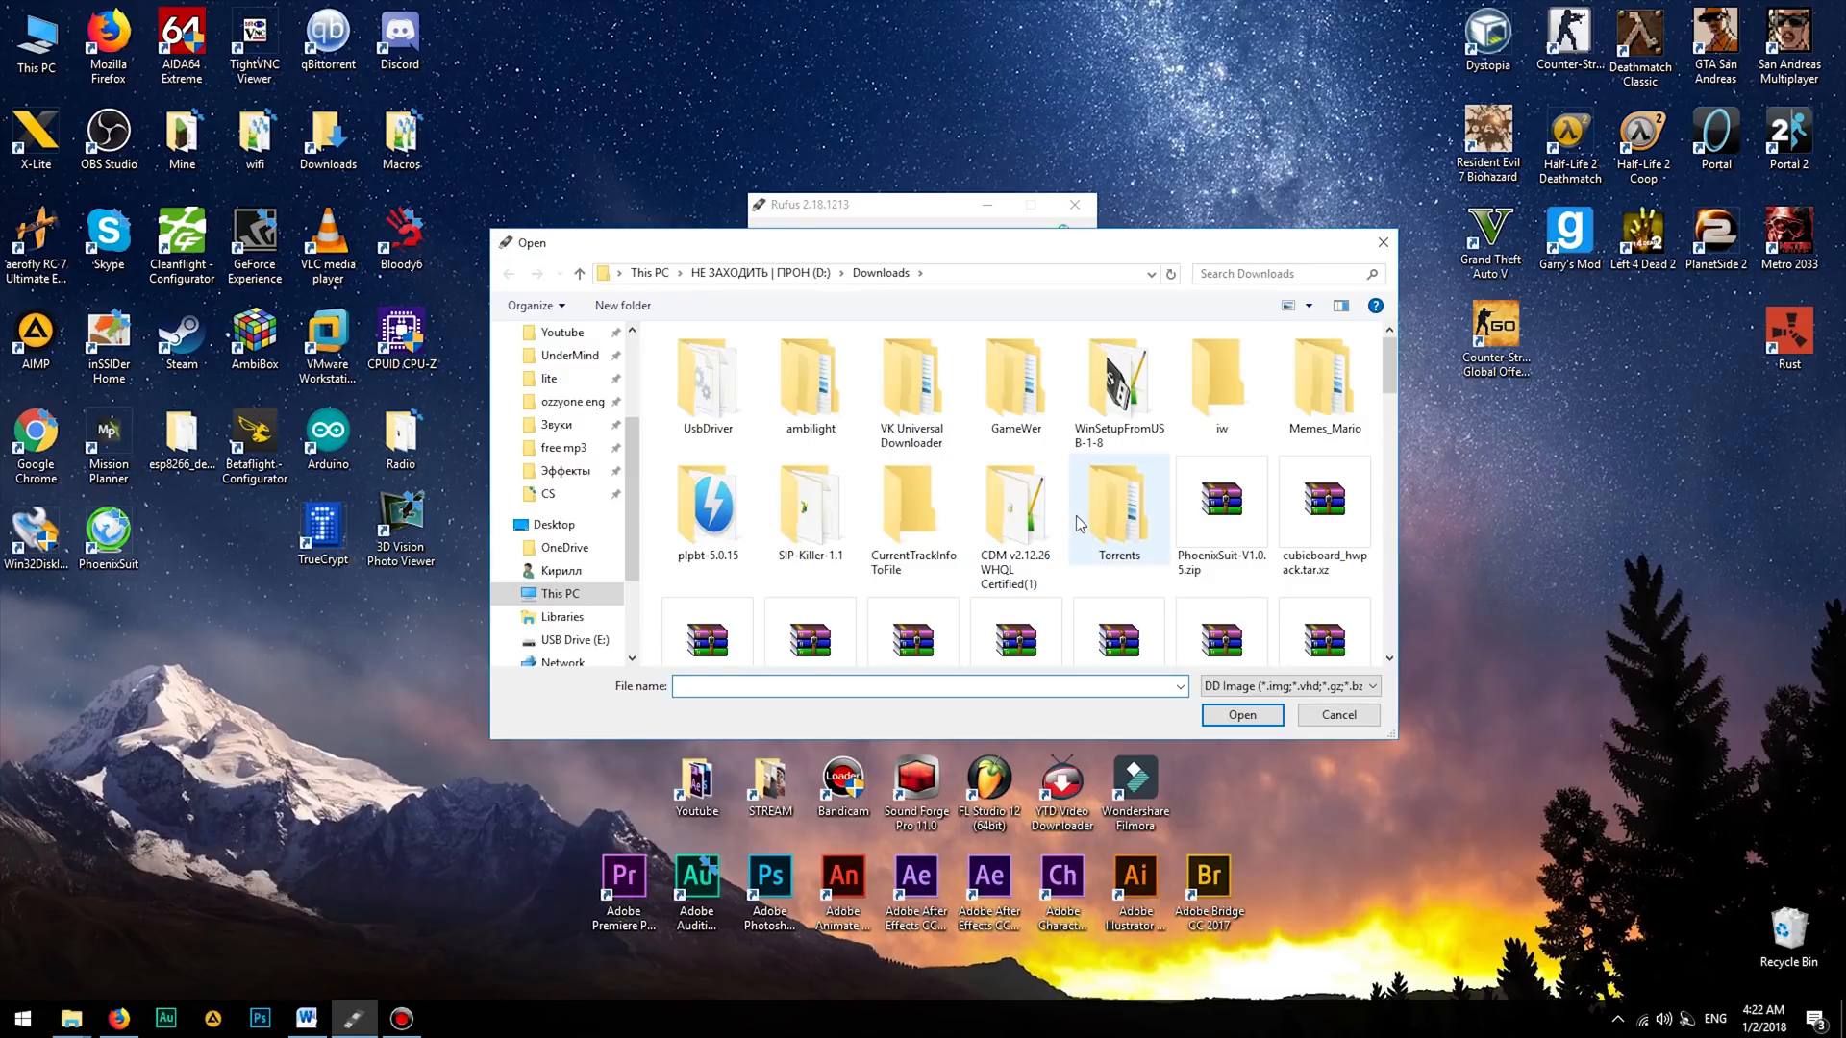
{"action": "scroll", "scroll_direction": "down", "scroll_amount": 3}
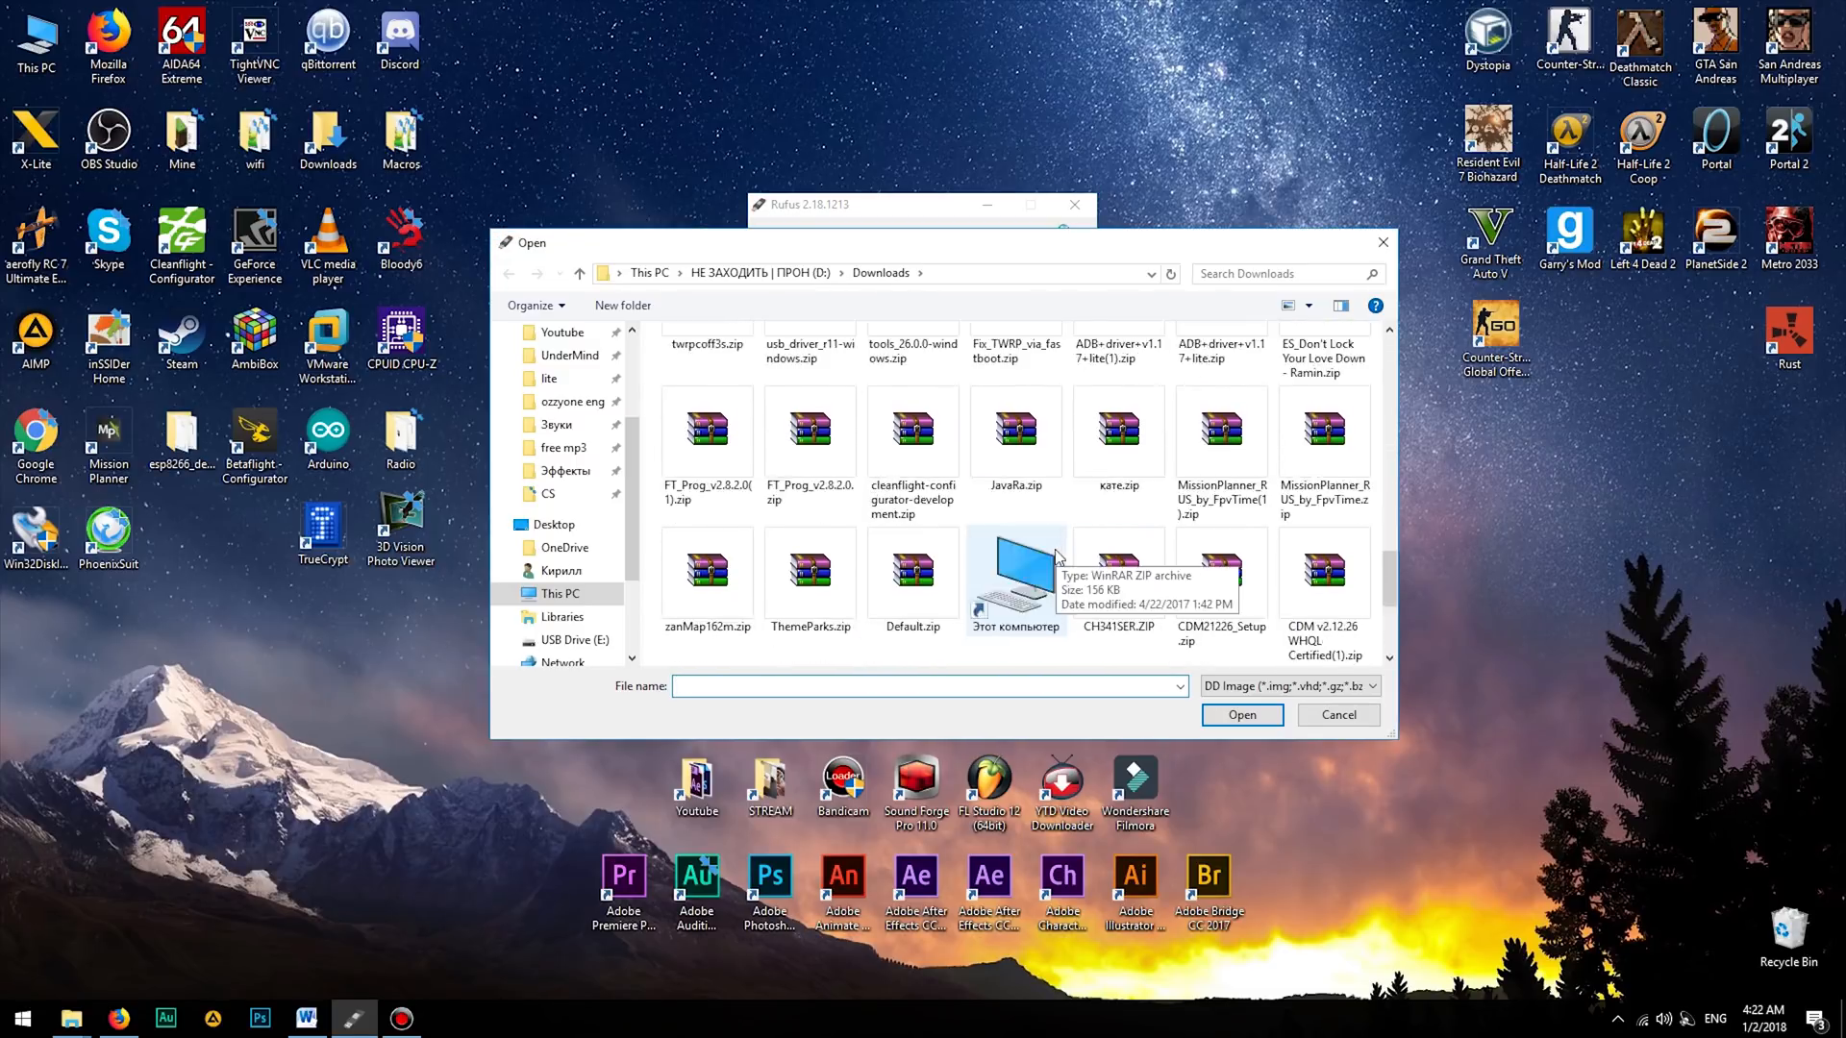
{"action": "left_click", "coordinate": [1369, 685]}
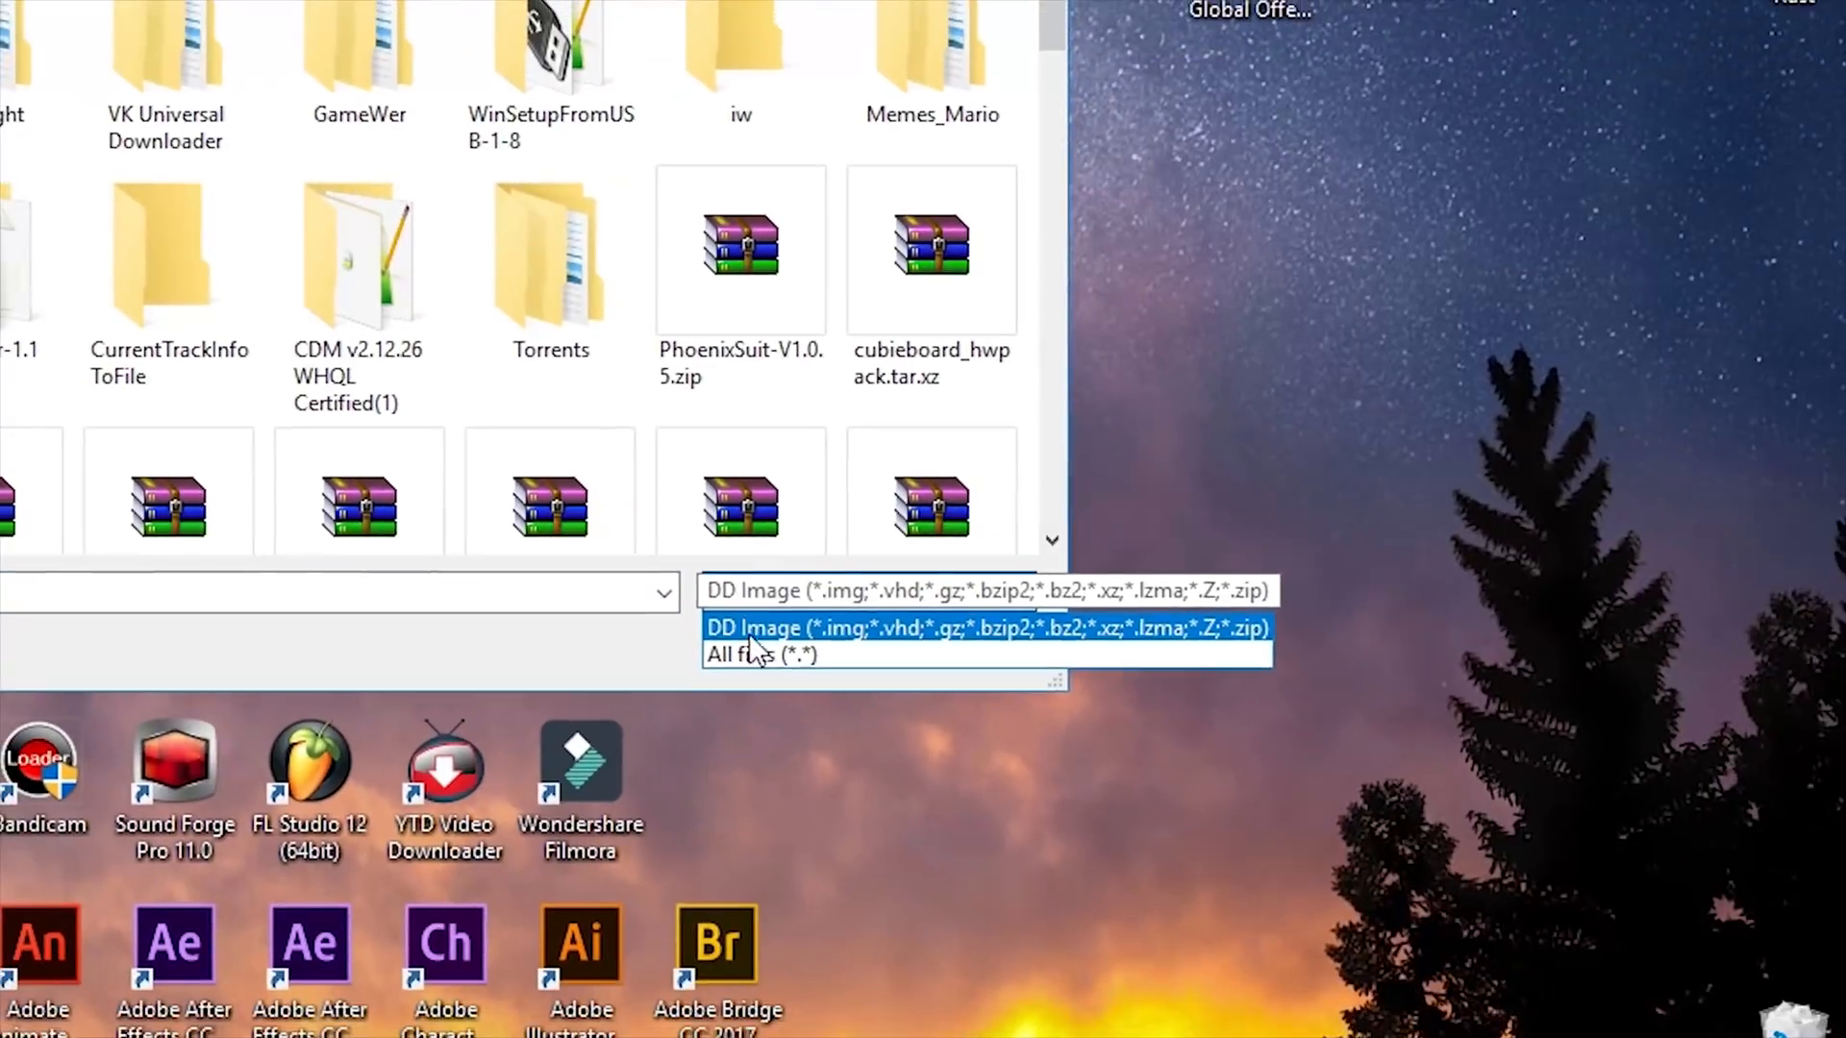
{"action": "left_click", "coordinate": [760, 655]}
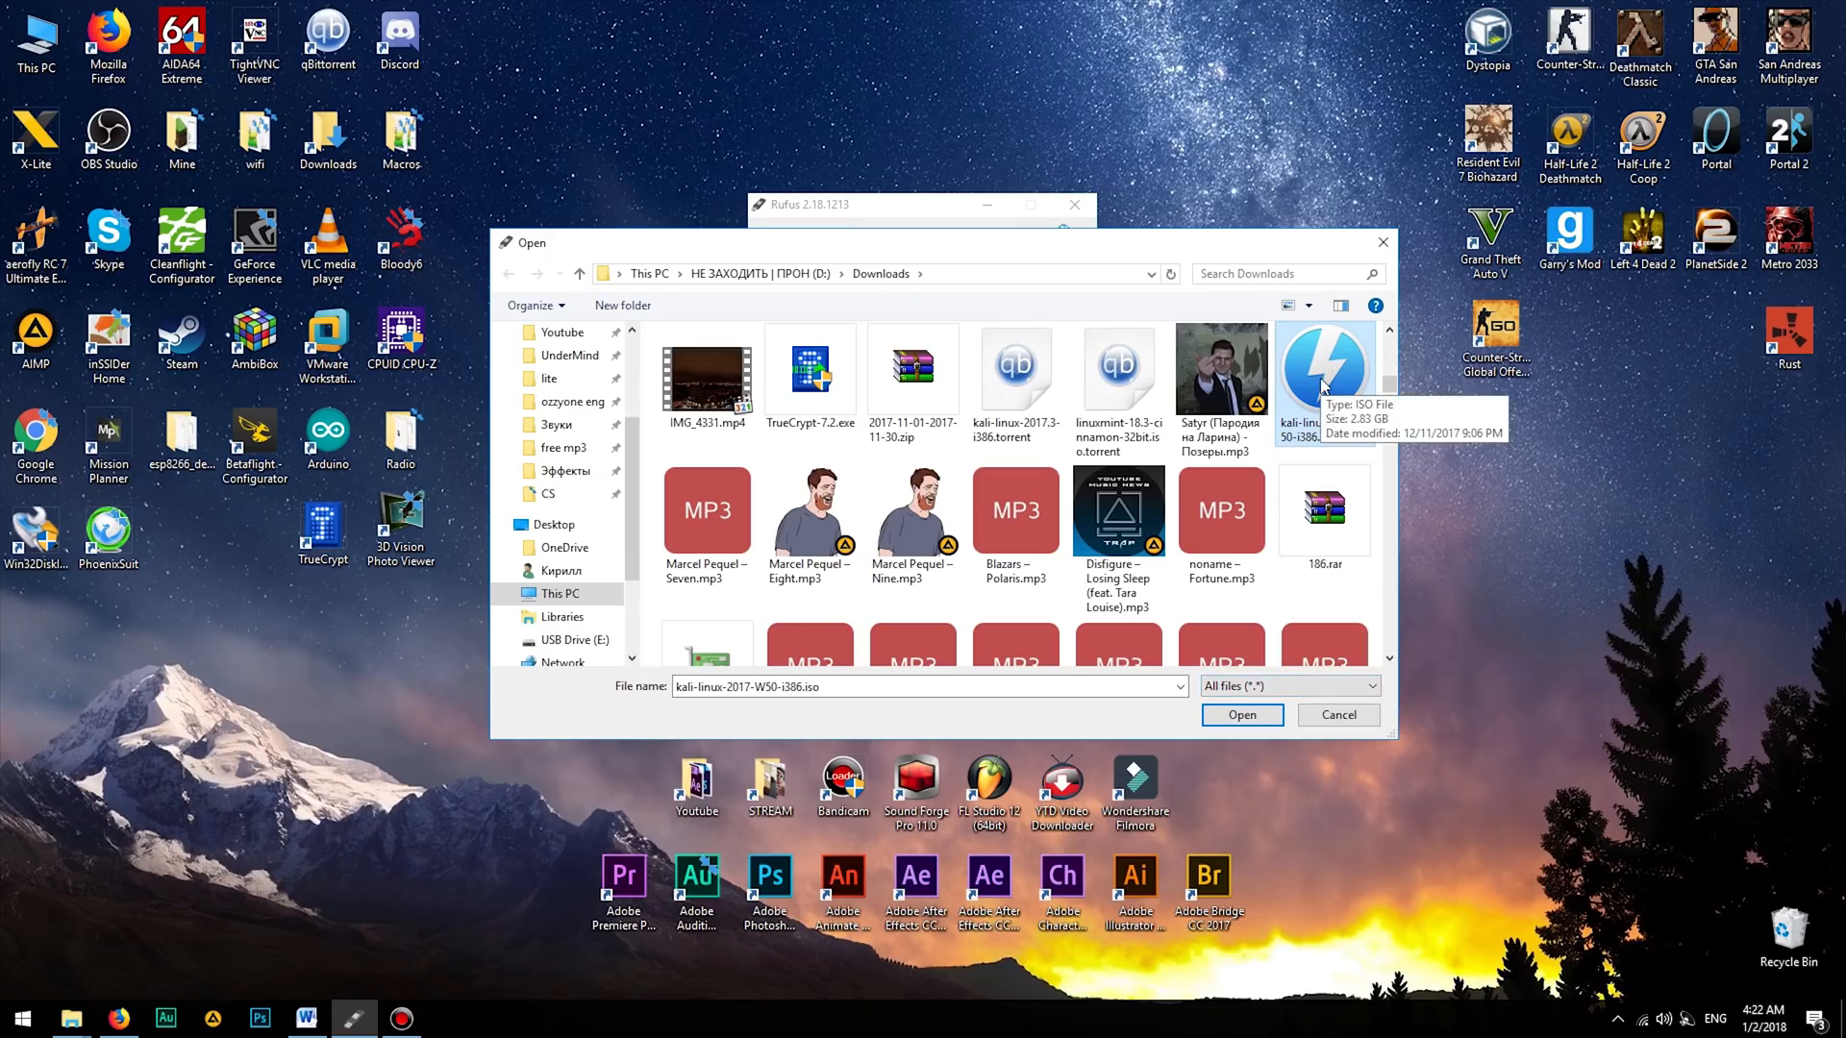
{"action": "left_click", "coordinate": [1242, 714]}
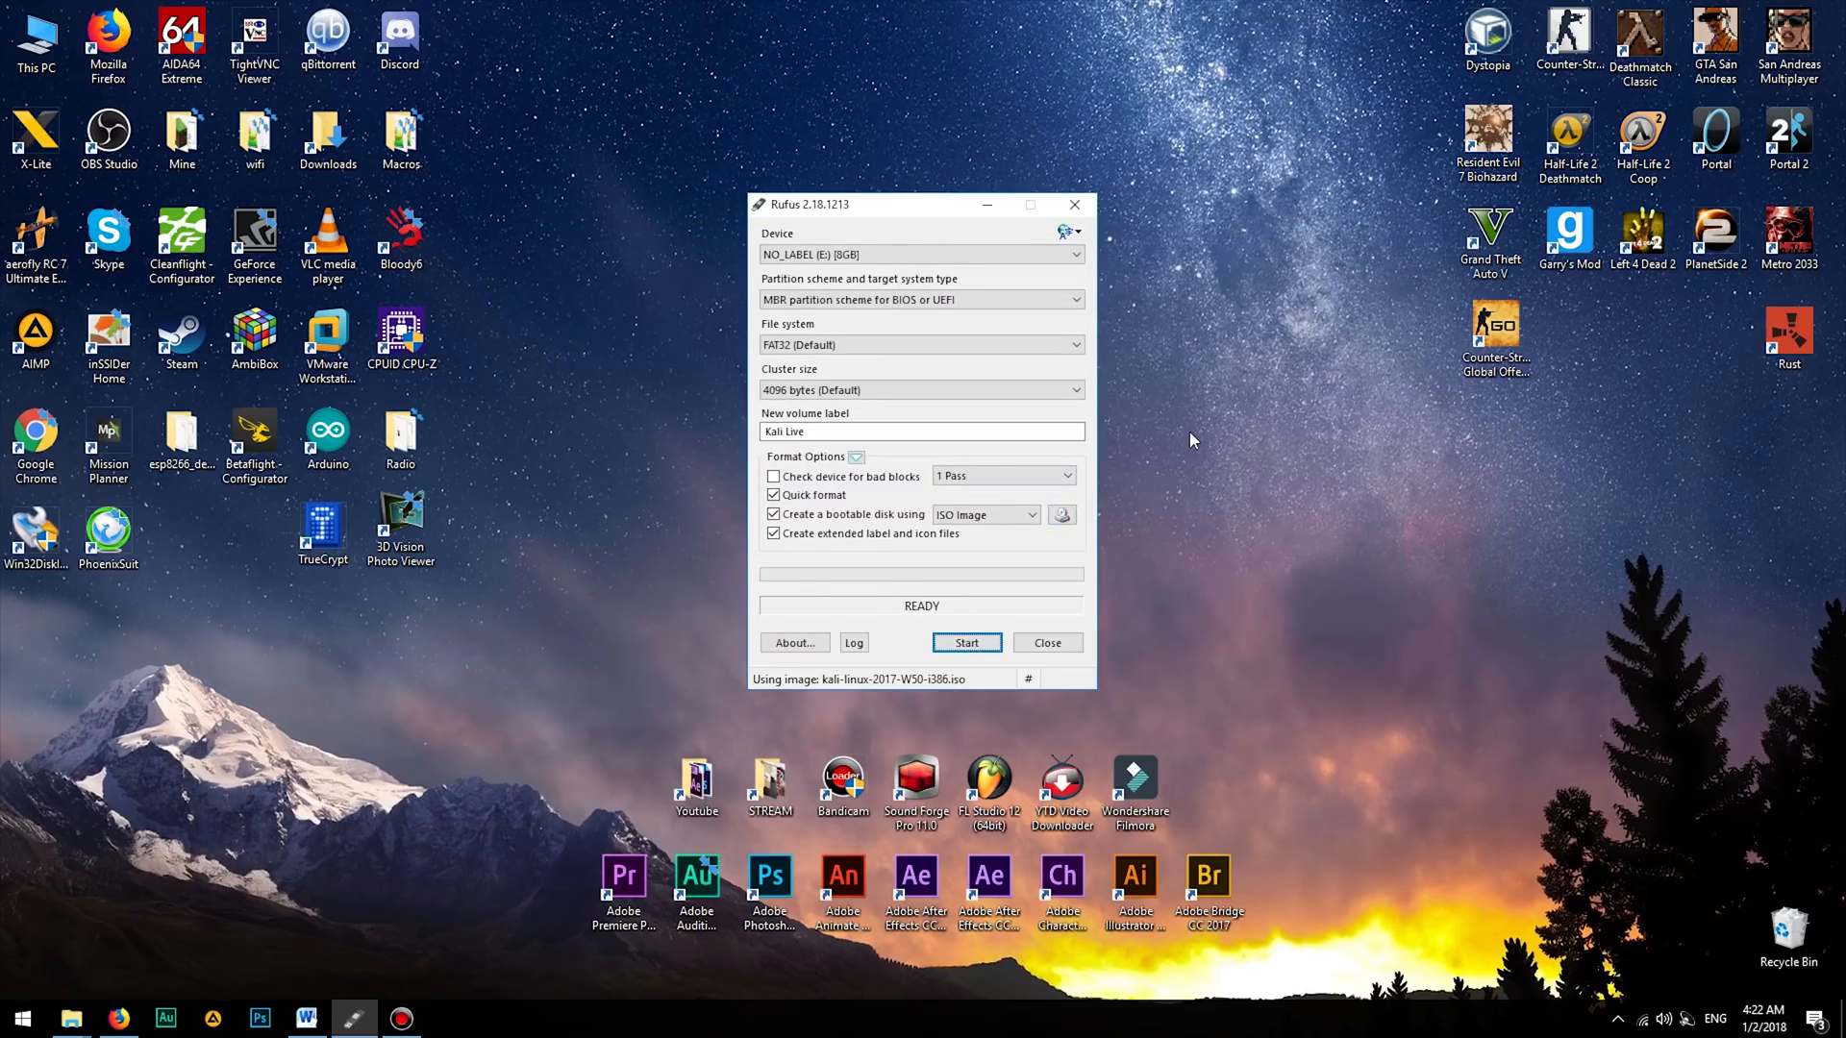
{"action": "mouse_move", "coordinate": [230, 484]}
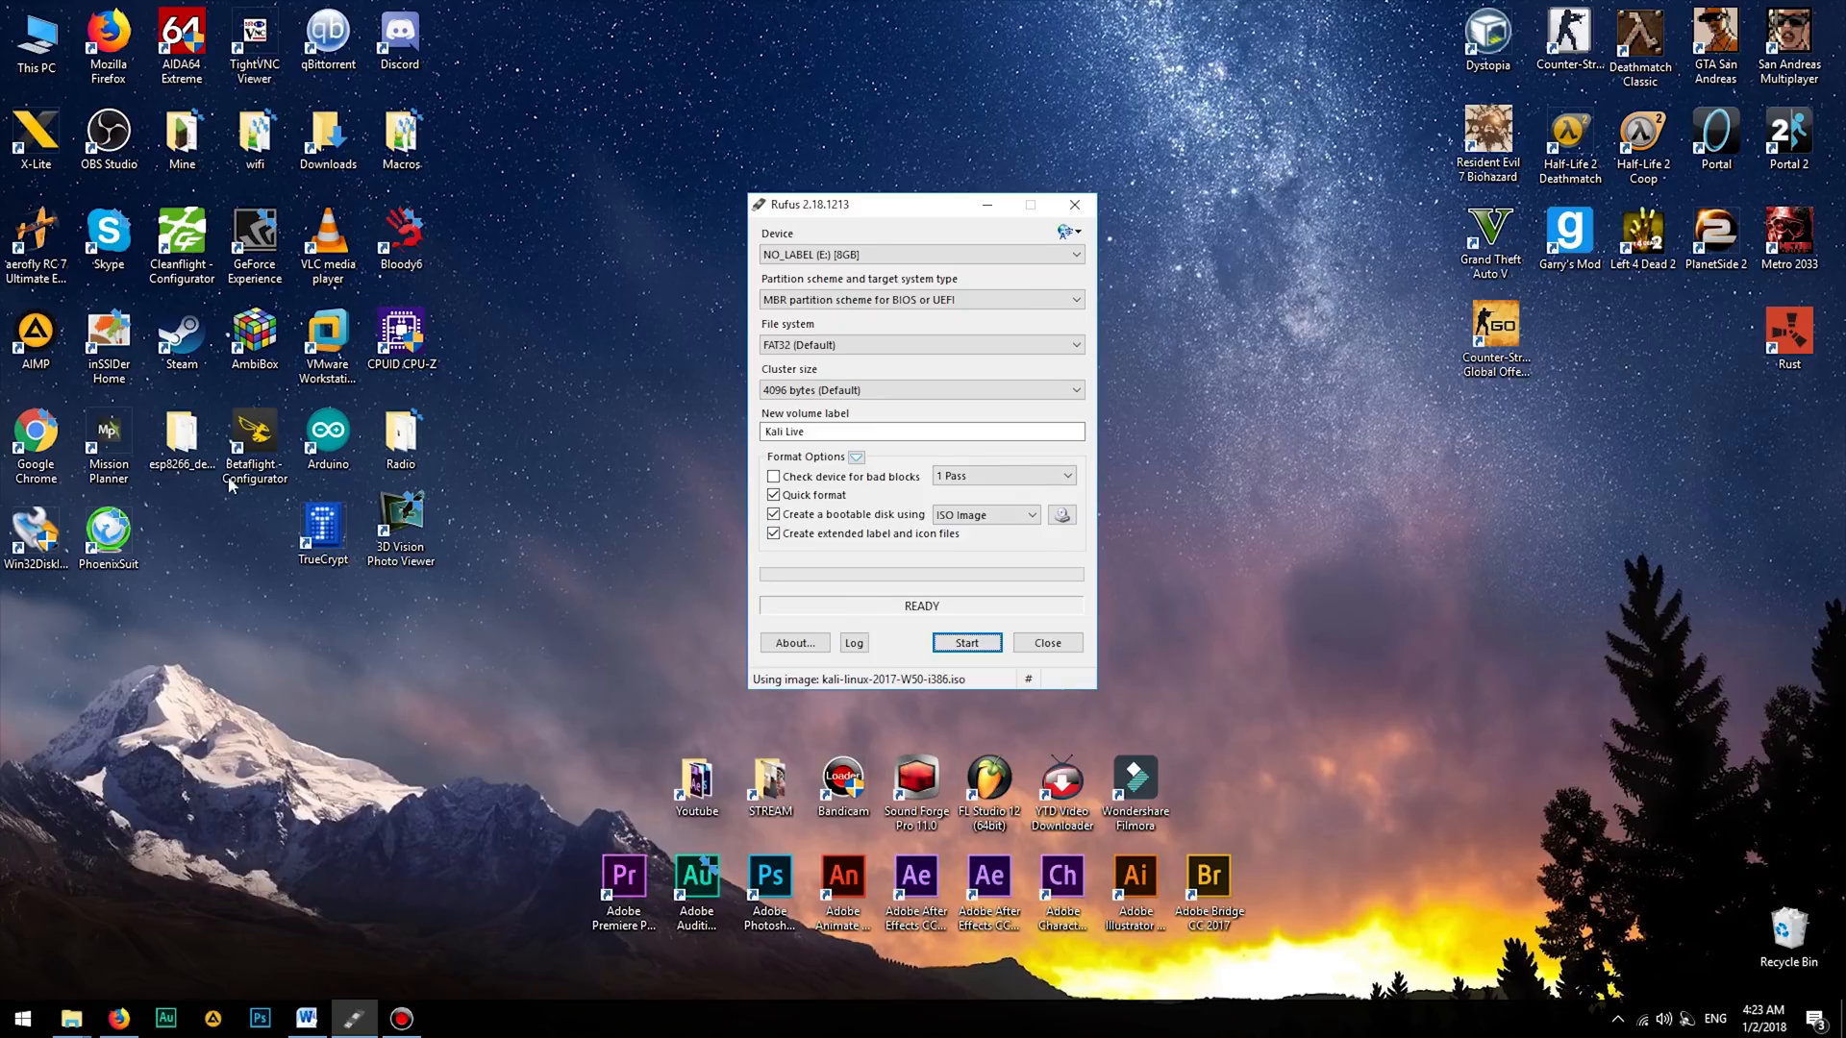
{"action": "left_click", "coordinate": [1069, 254]}
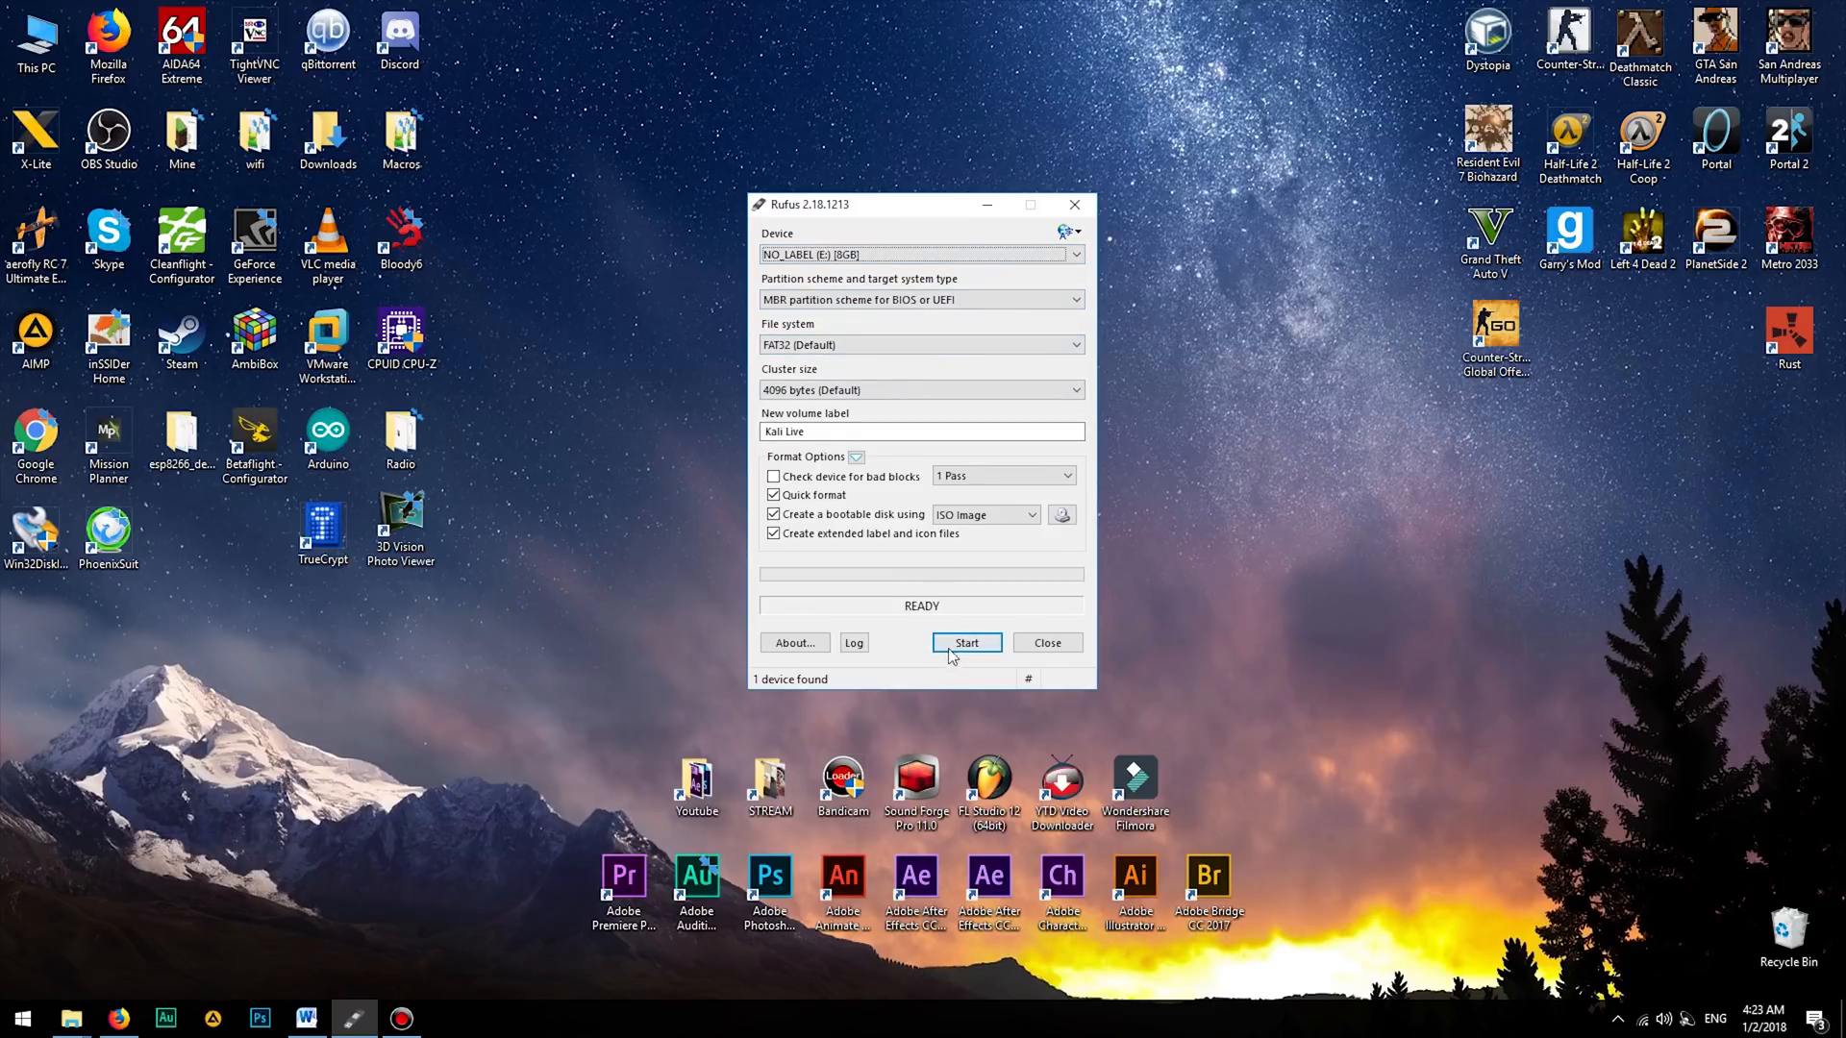
Step: Write the Kali ISO in DD Image mode, accepting the newer Syslinux download
{"action": "left_click", "coordinate": [966, 643]}
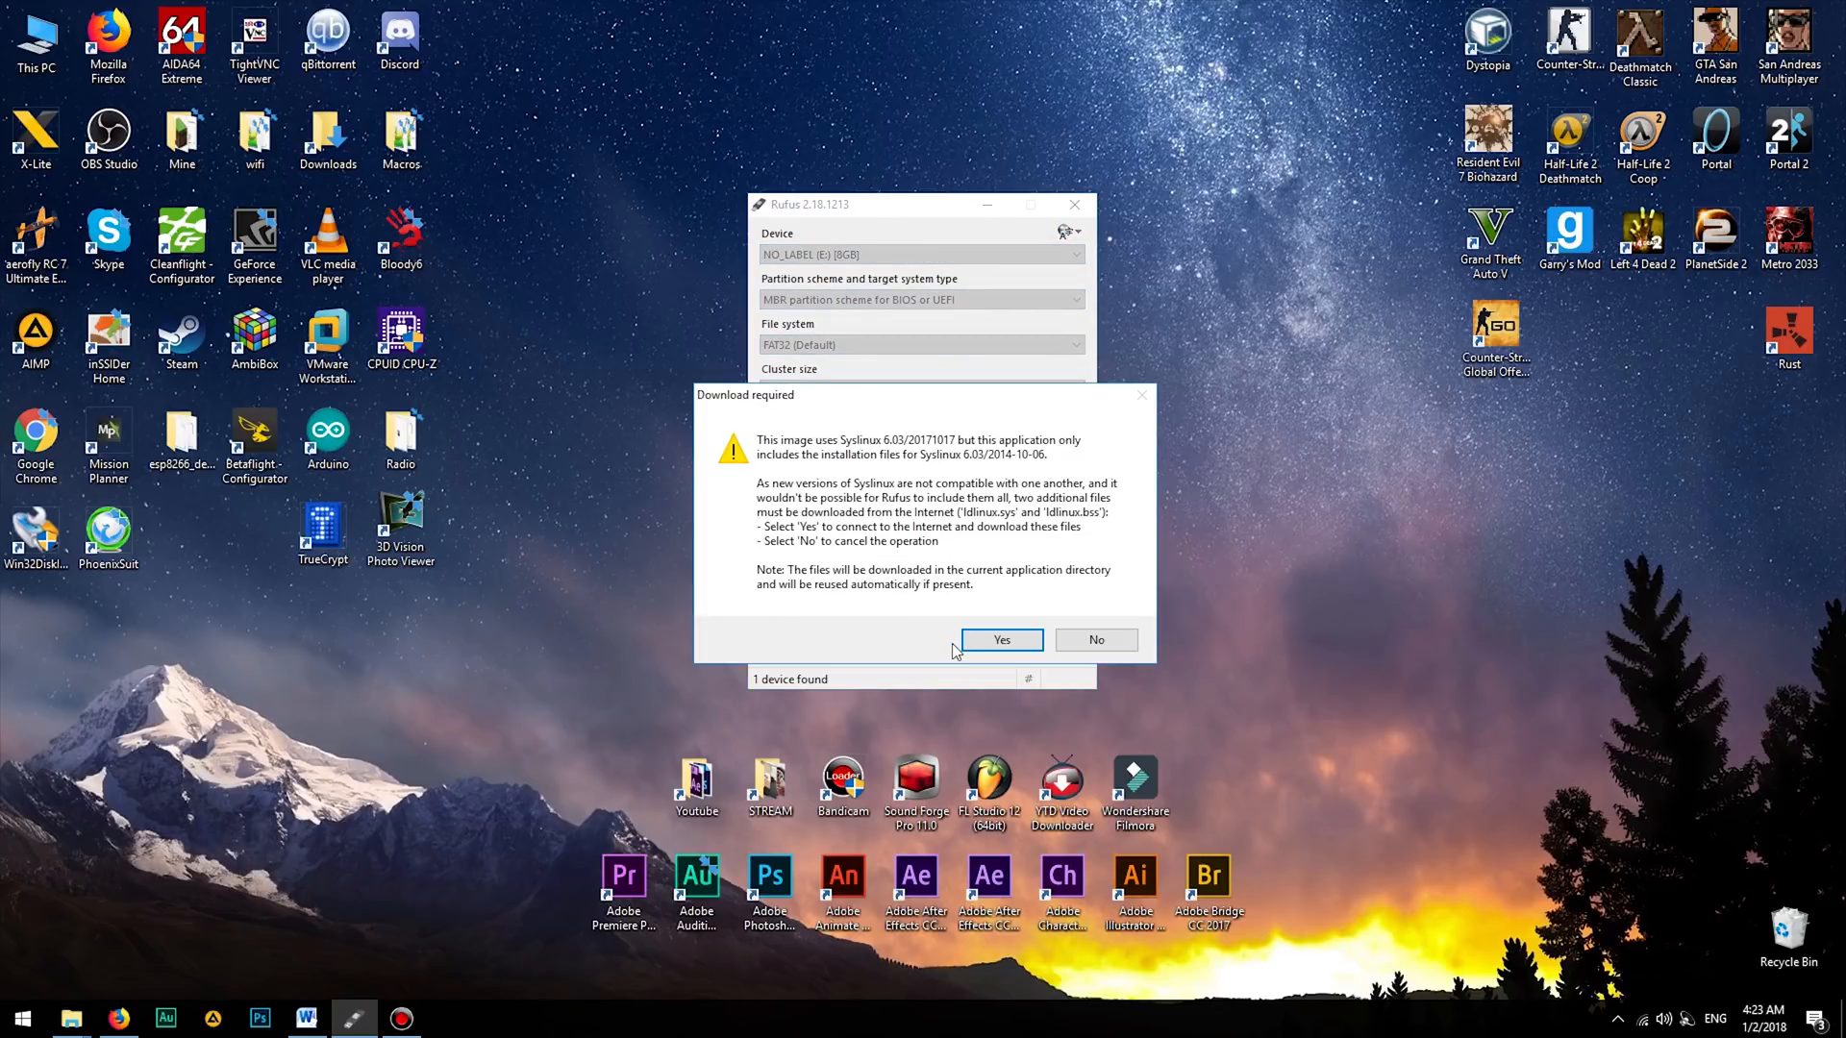
{"action": "left_click", "coordinate": [1000, 639]}
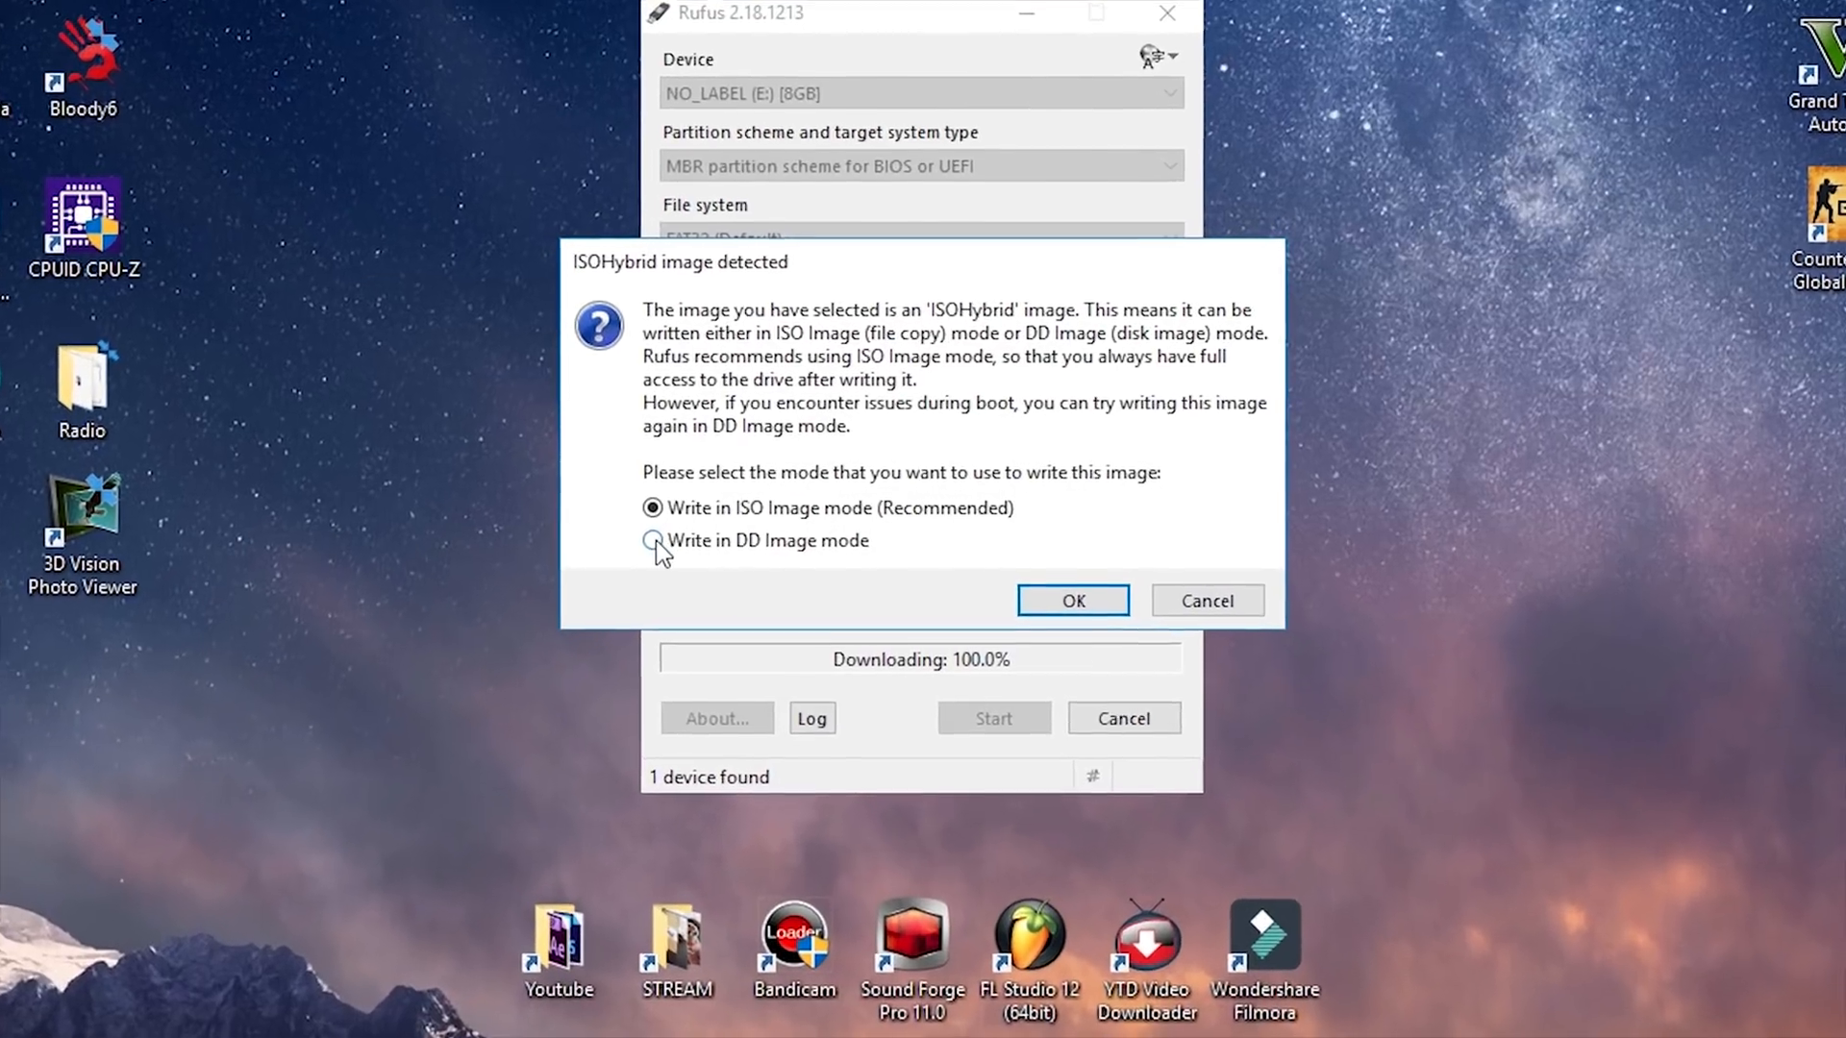
{"action": "left_click", "coordinate": [654, 540]}
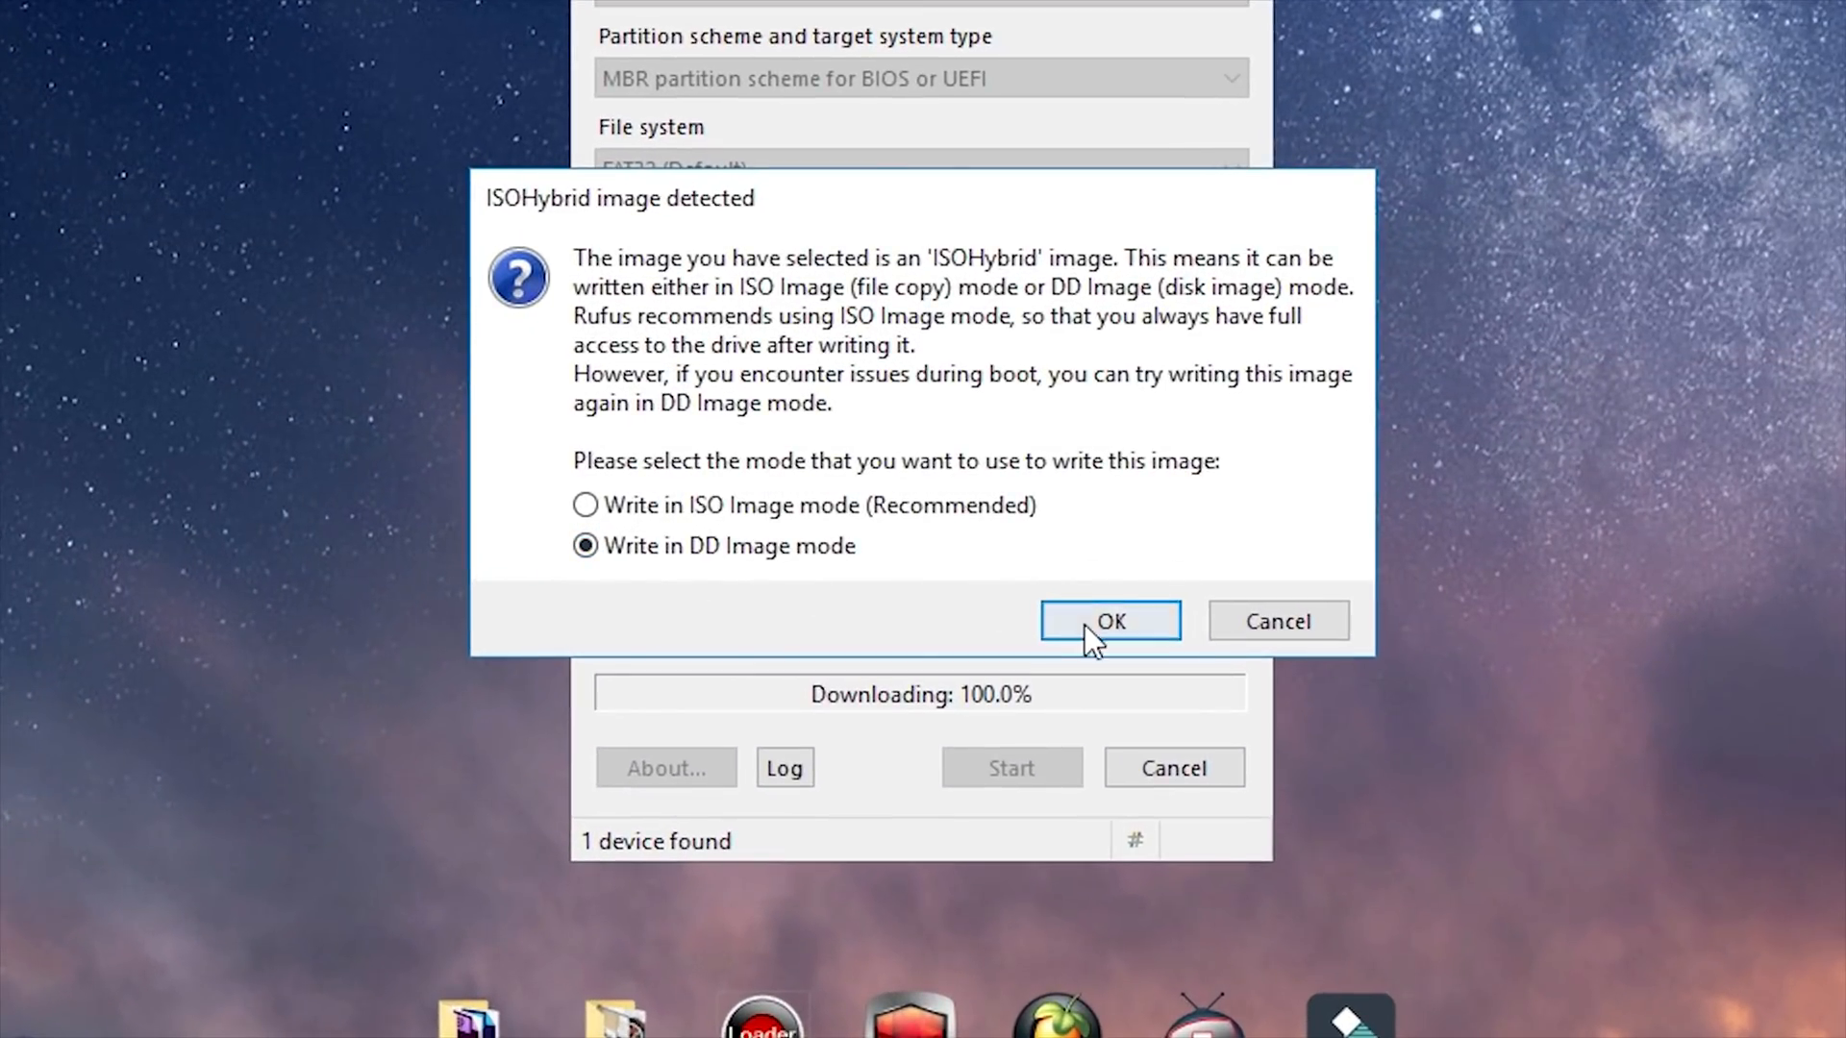
{"action": "left_click", "coordinate": [1108, 620]}
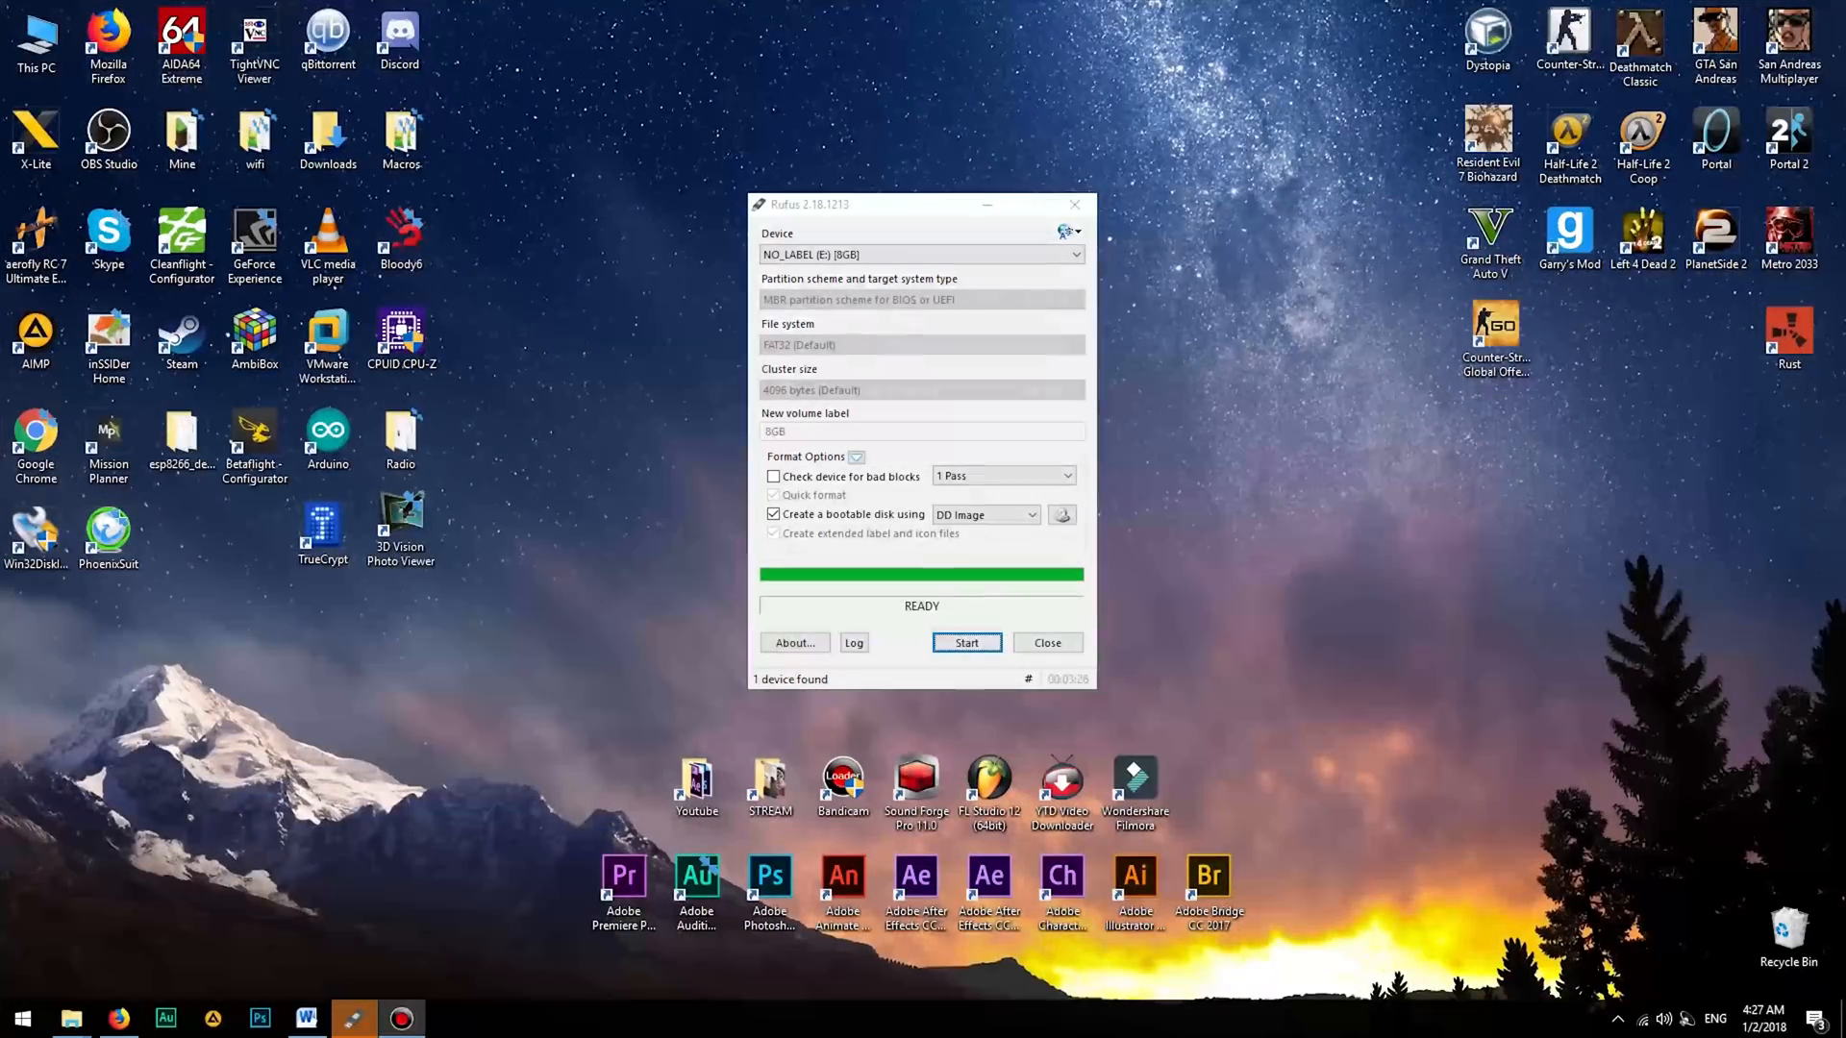
{"action": "left_click", "coordinate": [23, 983]}
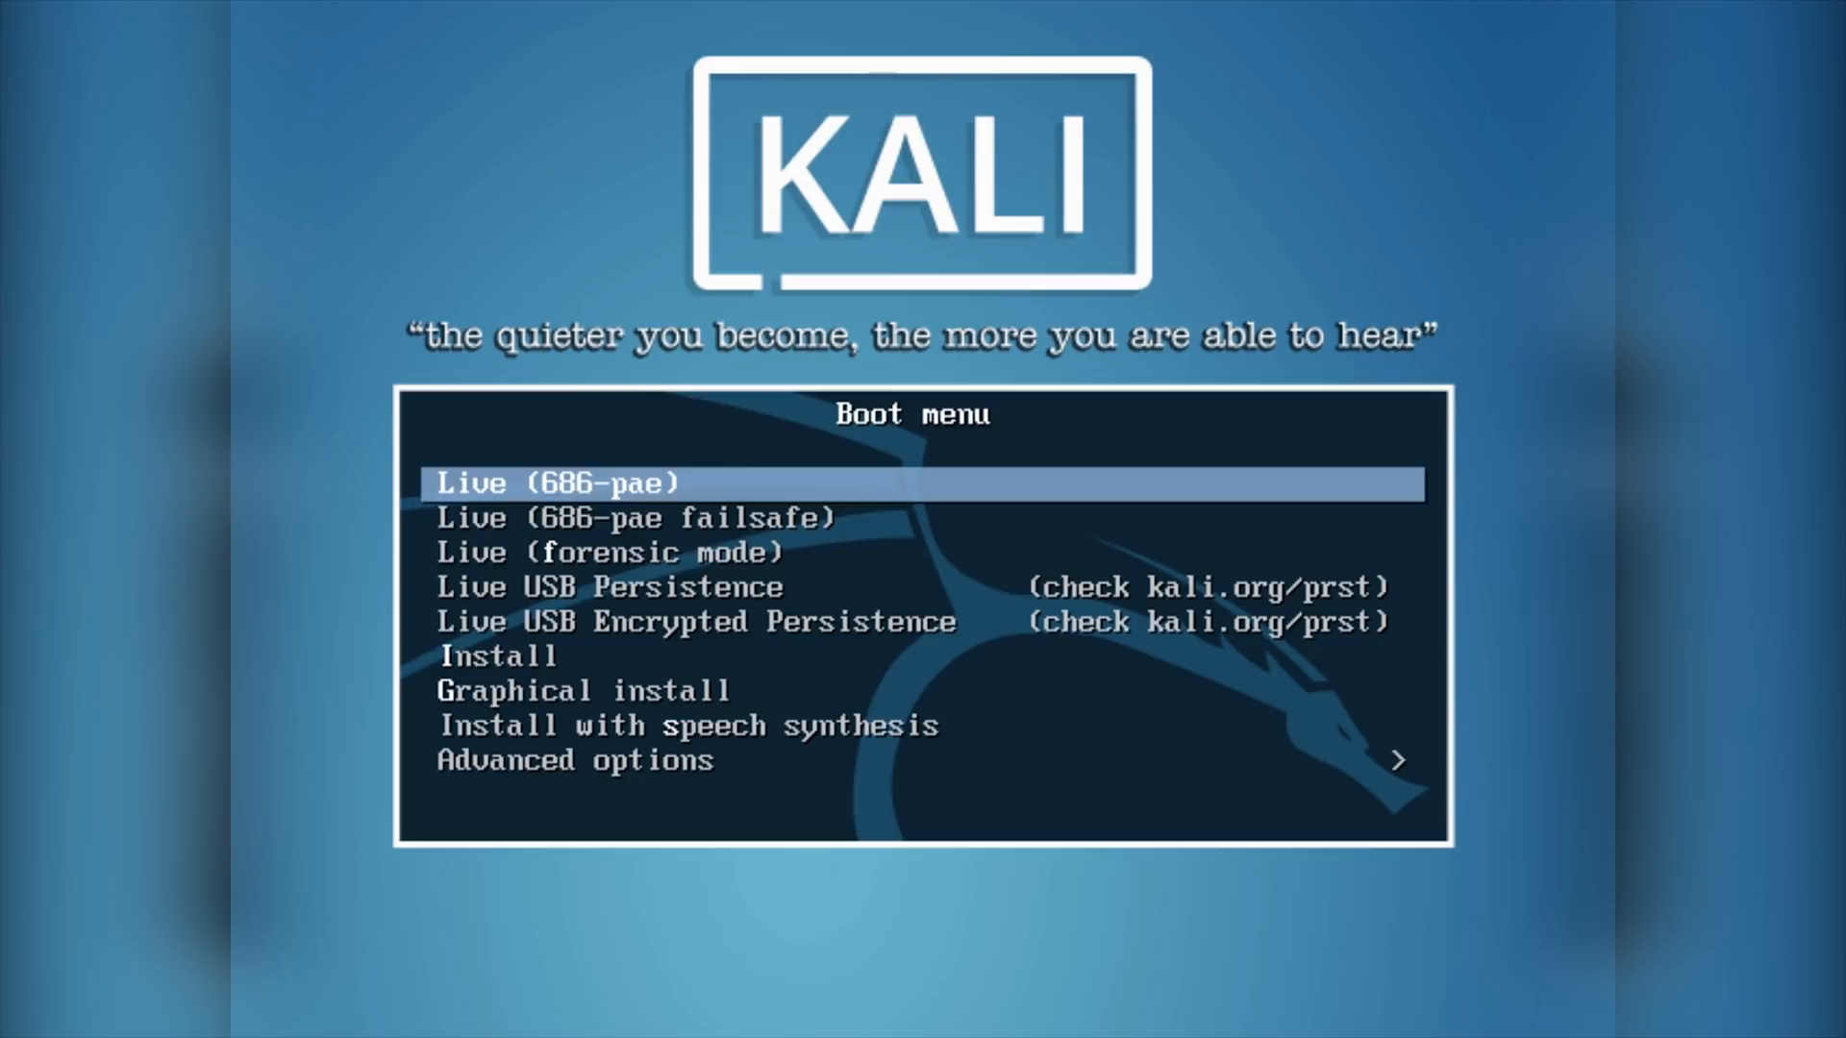
Step: Browse the boot menu entries, then boot the Live (686-pae) session
{"action": "key", "text": "Down"}
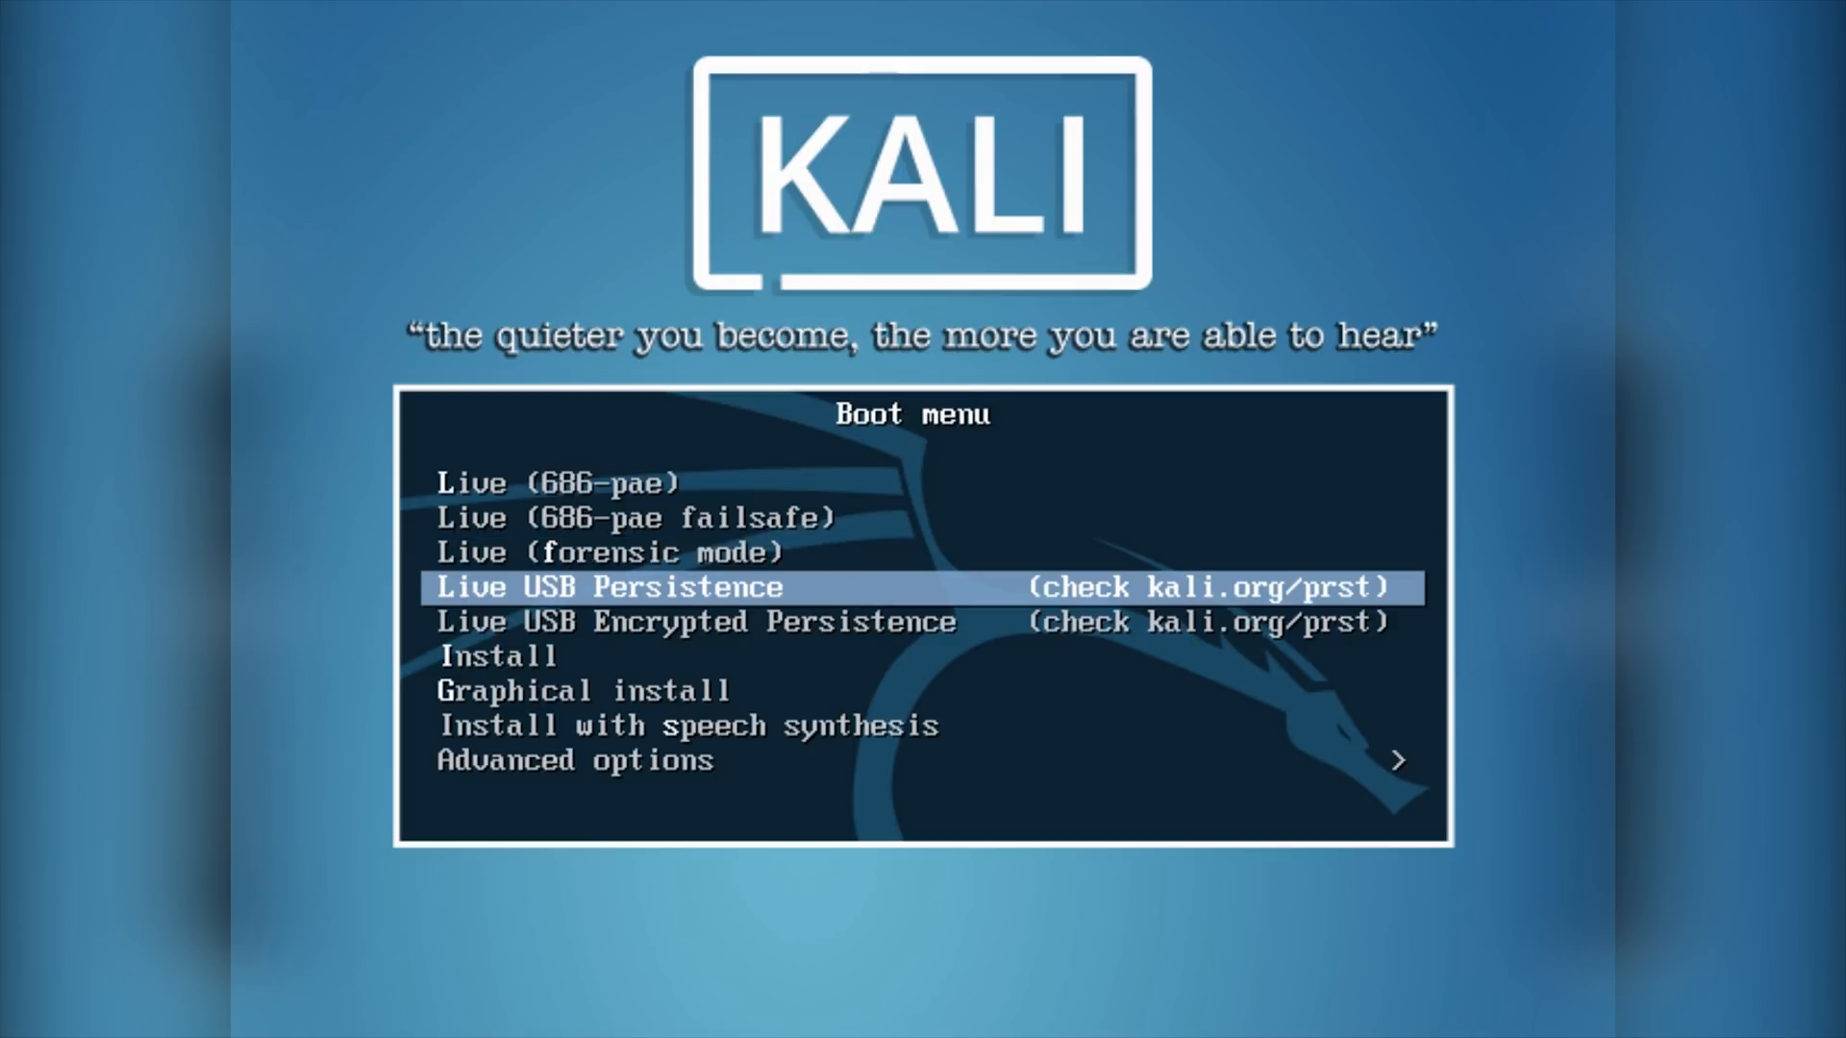
{"action": "key", "text": "Up"}
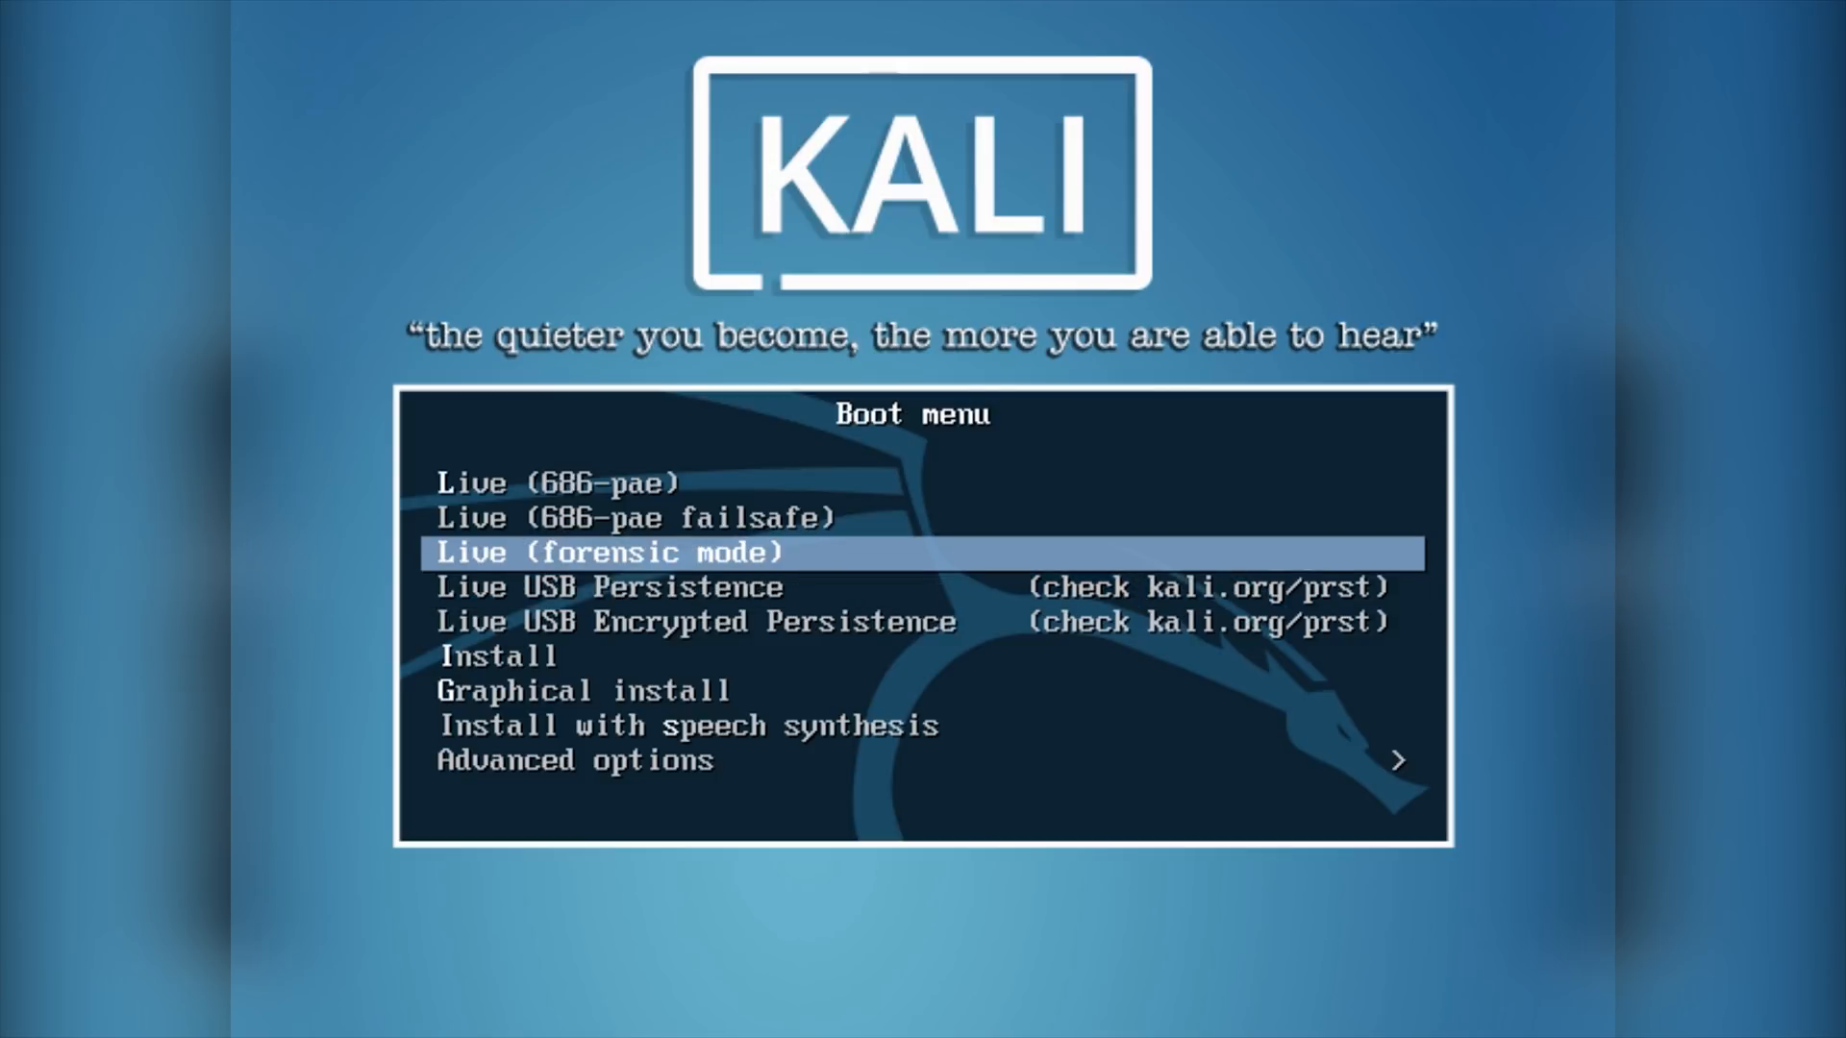
{"action": "key", "text": "Up"}
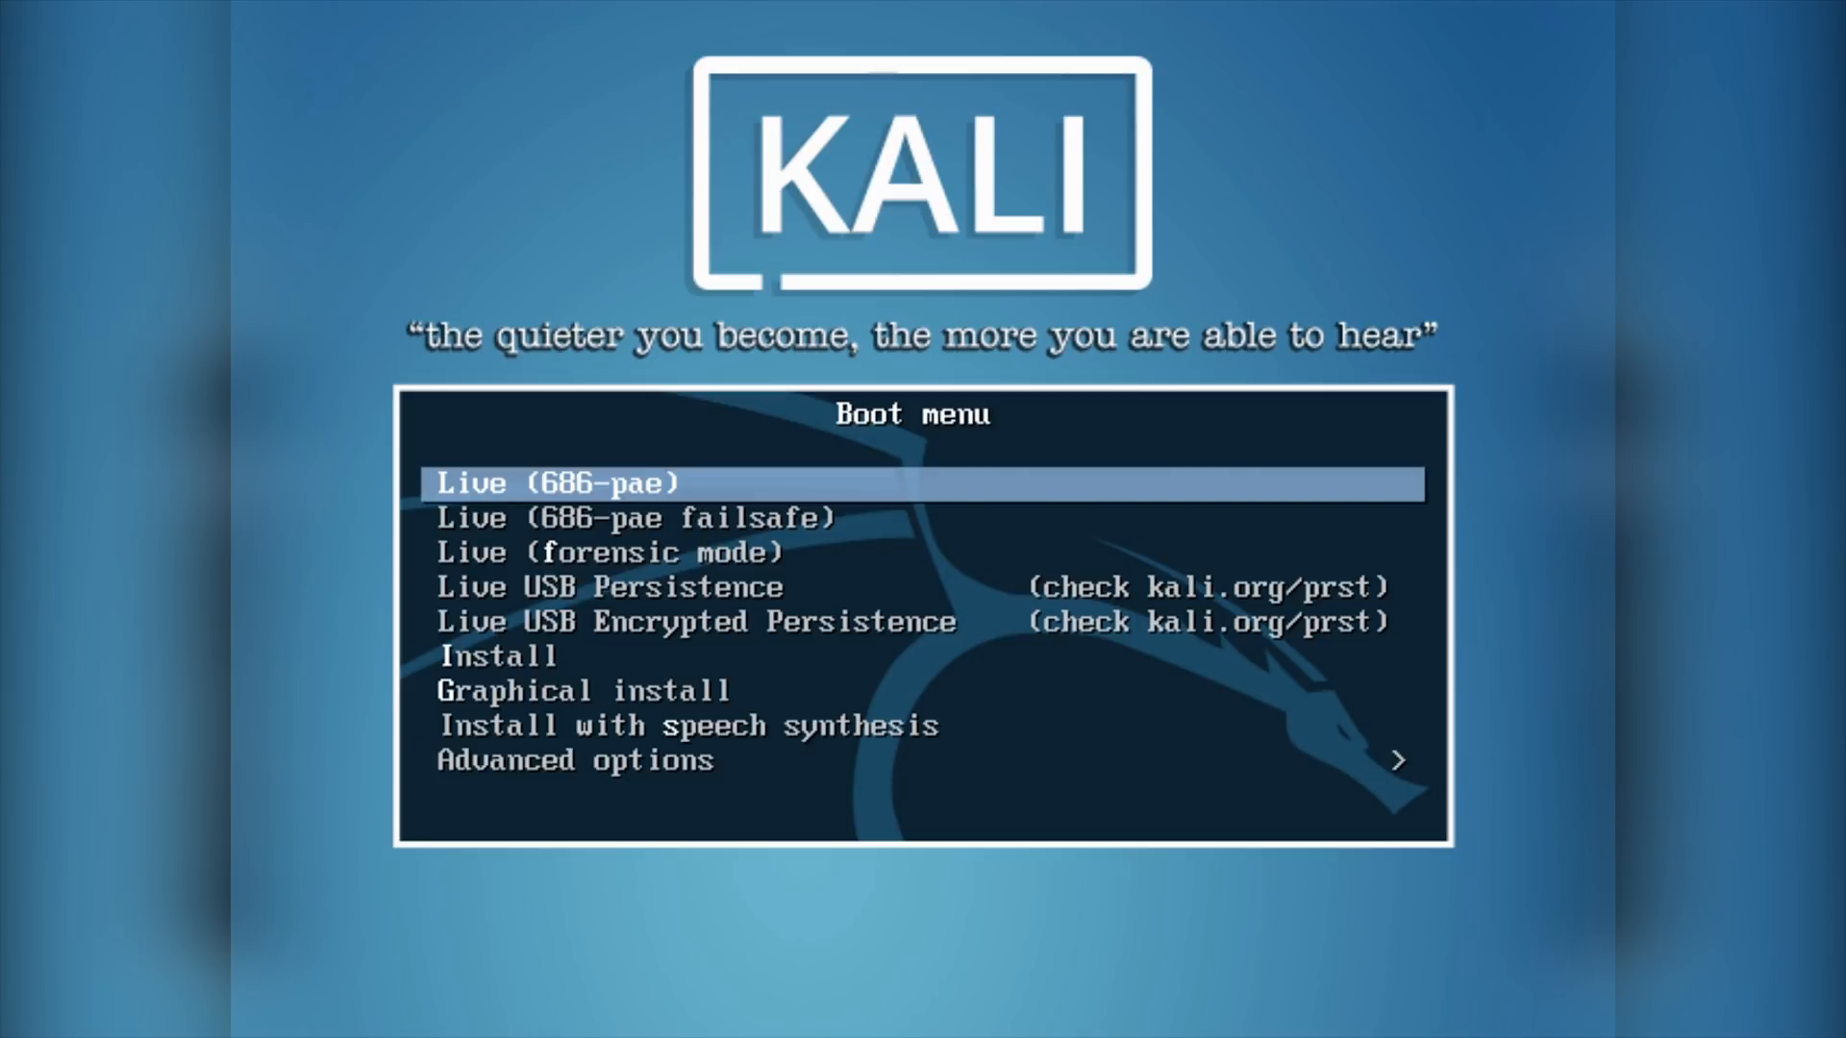
{"action": "key", "text": "Return"}
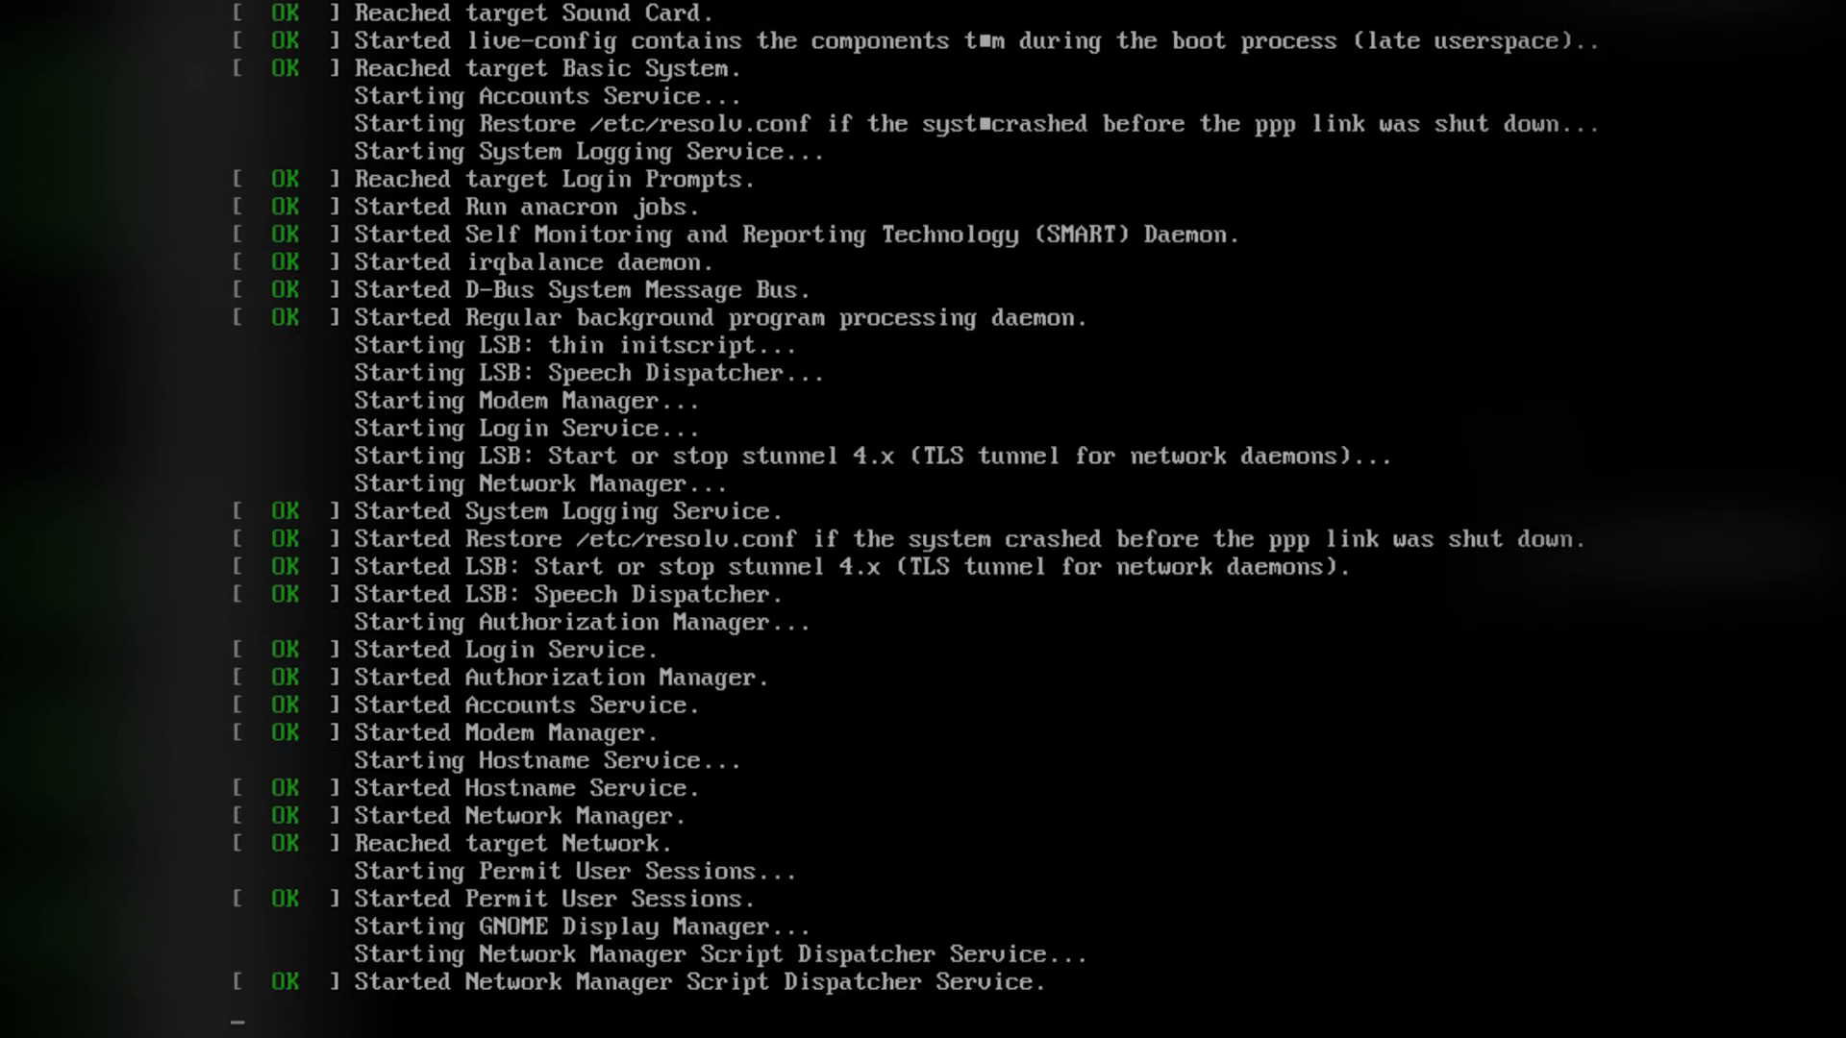
{"action": "scroll", "scroll_direction": "down", "scroll_amount": 3}
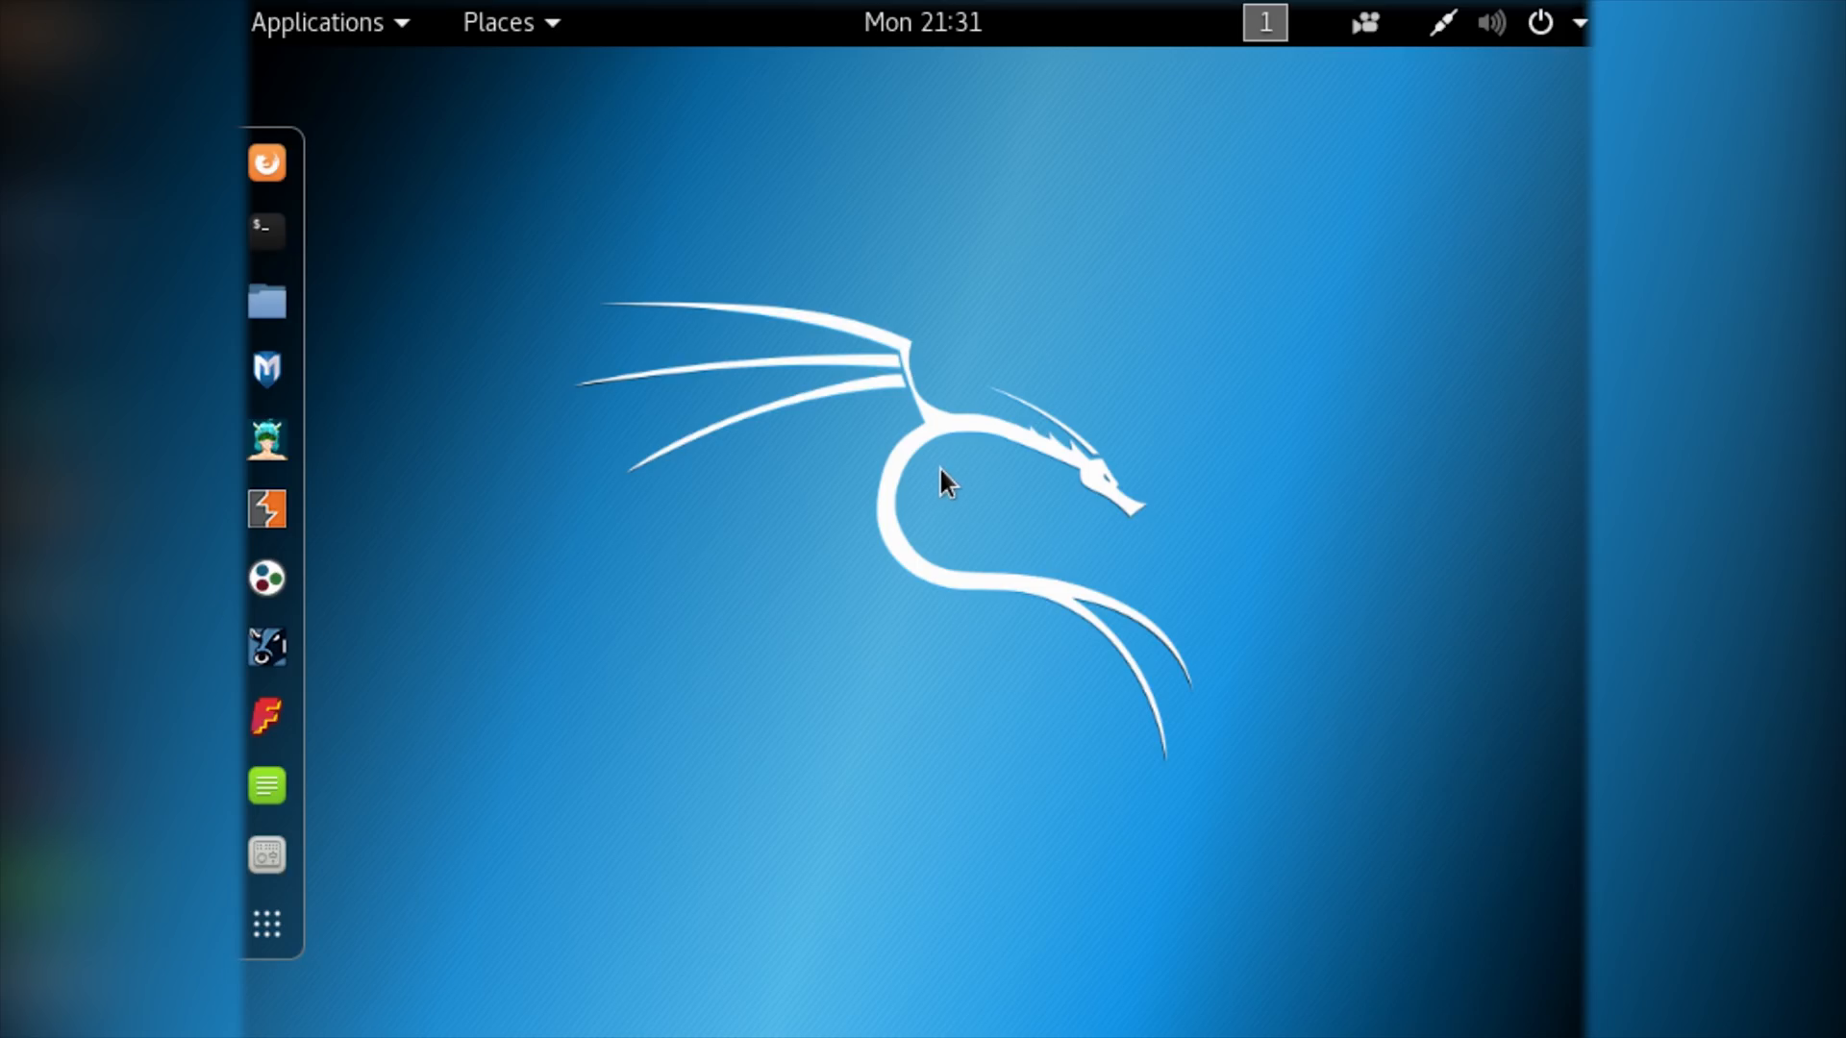
{"action": "mouse_move", "coordinate": [954, 477]}
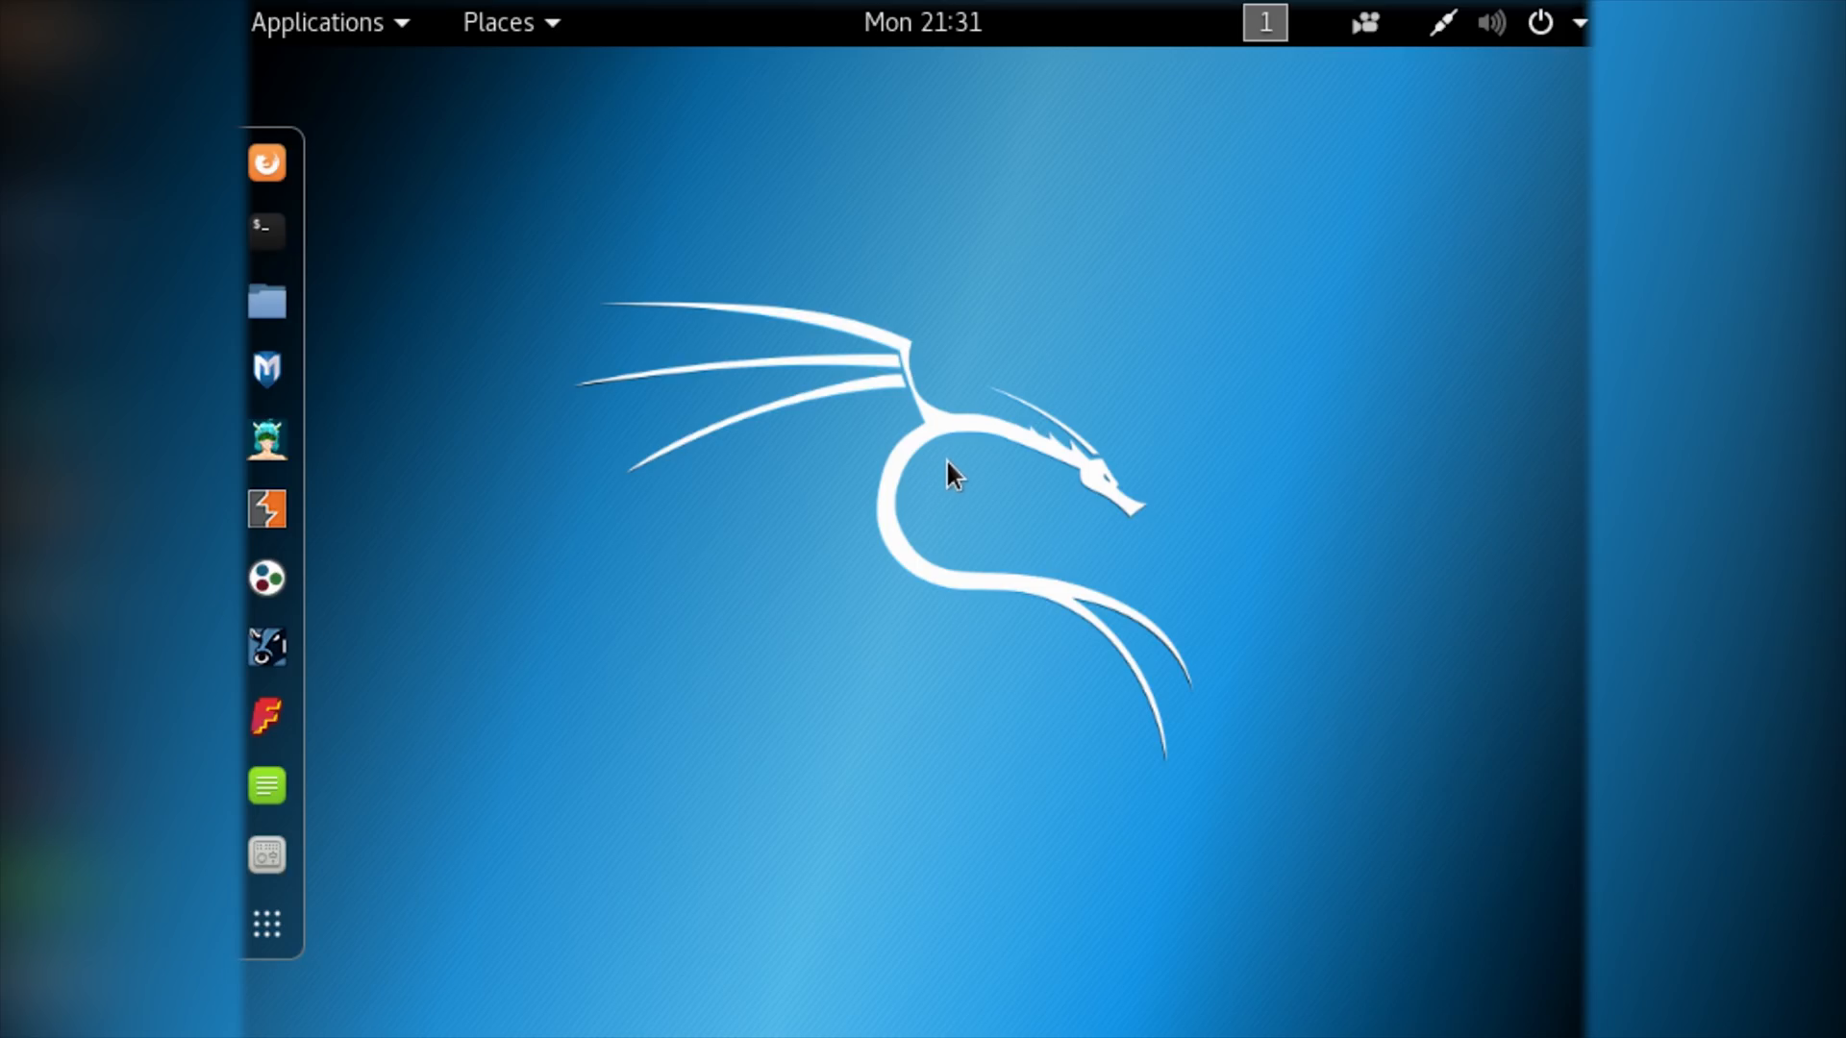
Step: Set Displays resolution to 1920 × 1080, keep the change, and close GNOME Settings
{"action": "left_click", "coordinate": [1542, 22]}
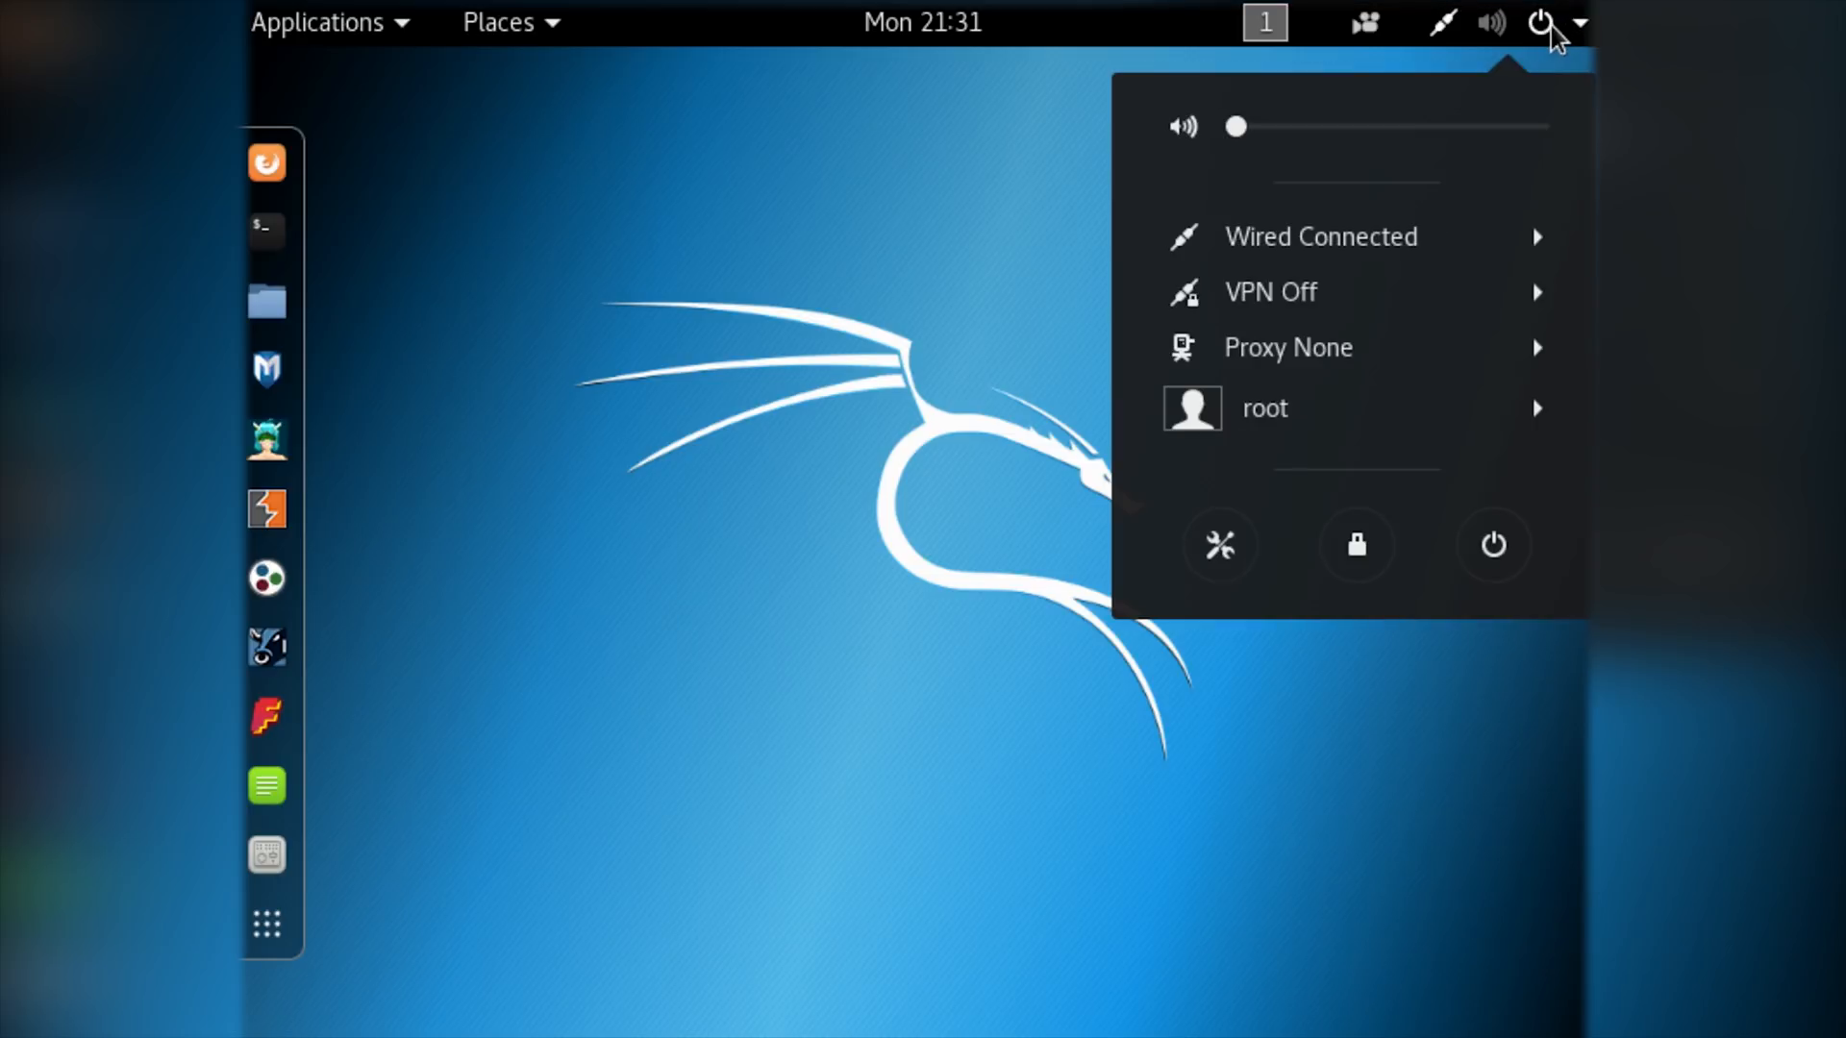
{"action": "mouse_move", "coordinate": [1220, 545]}
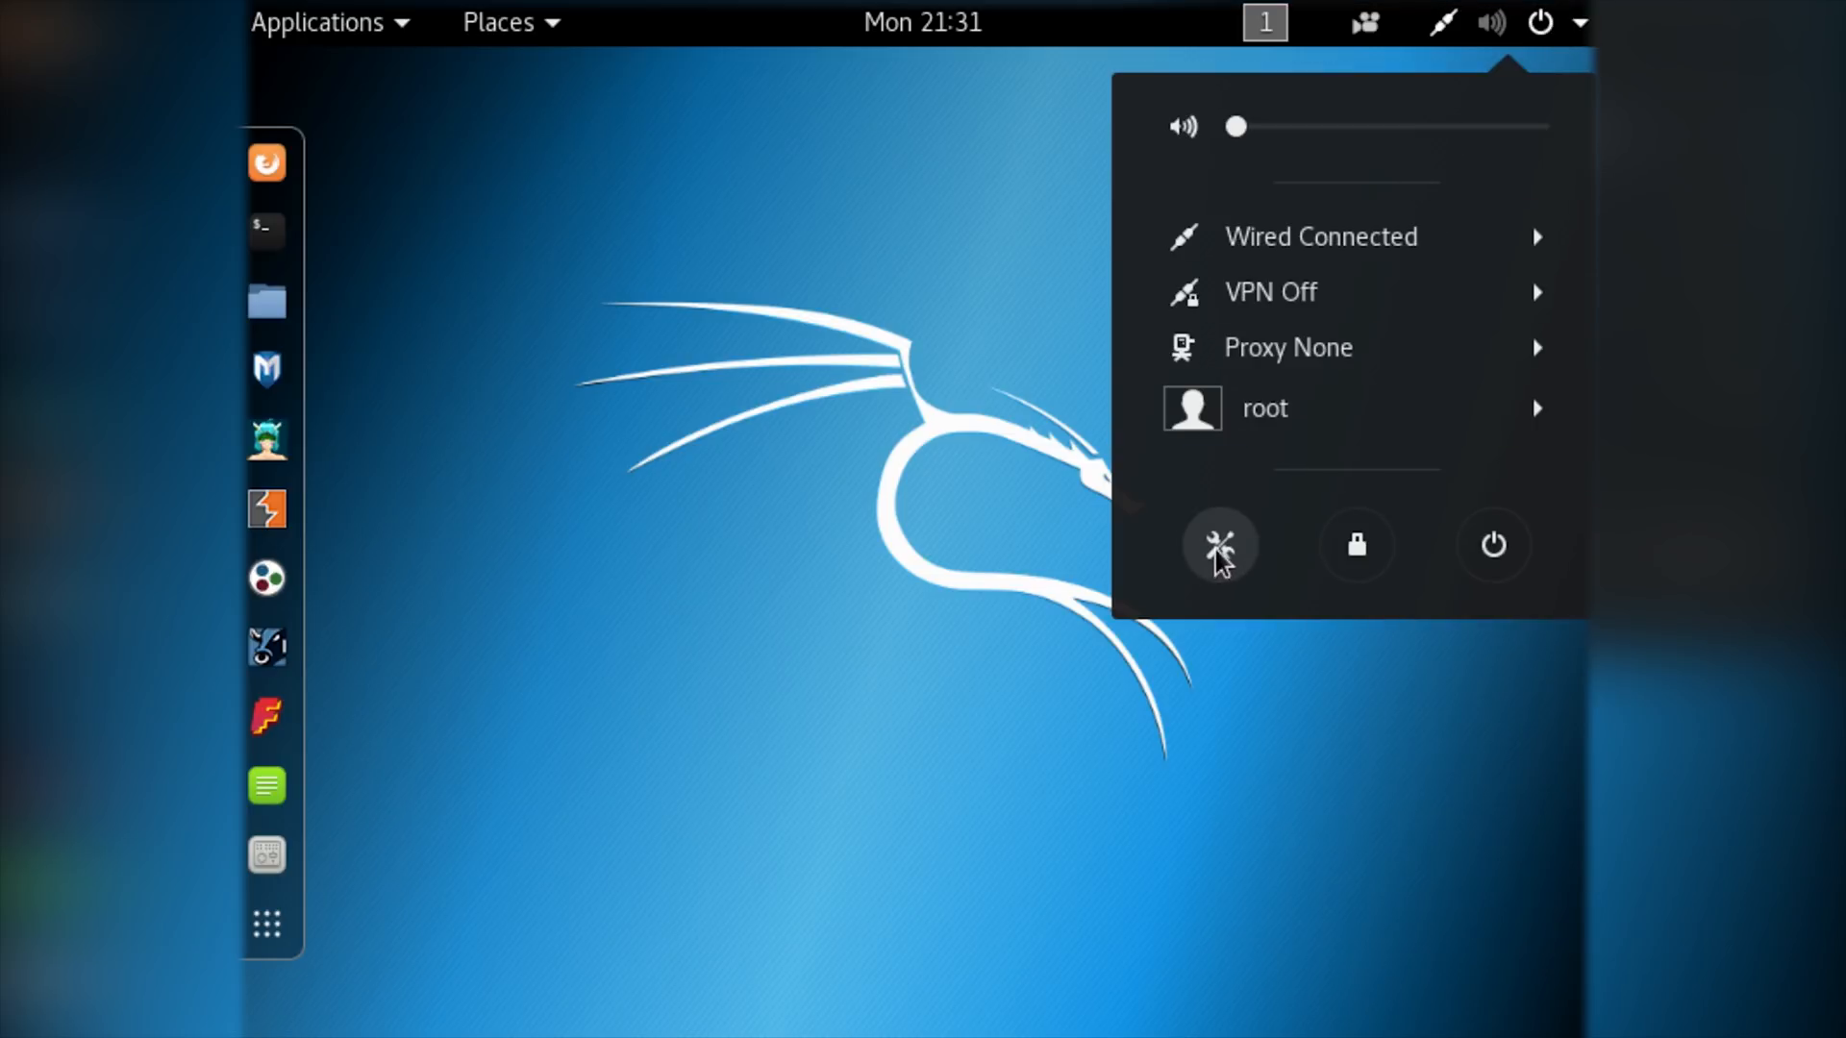
{"action": "left_click", "coordinate": [1220, 545]}
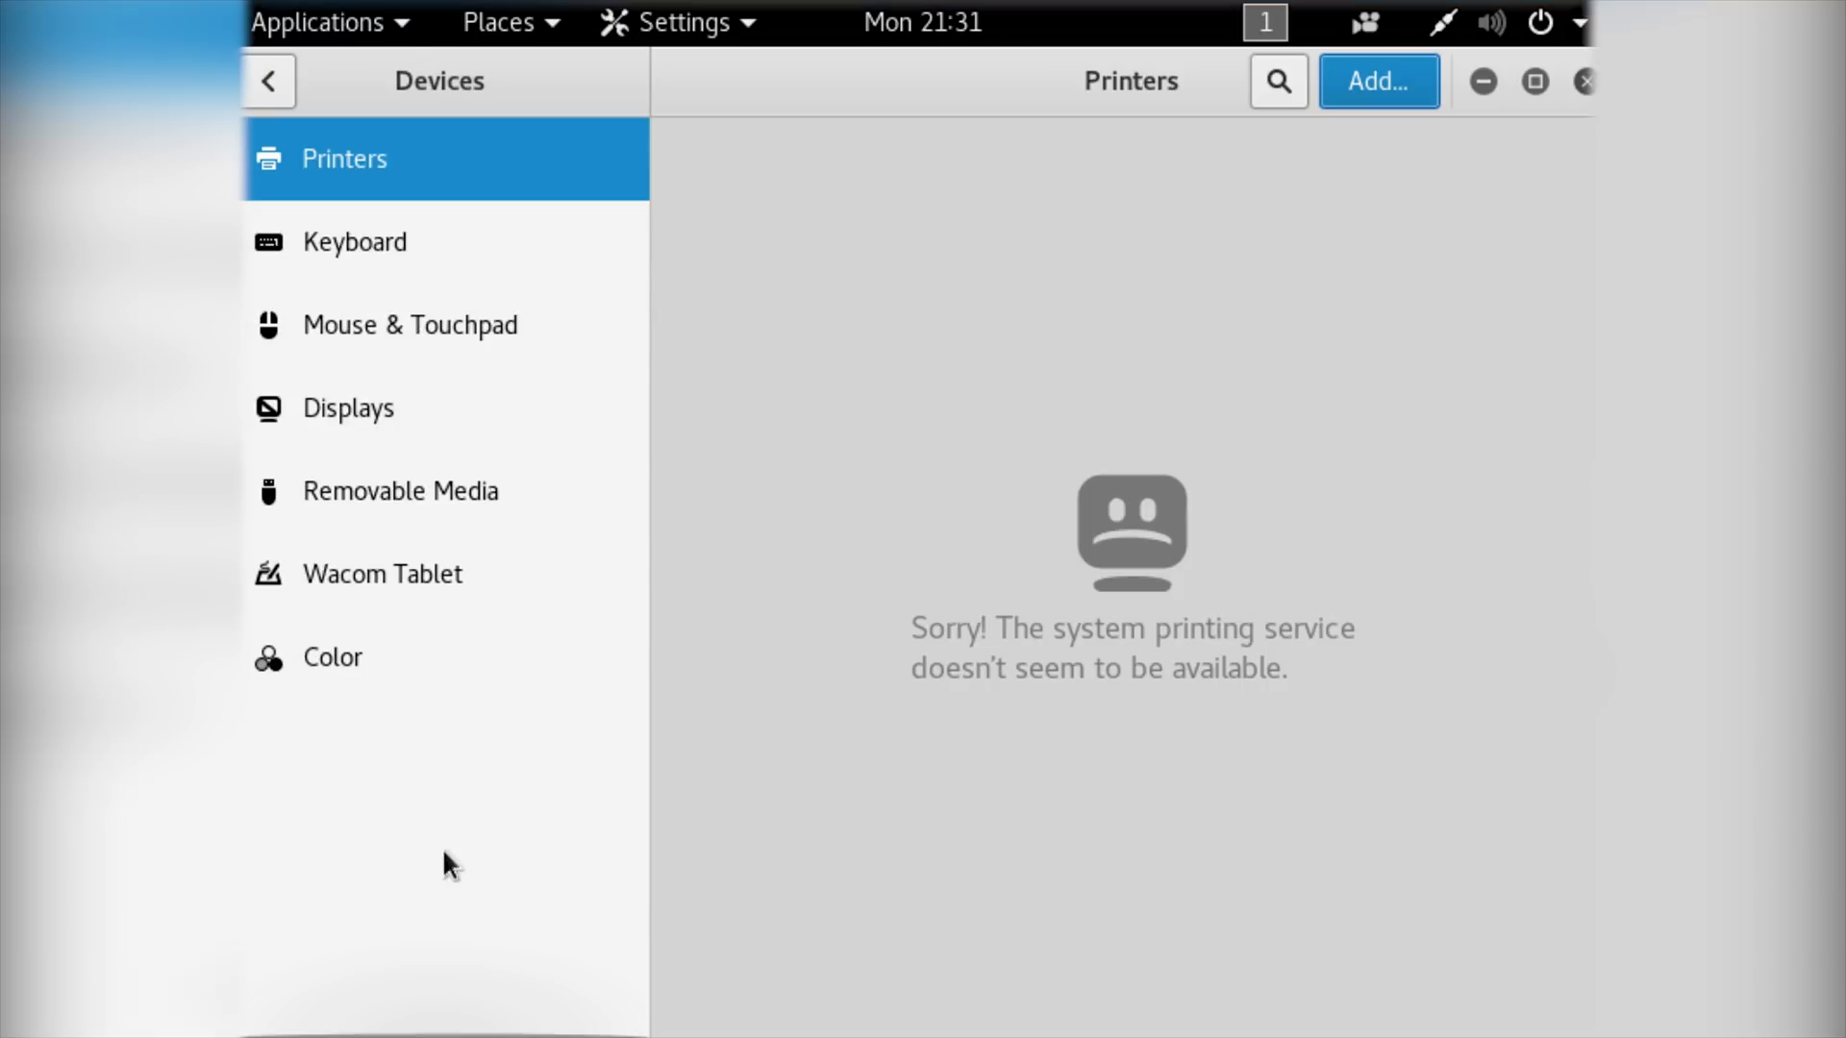
{"action": "left_click", "coordinate": [348, 407]}
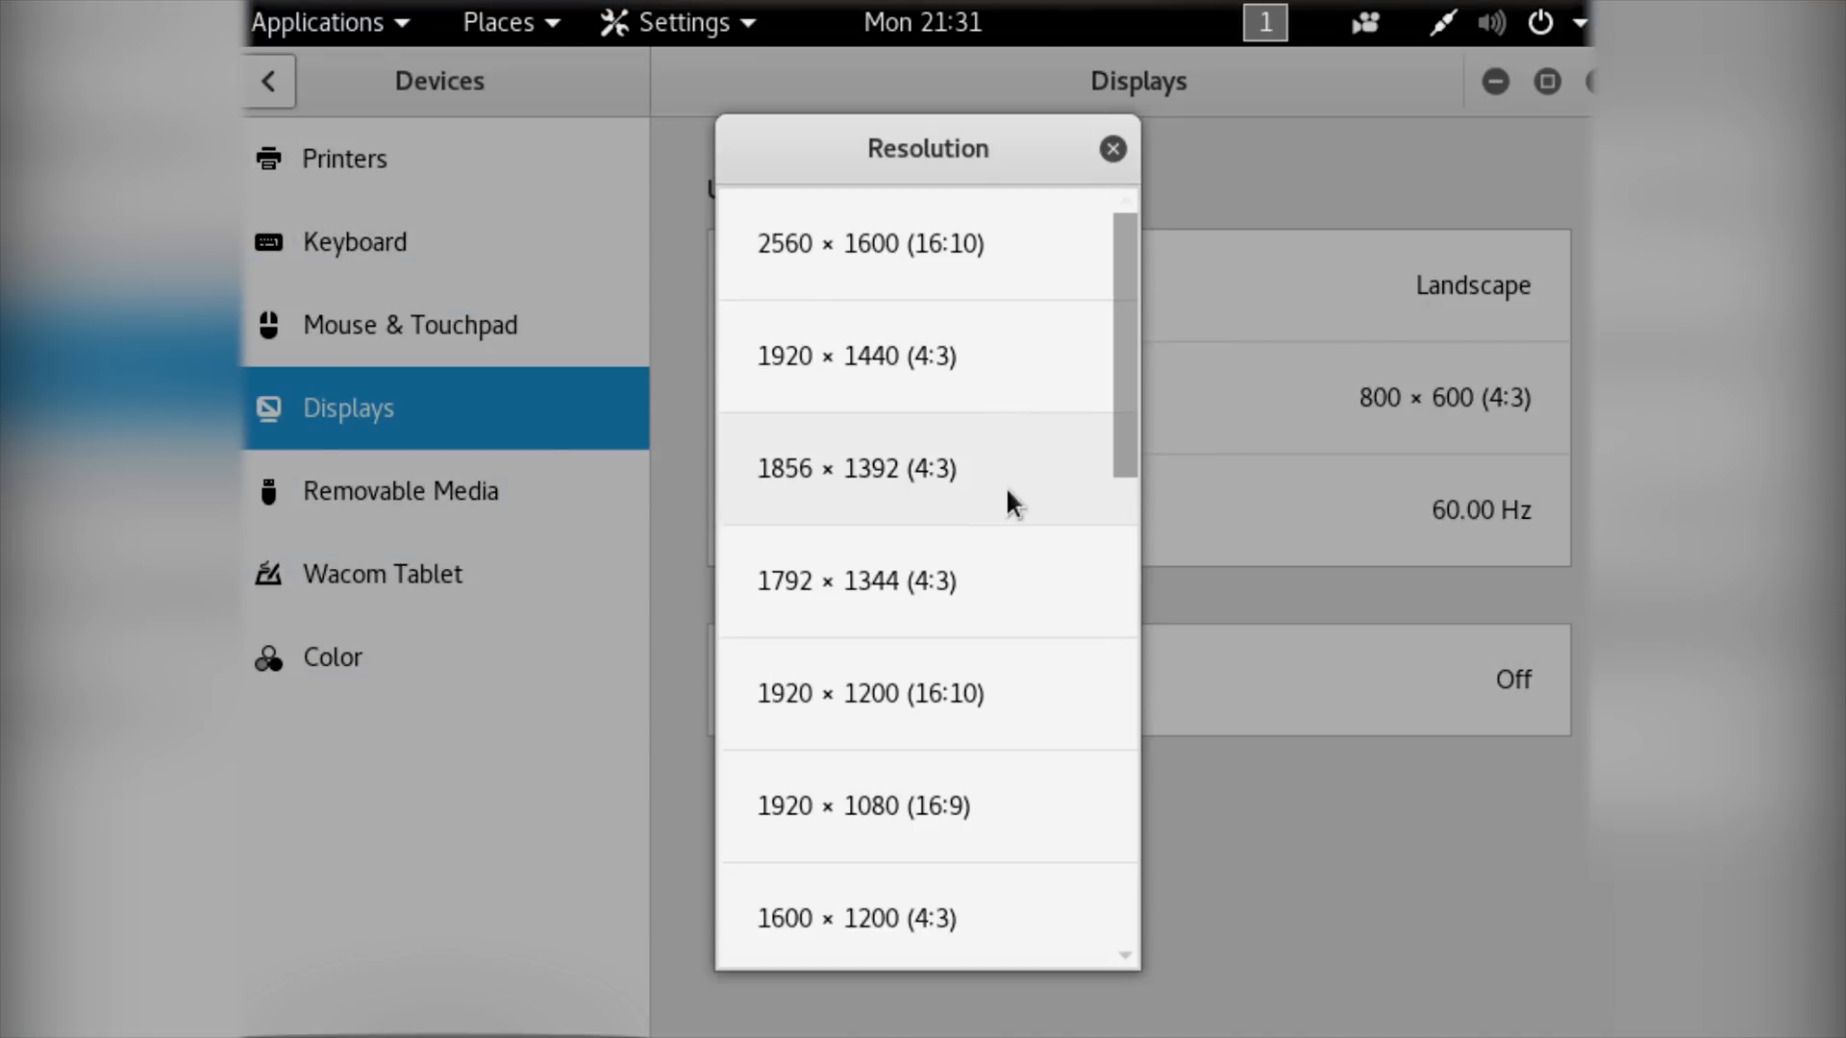
{"action": "left_click", "coordinate": [870, 806]}
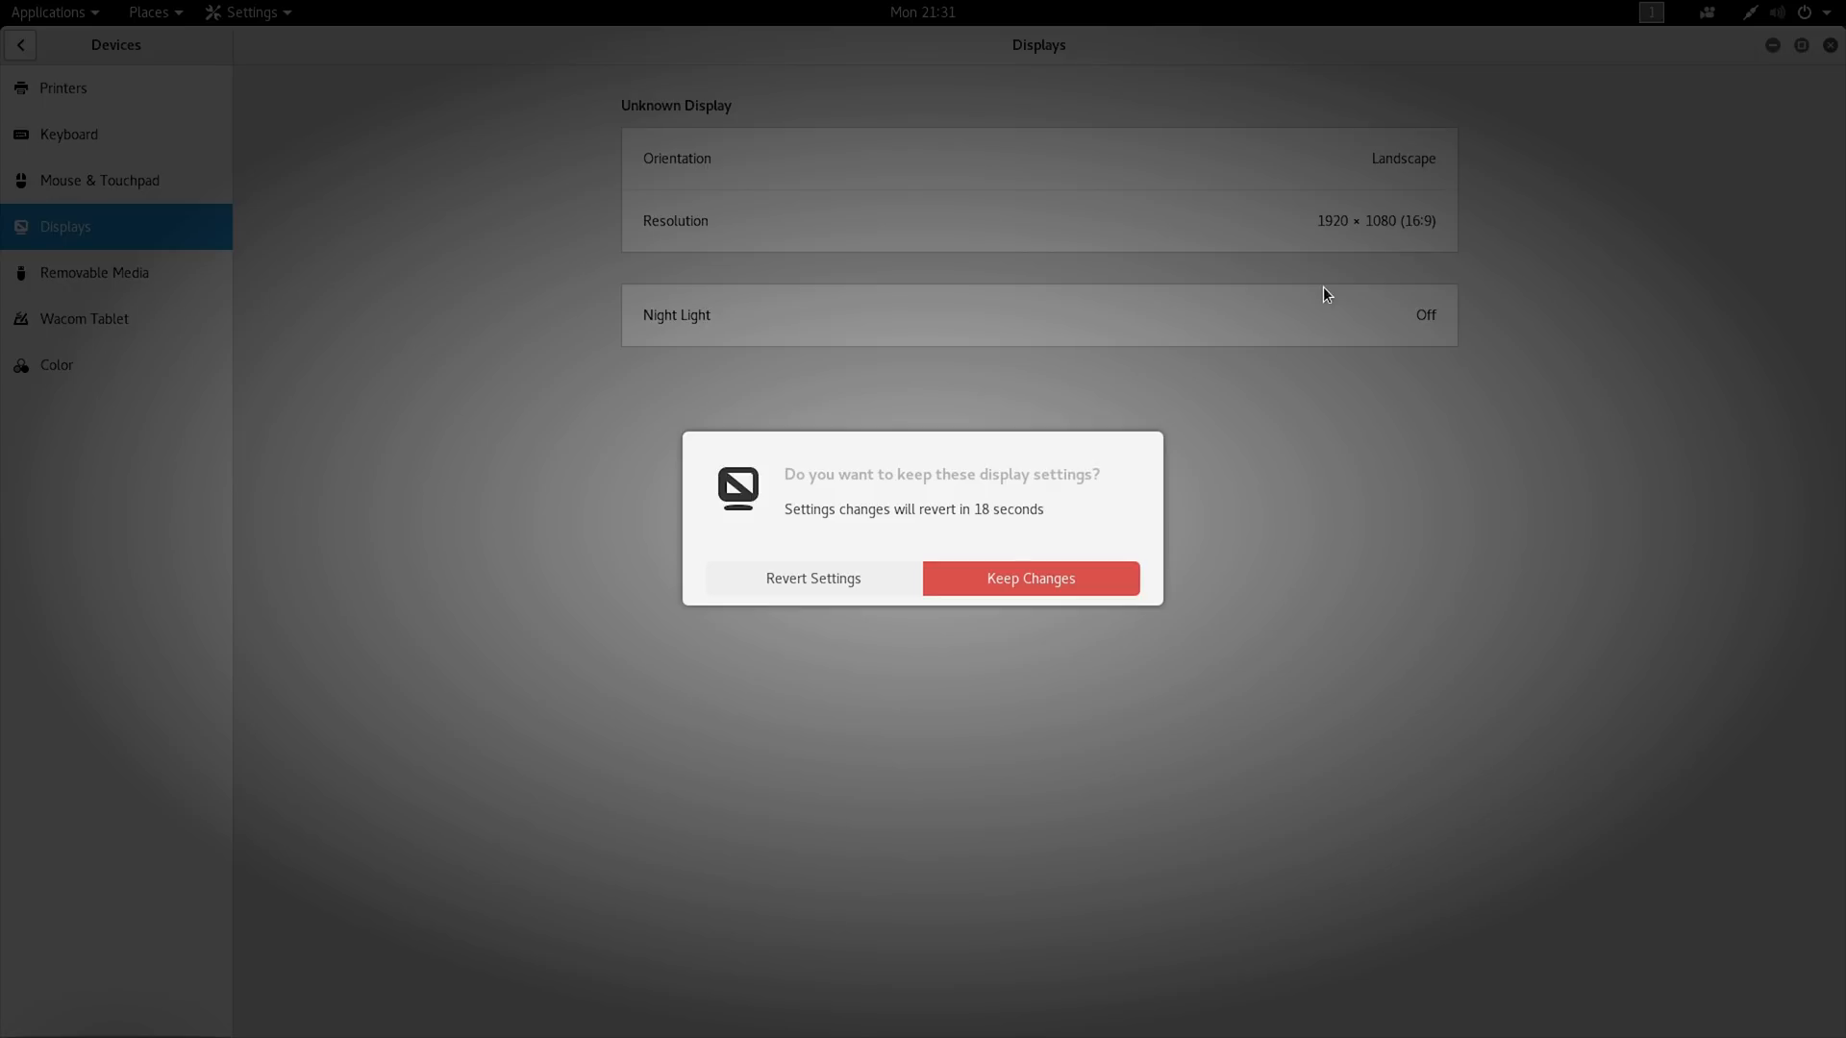
{"action": "left_click", "coordinate": [1029, 577]}
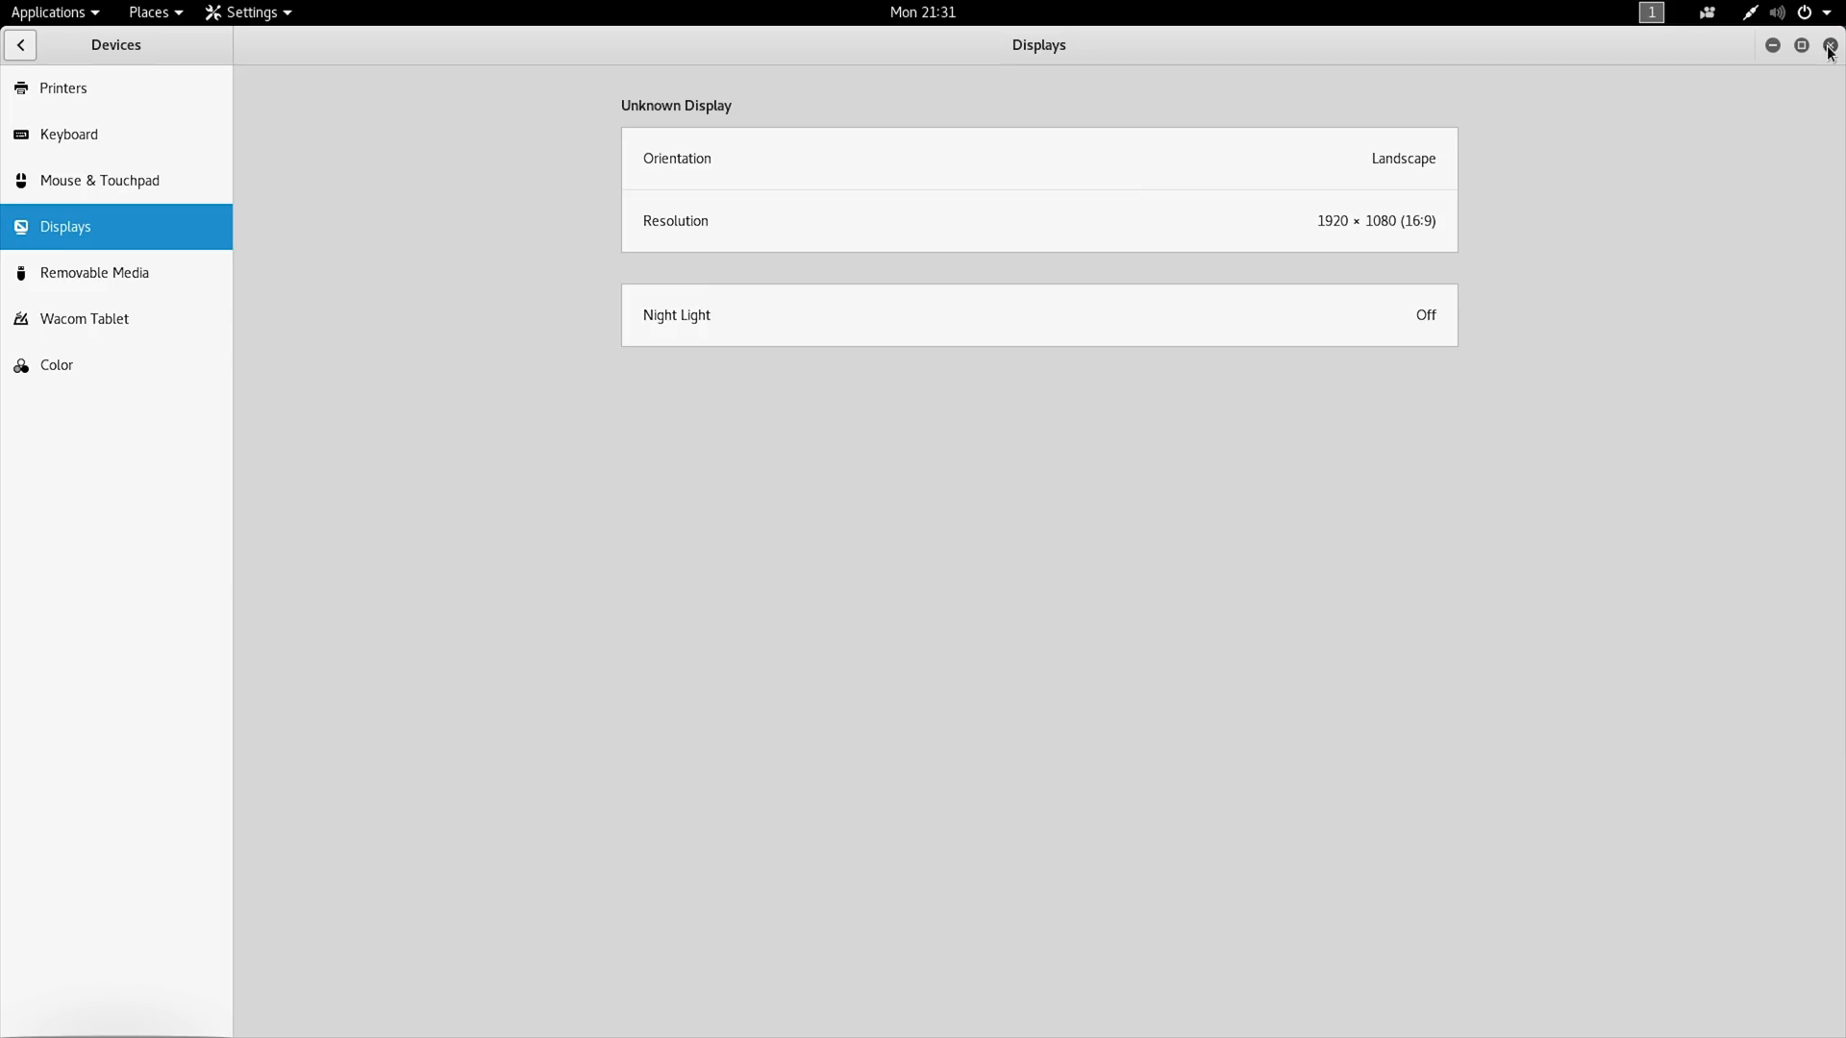
{"action": "left_click", "coordinate": [1829, 46]}
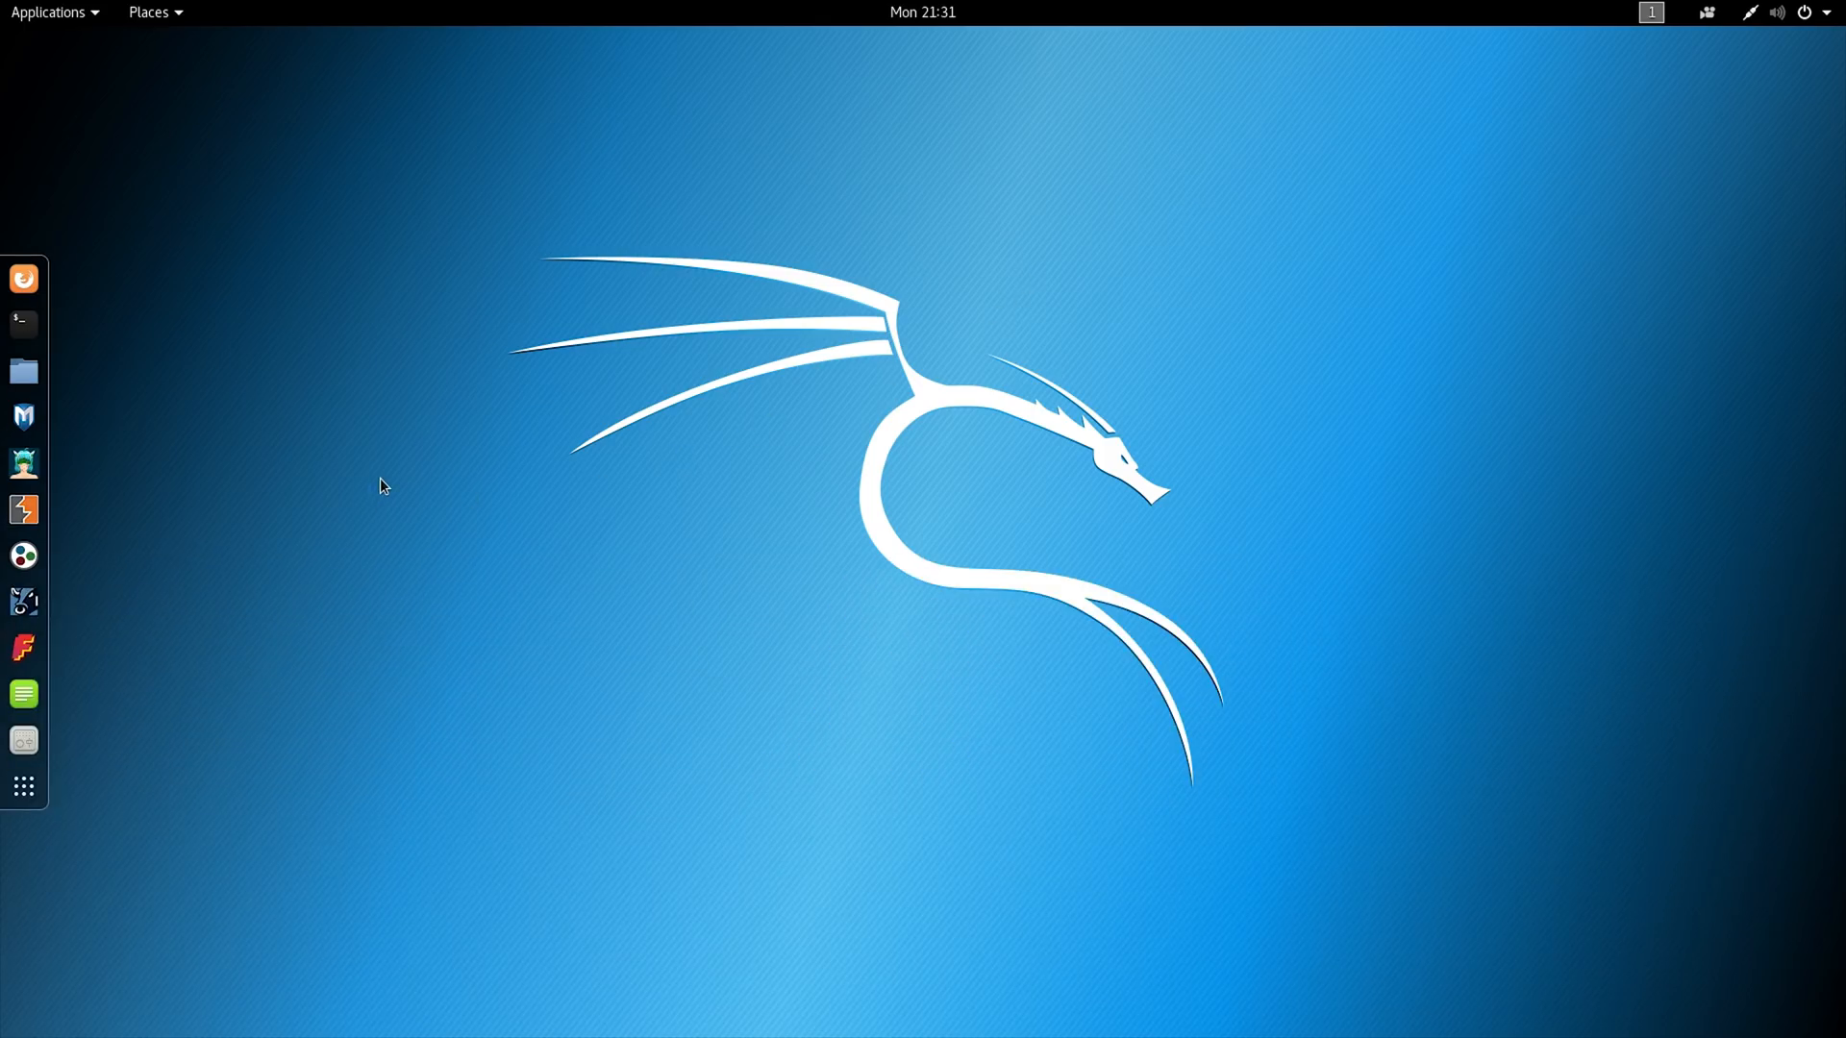
{"action": "mouse_move", "coordinate": [226, 135]}
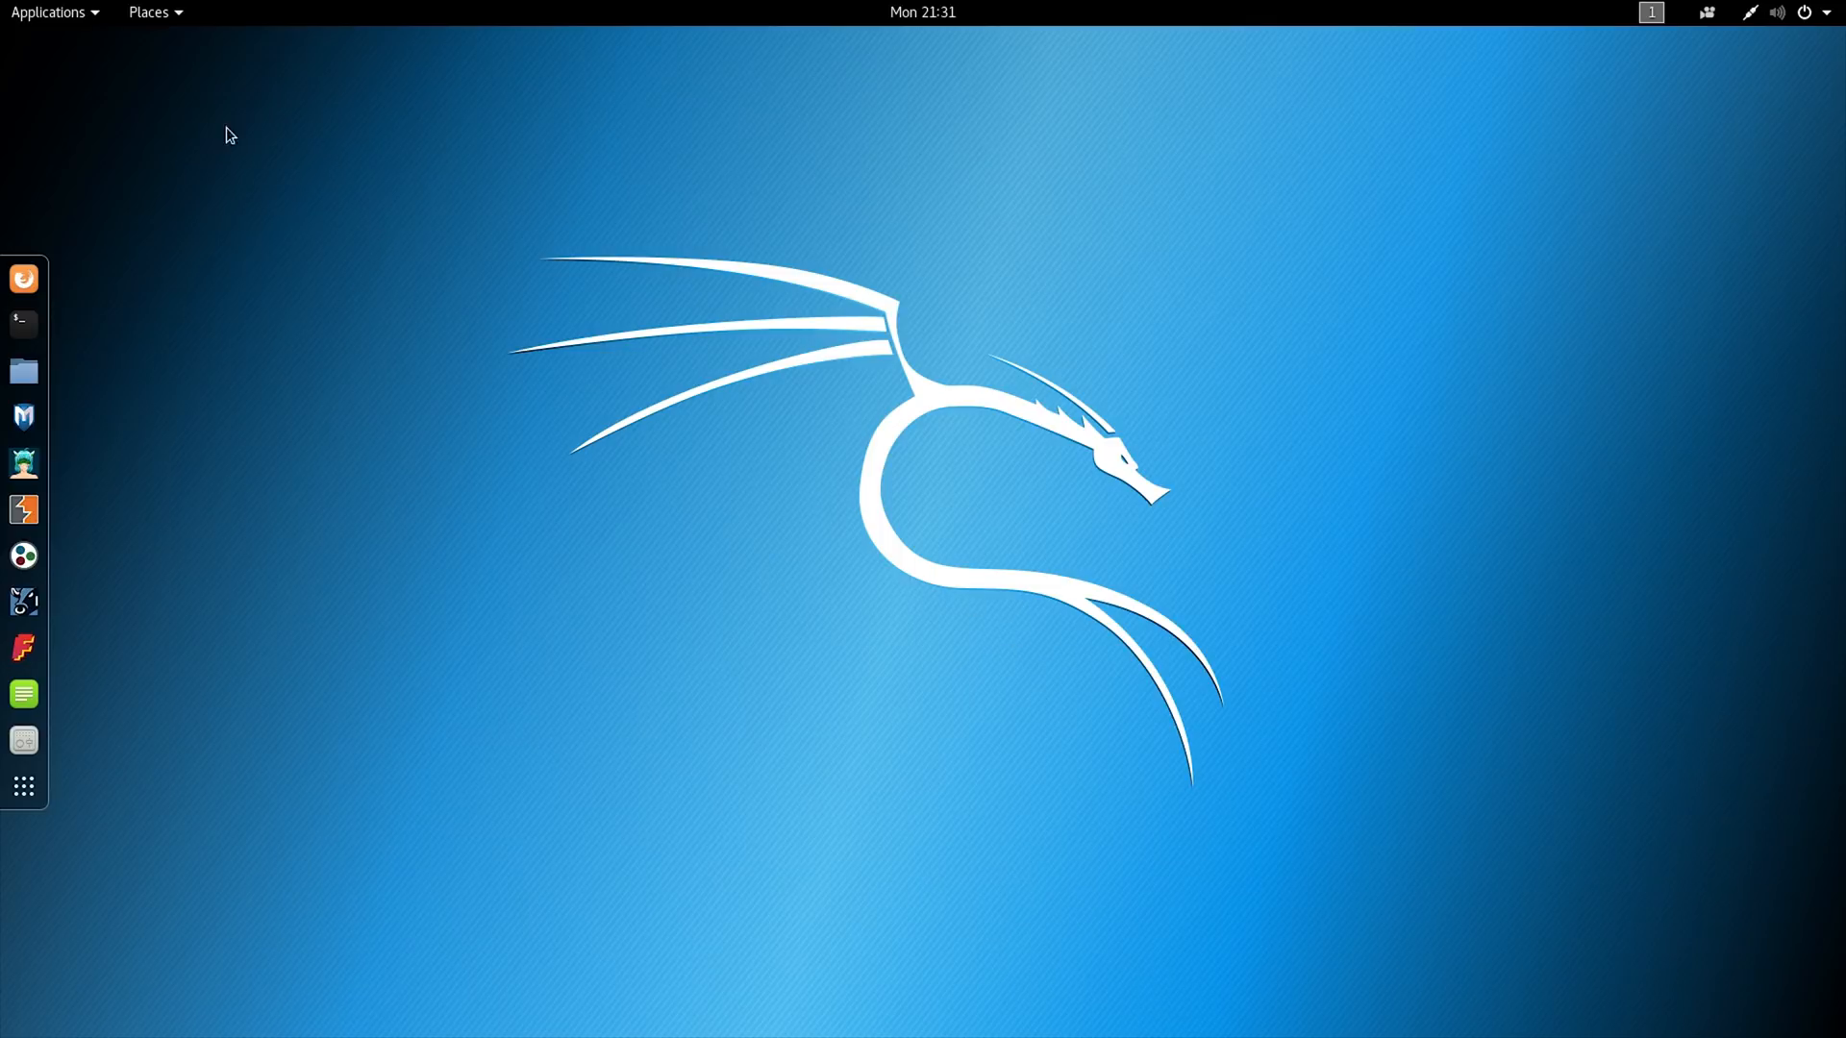
{"action": "left_click", "coordinate": [48, 12]}
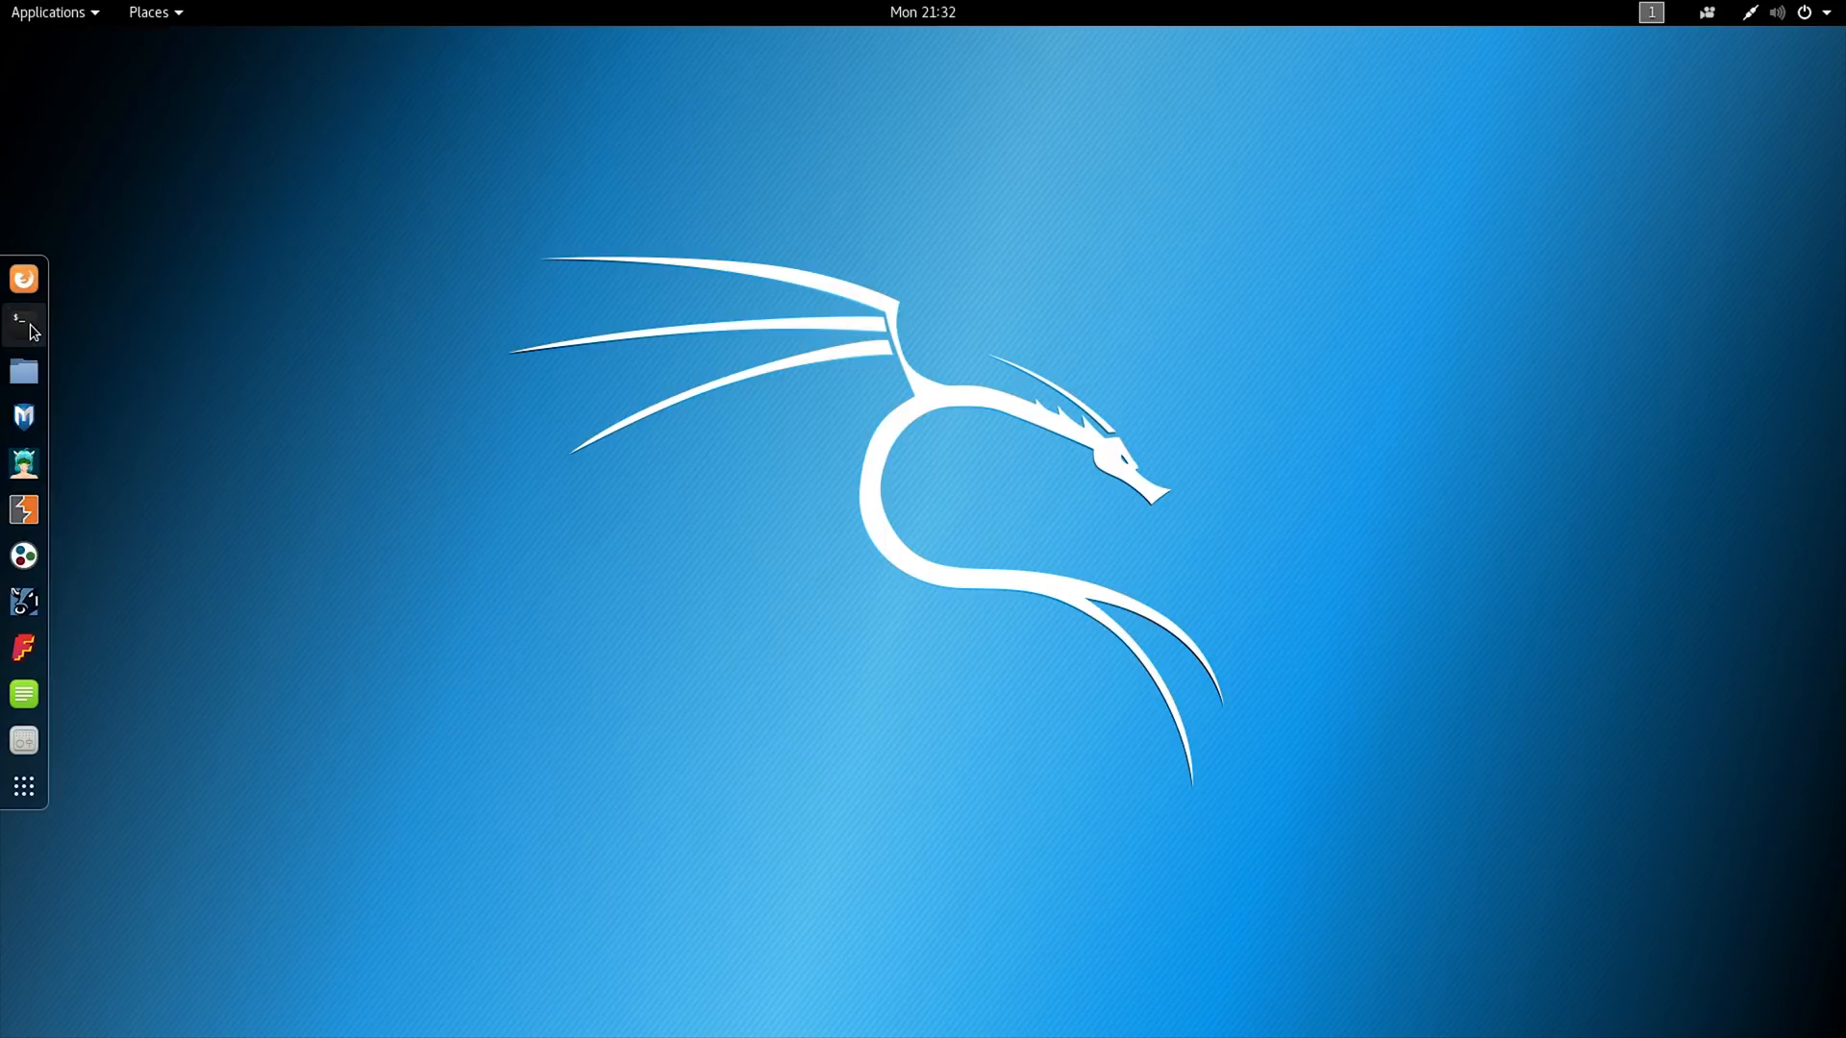
Step: Run fdisk -l in a terminal and pick out the 8 GiB /dev/sdb drive
{"action": "left_click", "coordinate": [24, 324]}
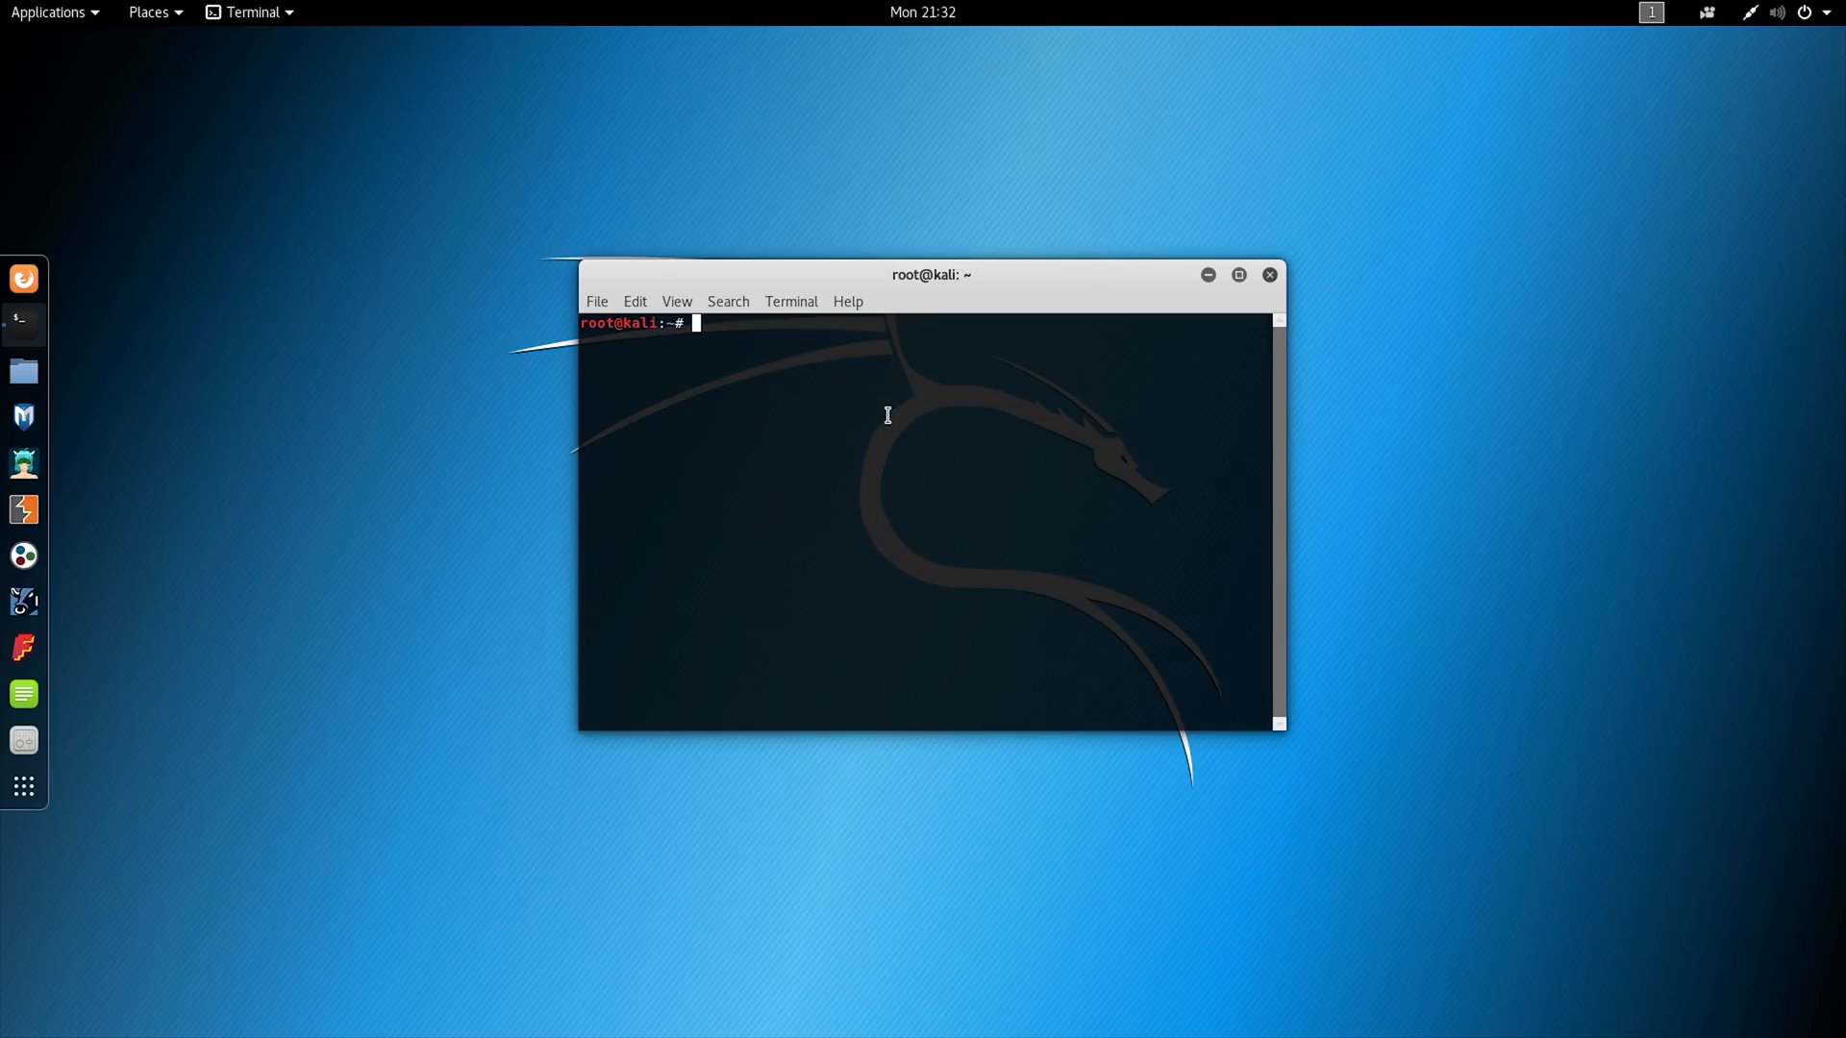
{"action": "mouse_move", "coordinate": [907, 427]}
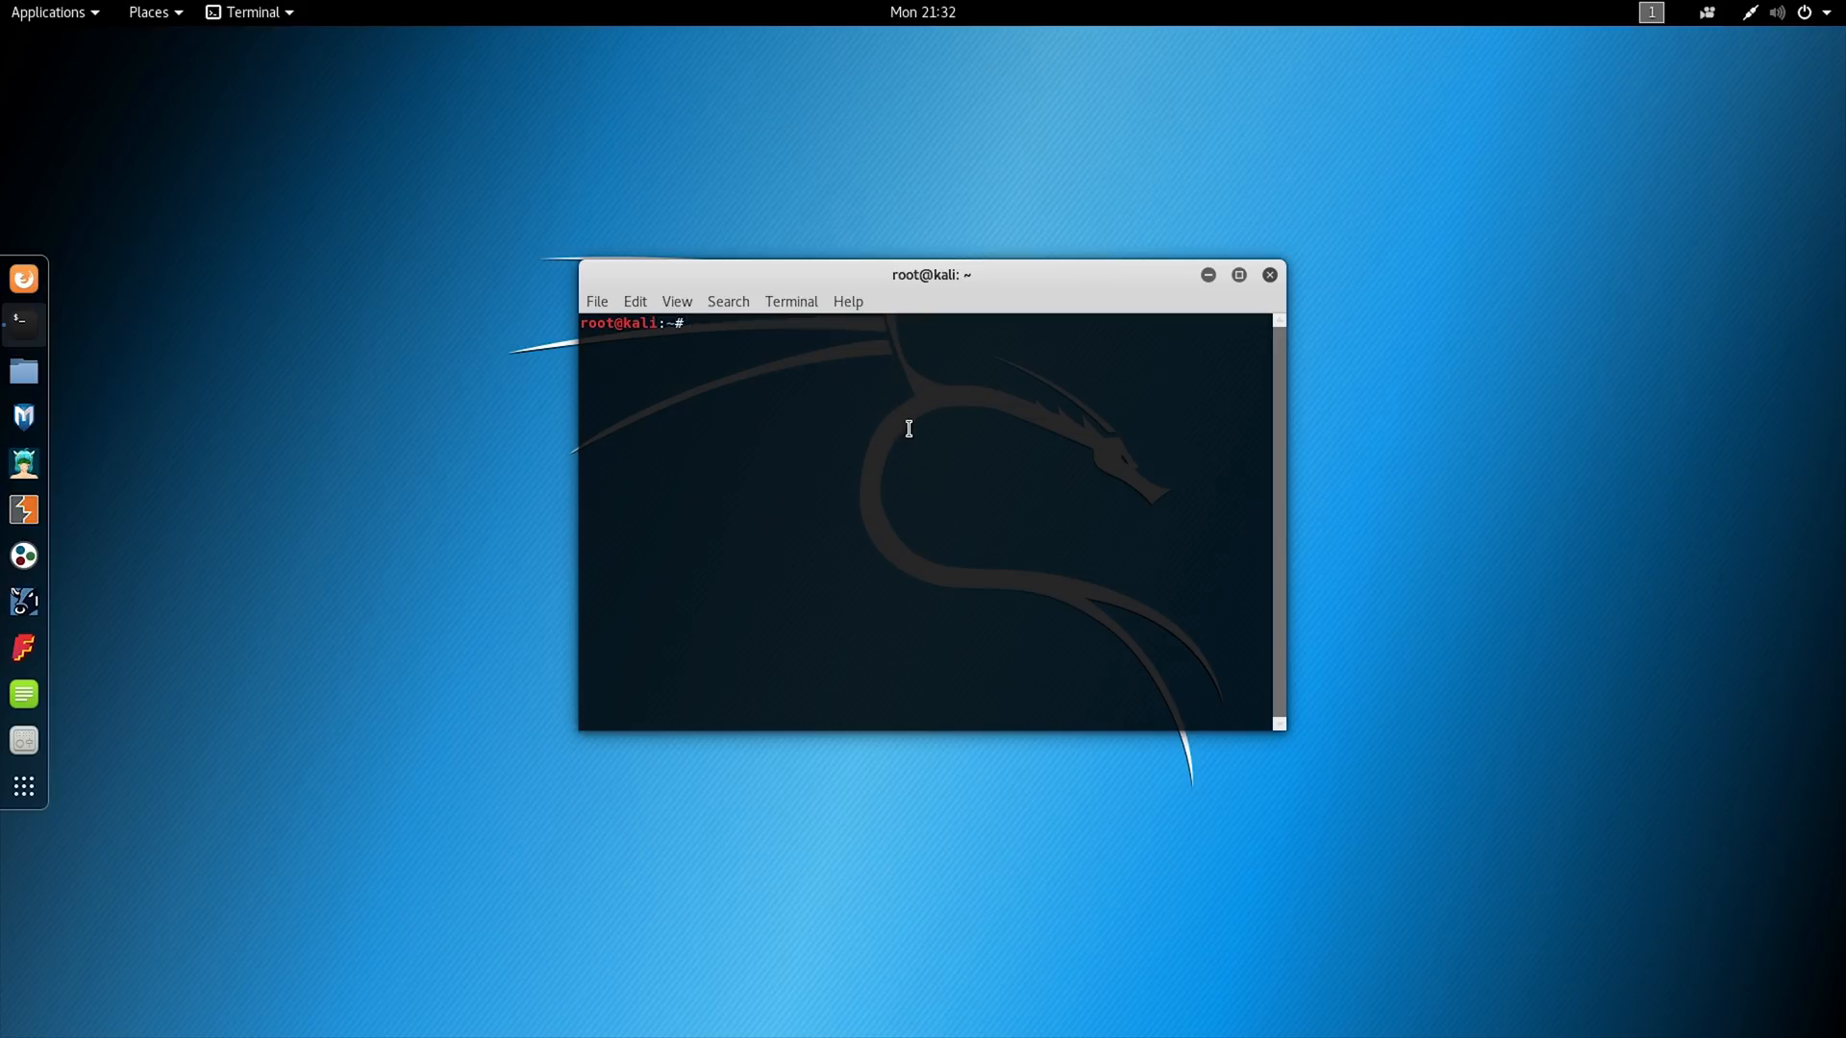
{"action": "type", "text": "f"}
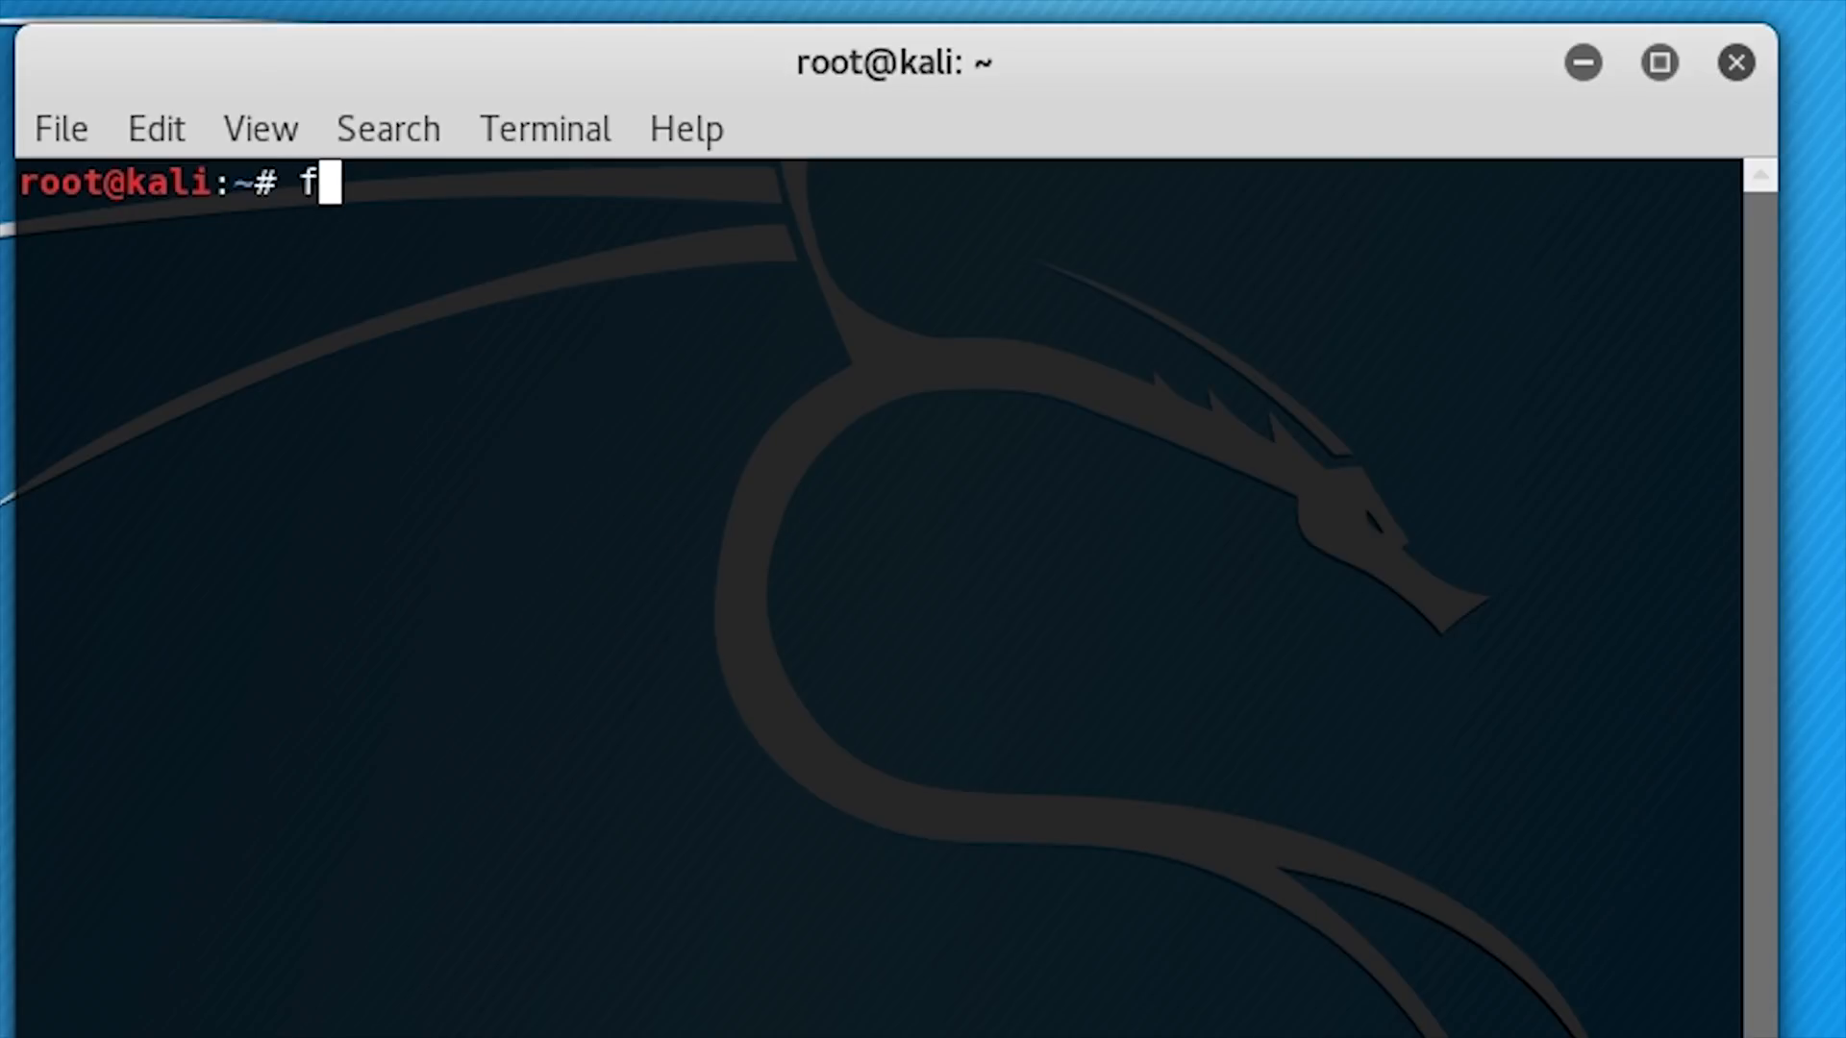
{"action": "type", "text": "disk -l"}
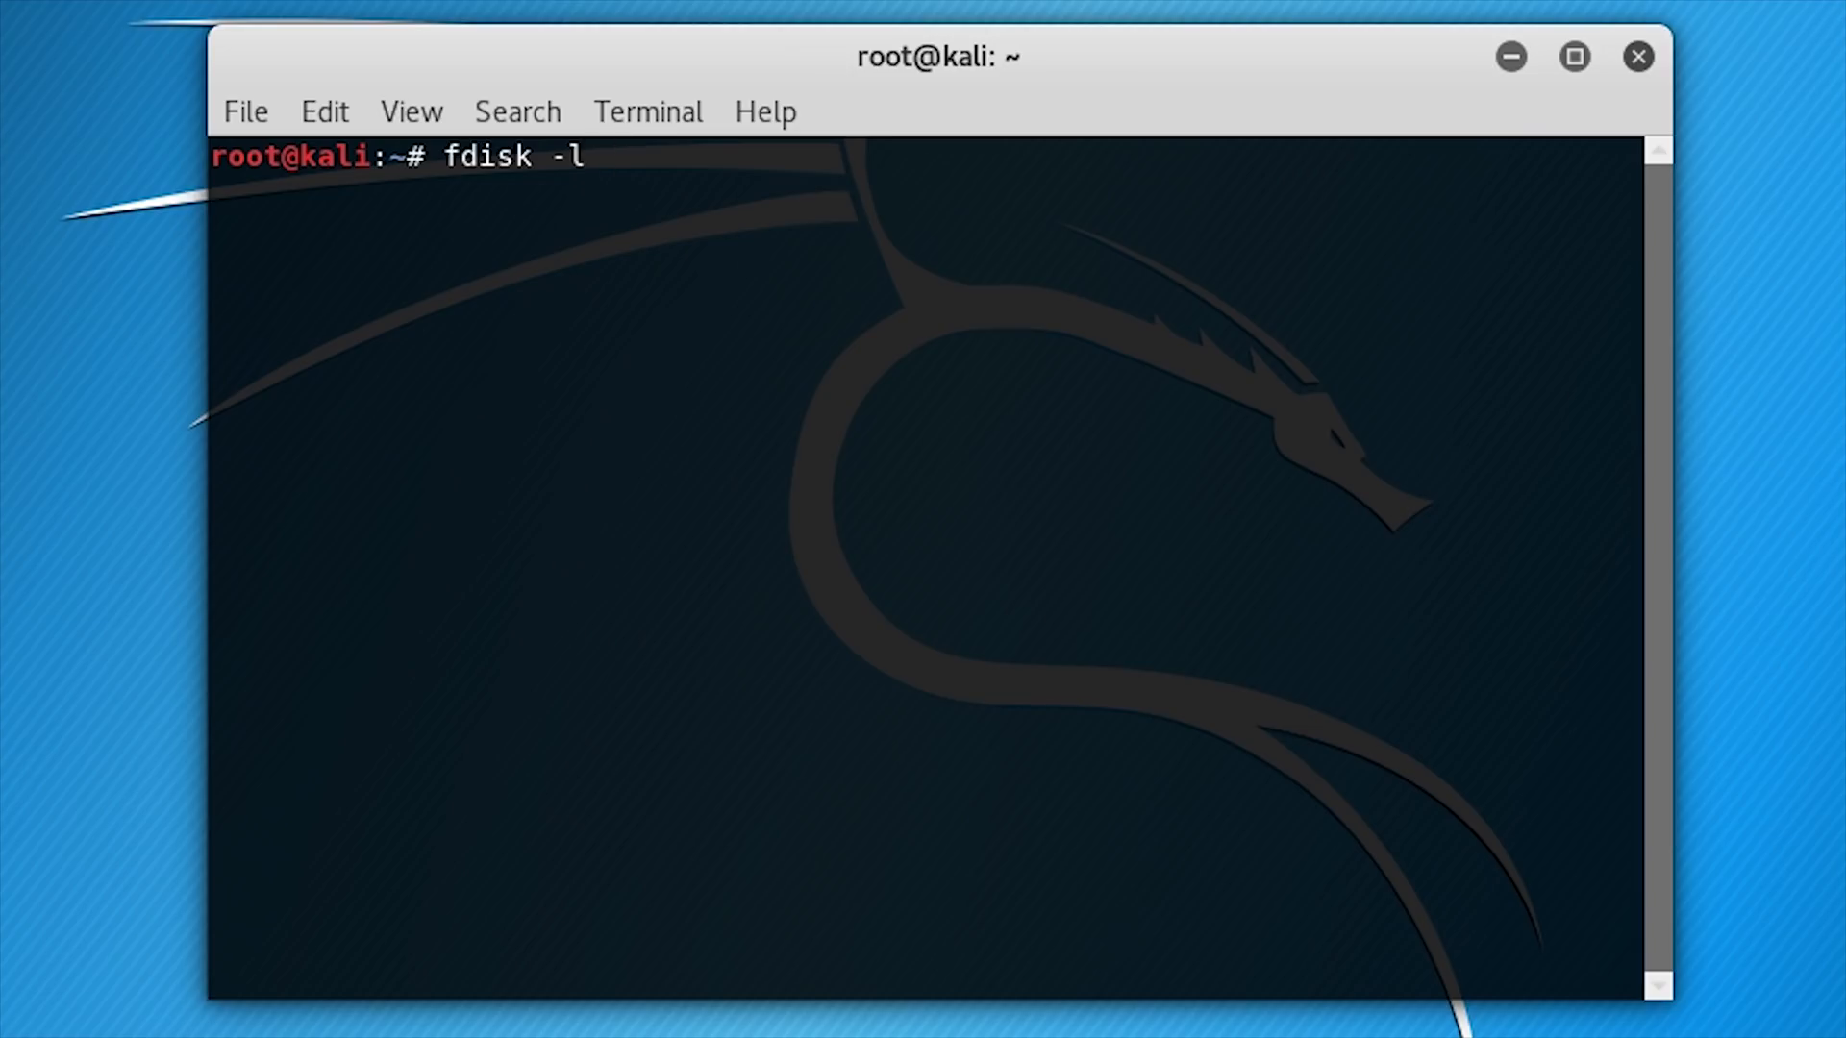
{"action": "key", "text": "Return"}
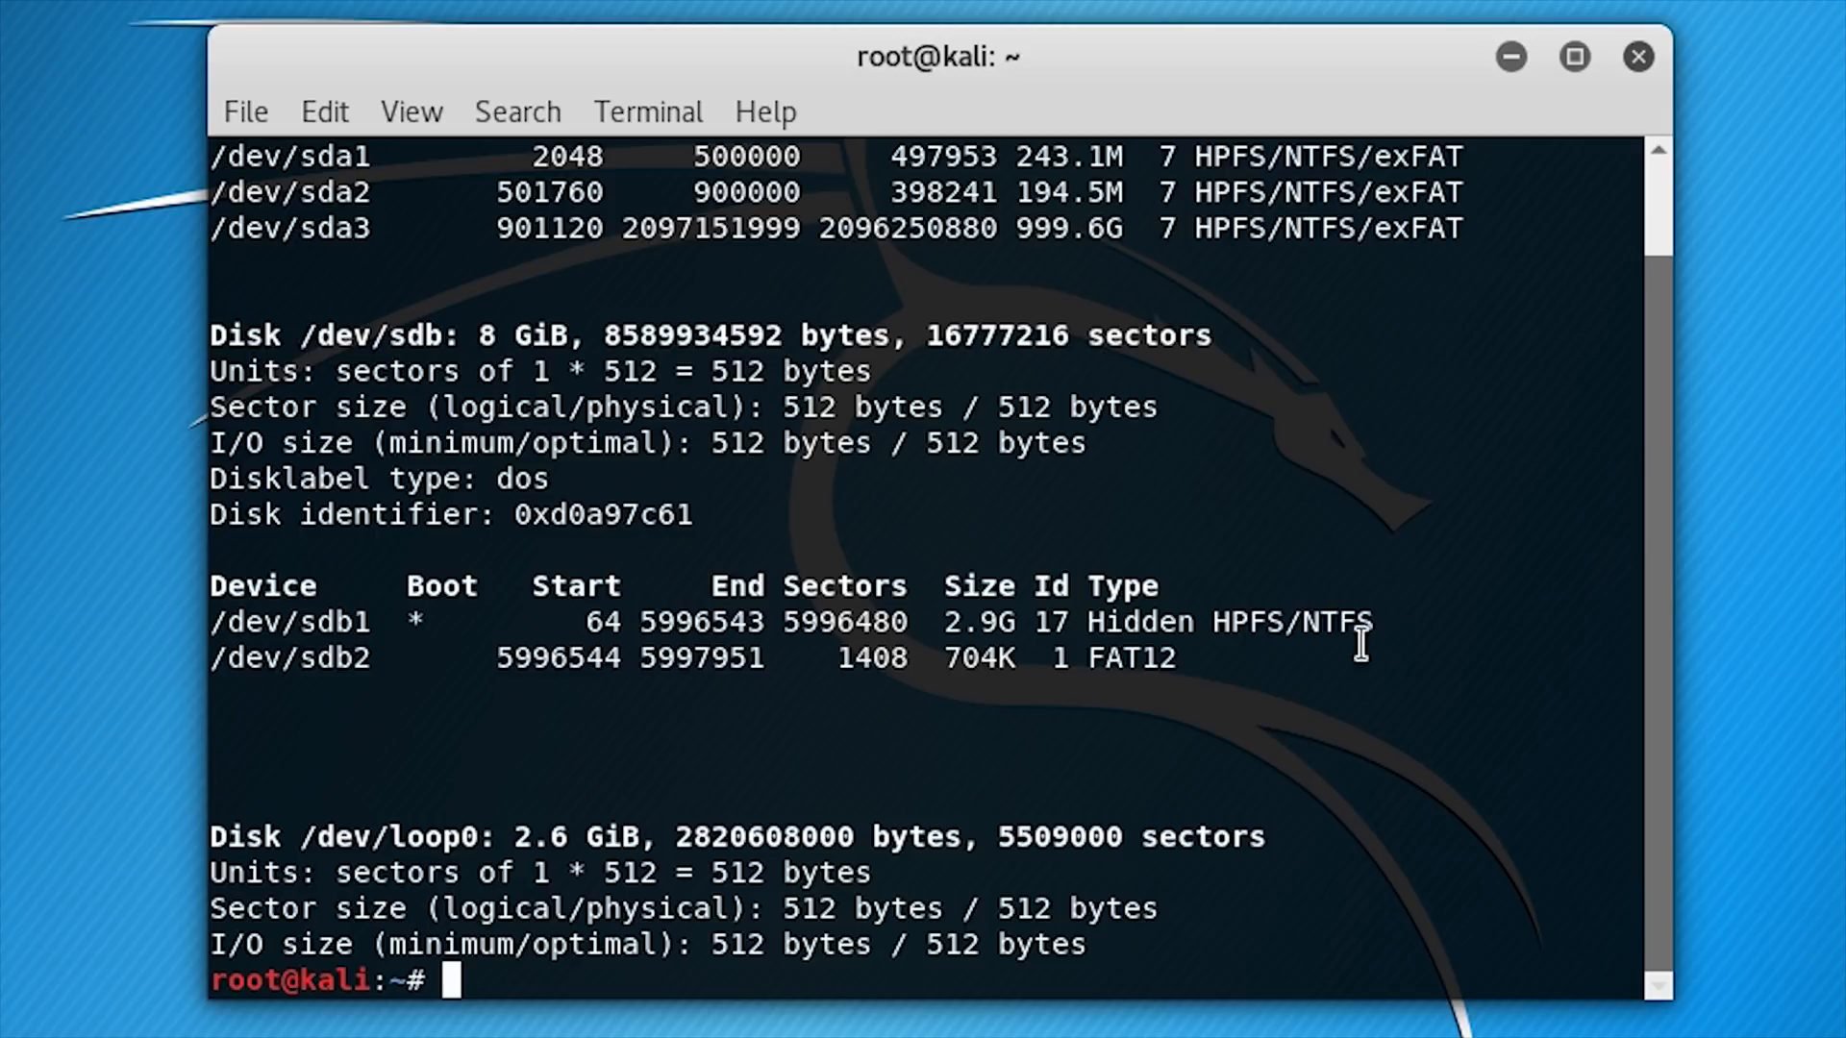
{"action": "scroll", "scroll_direction": "up", "scroll_amount": 3}
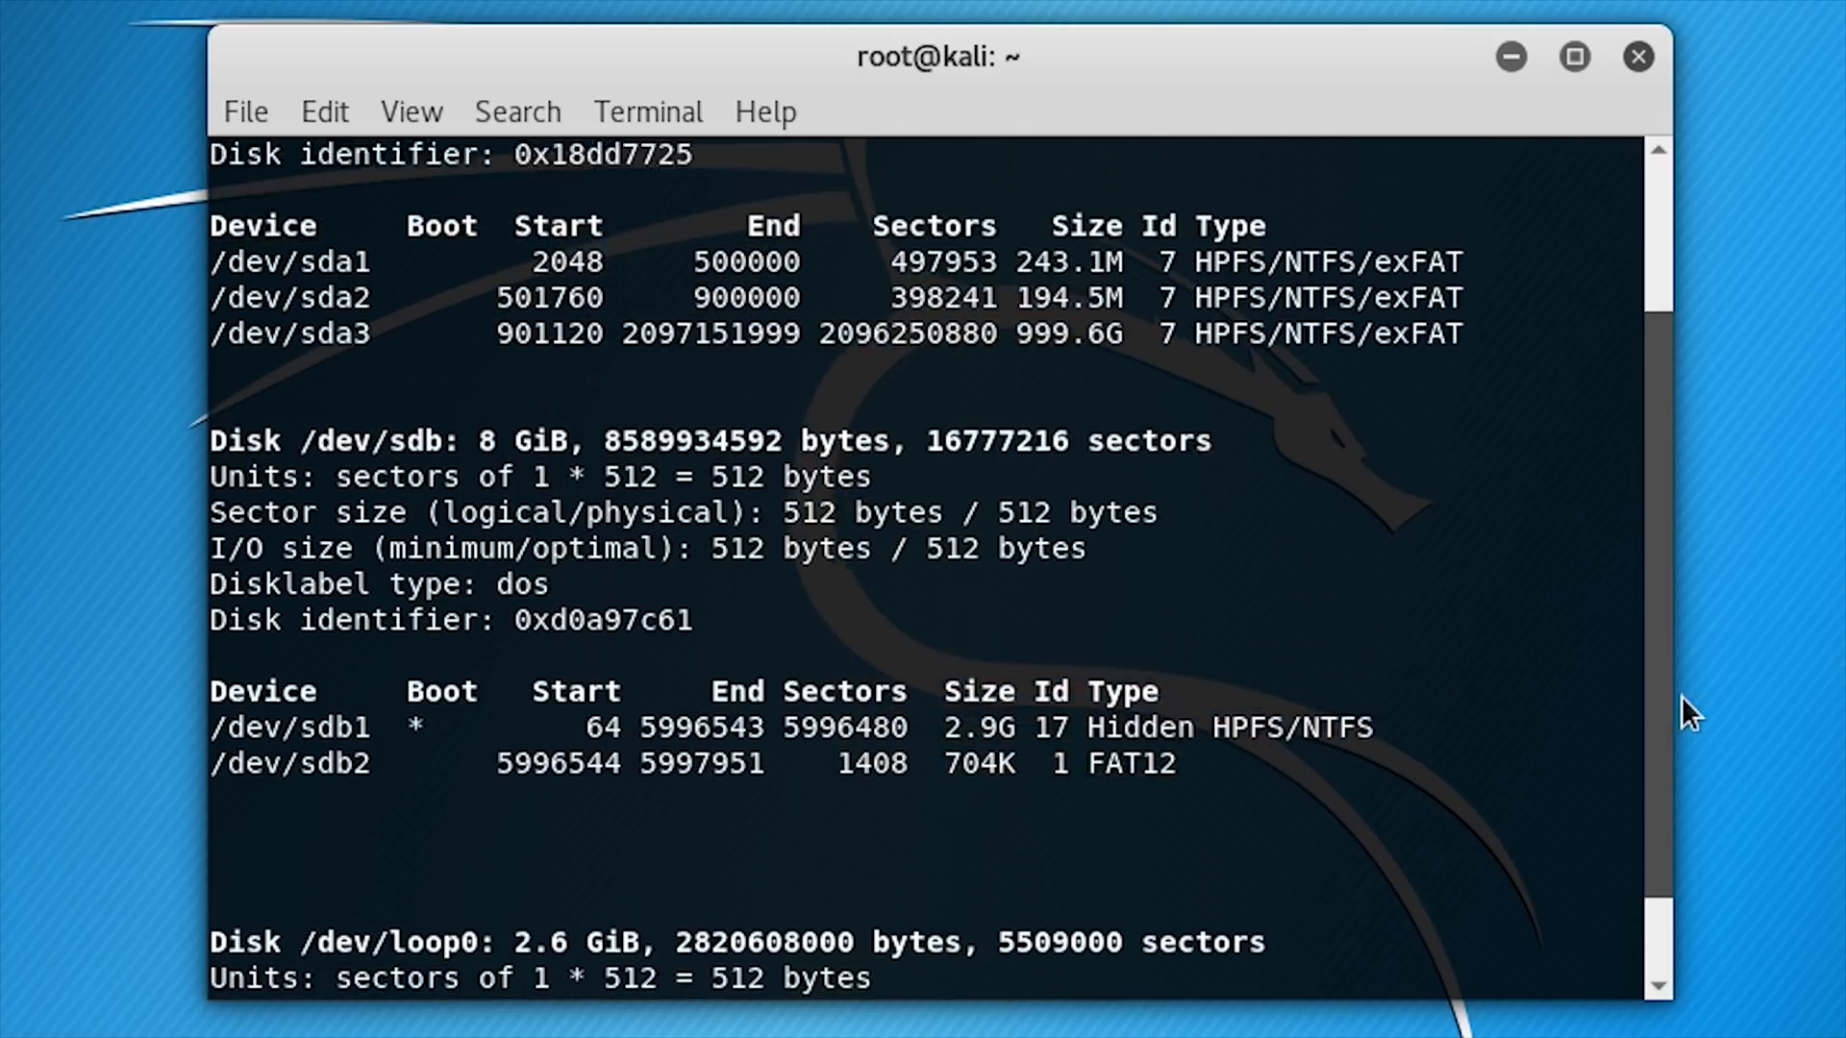
{"action": "scroll", "scroll_direction": "up", "scroll_amount": 3}
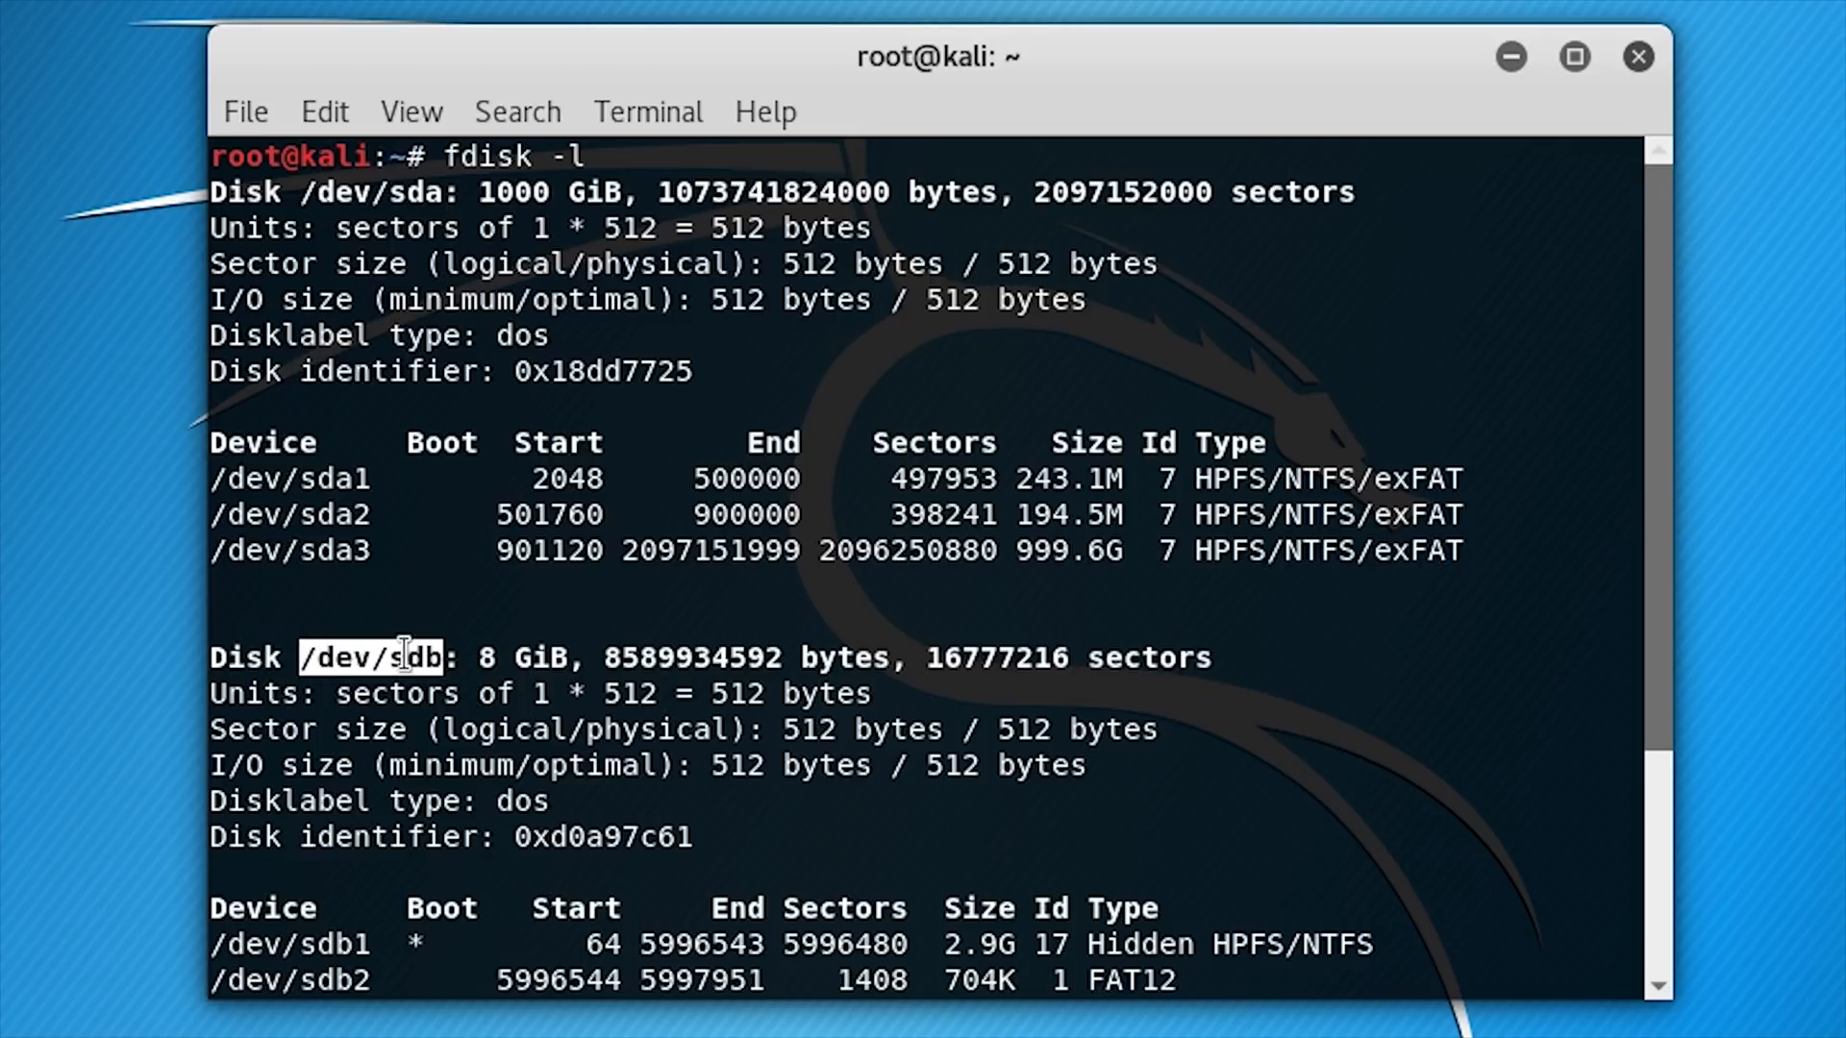
{"action": "mouse_move", "coordinate": [230, 194]}
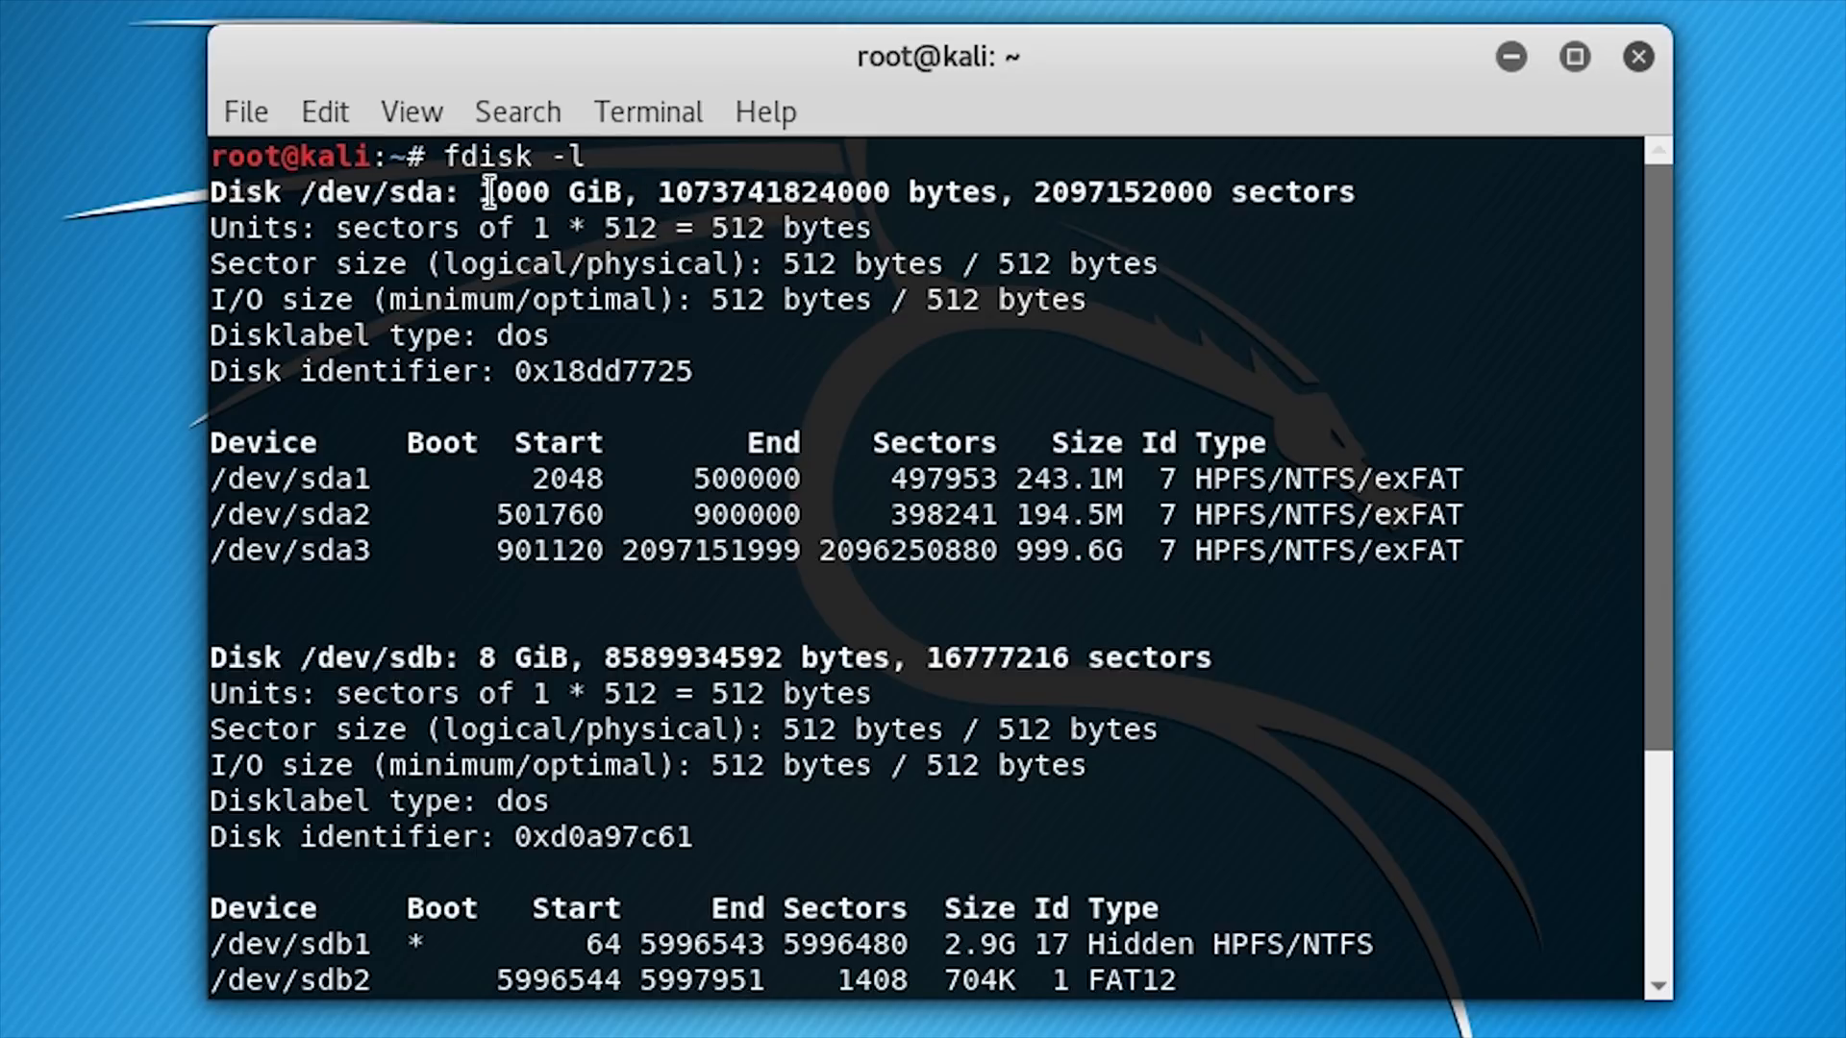
{"action": "double_click", "coordinate": [550, 192]}
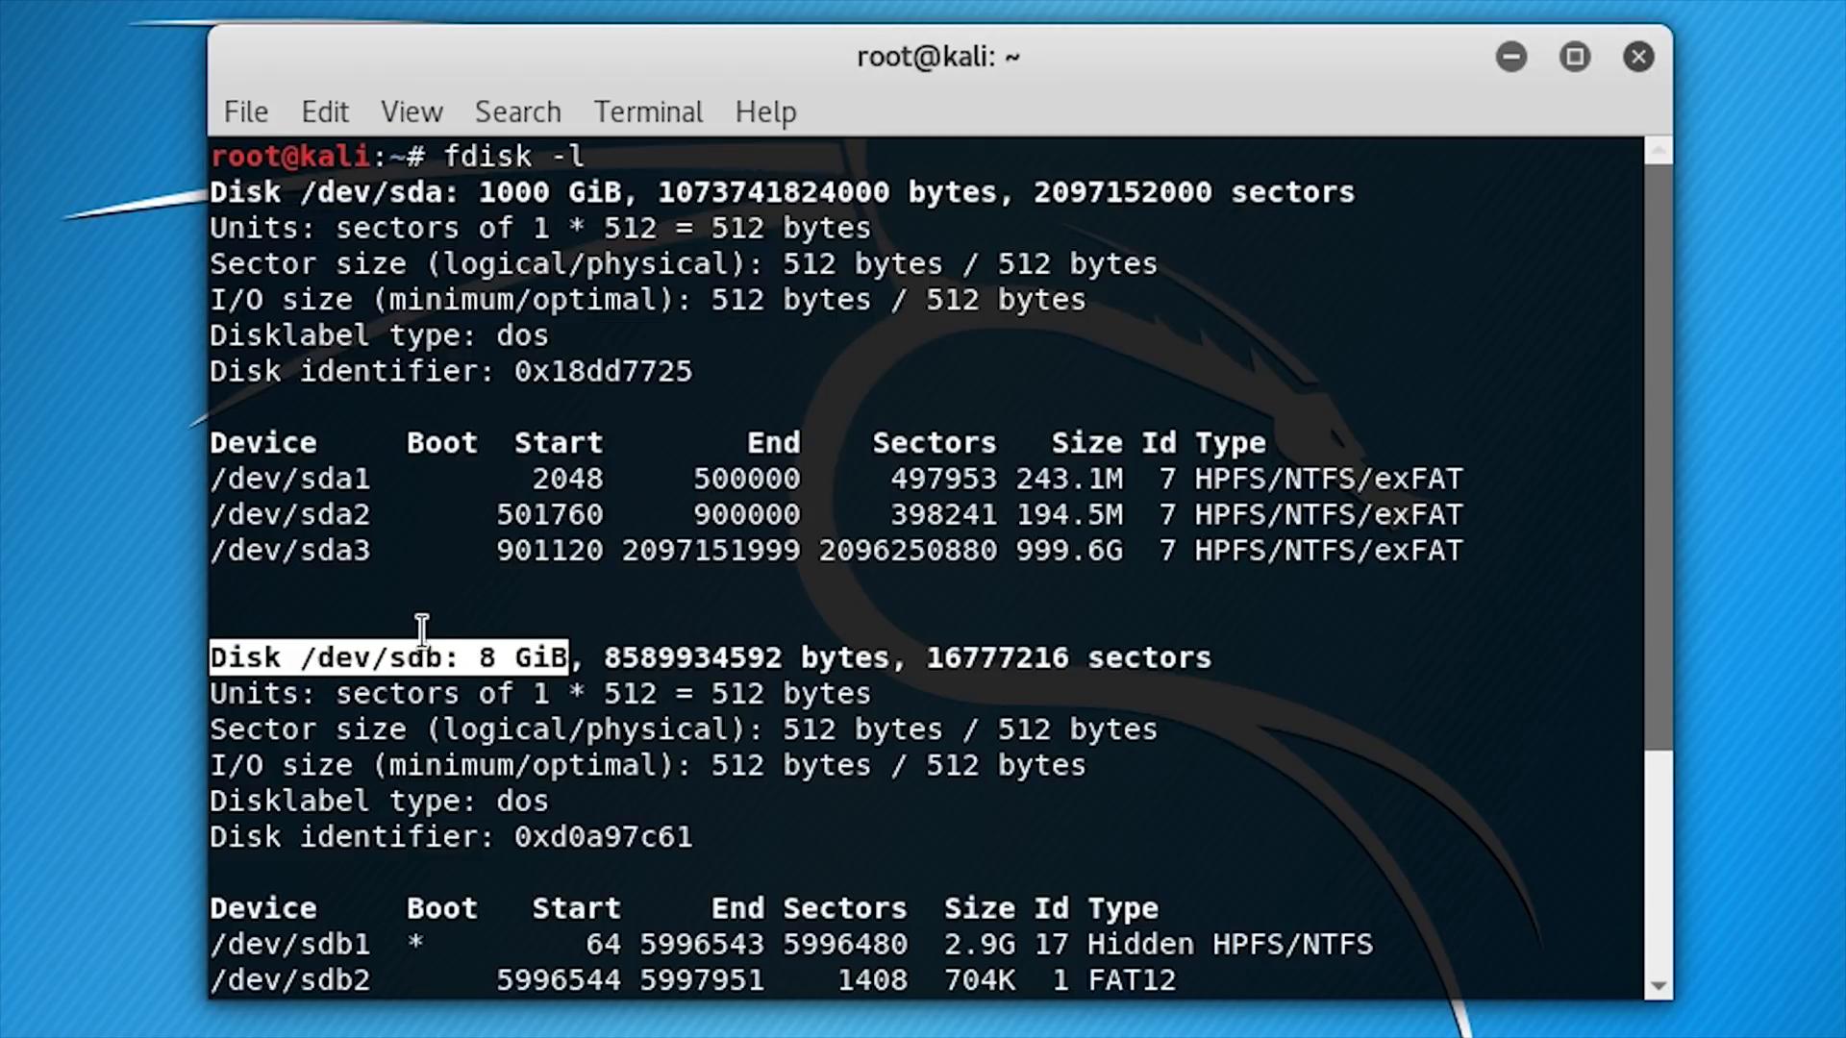
{"action": "mouse_move", "coordinate": [1663, 710]}
{"action": "type", "text": "fd"}
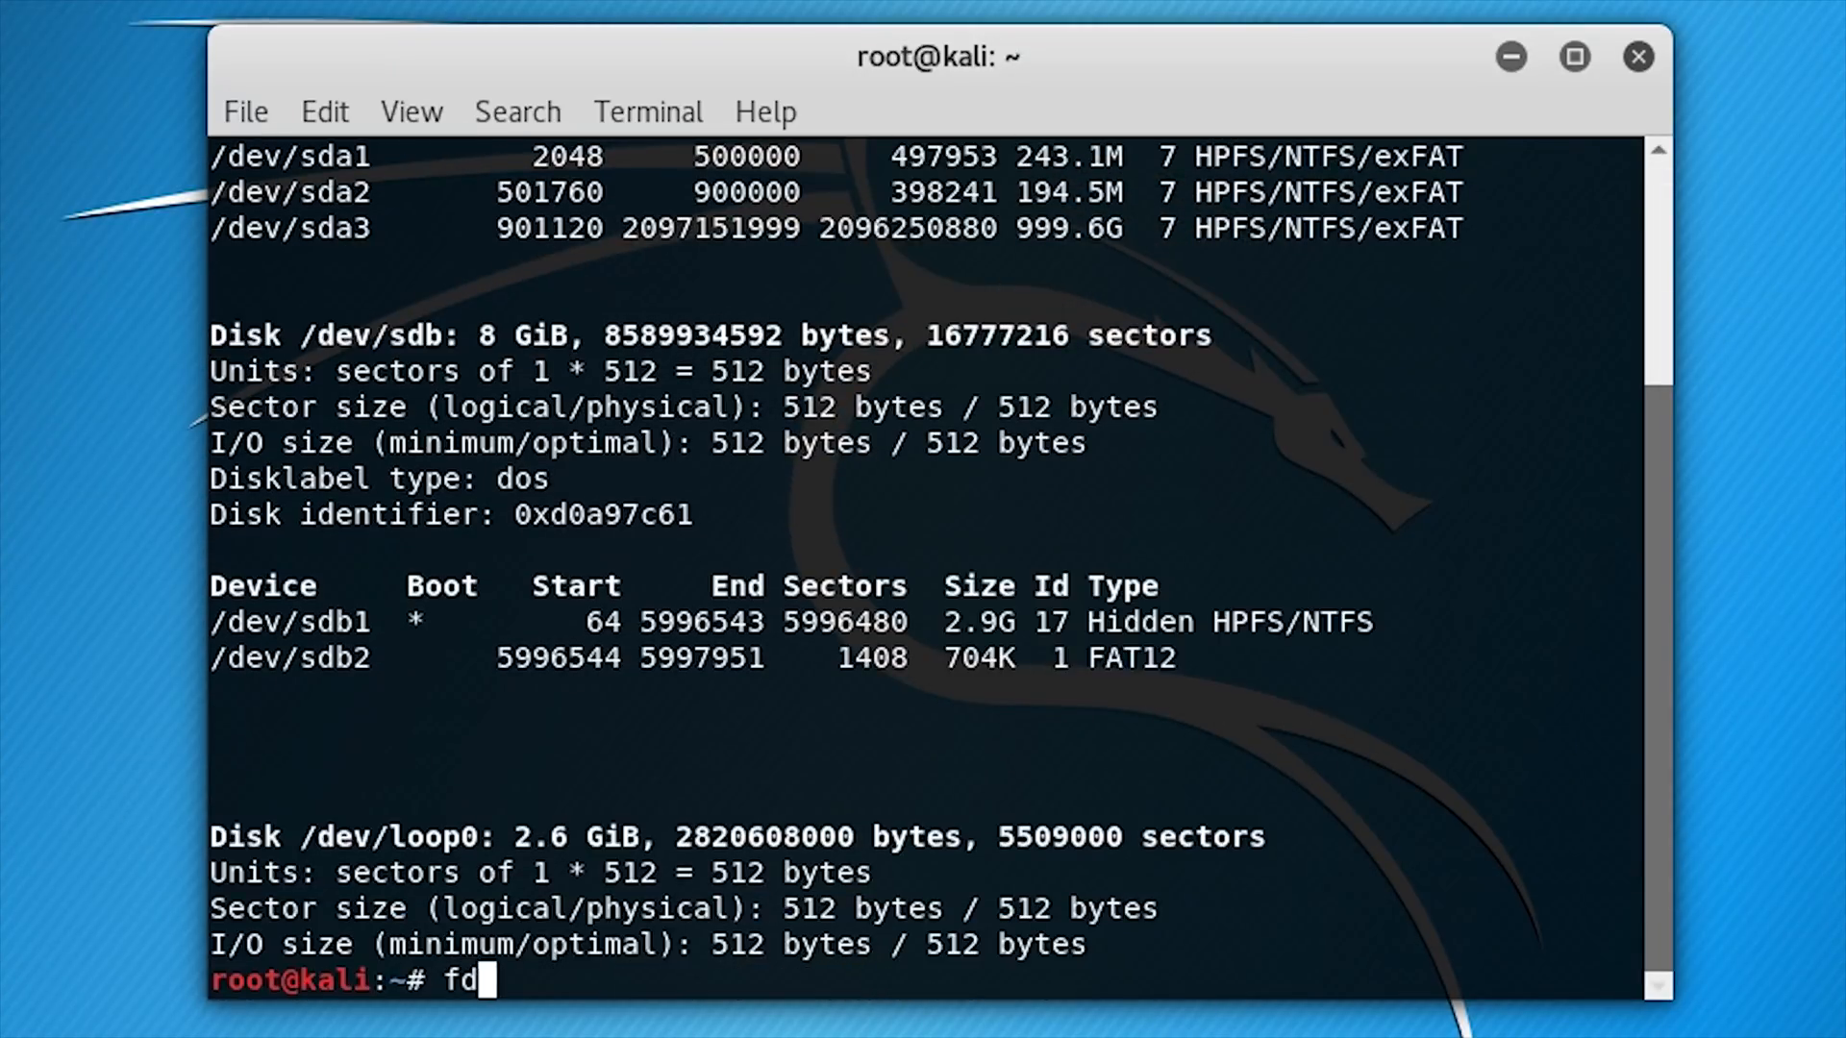
Step: Create a new default primary partition on /dev/sdb with fdisk and write it
{"action": "type", "text": "isk /dev/sdb"}
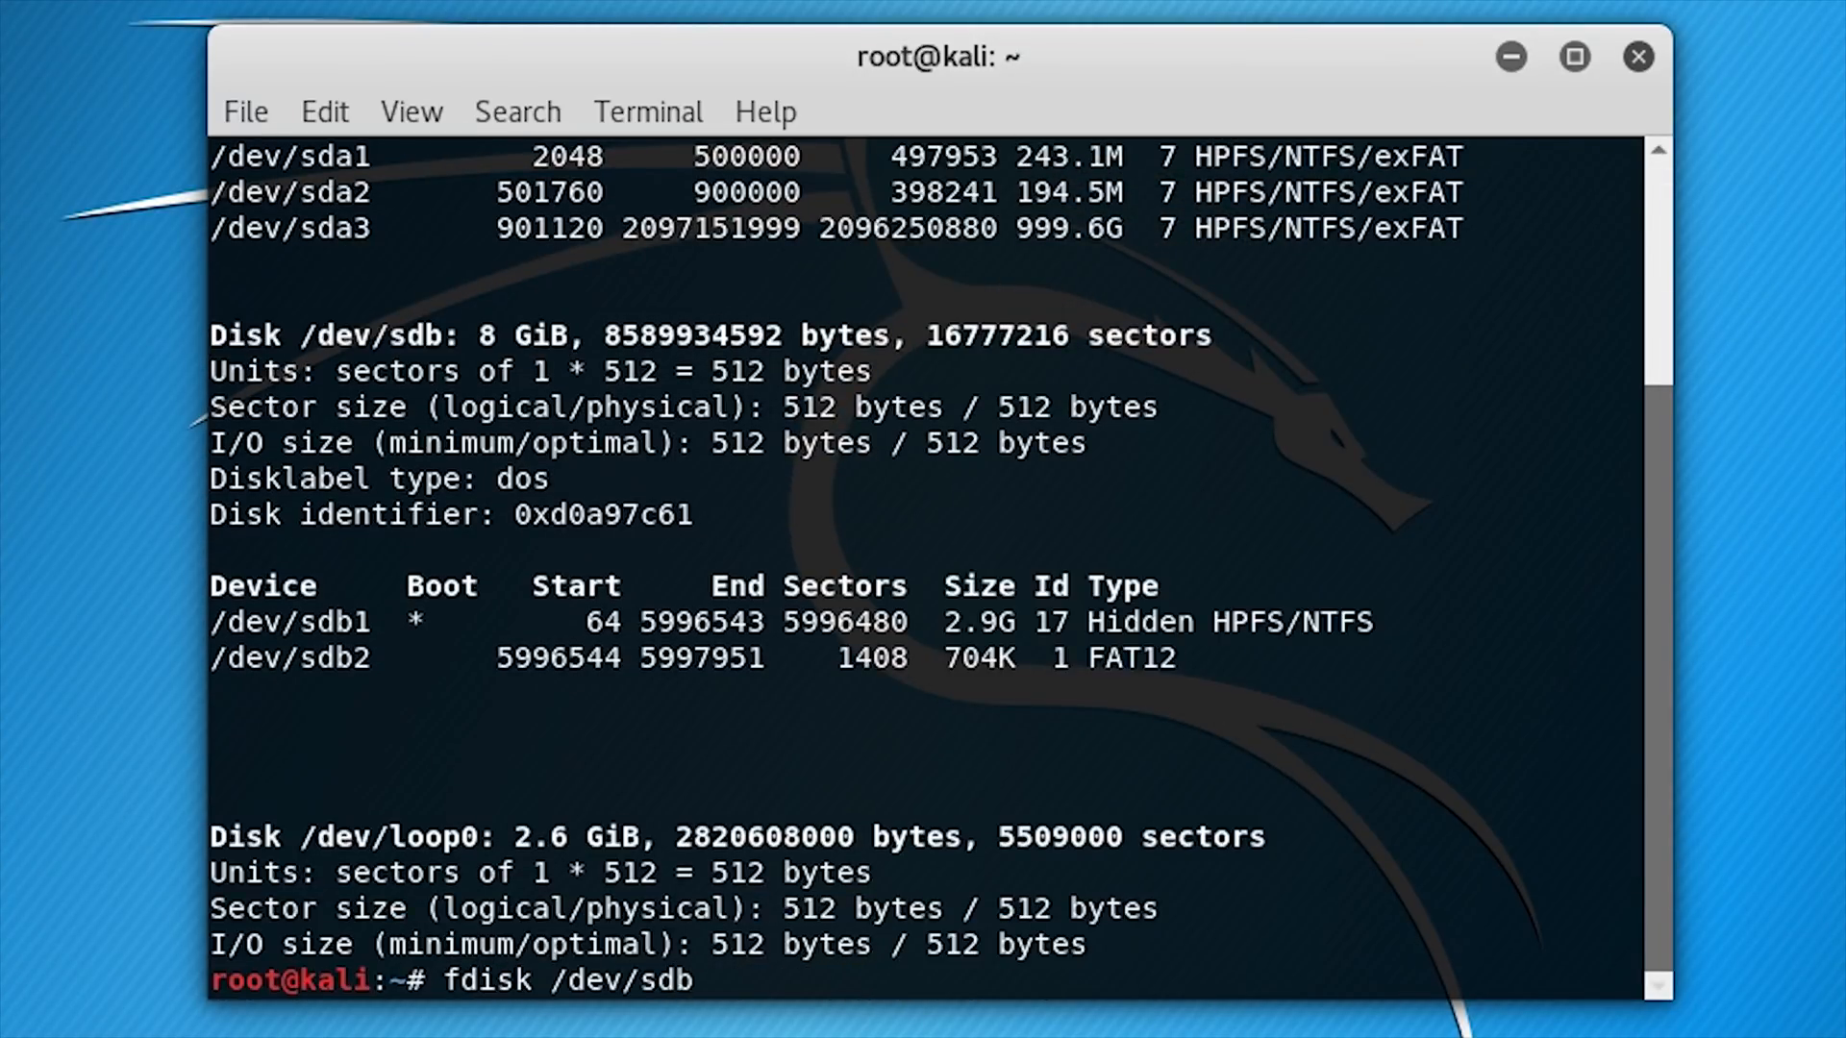
{"action": "key", "text": "Return"}
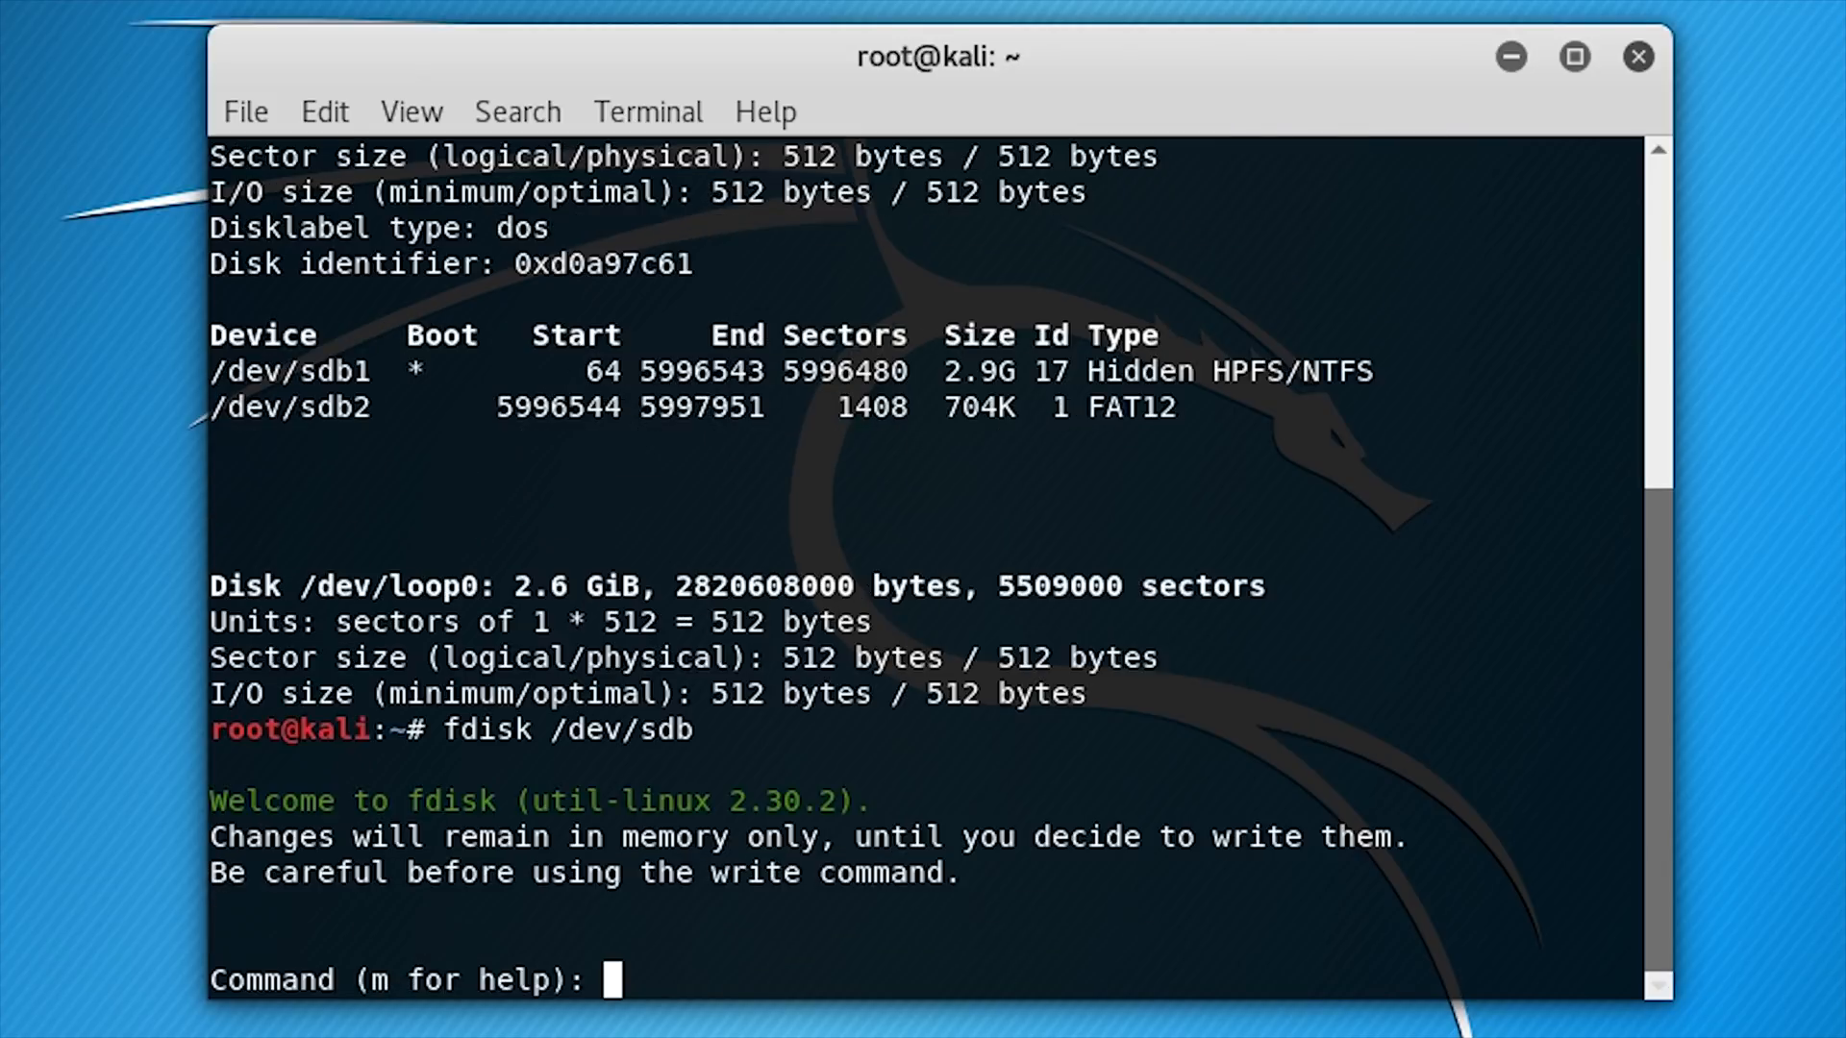
{"action": "type", "text": "n"}
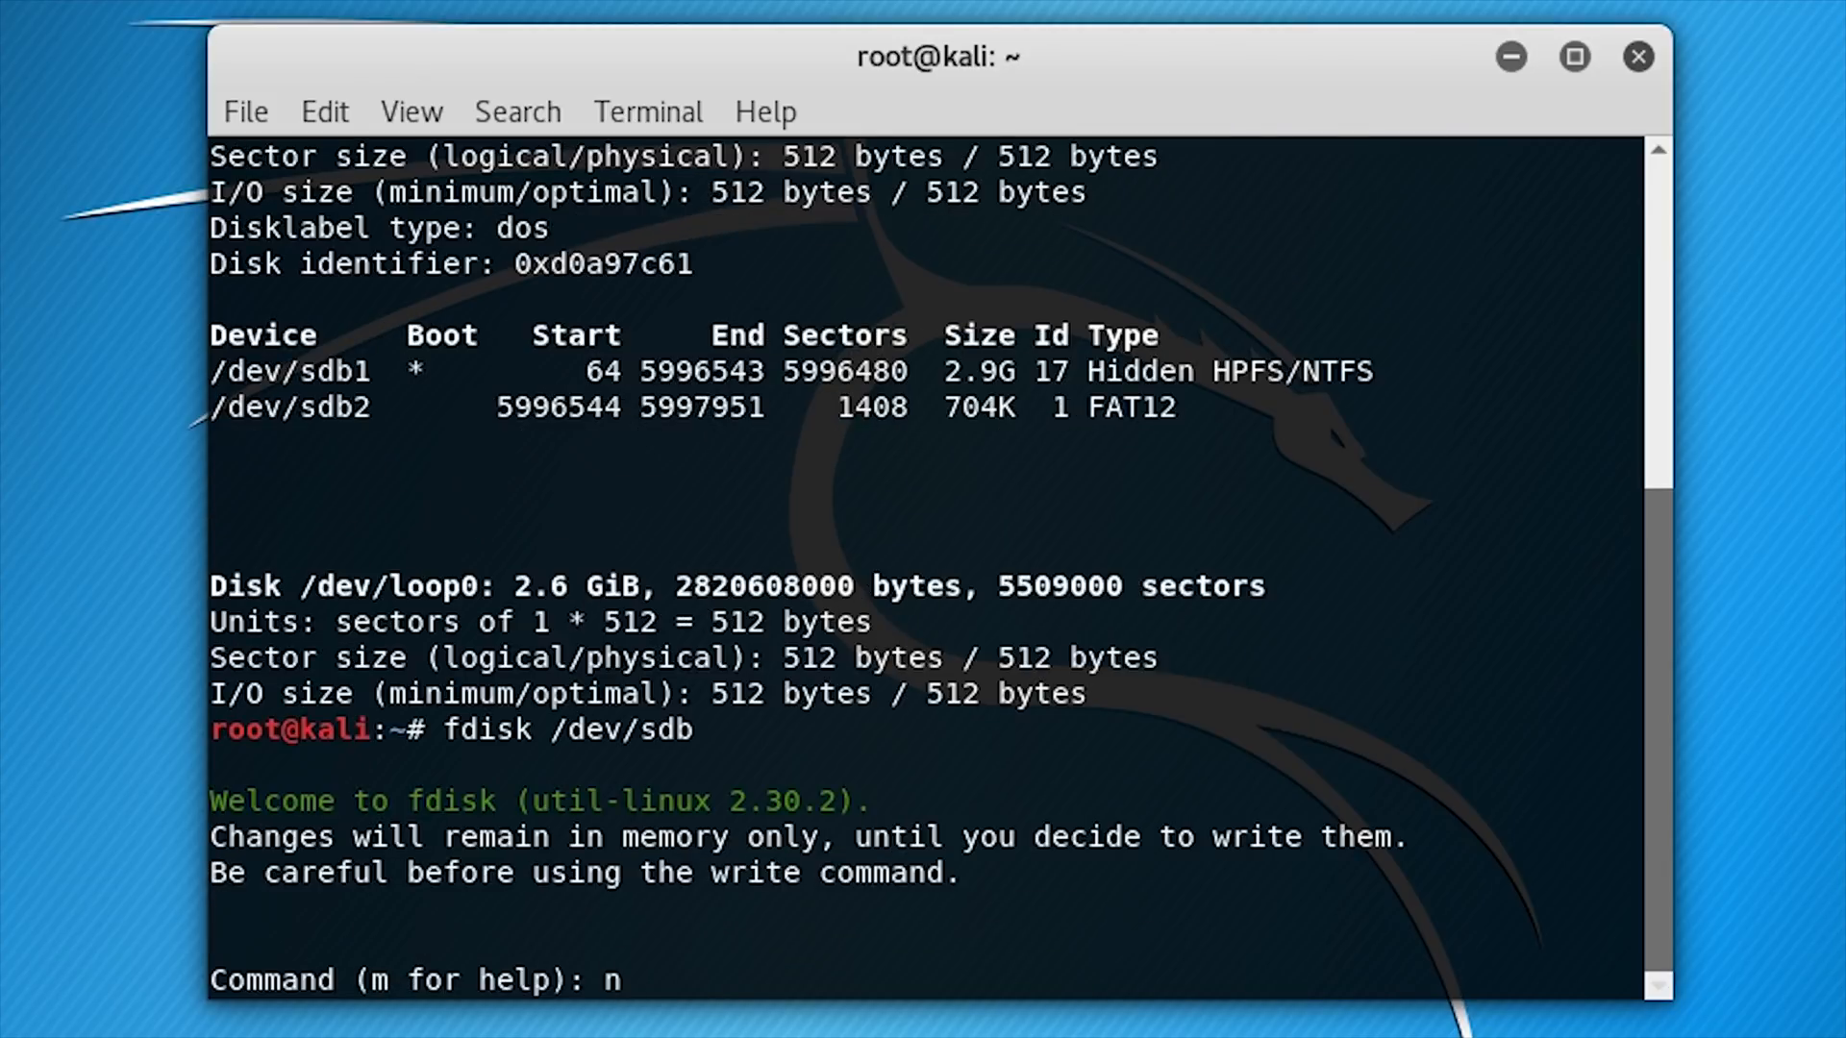
{"action": "key", "text": "Return"}
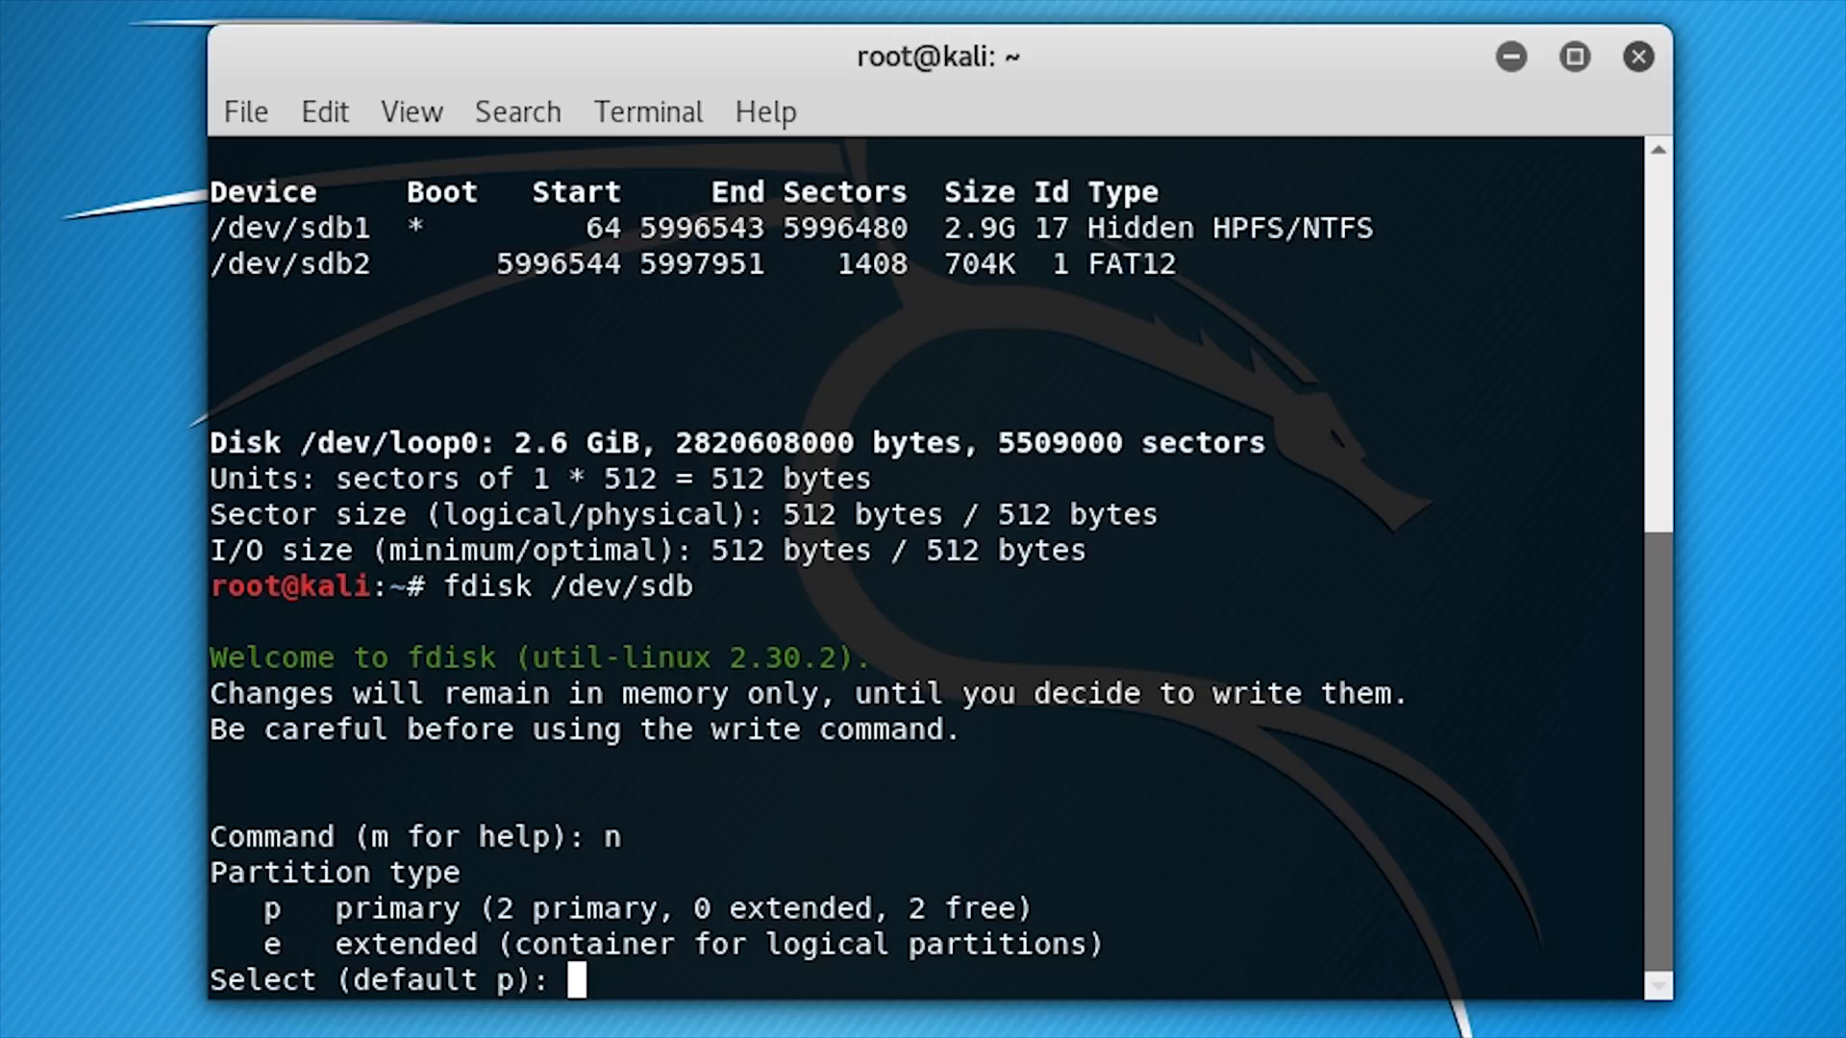
{"action": "key", "text": "Return"}
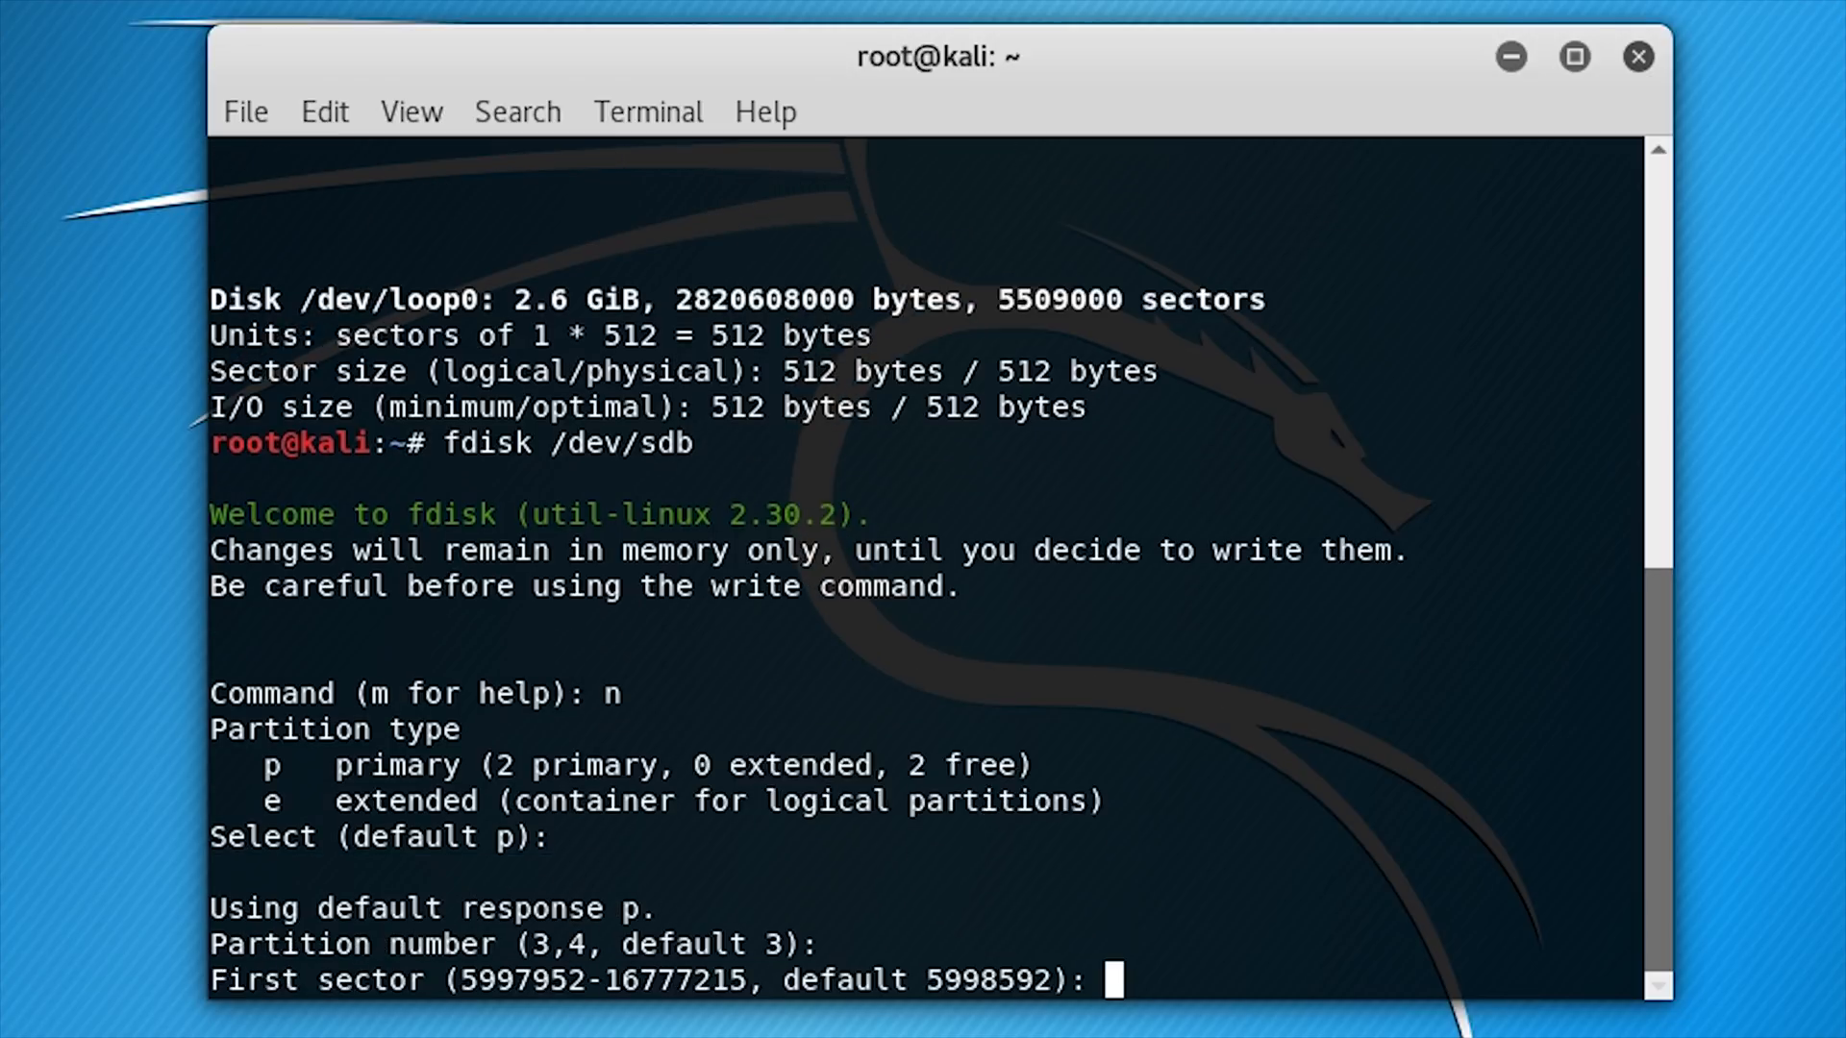
{"action": "key", "text": "Return"}
{"action": "type", "text": "w"}
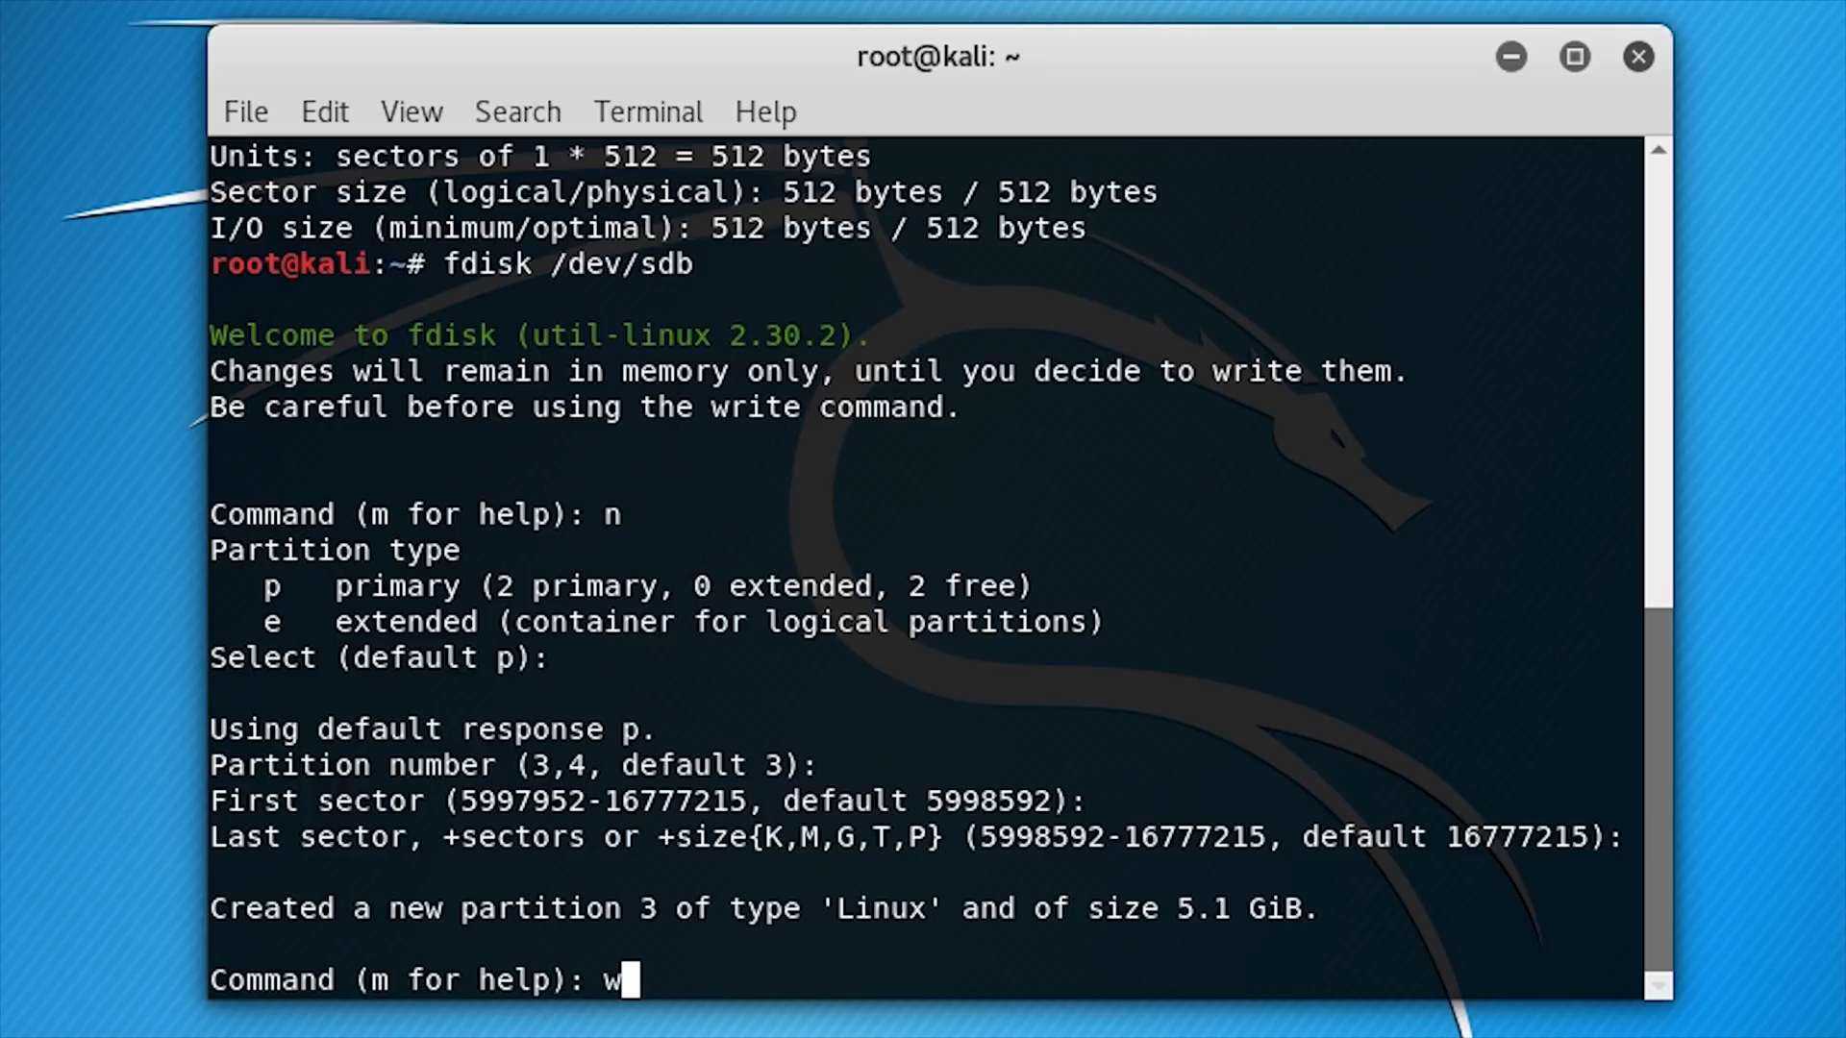
{"action": "key", "text": "Return"}
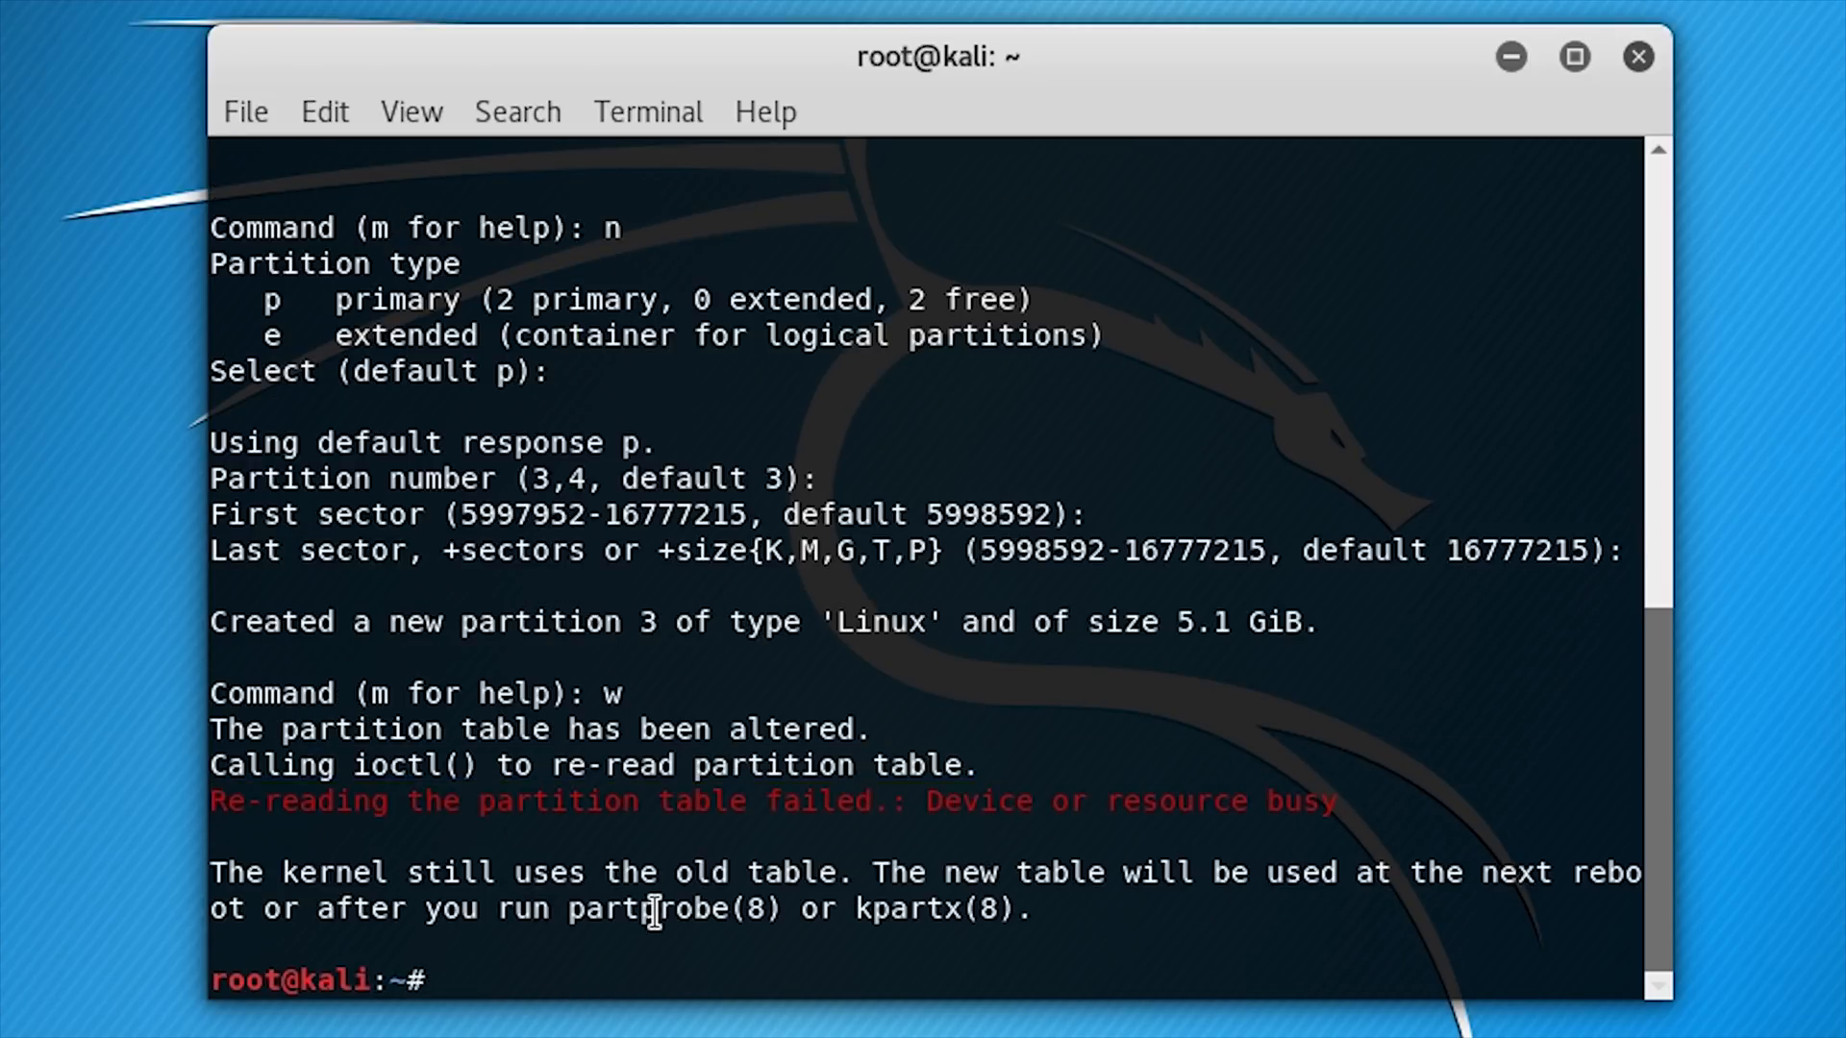
Step: Reload the partition table with partprobe, then enter fdisk -l to re-list disks
{"action": "right_click", "coordinate": [671, 918]}
{"action": "type", "text": "partprobe"}
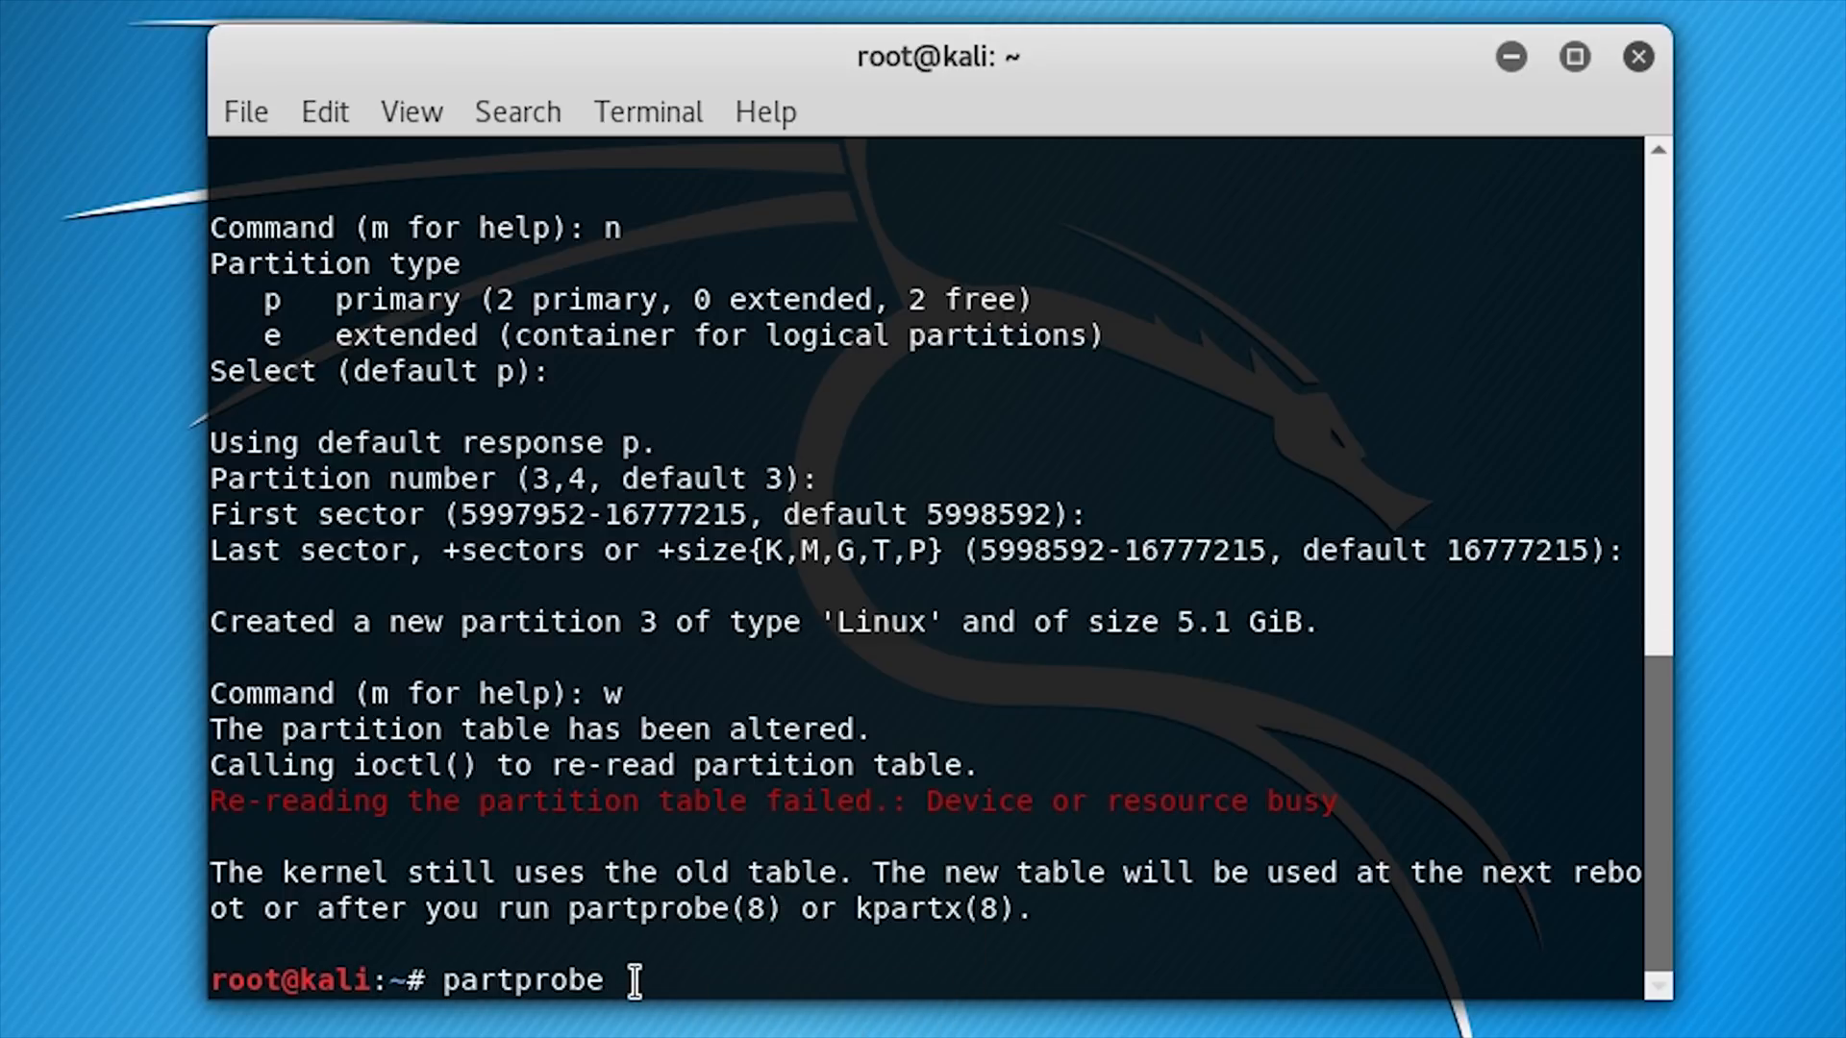
{"action": "key", "text": "Return"}
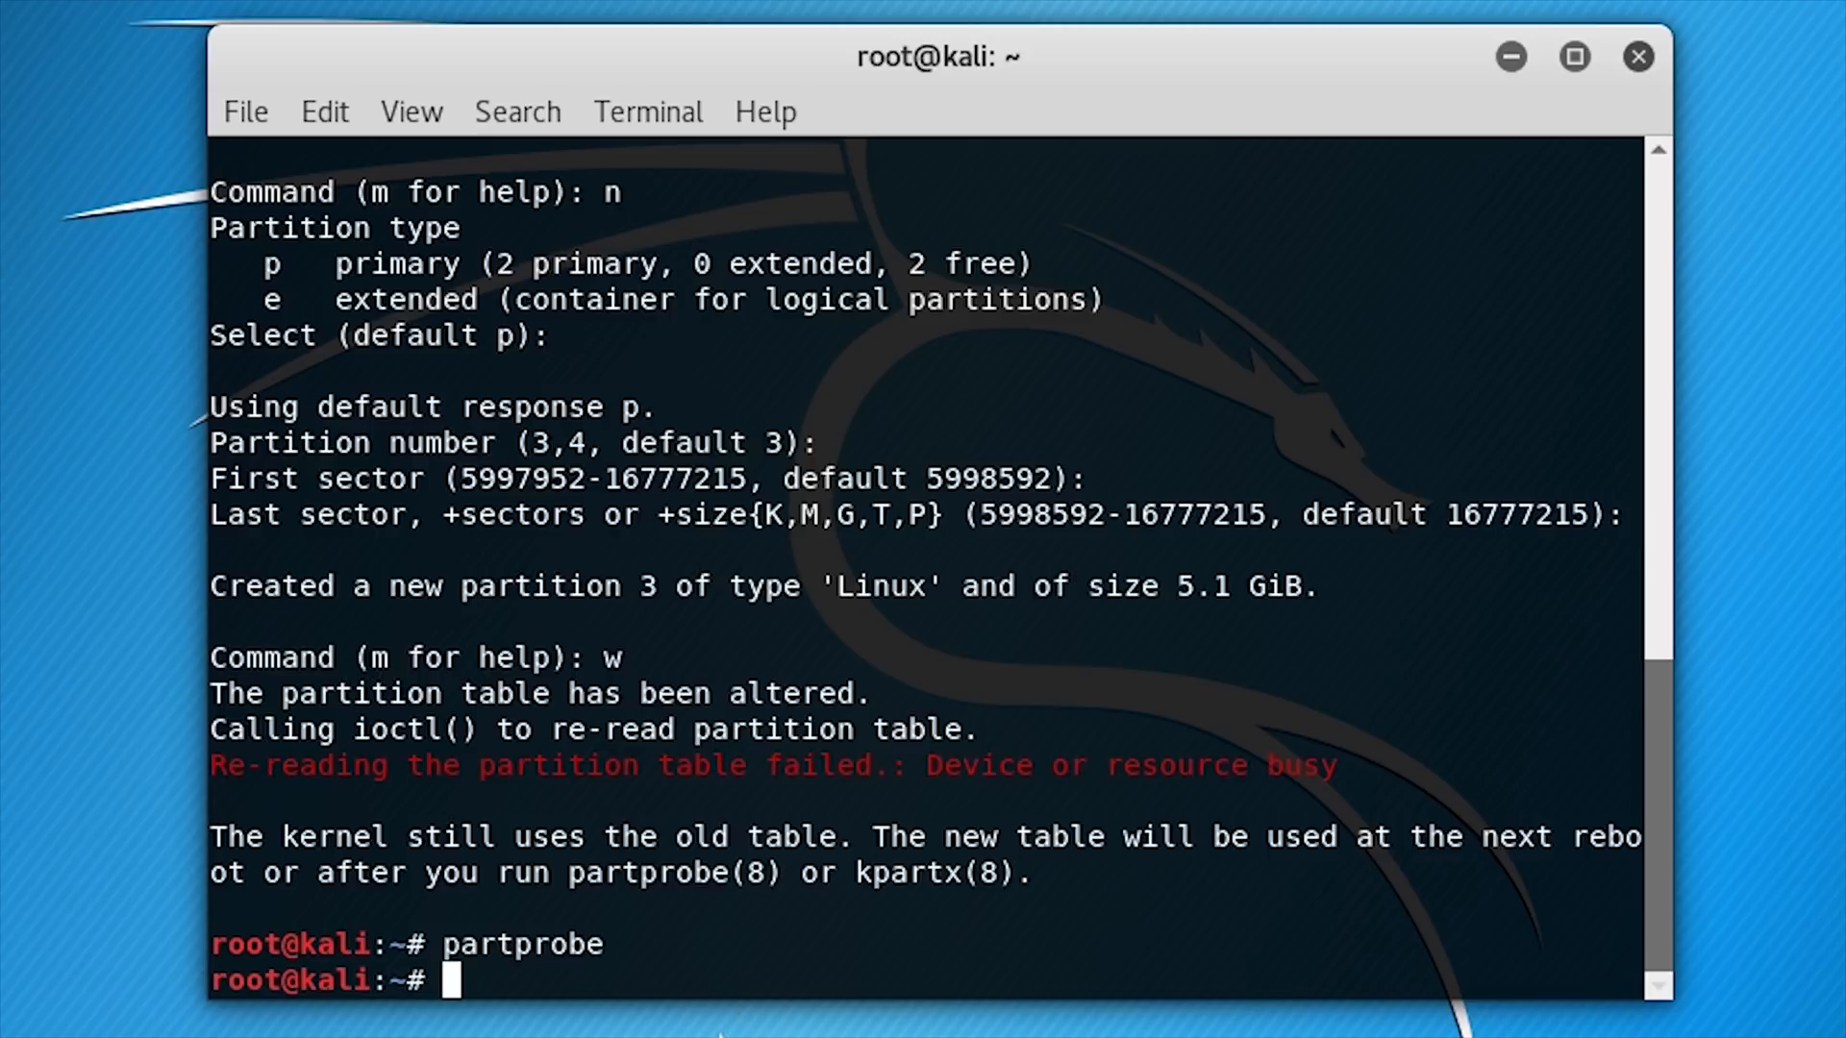
{"action": "type", "text": "fdisk -l"}
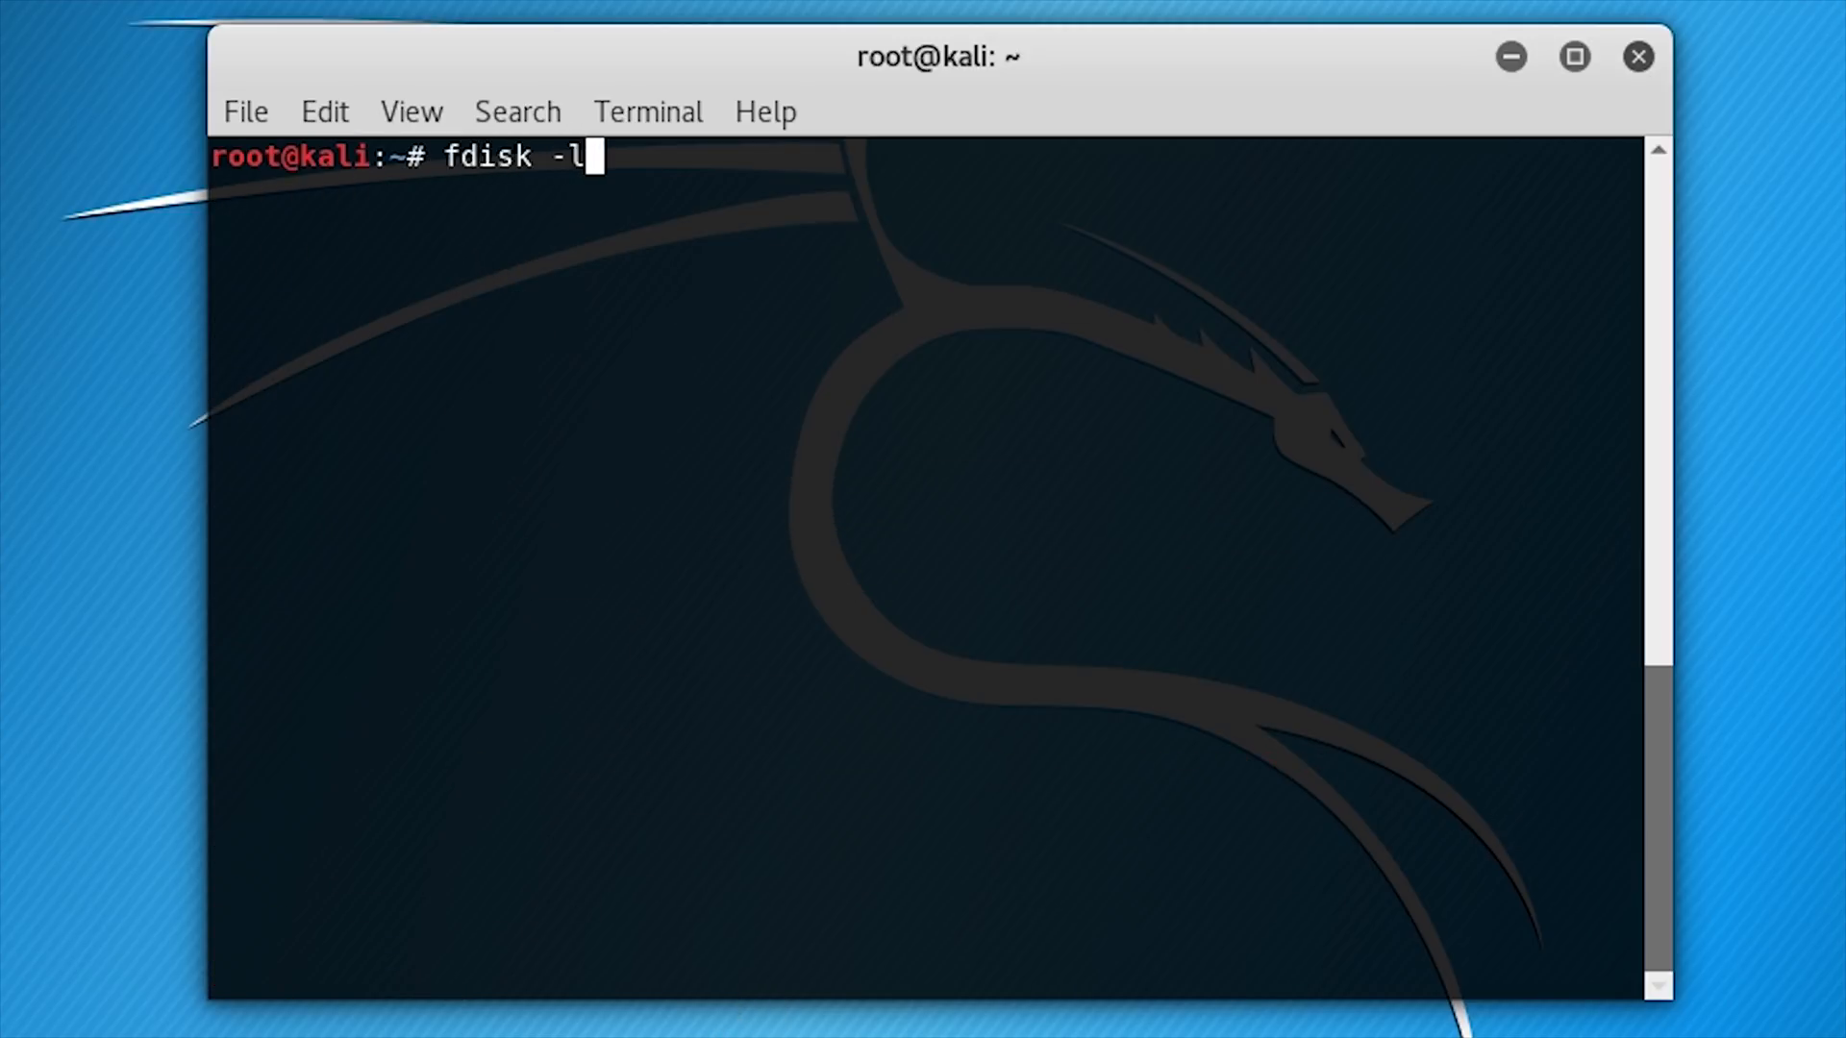
Step: Check the disk list, then format /dev/sdb3 as ext4 labelled 'persistence'
{"action": "key", "text": "Return"}
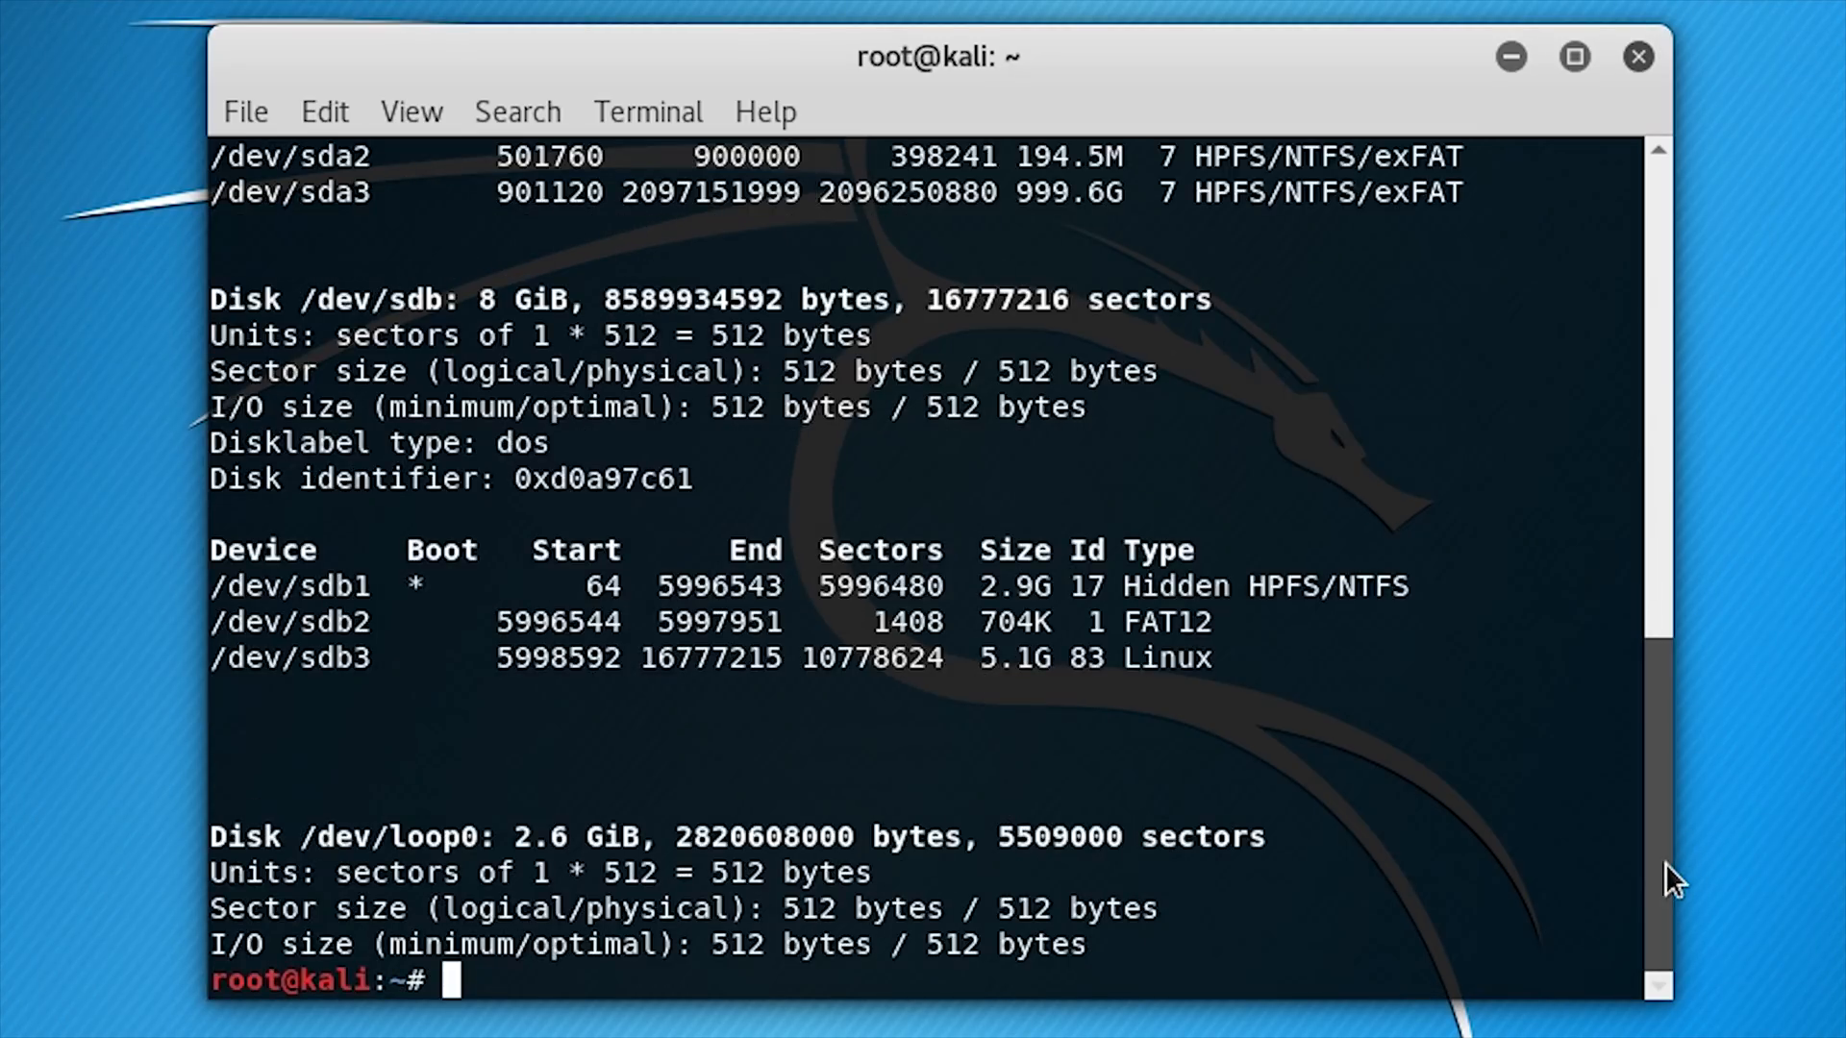
{"action": "scroll", "scroll_direction": "up", "scroll_amount": 3}
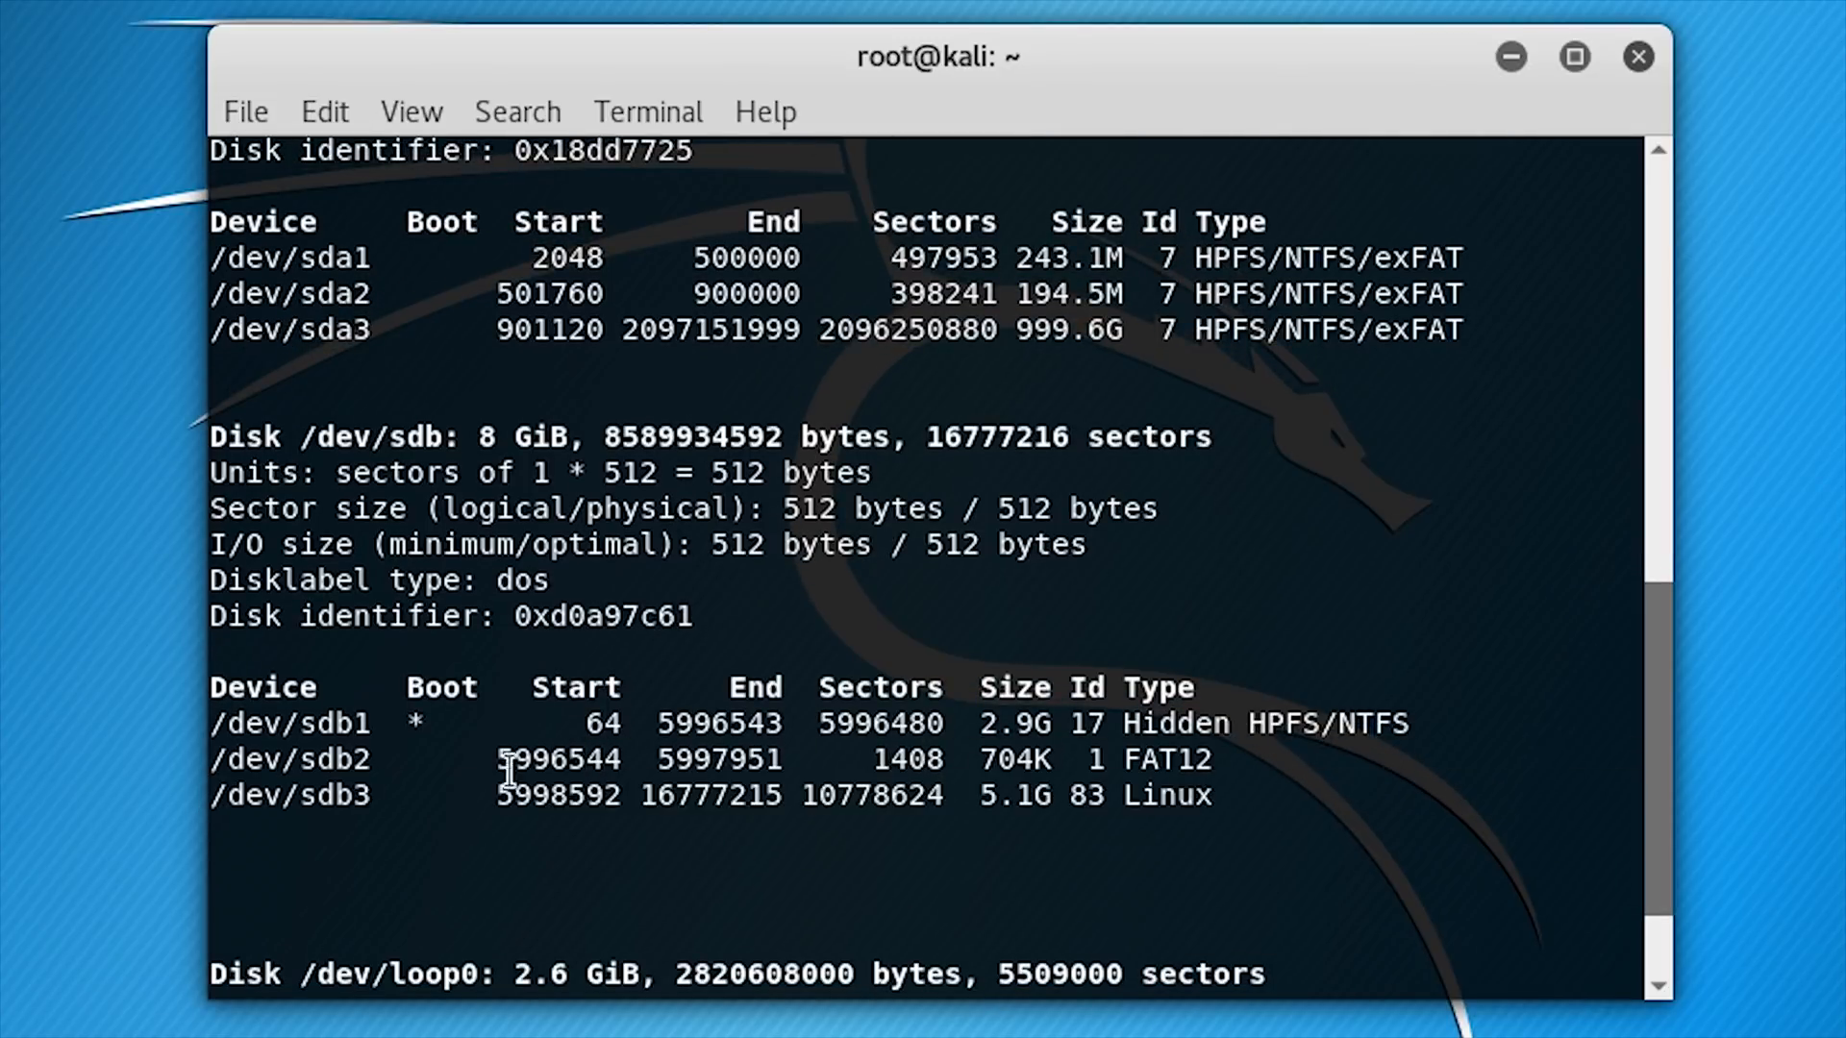
{"action": "type", "text": "mkfs.e"}
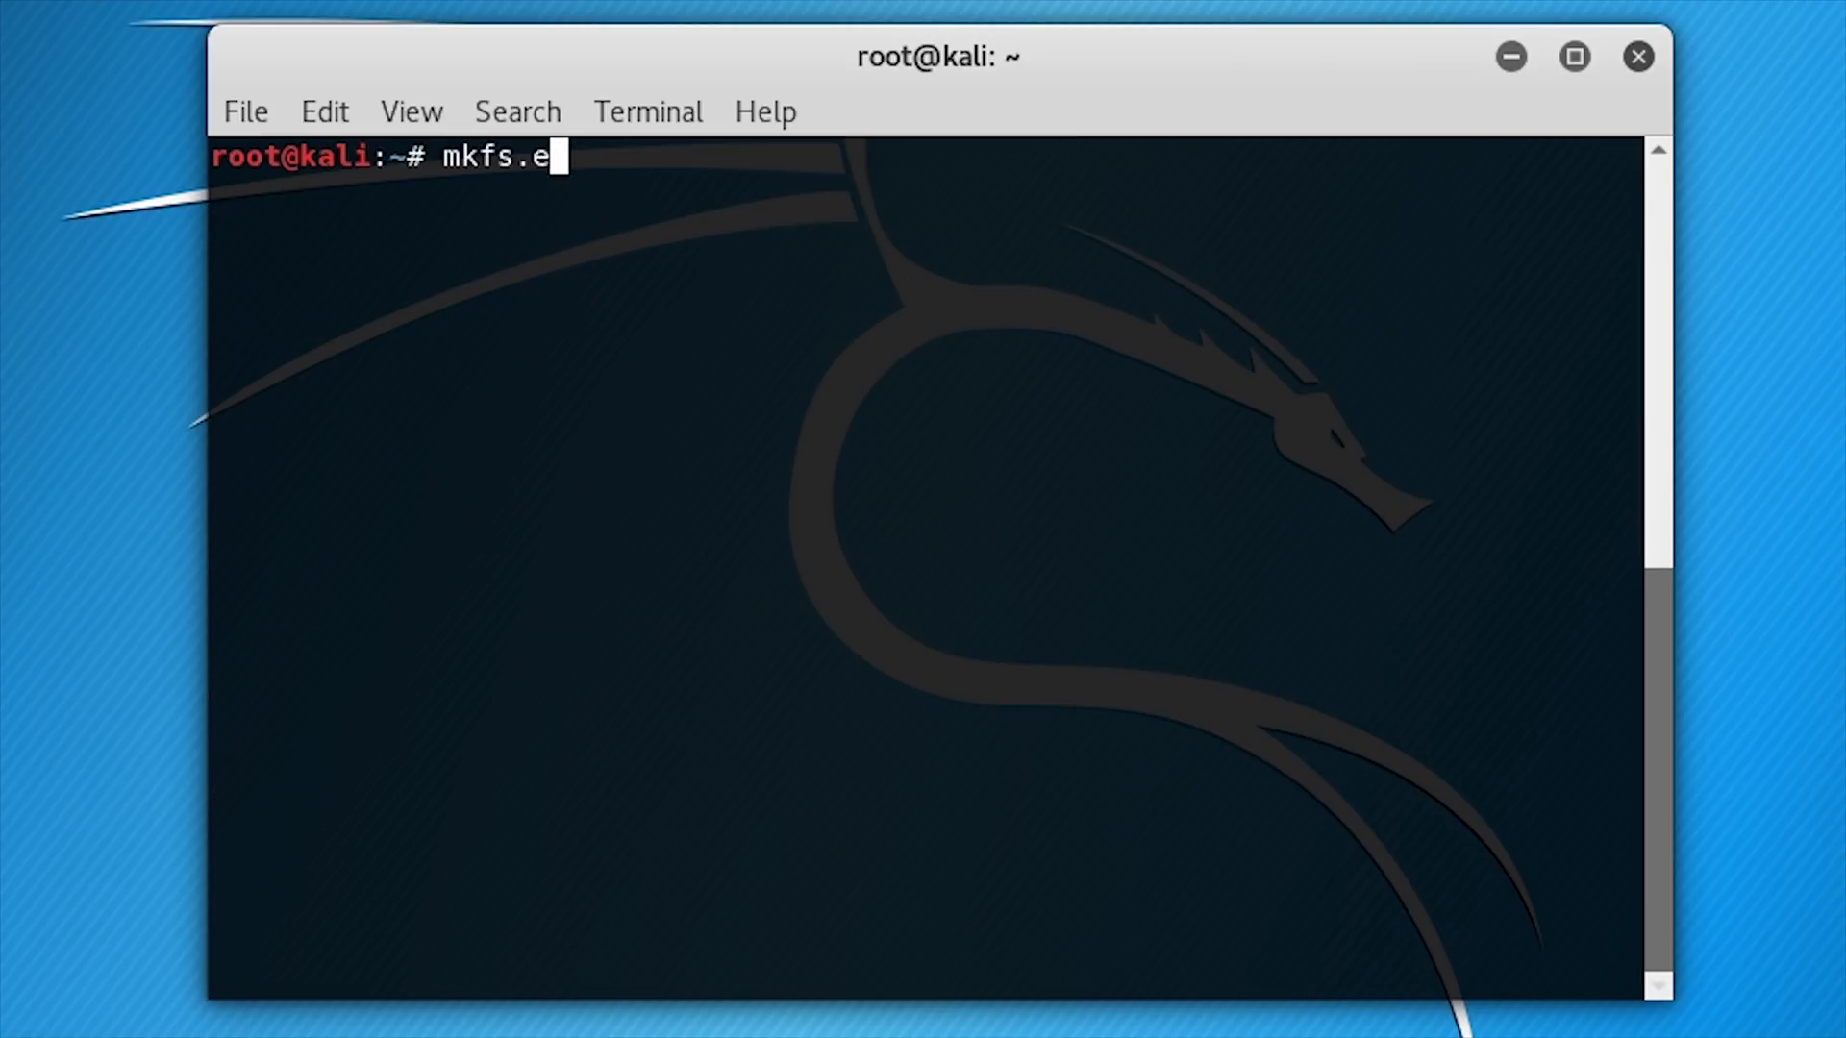
{"action": "type", "text": "xt3"}
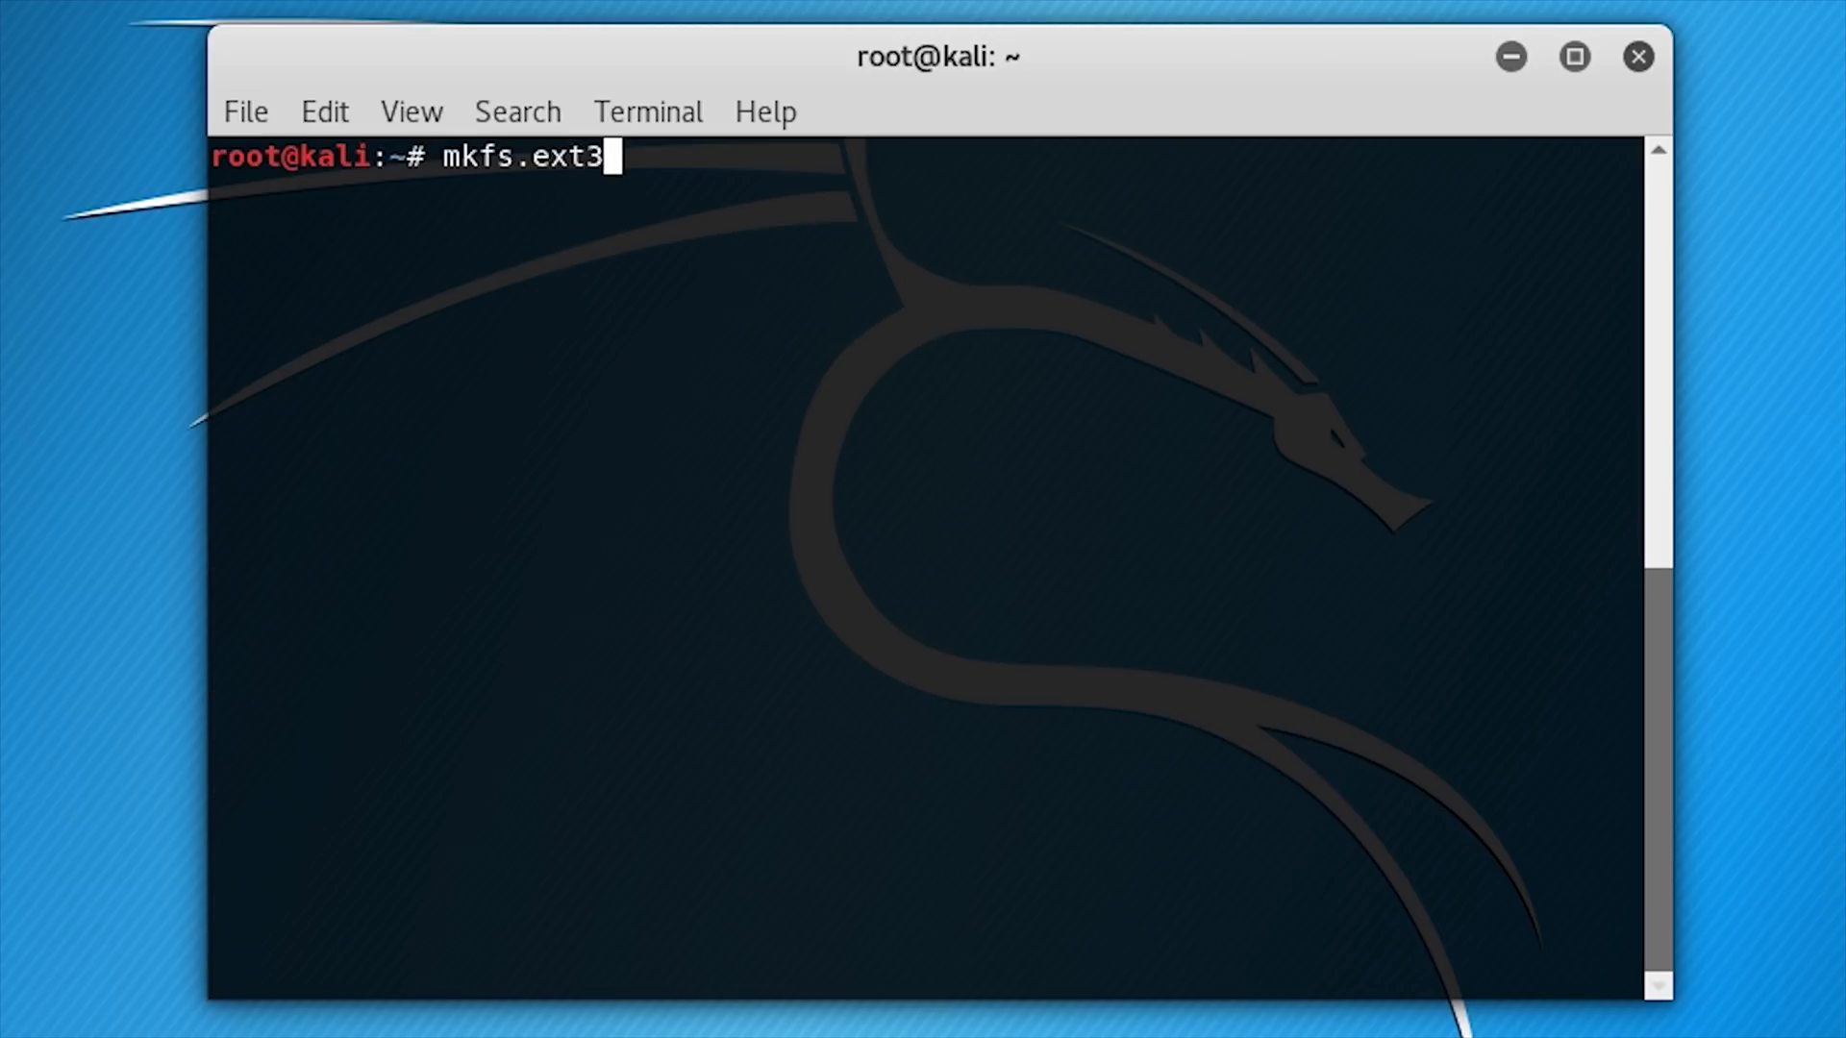
{"action": "type", "text": "4"}
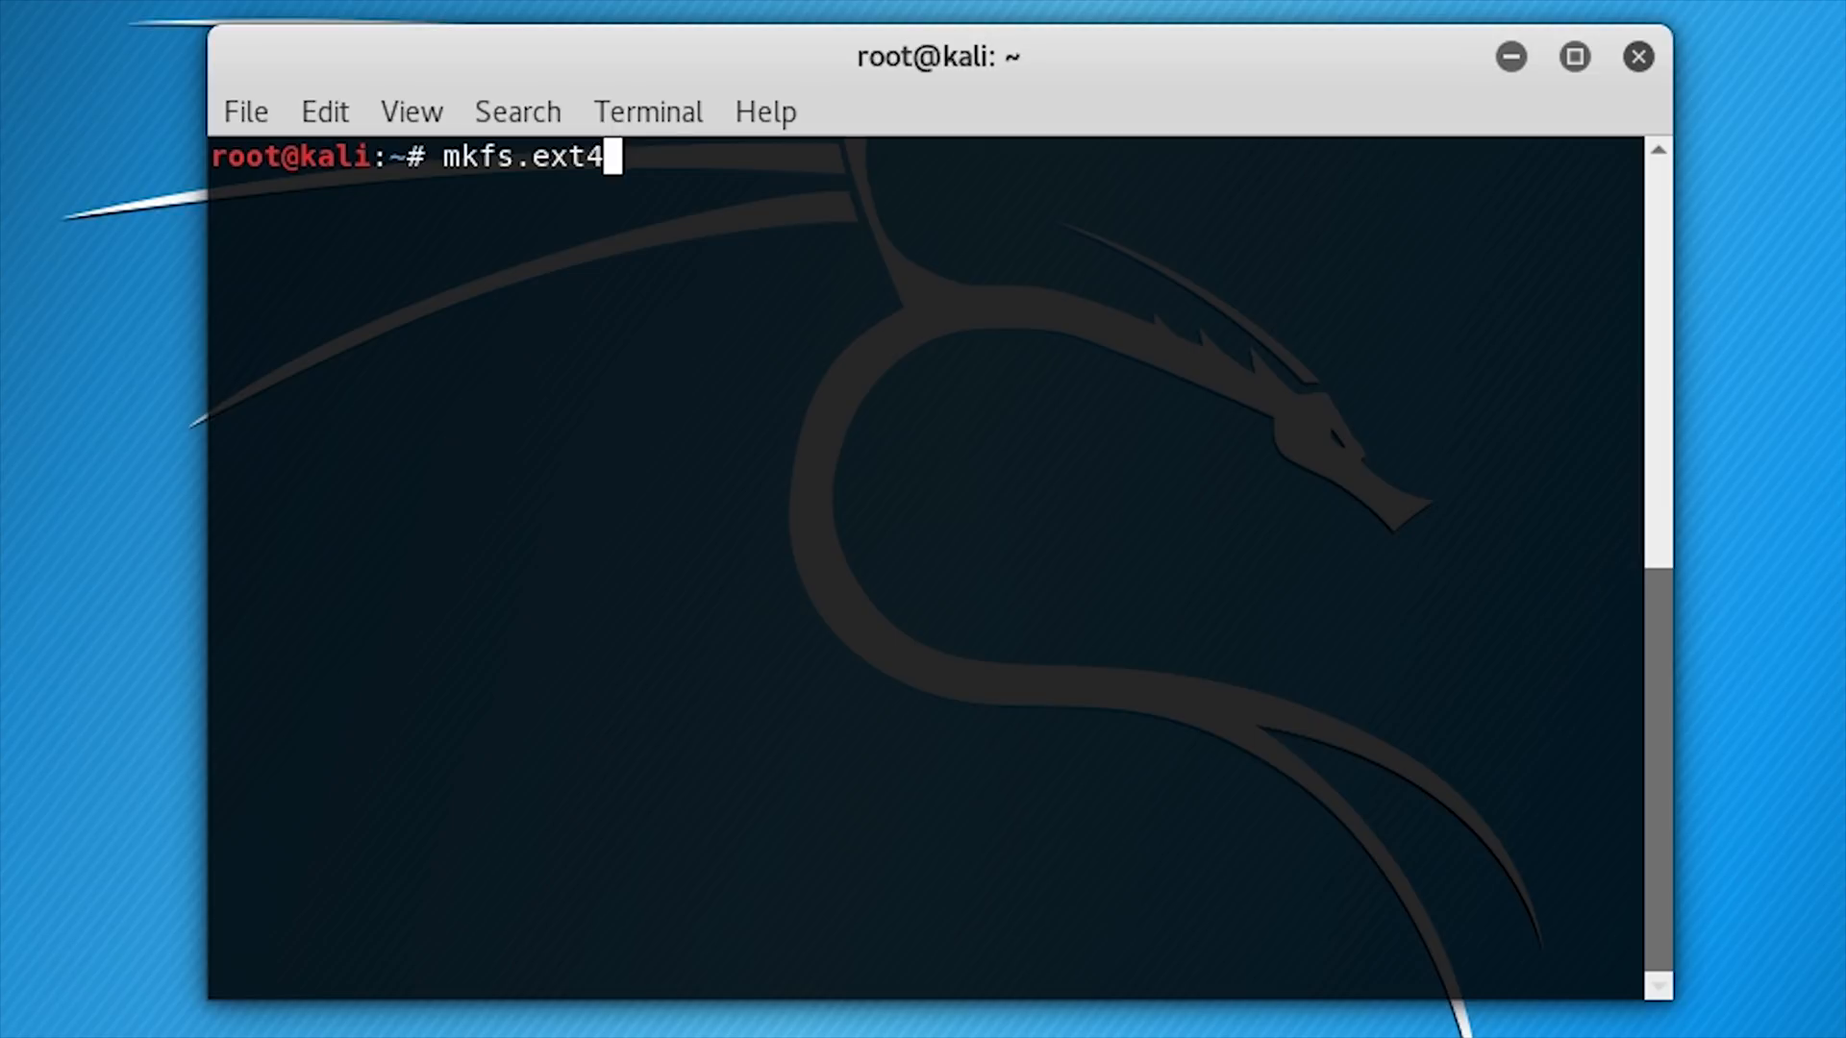
{"action": "type", "text": "-L persistence"}
{"action": "type", "text": "e2label"}
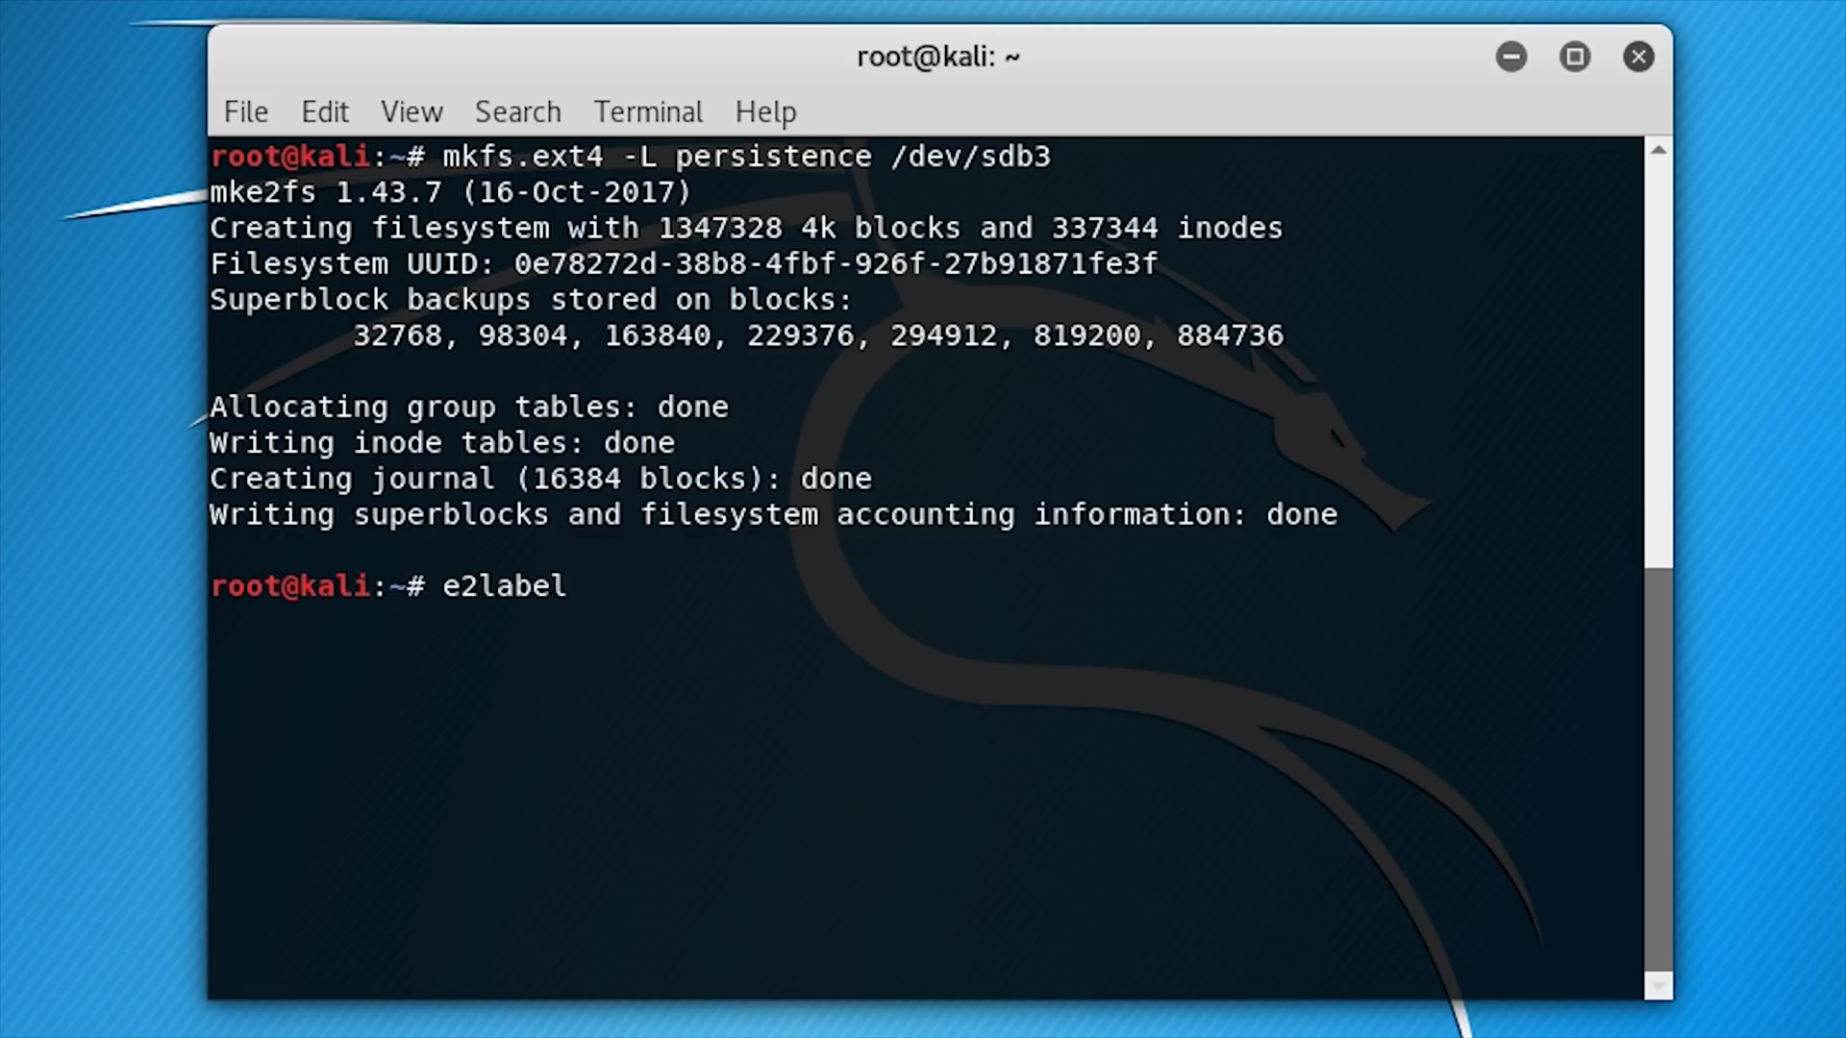
{"action": "type", "text": "/dev/sdb"}
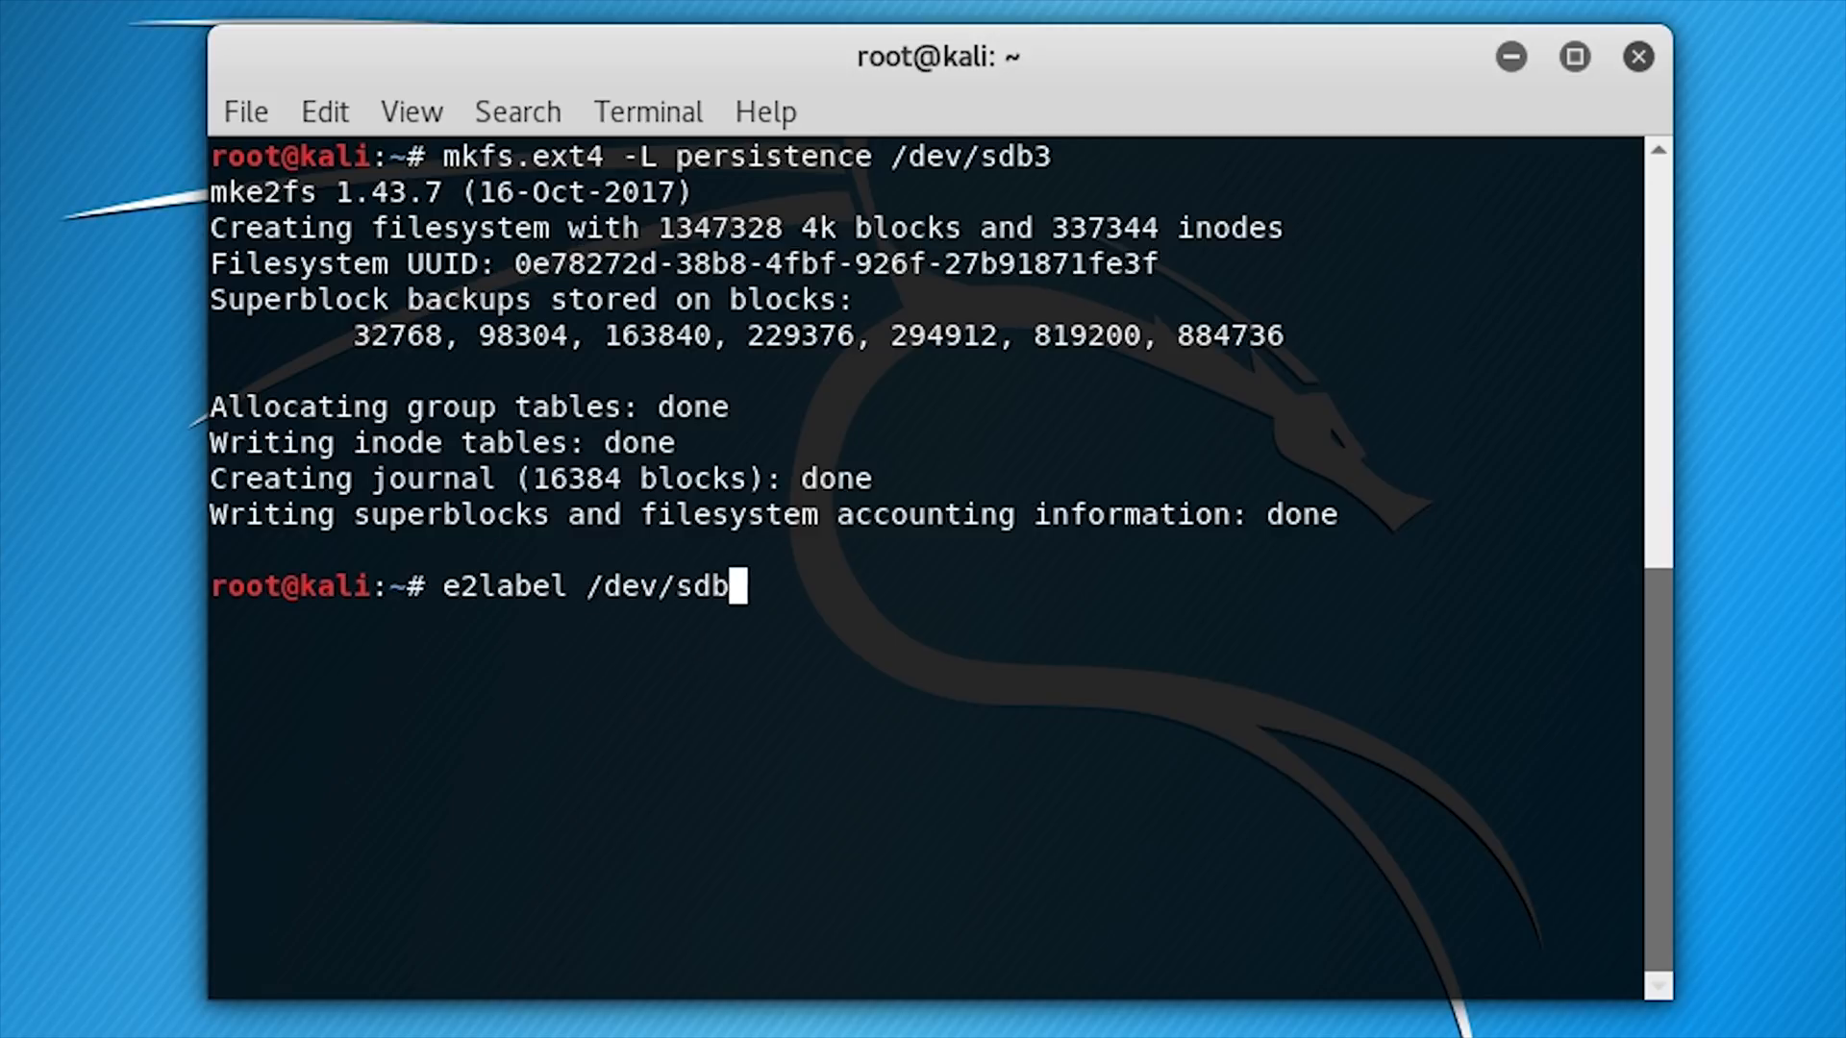
{"action": "type", "text": "3 persistence"}
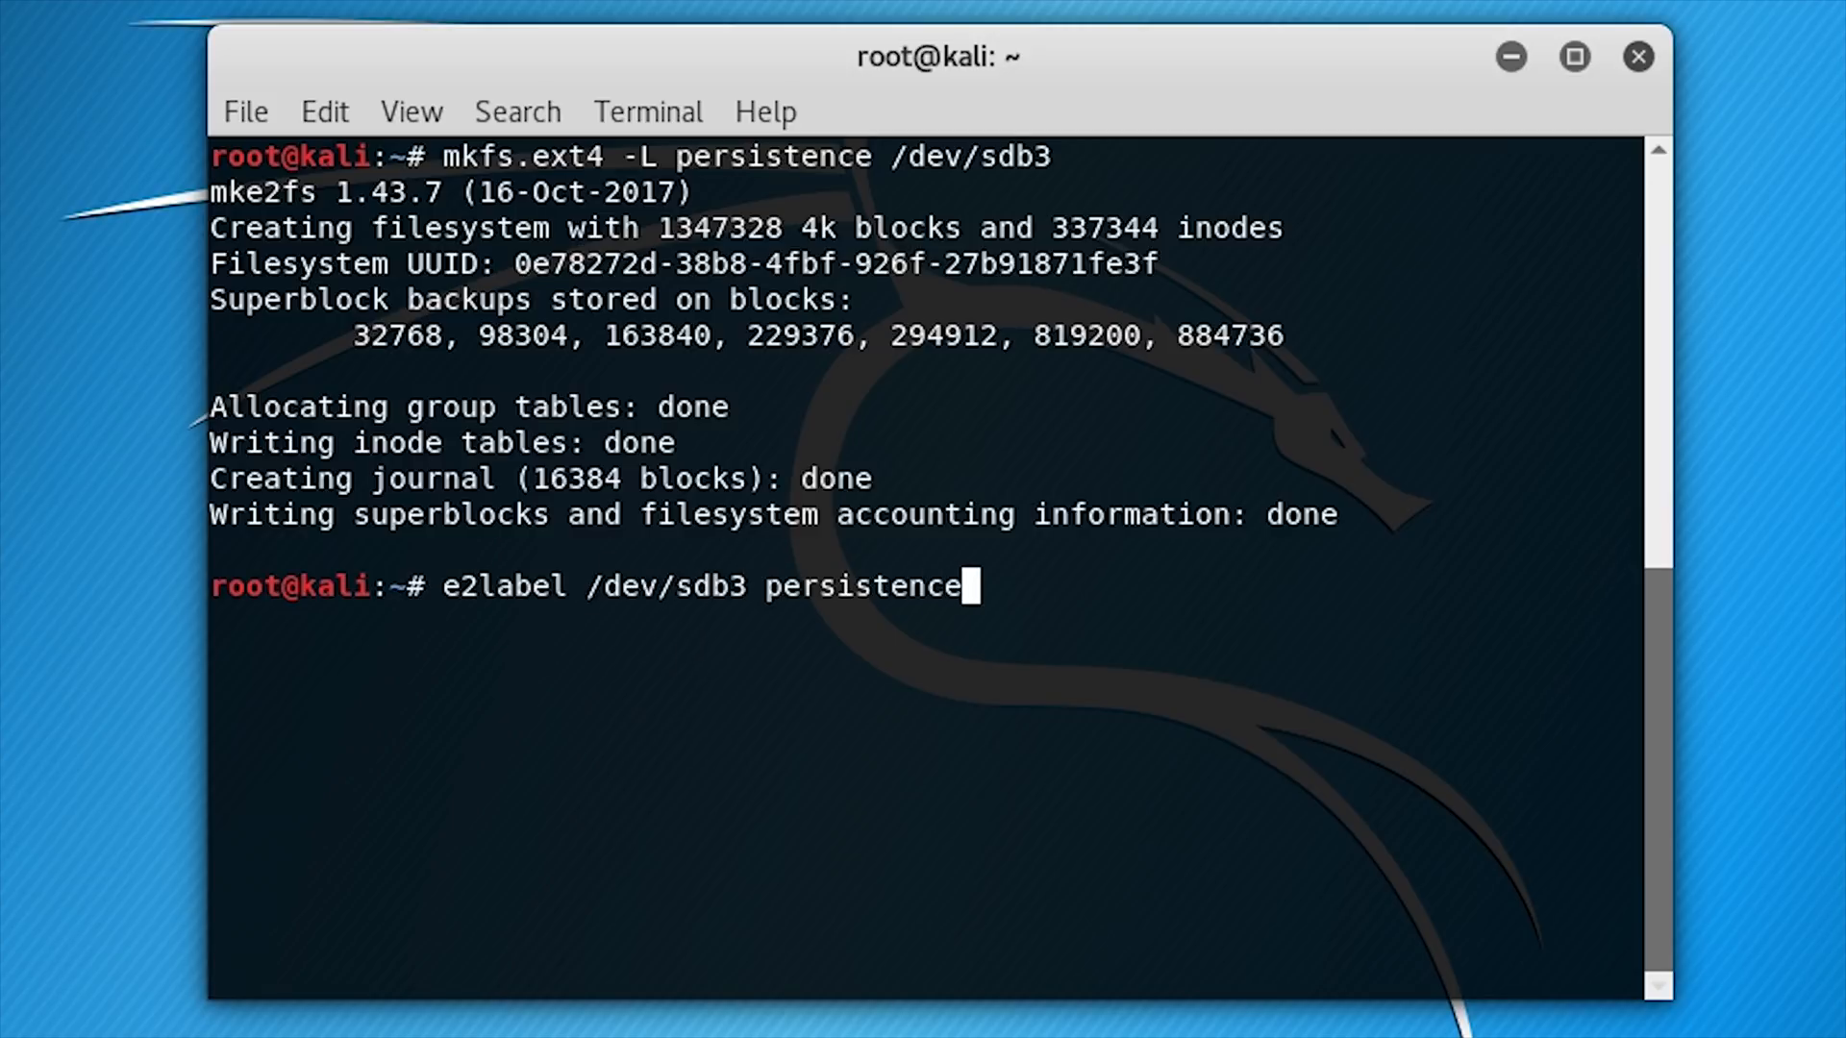
{"action": "key", "text": "Return"}
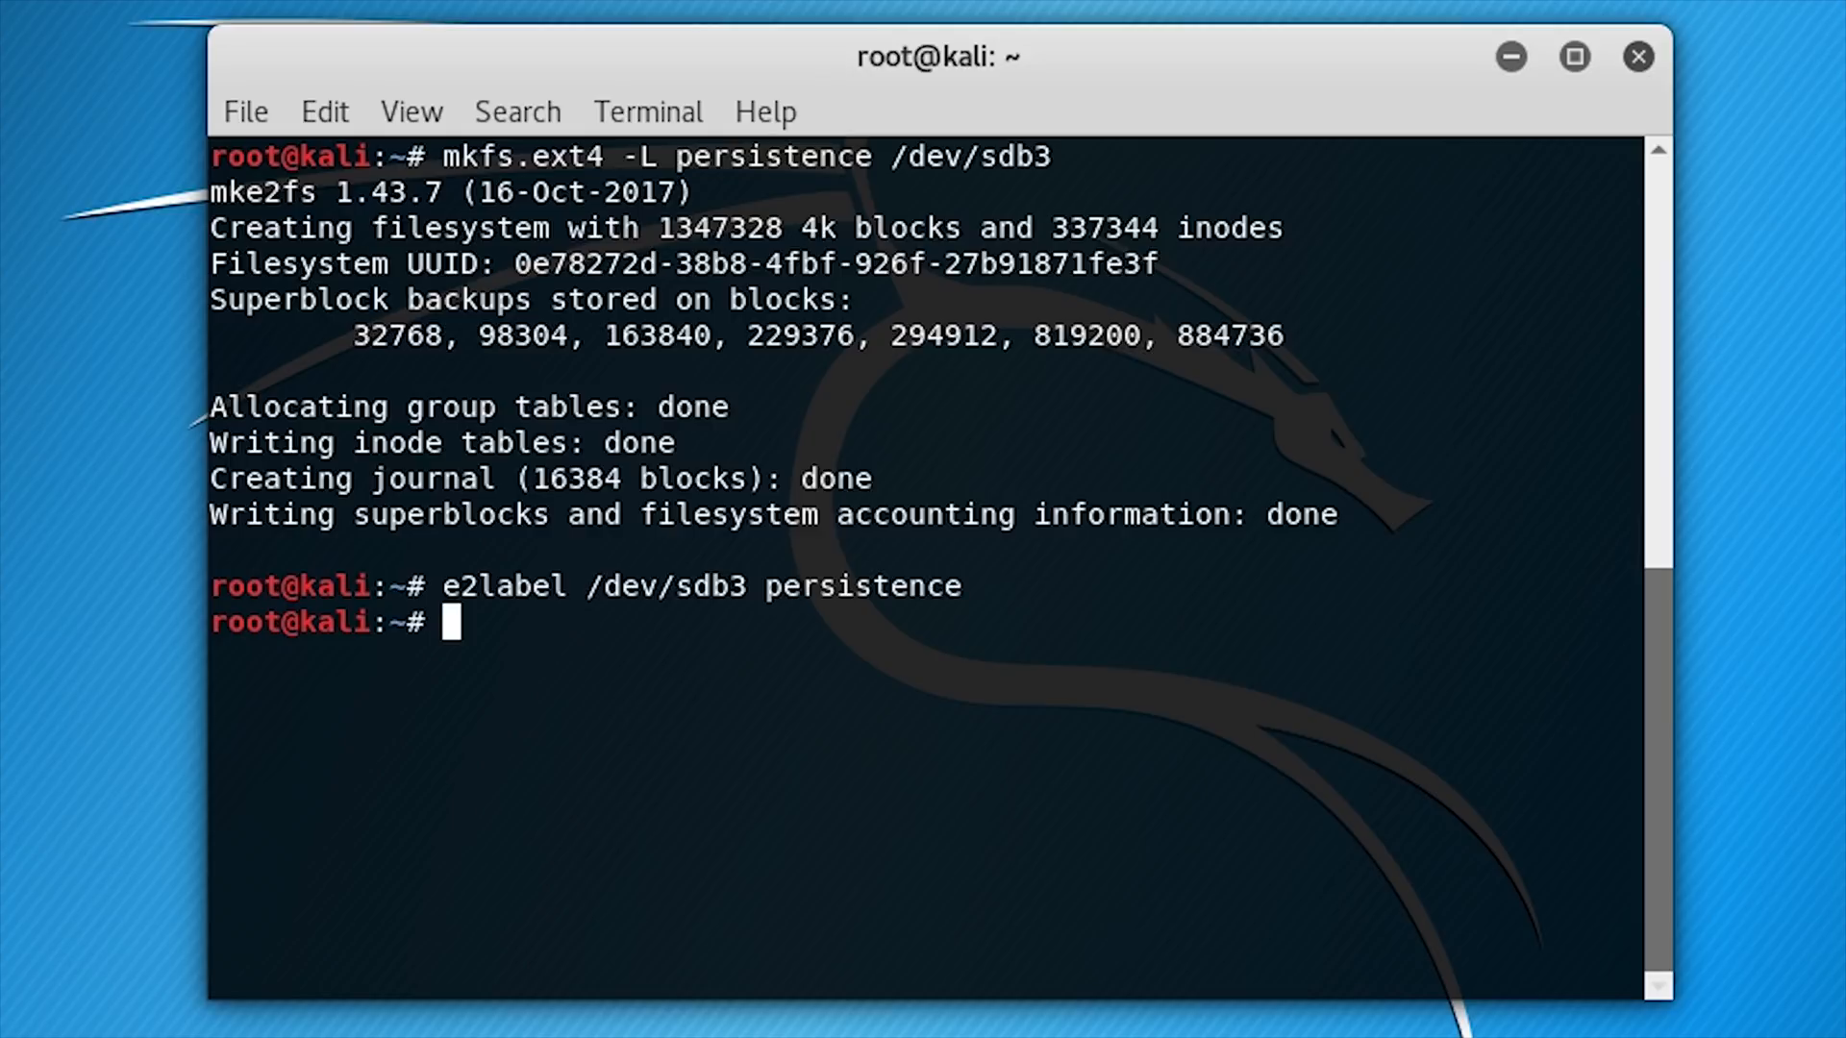
Step: Create the /mnt/myusb folder and mount /dev/sdb3 there
{"action": "type", "text": "mkdir"}
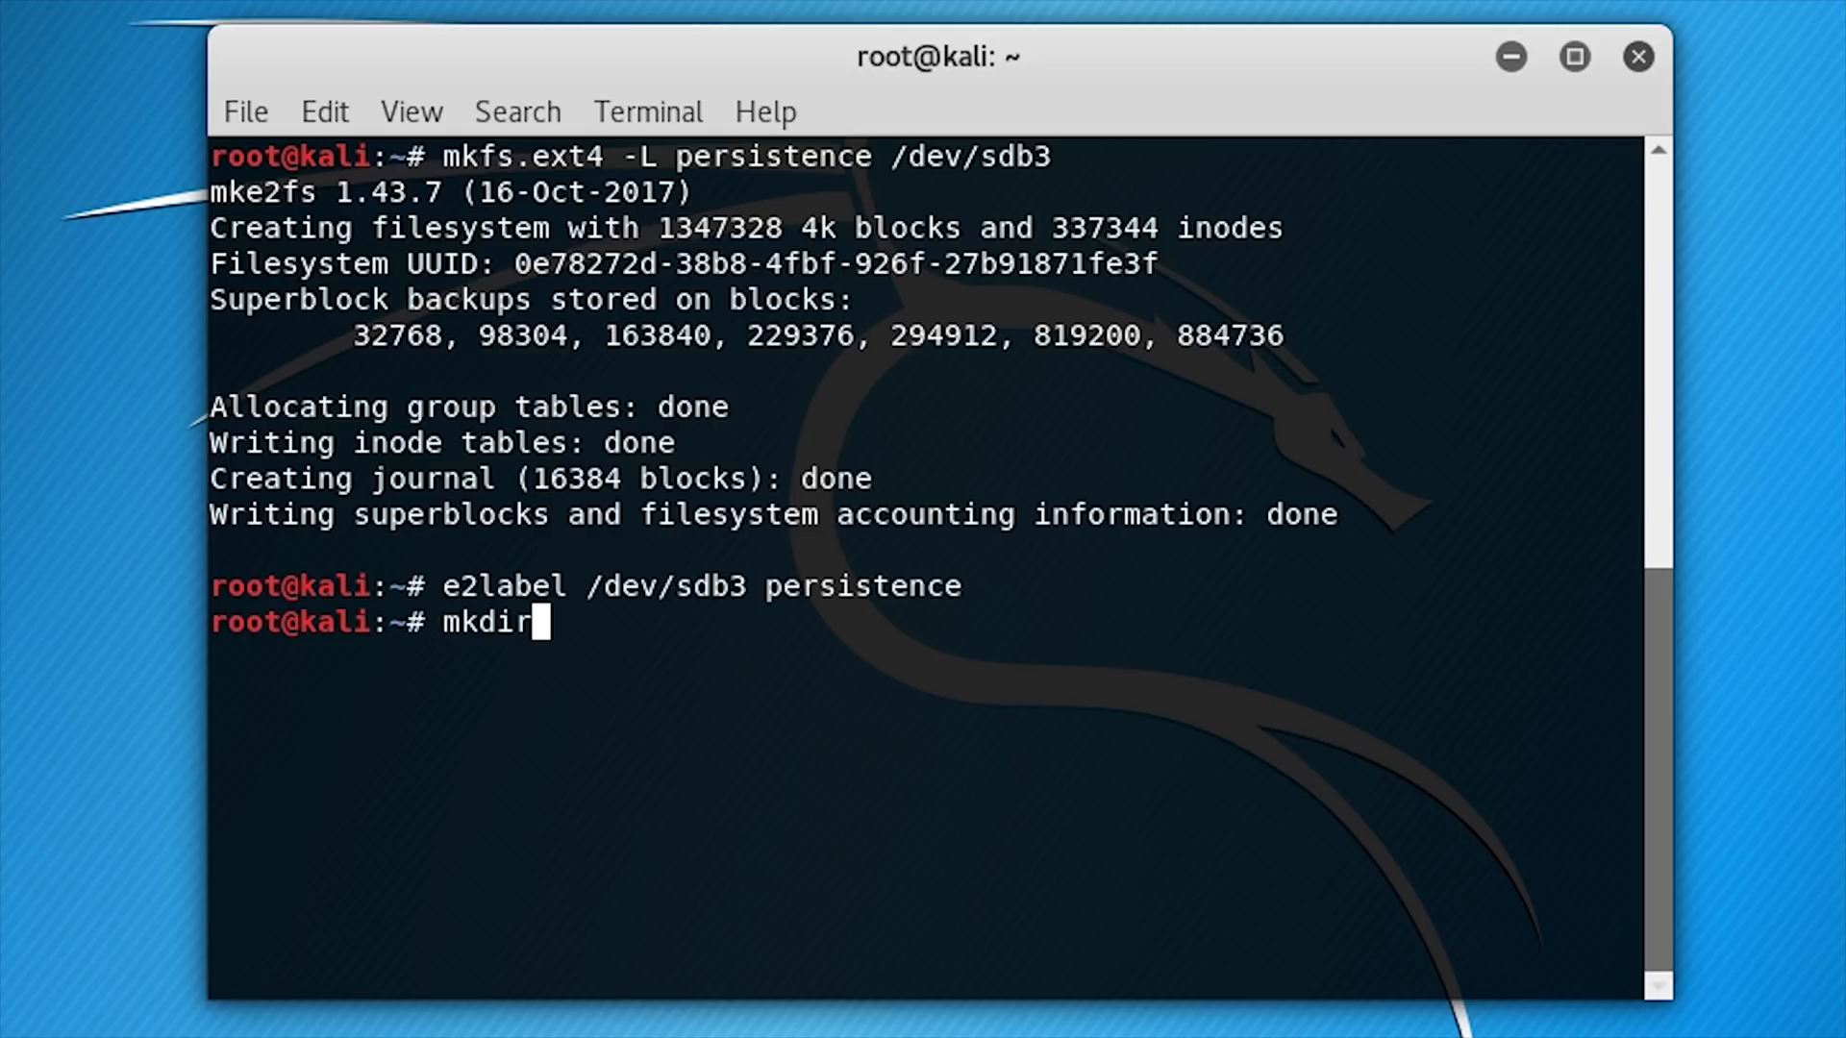
{"action": "type", "text": "-p"}
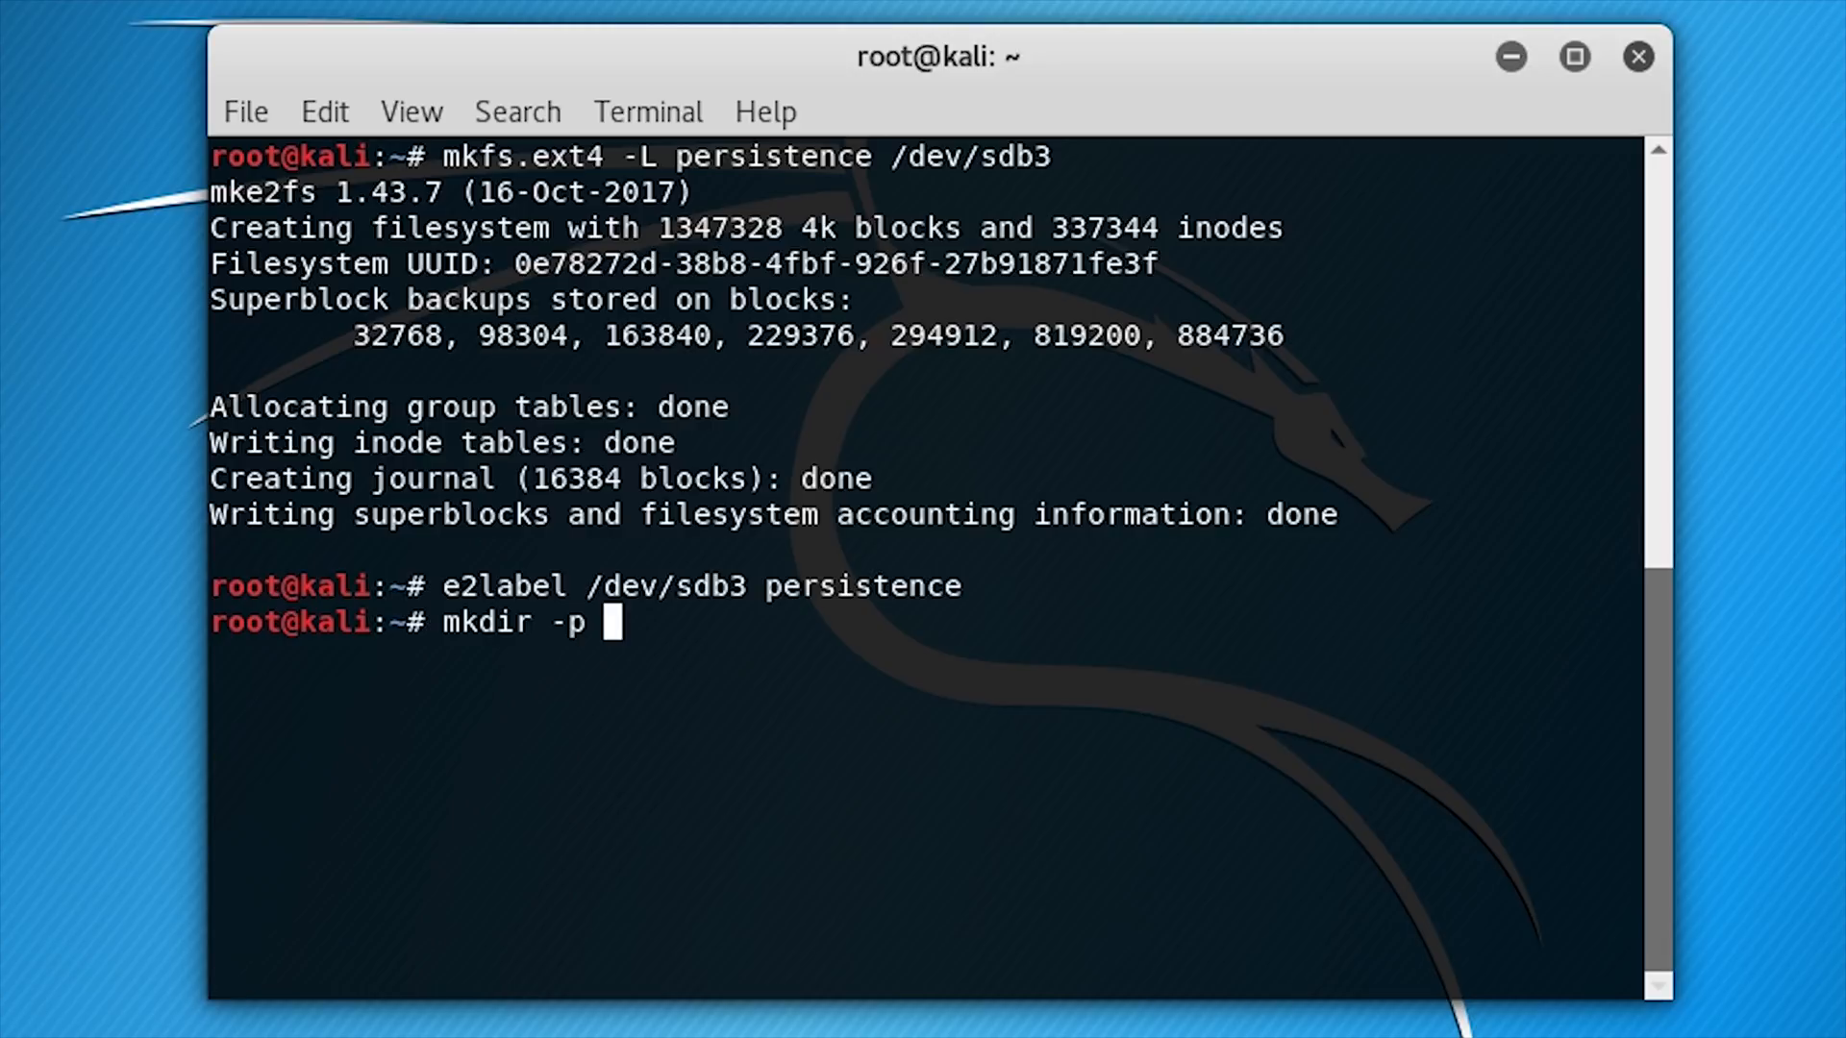
{"action": "type", "text": "/mnt/myusb"}
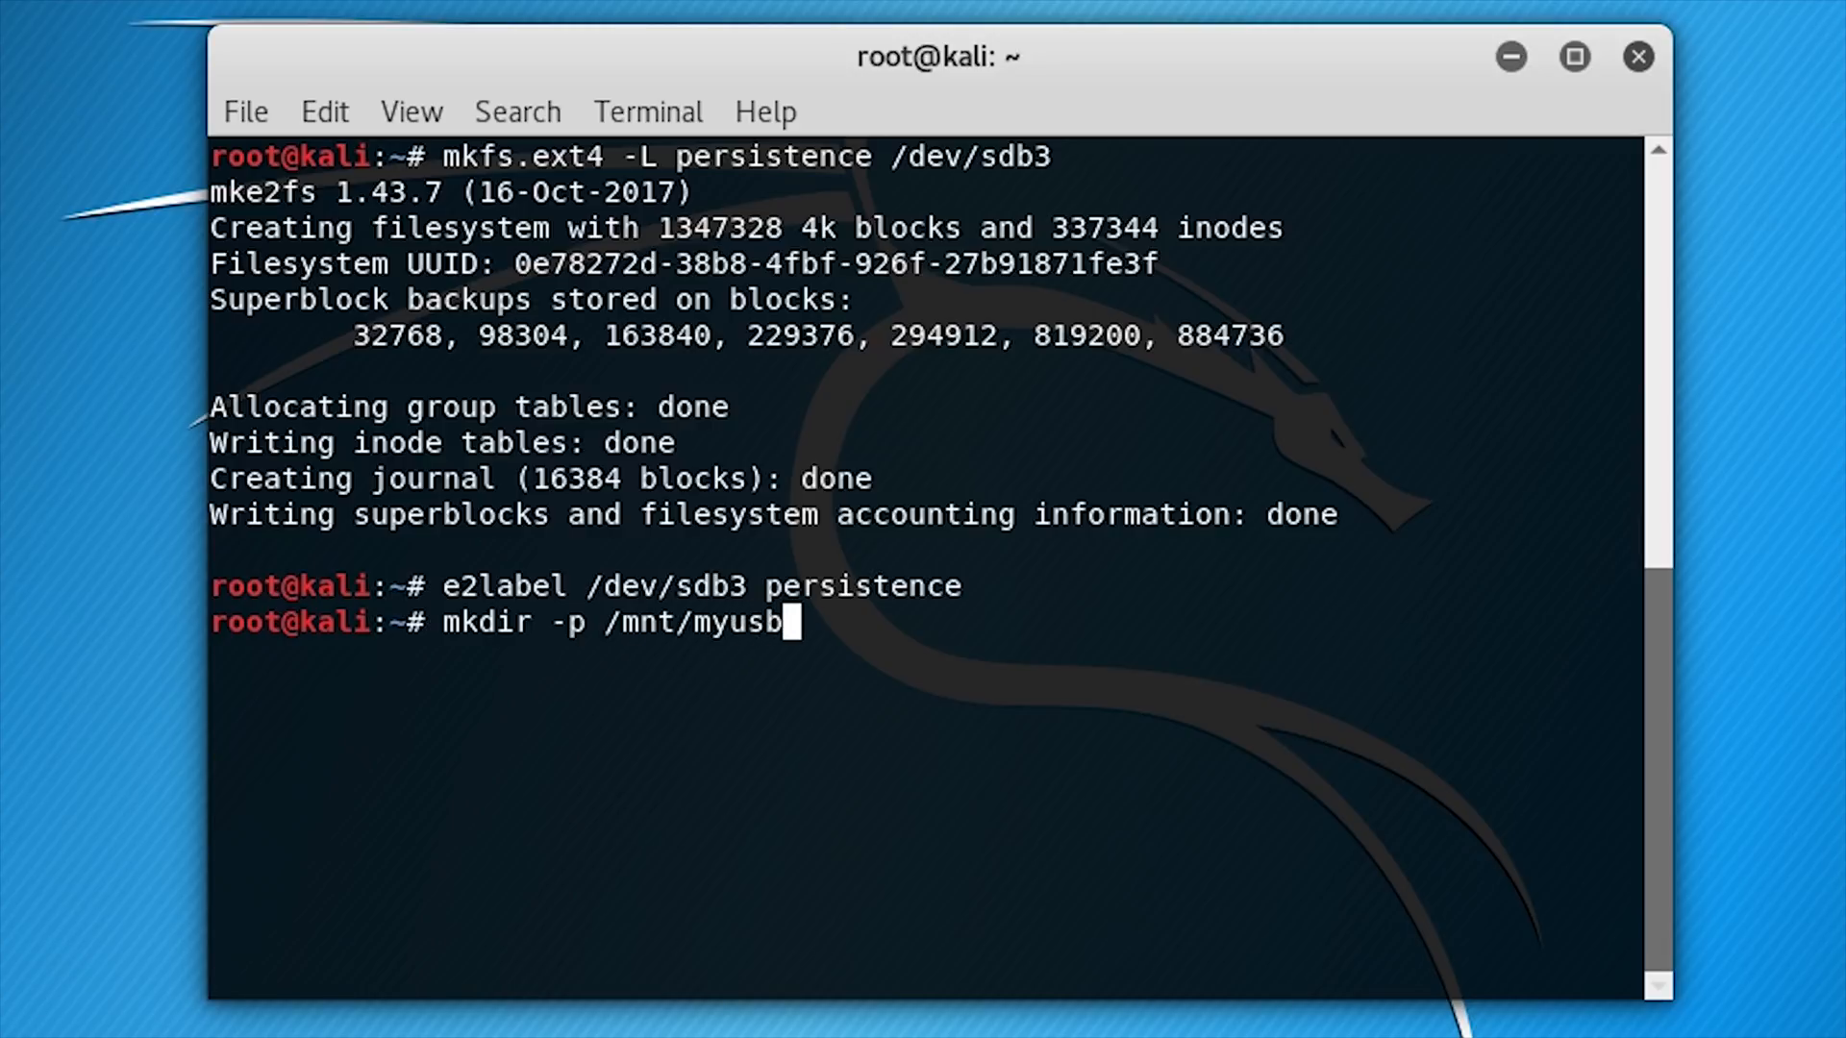
{"action": "key", "text": "Return"}
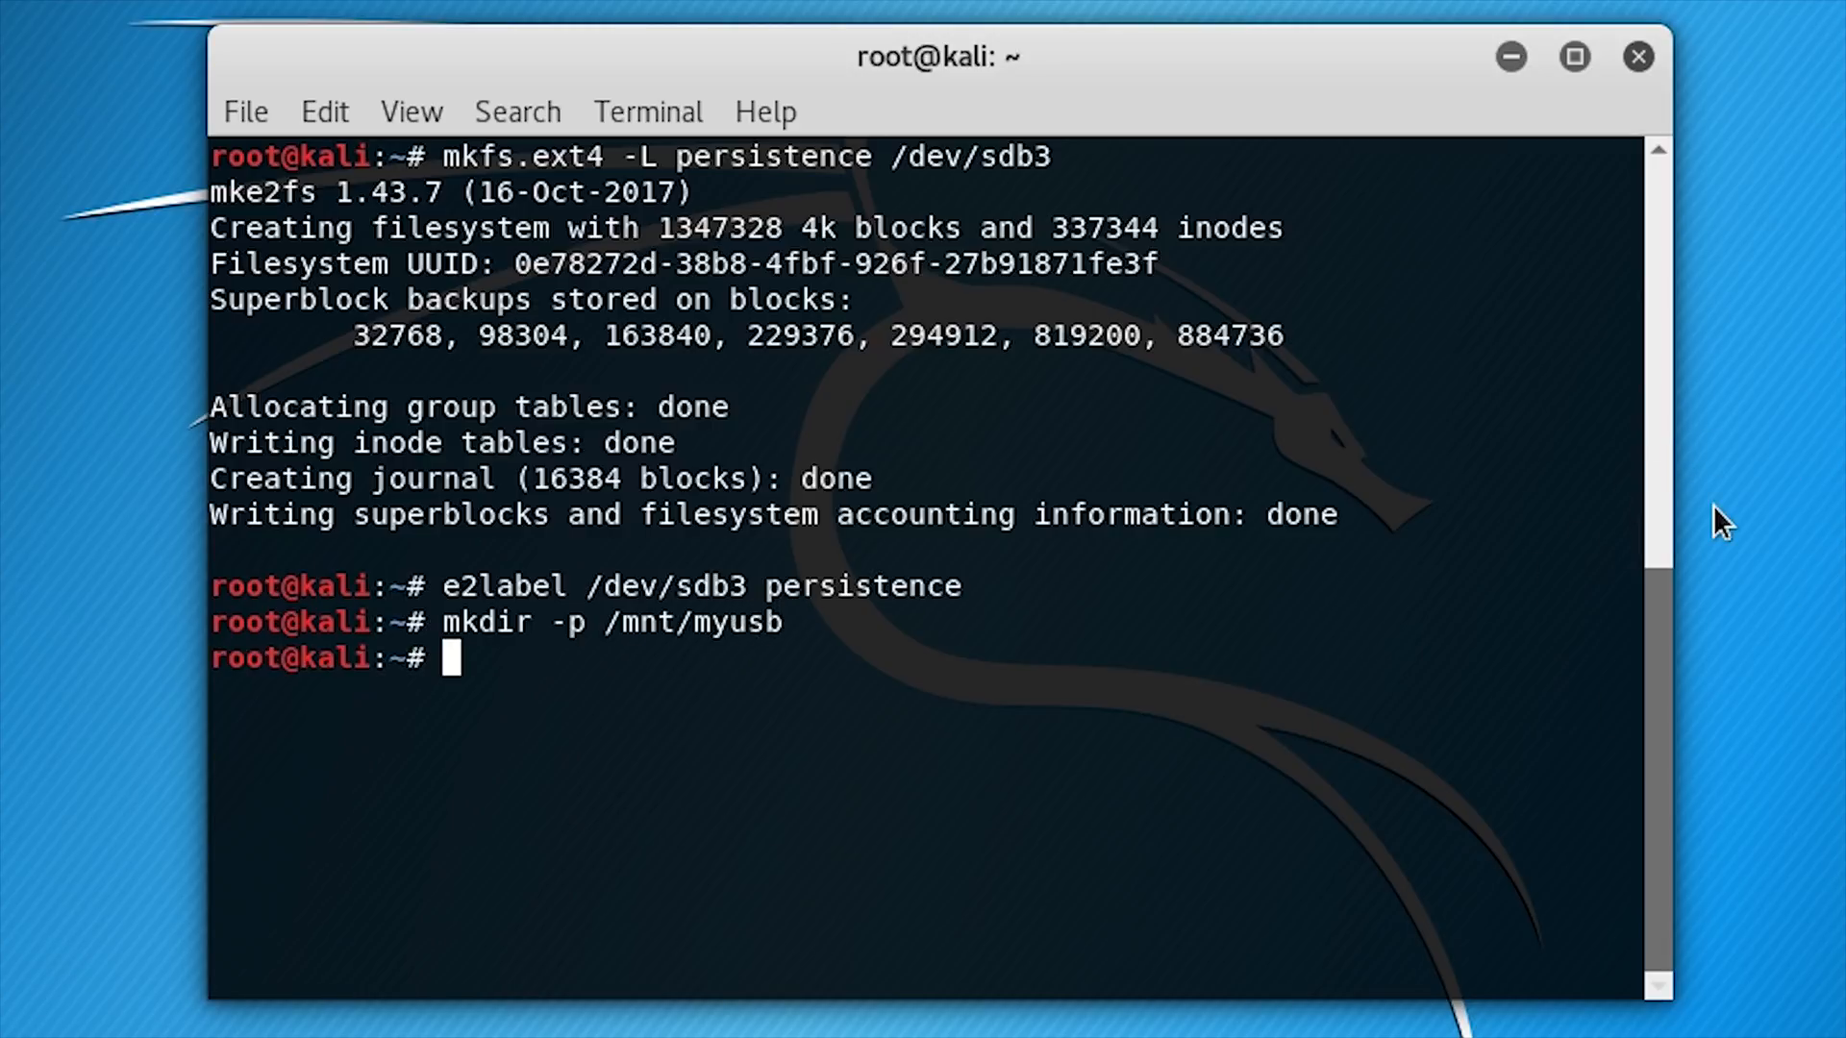
{"action": "type", "text": "mo"}
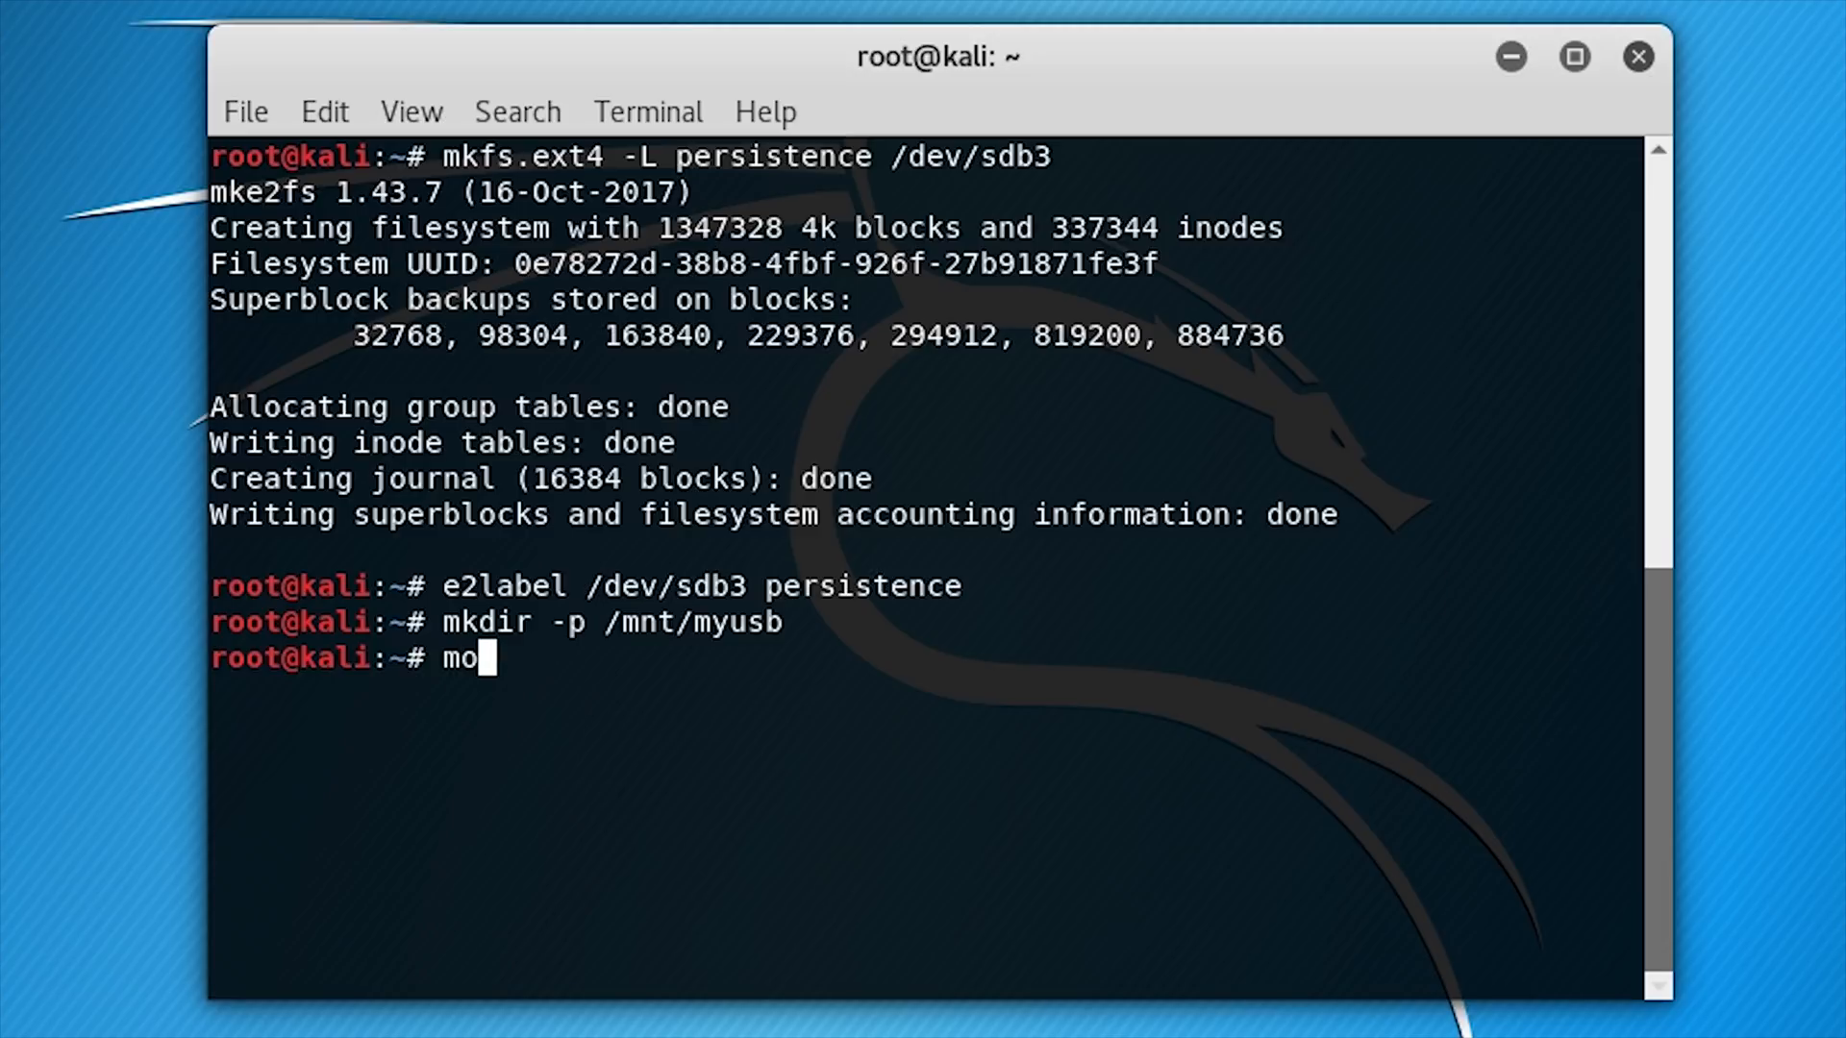
{"action": "type", "text": "unt"}
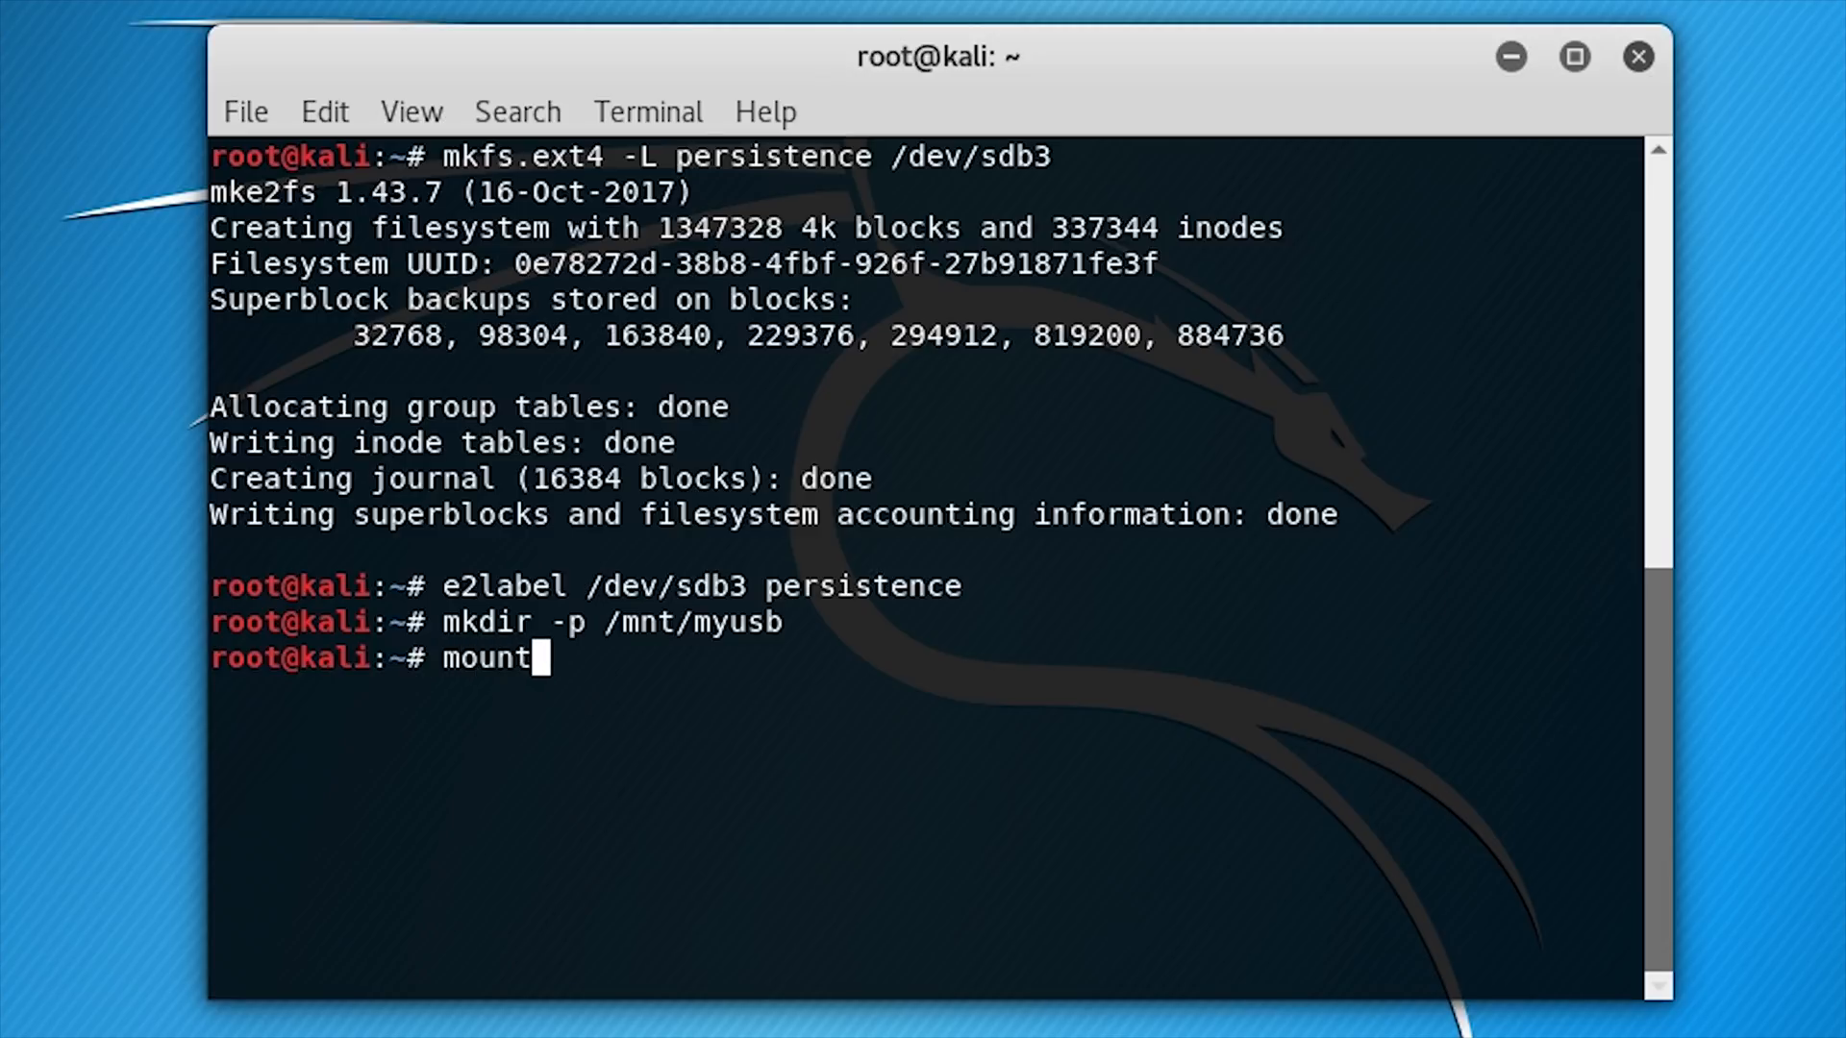
{"action": "type", "text": "/dev/sdb3 /"}
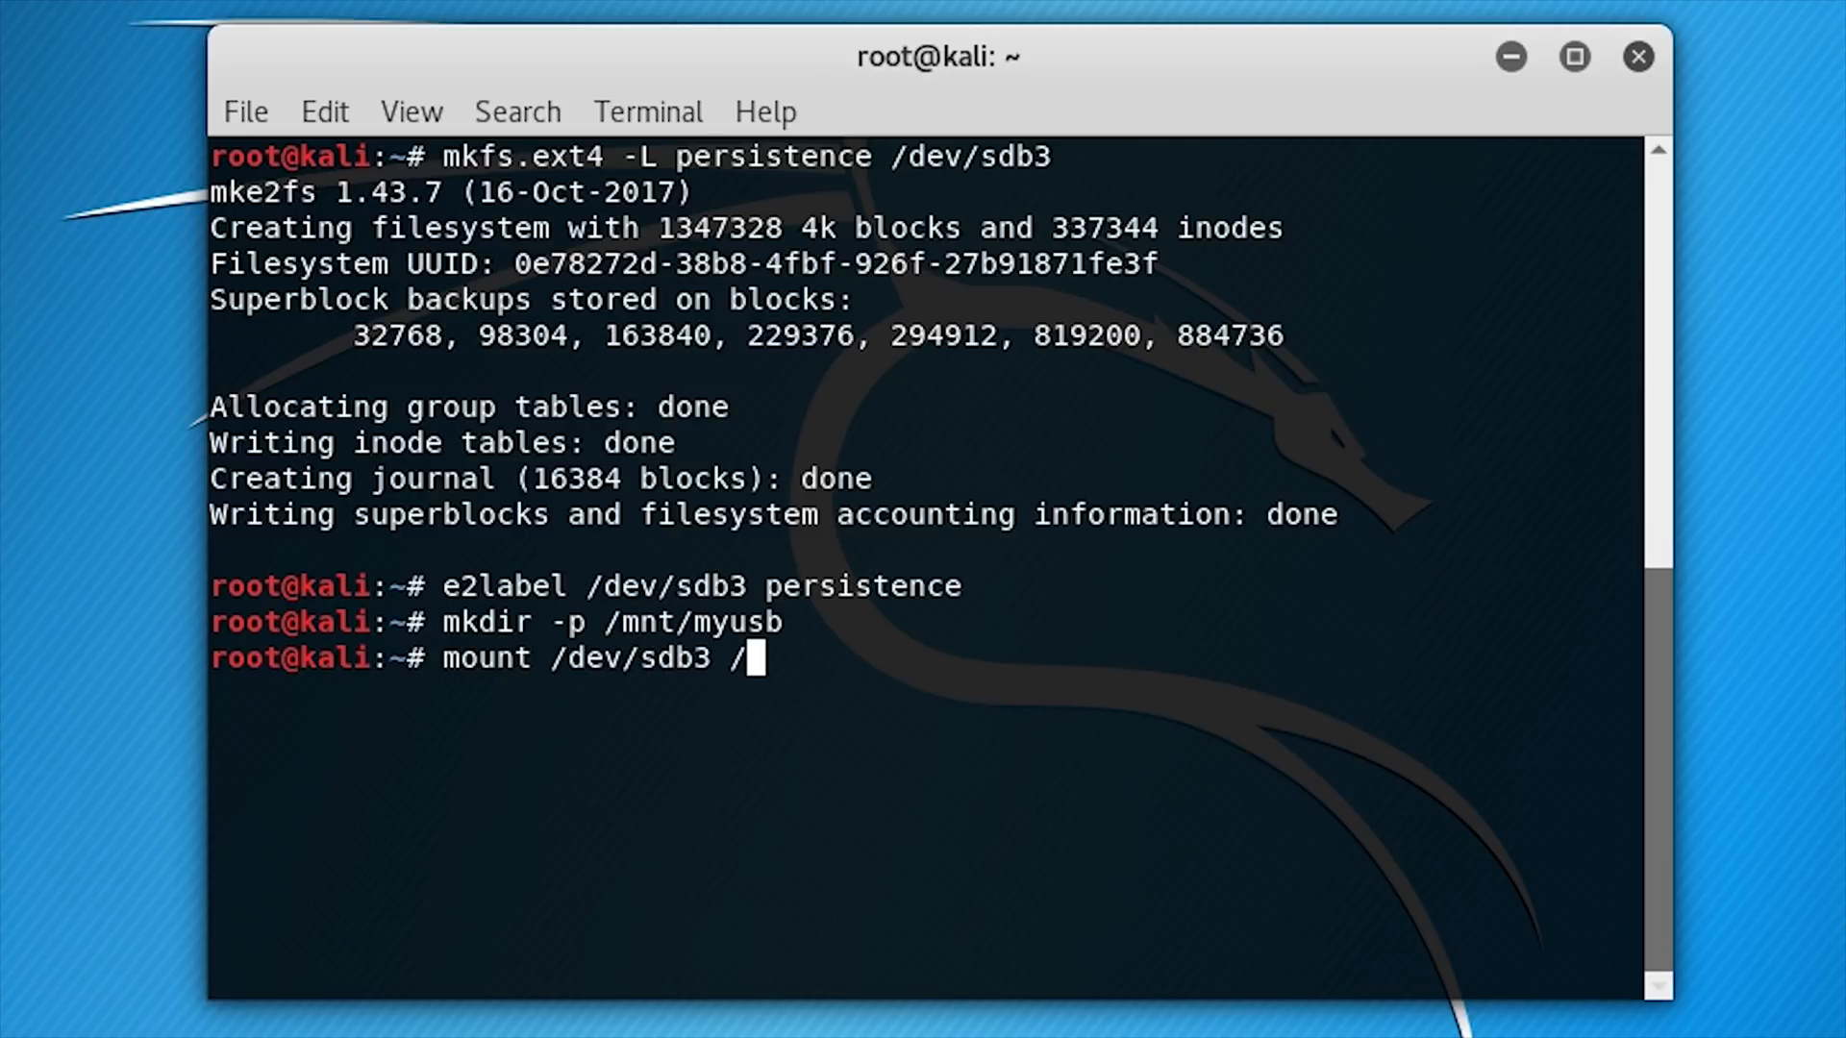
{"action": "type", "text": "mnt/myusb"}
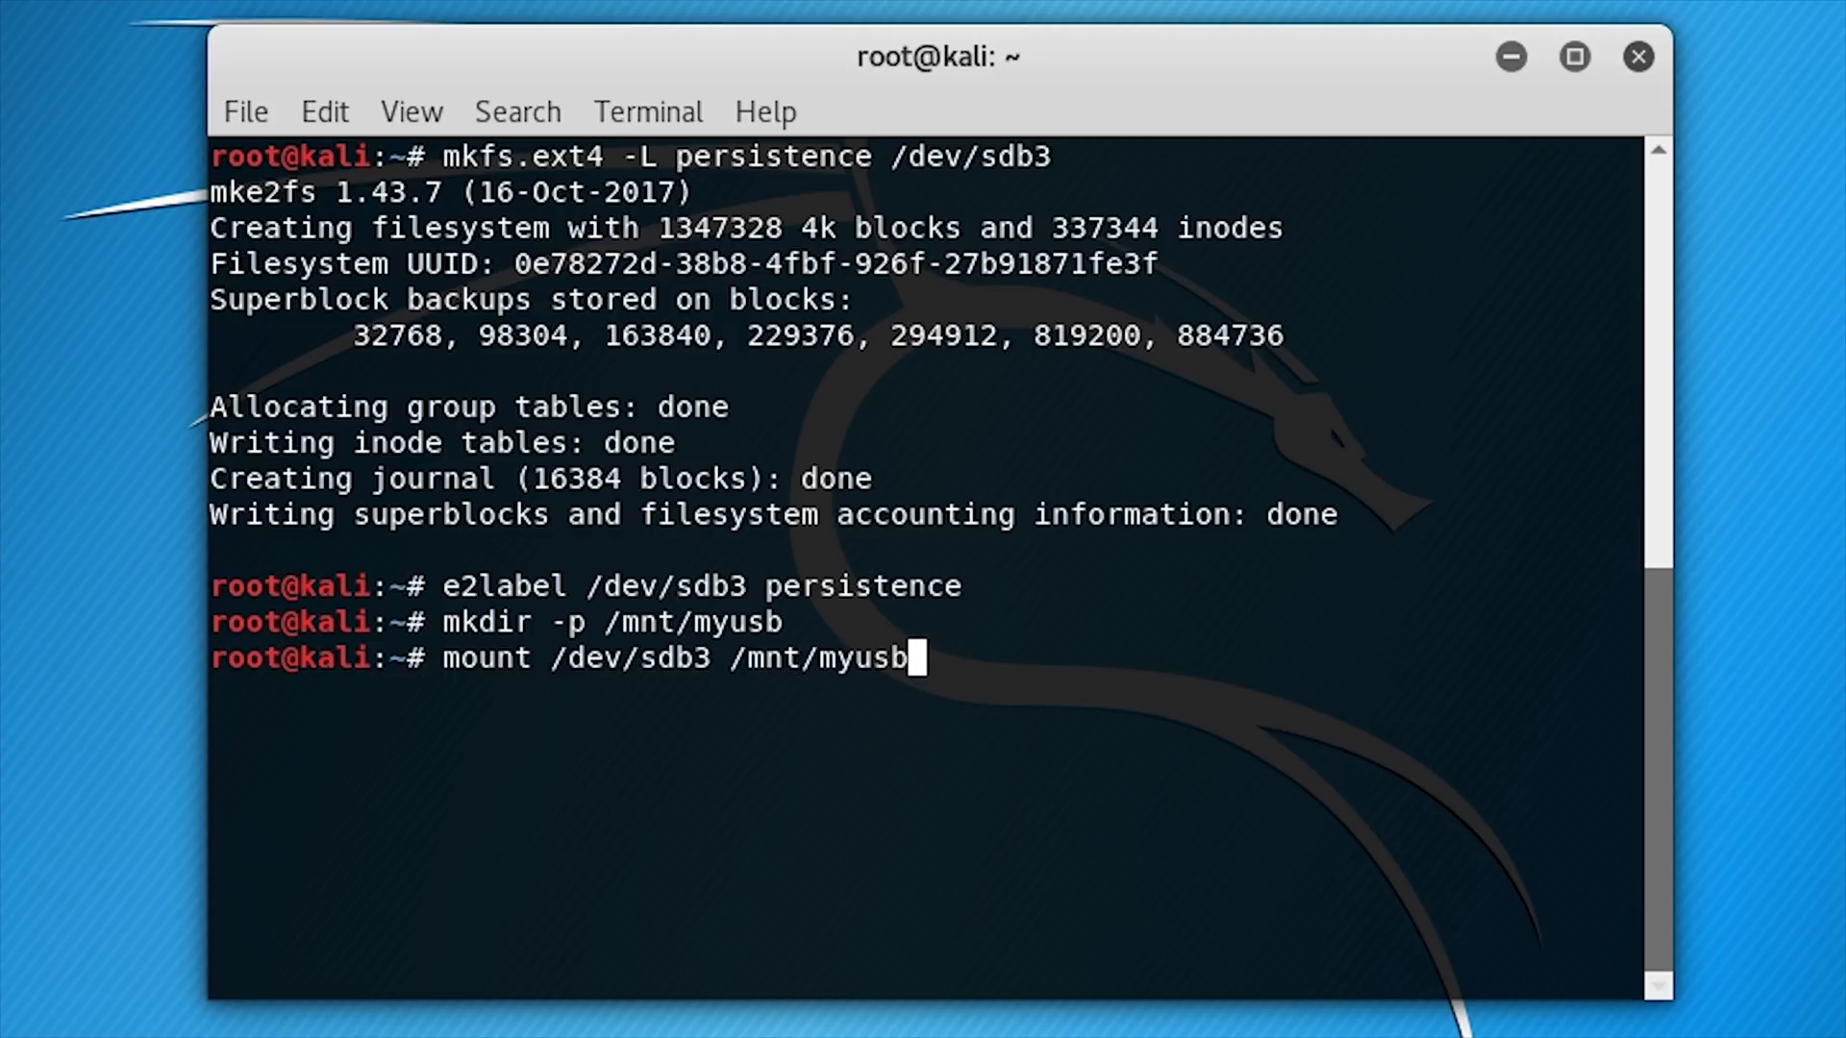
{"action": "key", "text": "Return"}
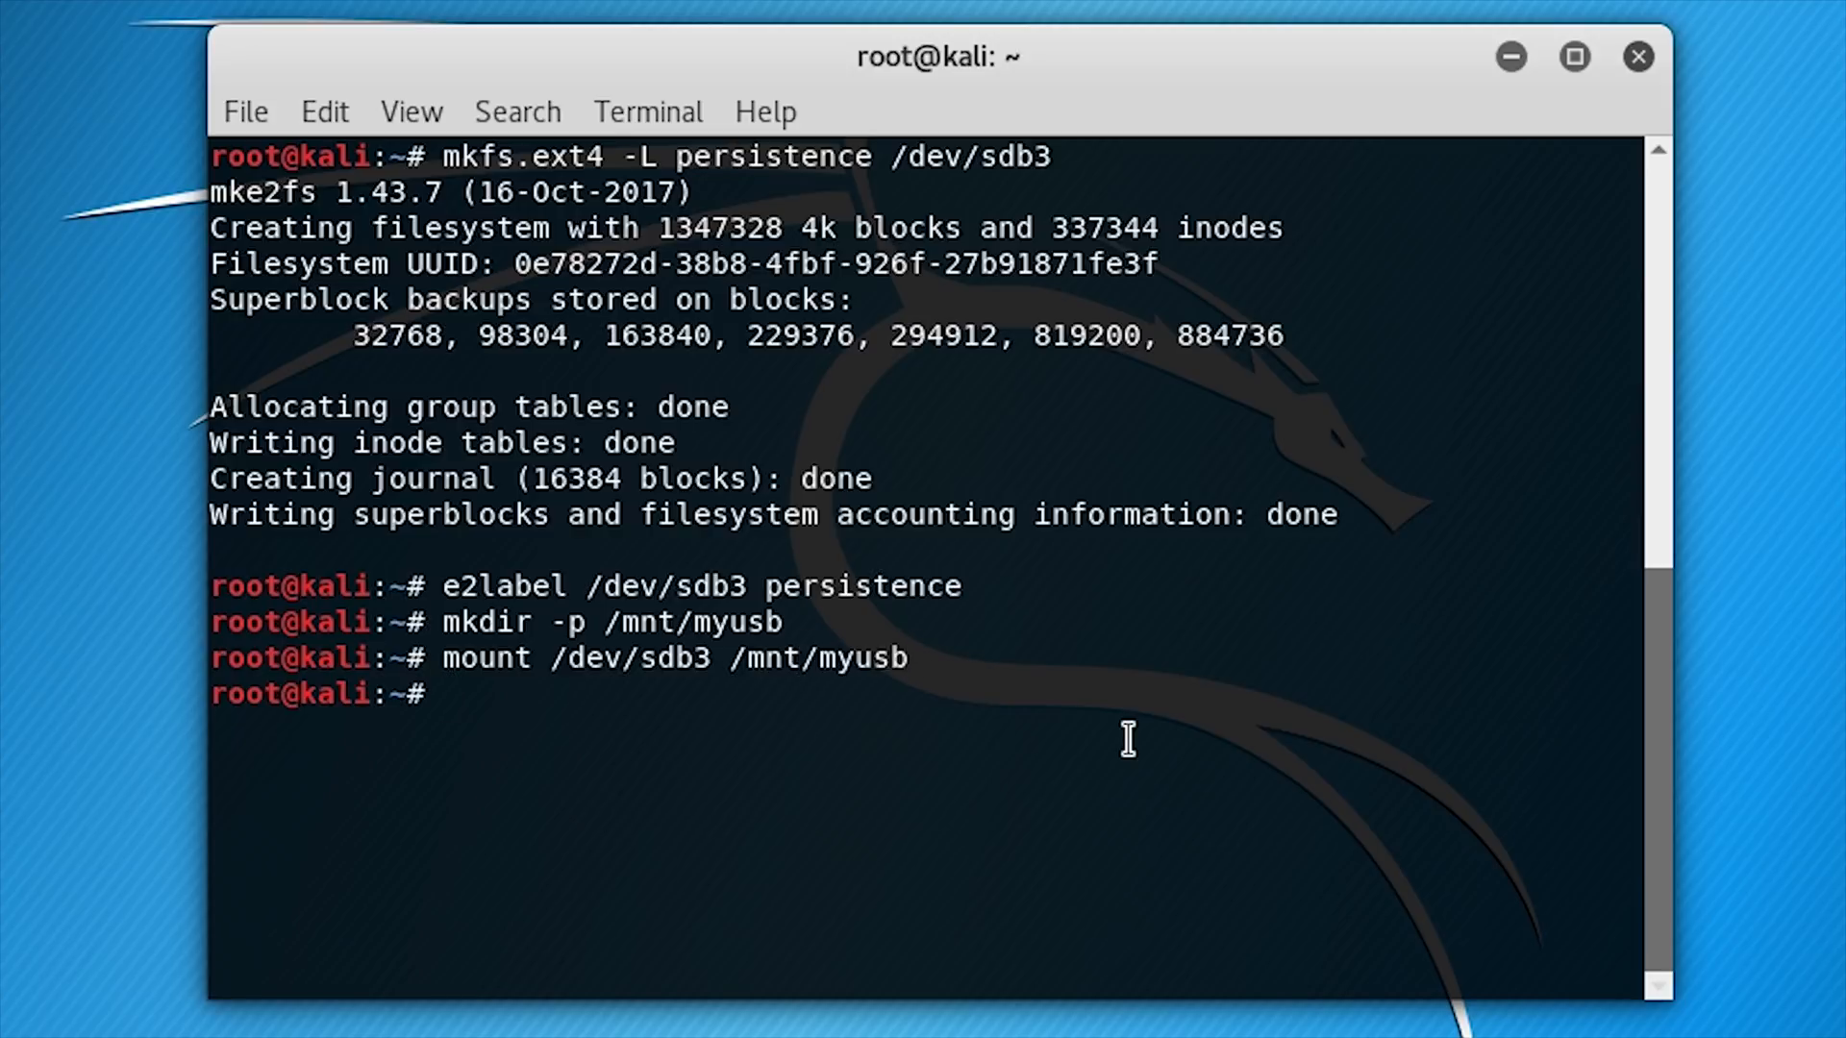
{"action": "type", "text": "echo \"/ unio"}
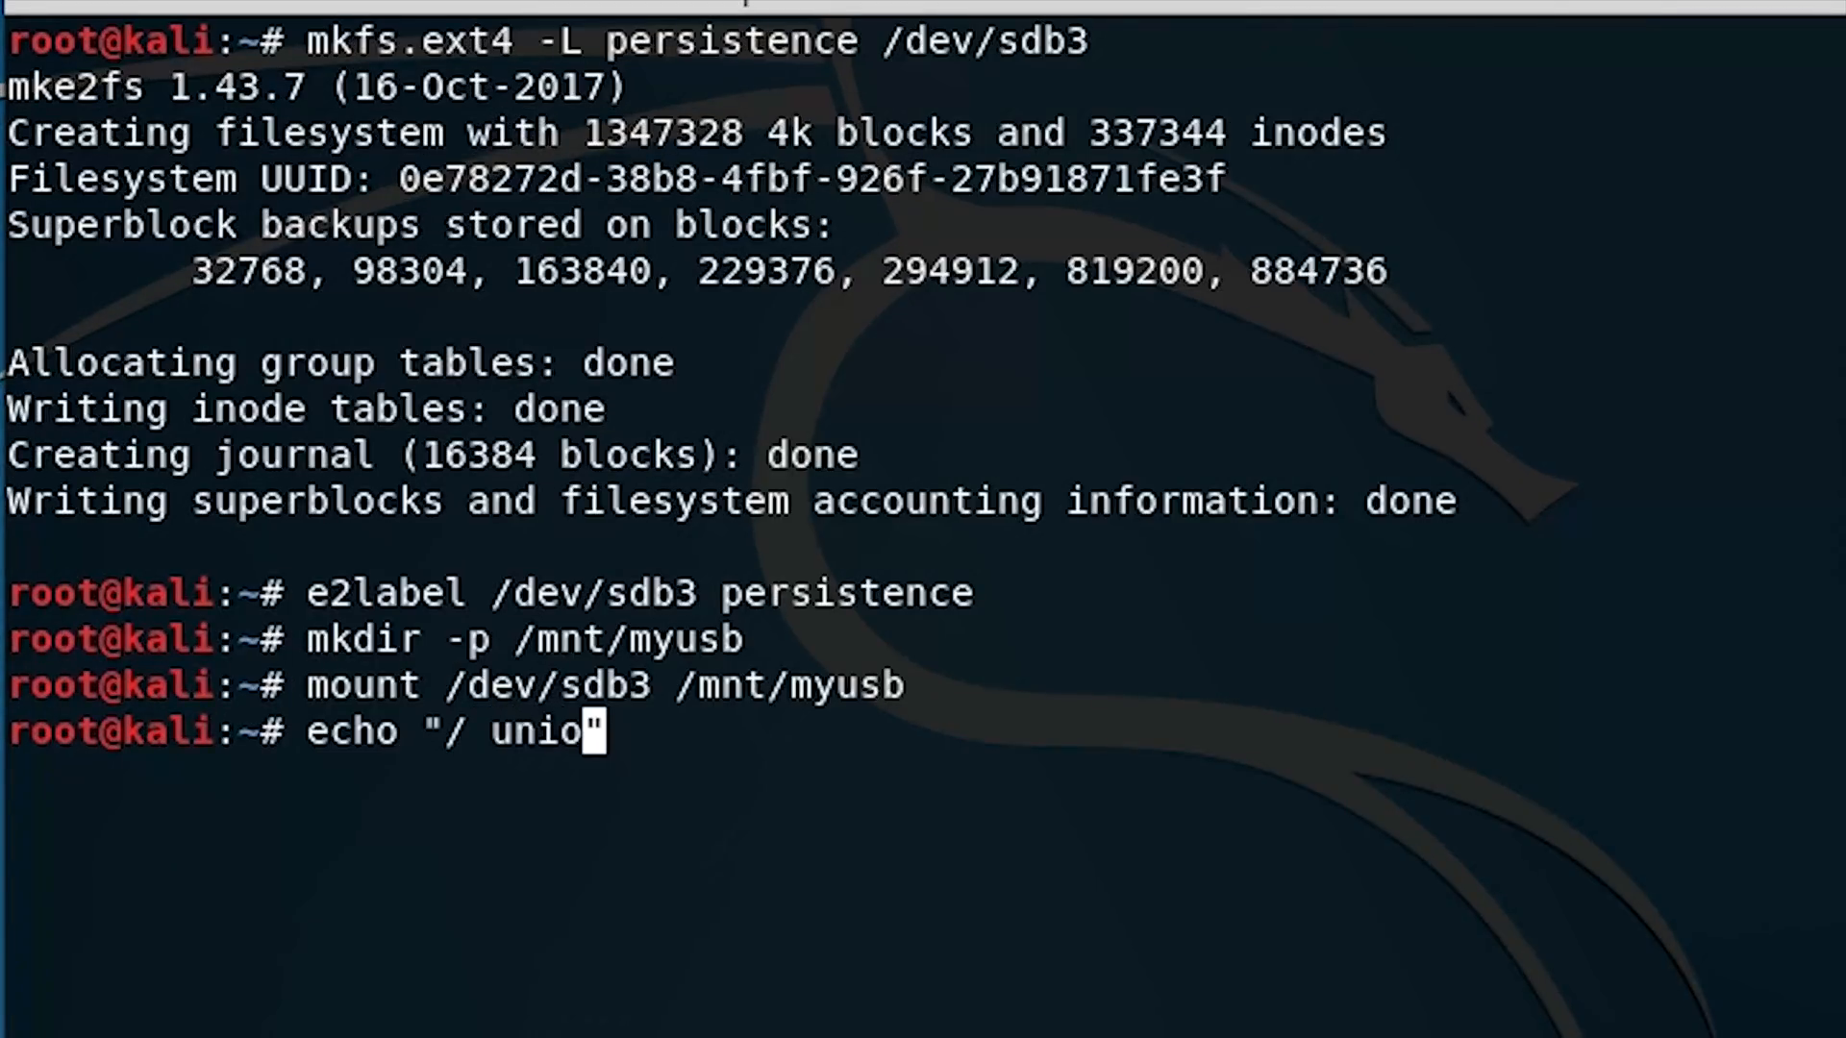
Step: Write '/ union' into /mnt/myusb/persistence.conf, then begin unmounting /dev/sdb3
{"action": "type", "text": "n"}
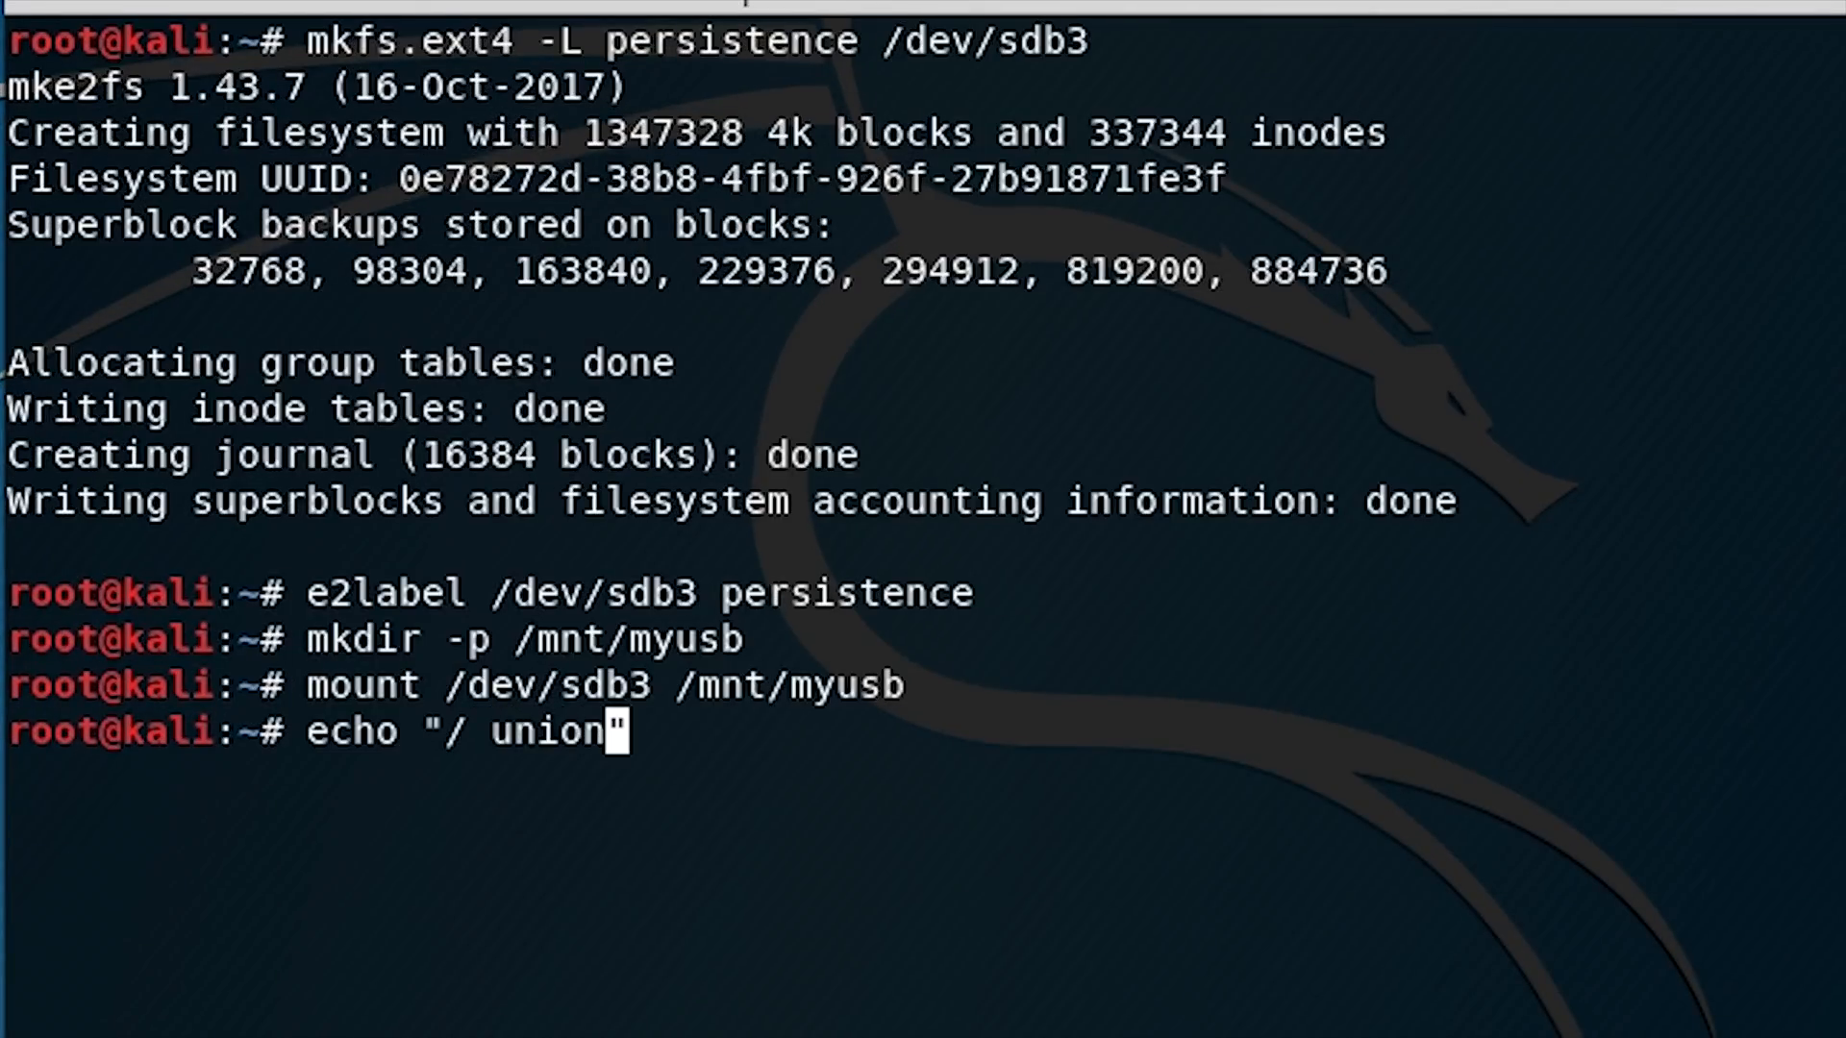
{"action": "type", "text": "> /mnt"}
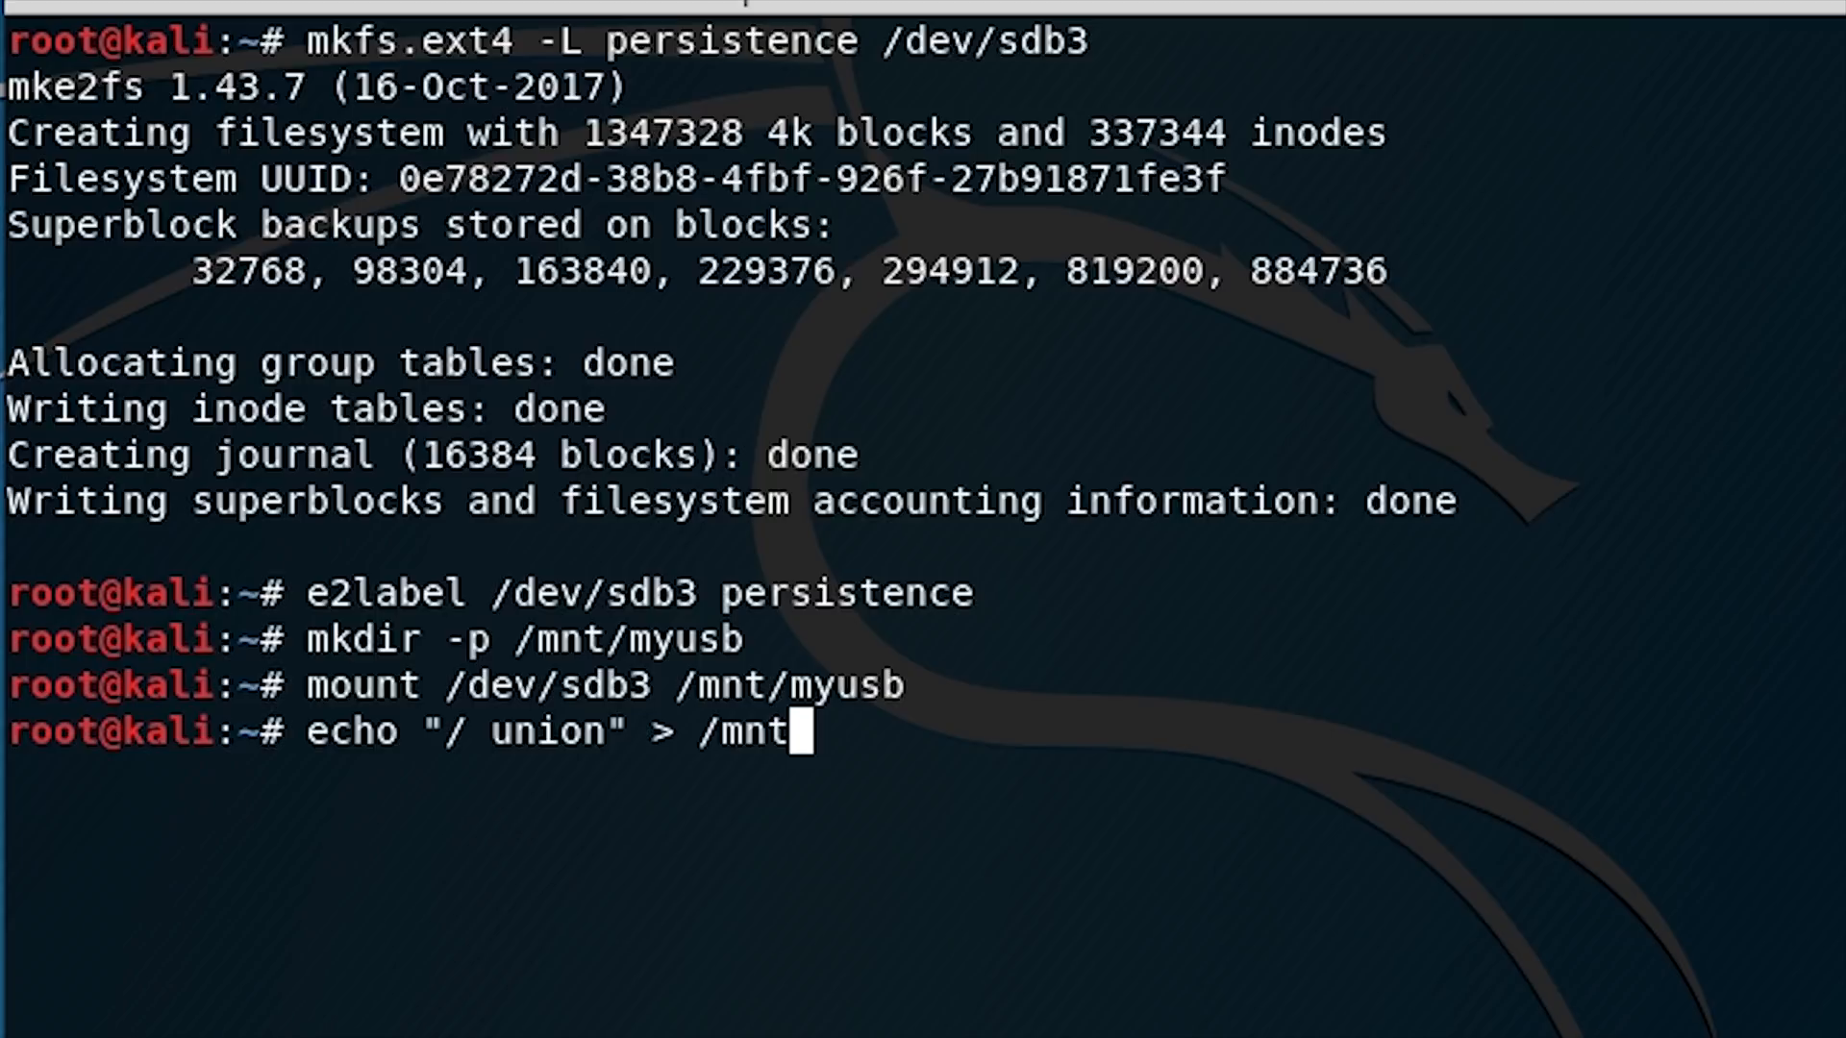
{"action": "type", "text": "/myusb/persistence.conf"}
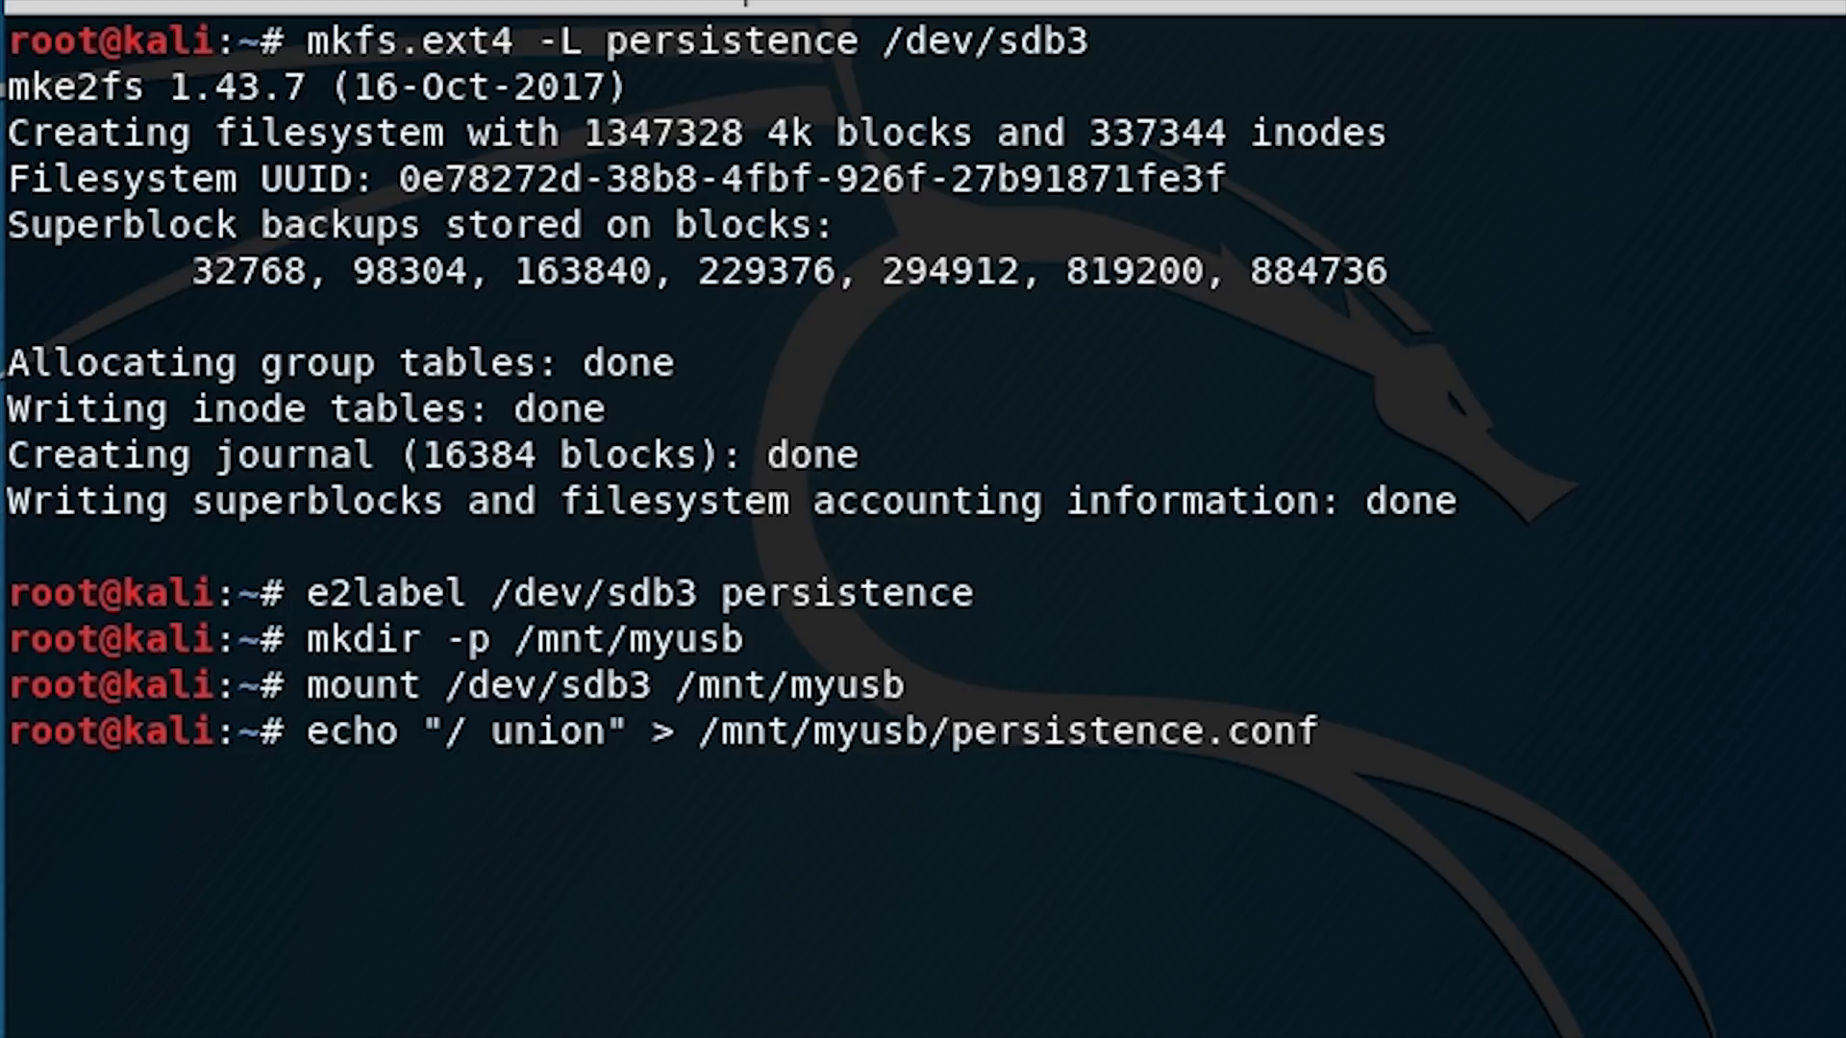
{"action": "key", "text": "Return"}
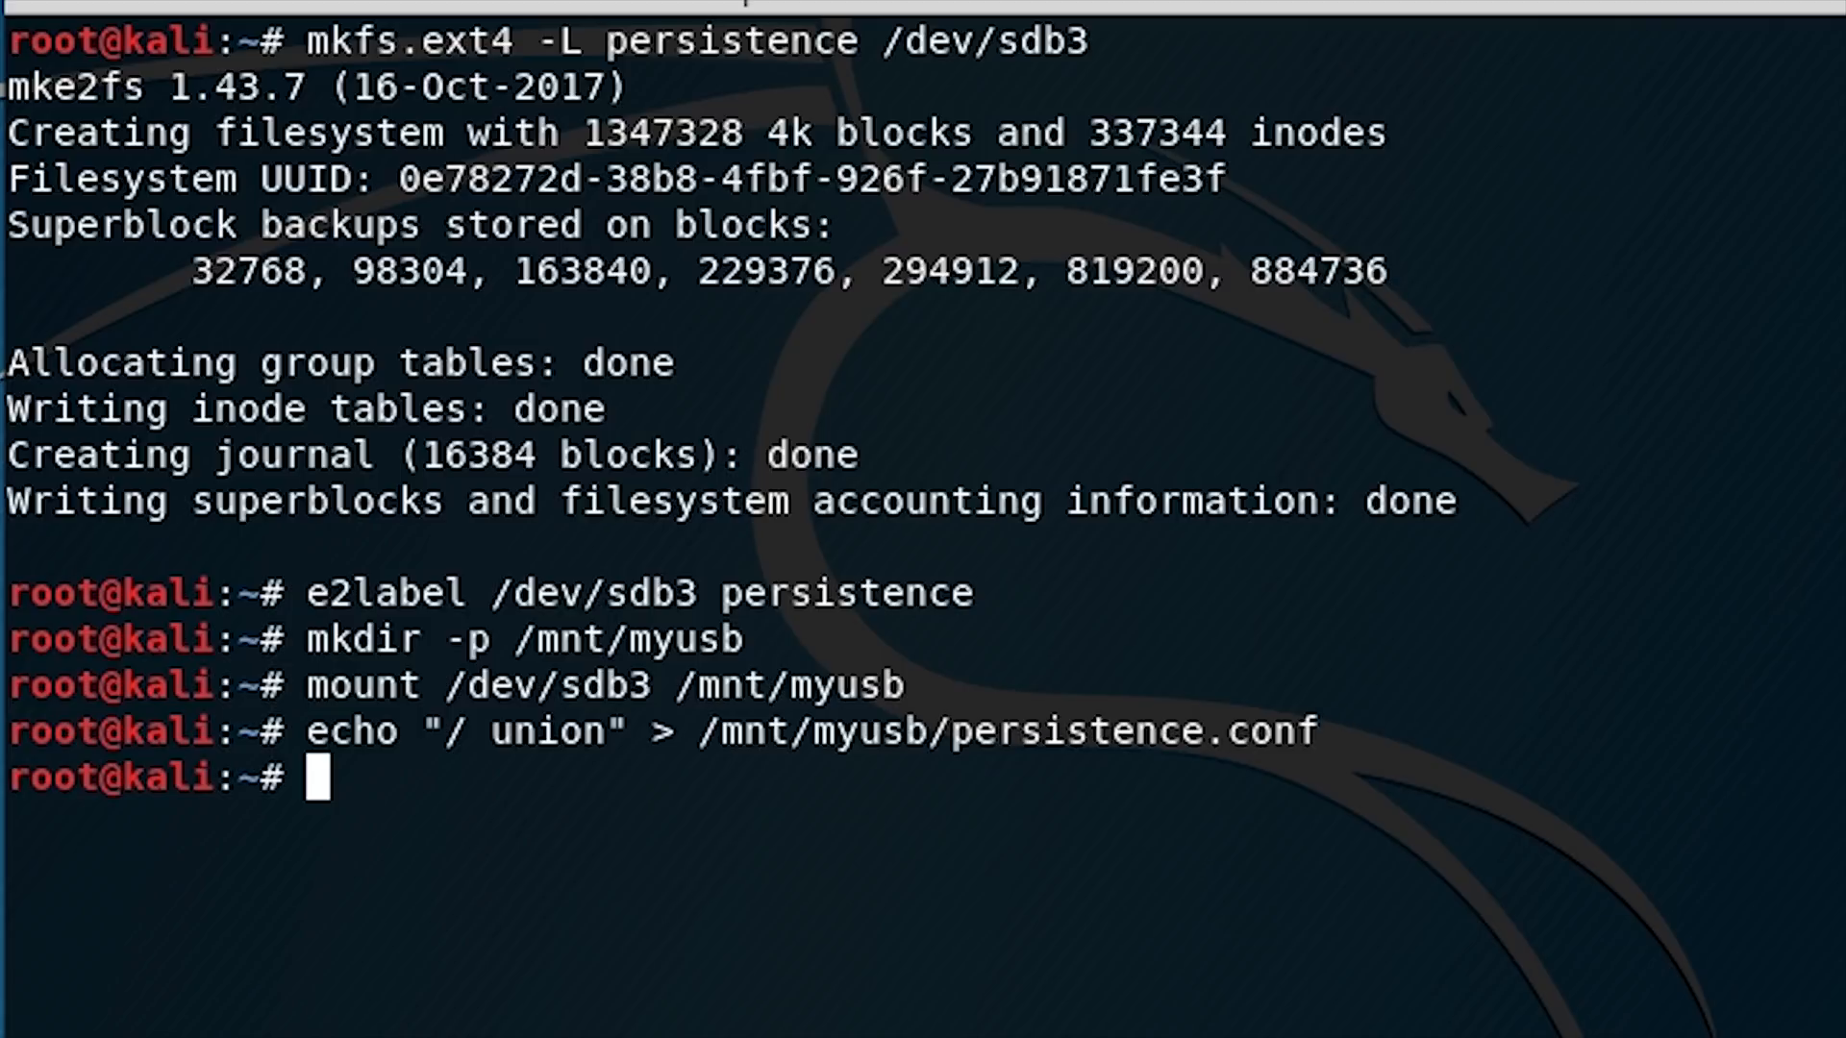
{"action": "type", "text": "u"}
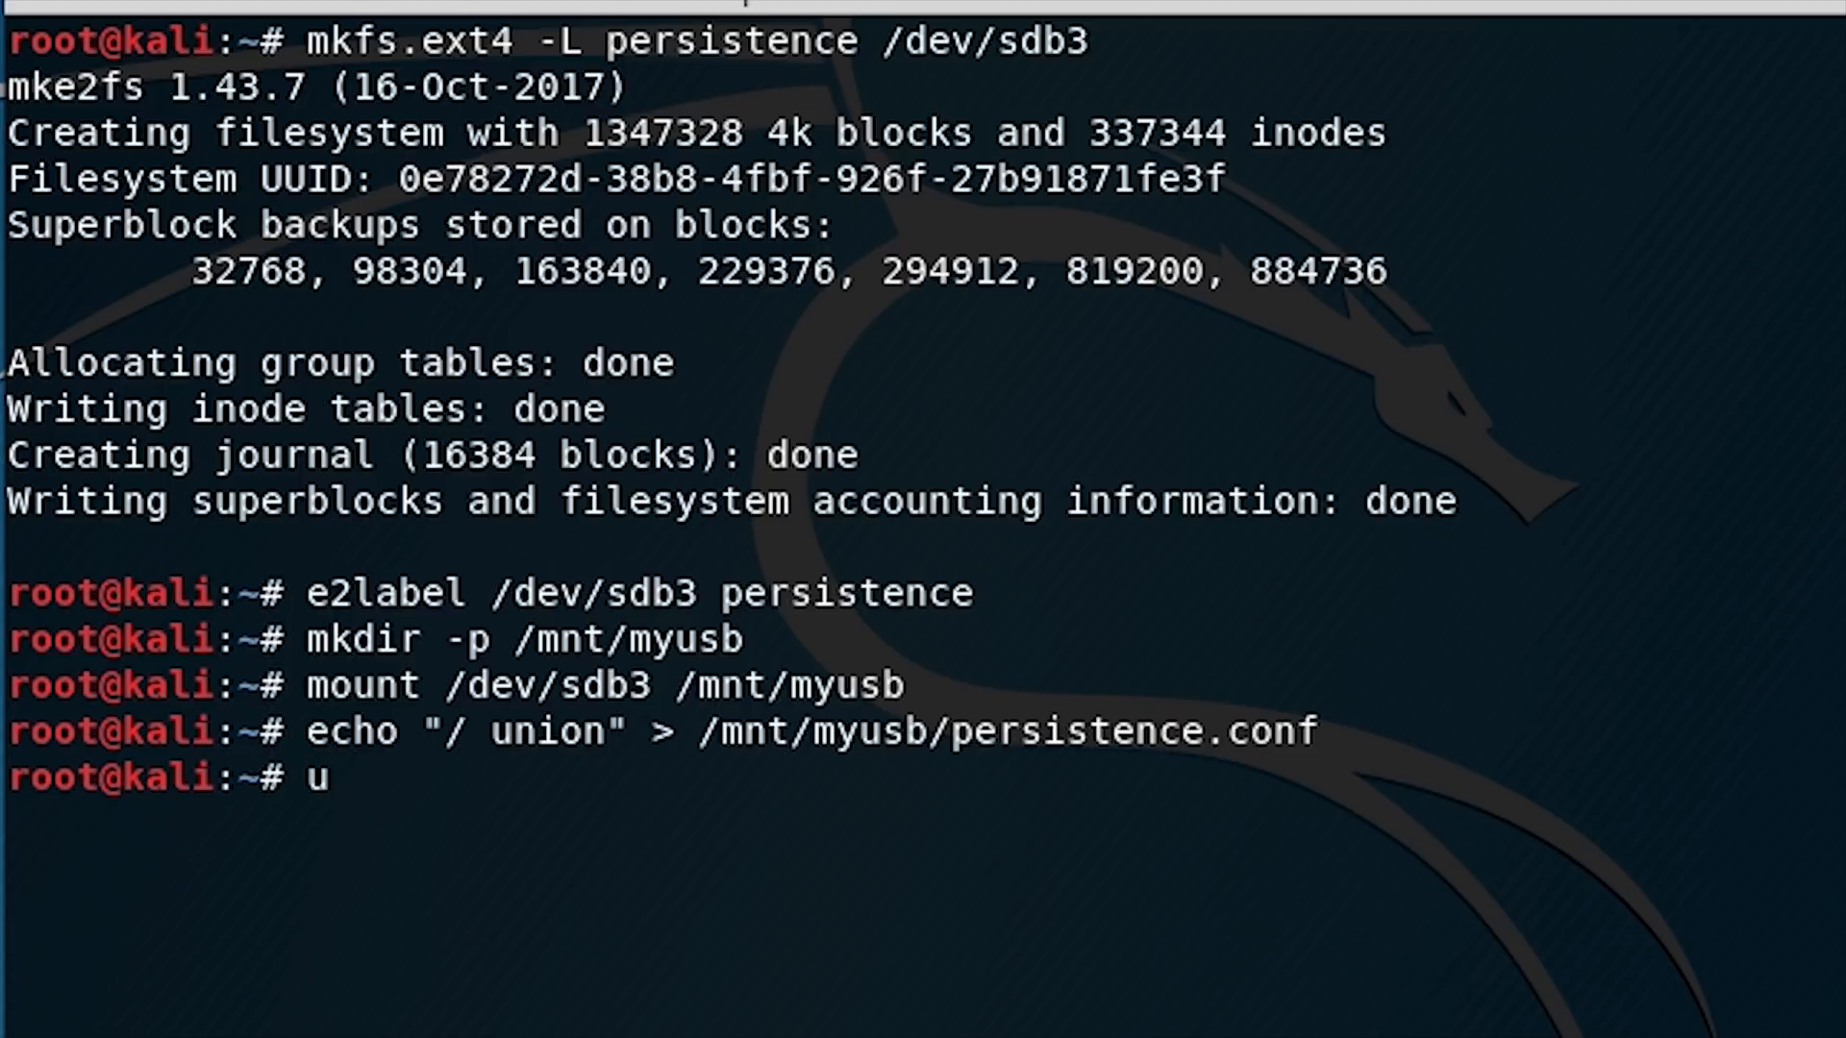
{"action": "type", "text": "mount /dev/sdb3 &&"}
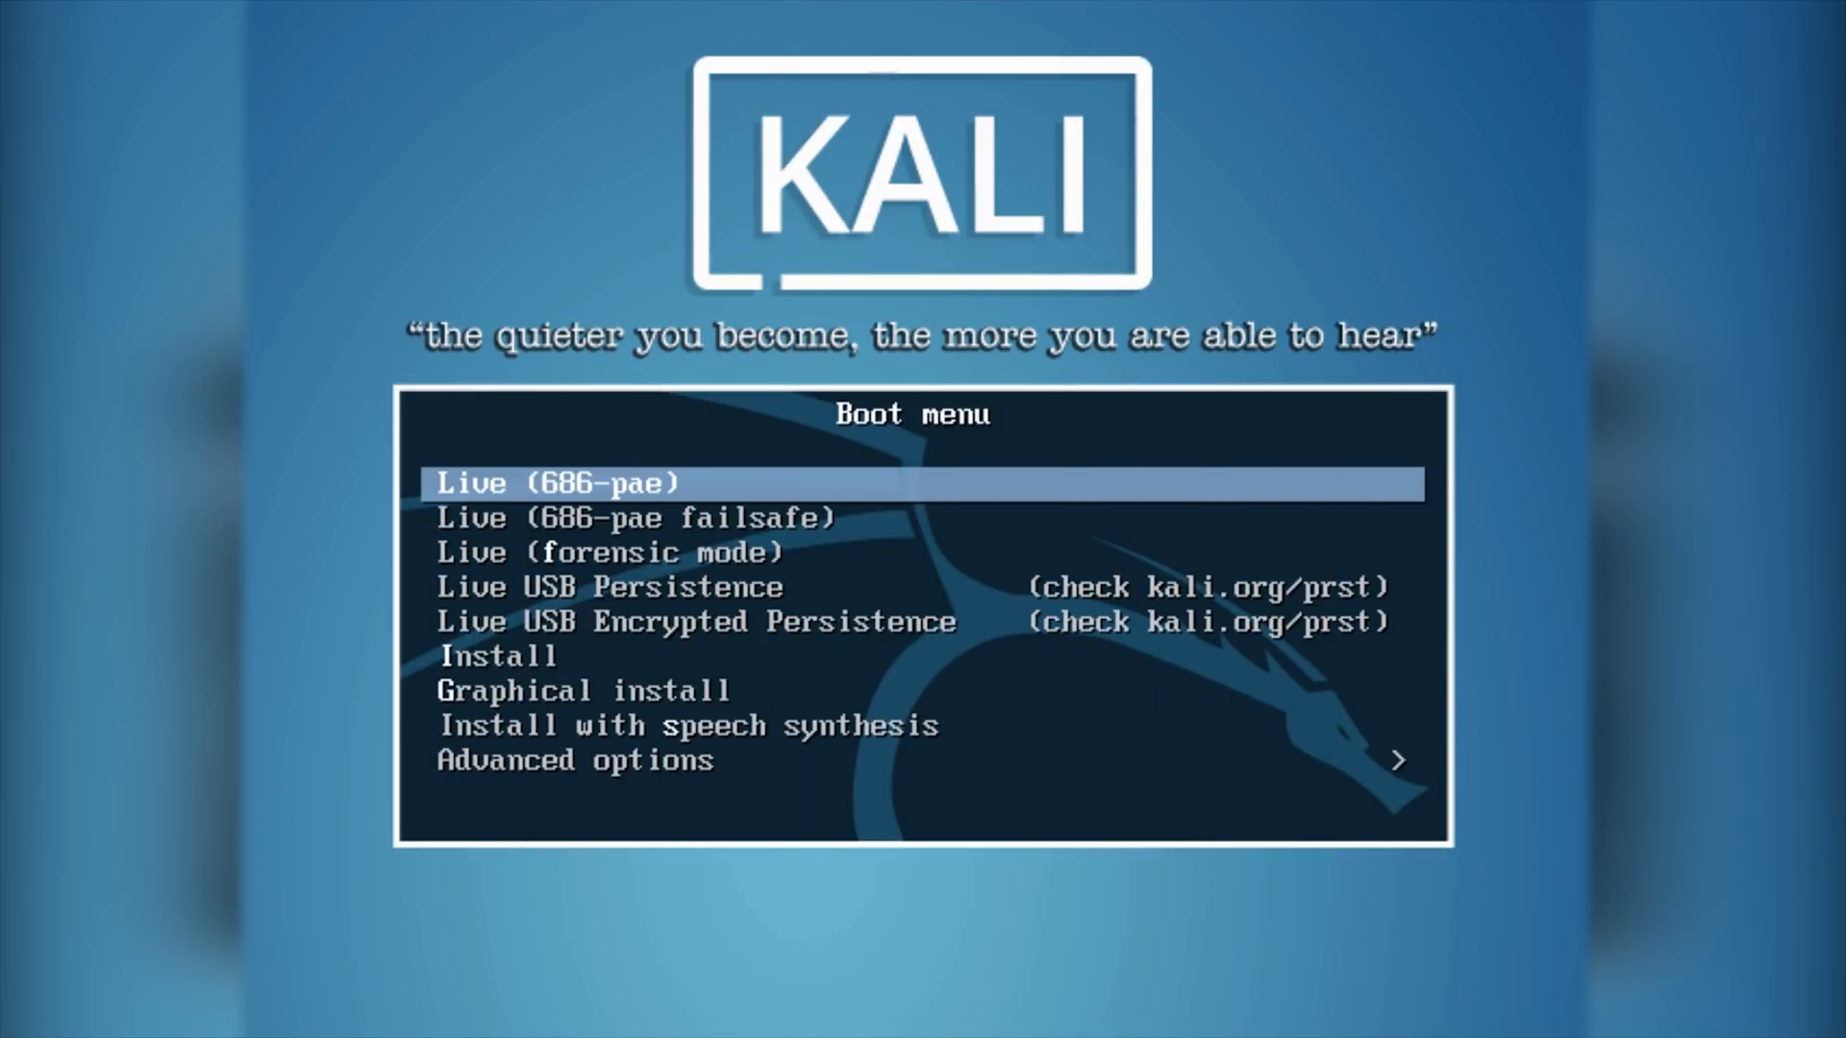
Step: Boot the Live USB Persistence entry and apply a 1920 × 1080 display resolution
{"action": "key", "text": "Down"}
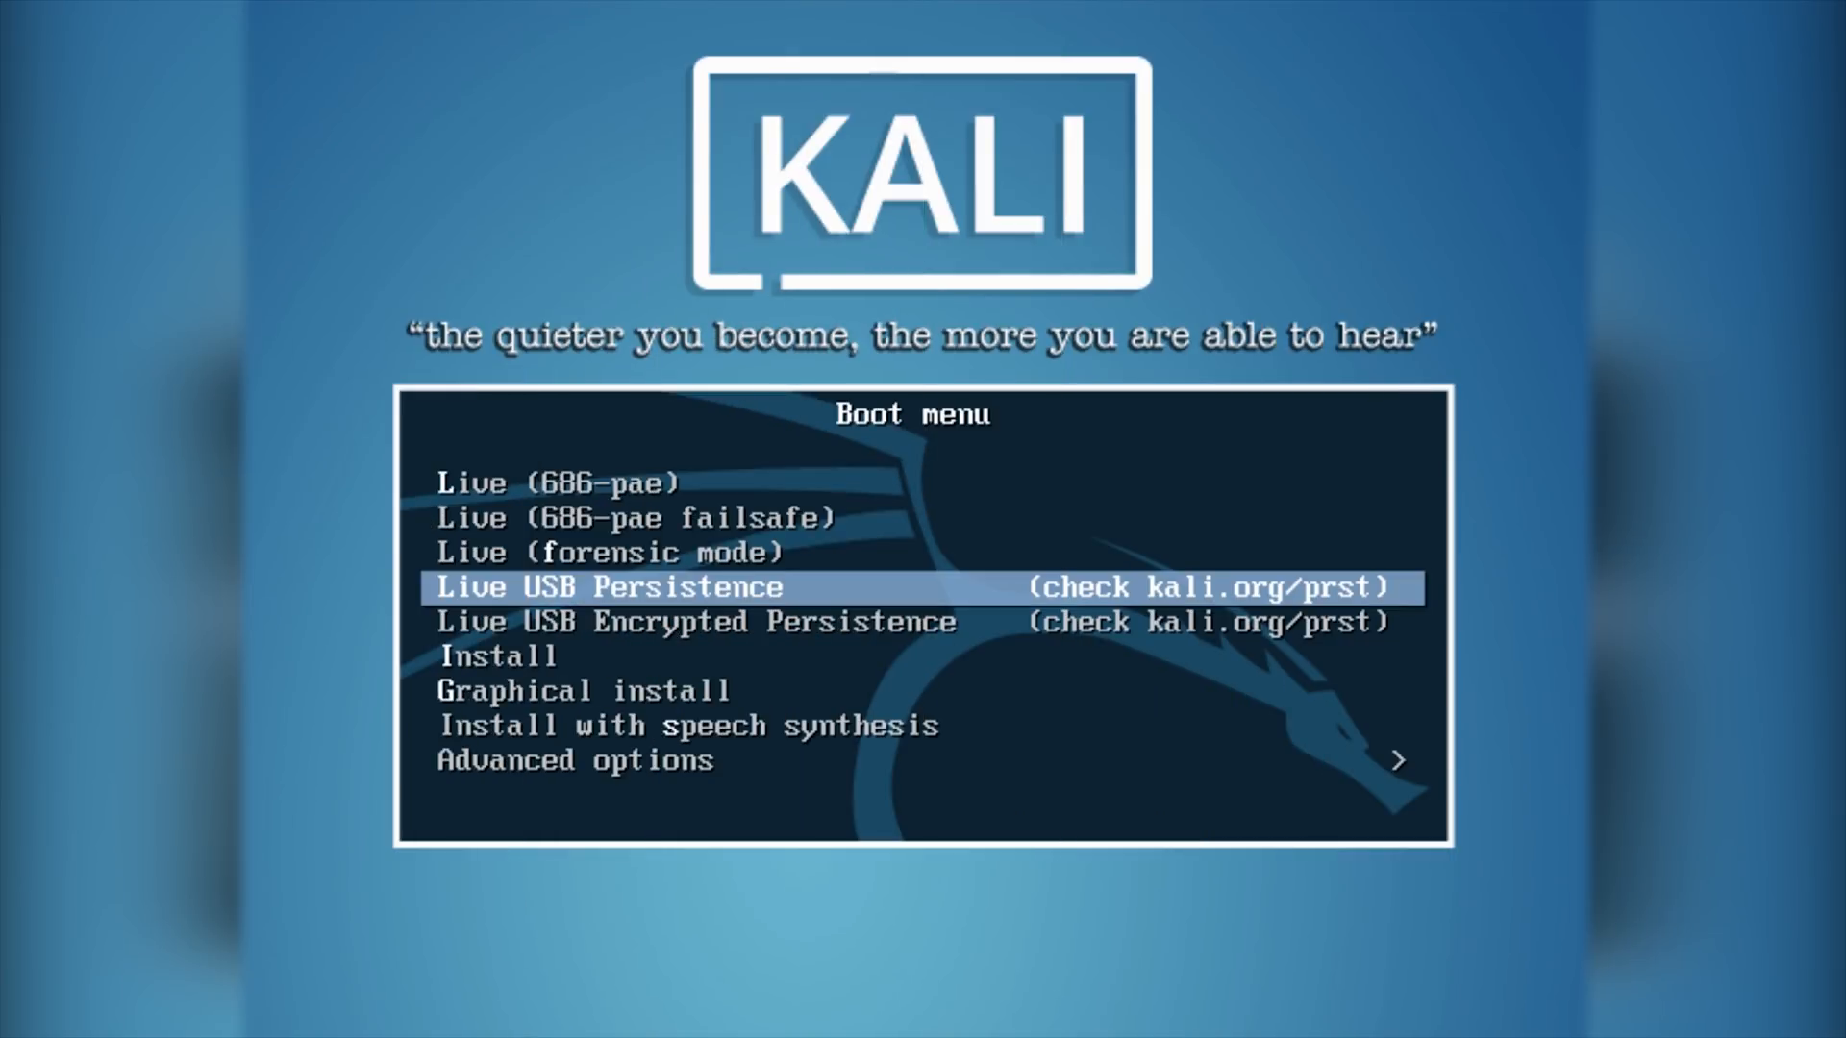
{"action": "key", "text": "Return"}
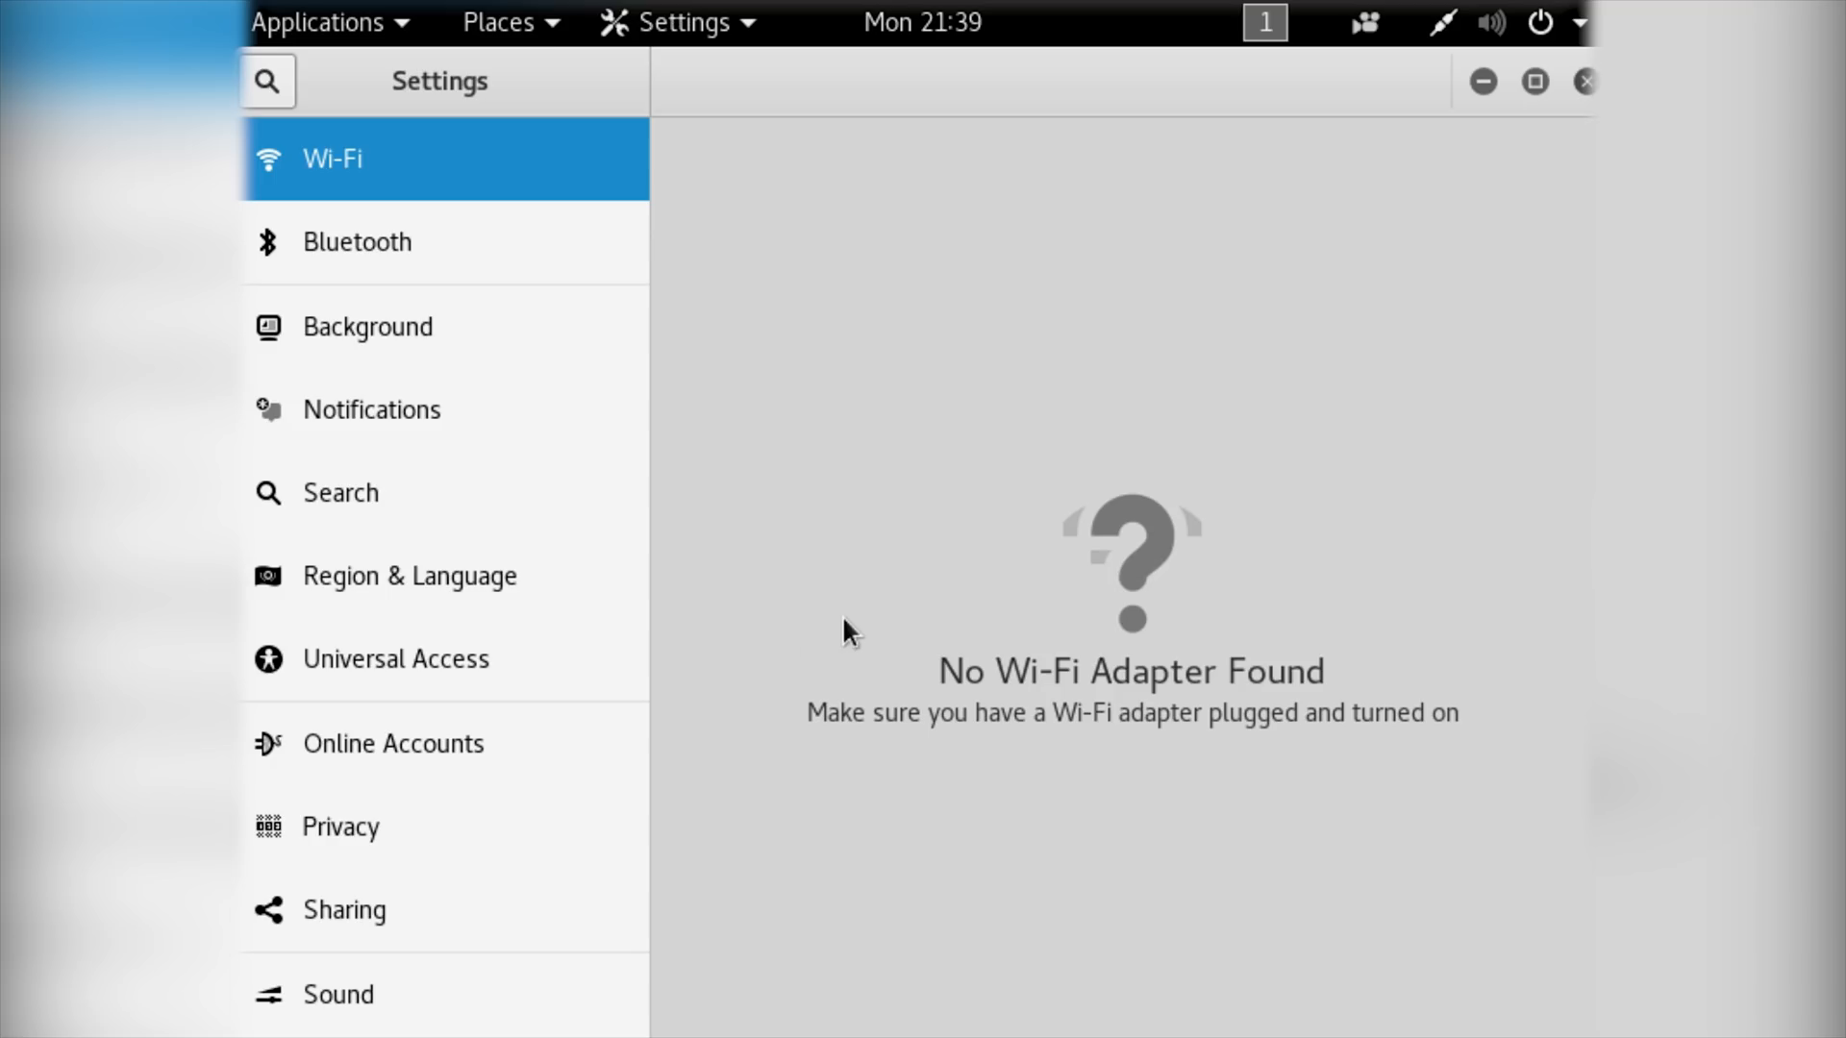
{"action": "scroll", "scroll_direction": "down", "scroll_amount": 3}
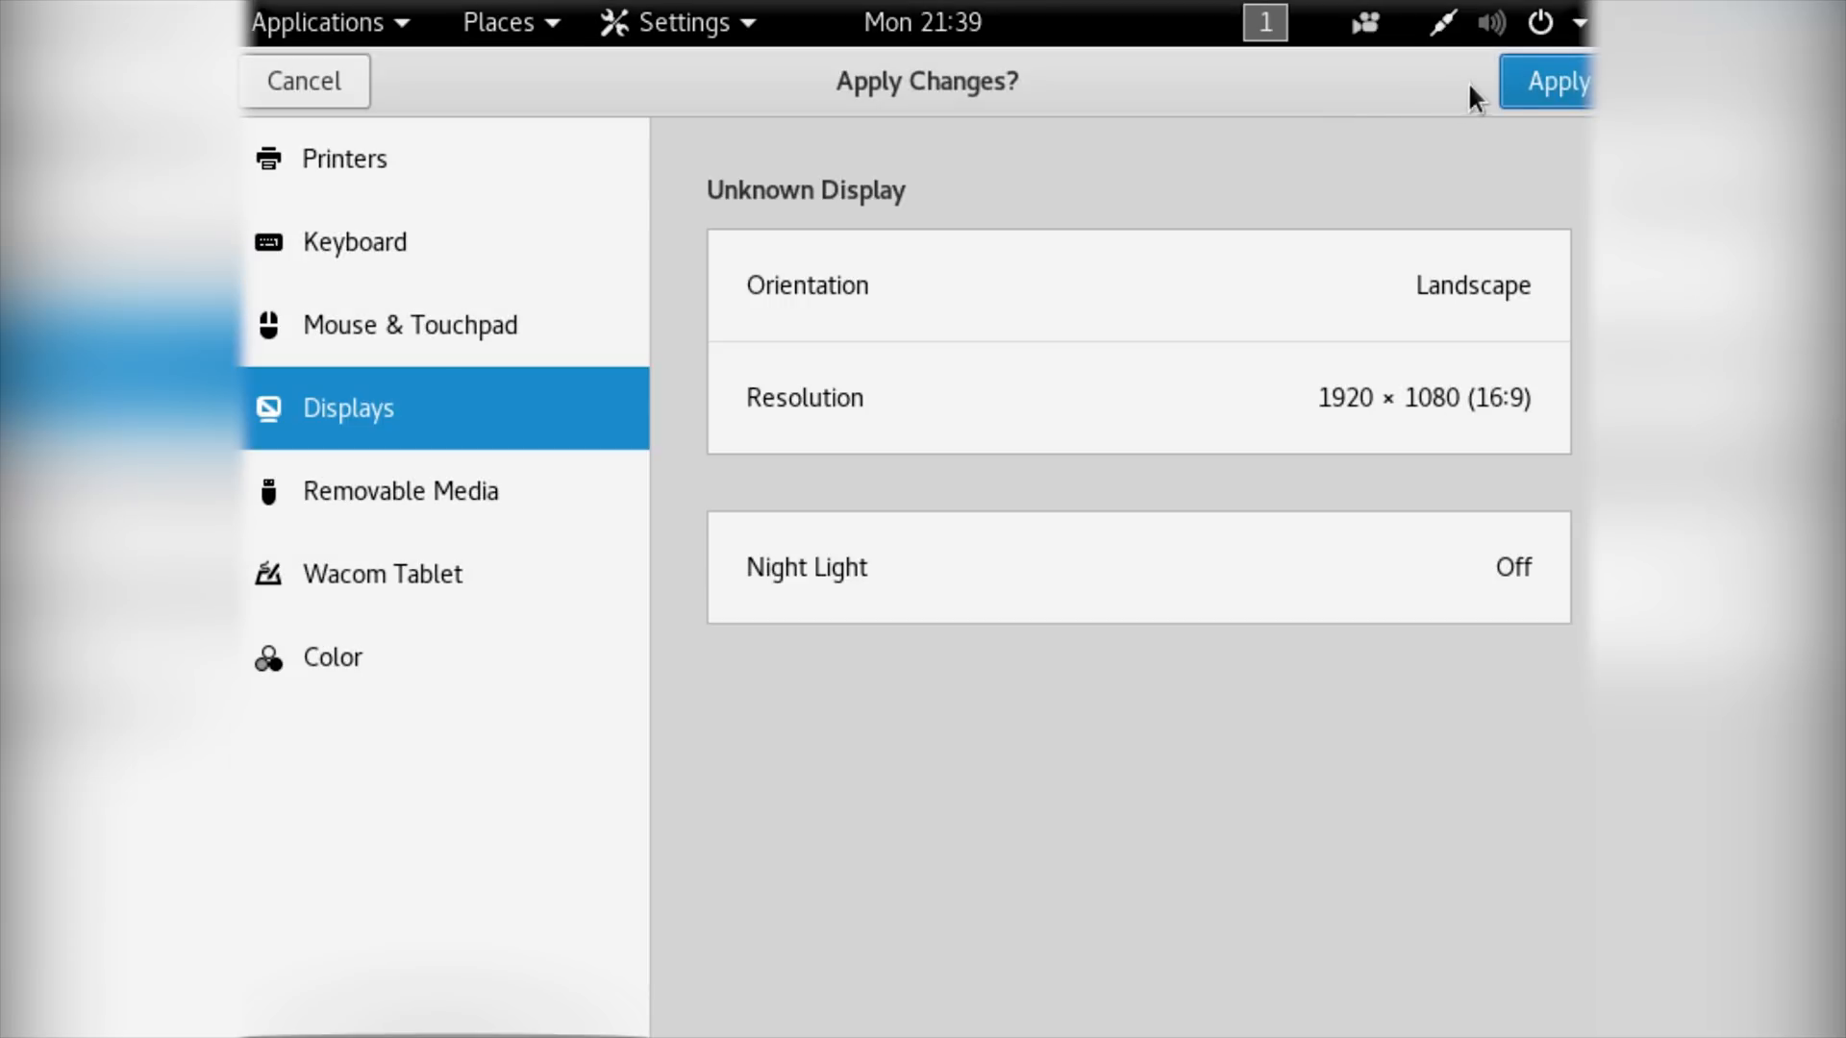
{"action": "left_click", "coordinate": [1554, 81]}
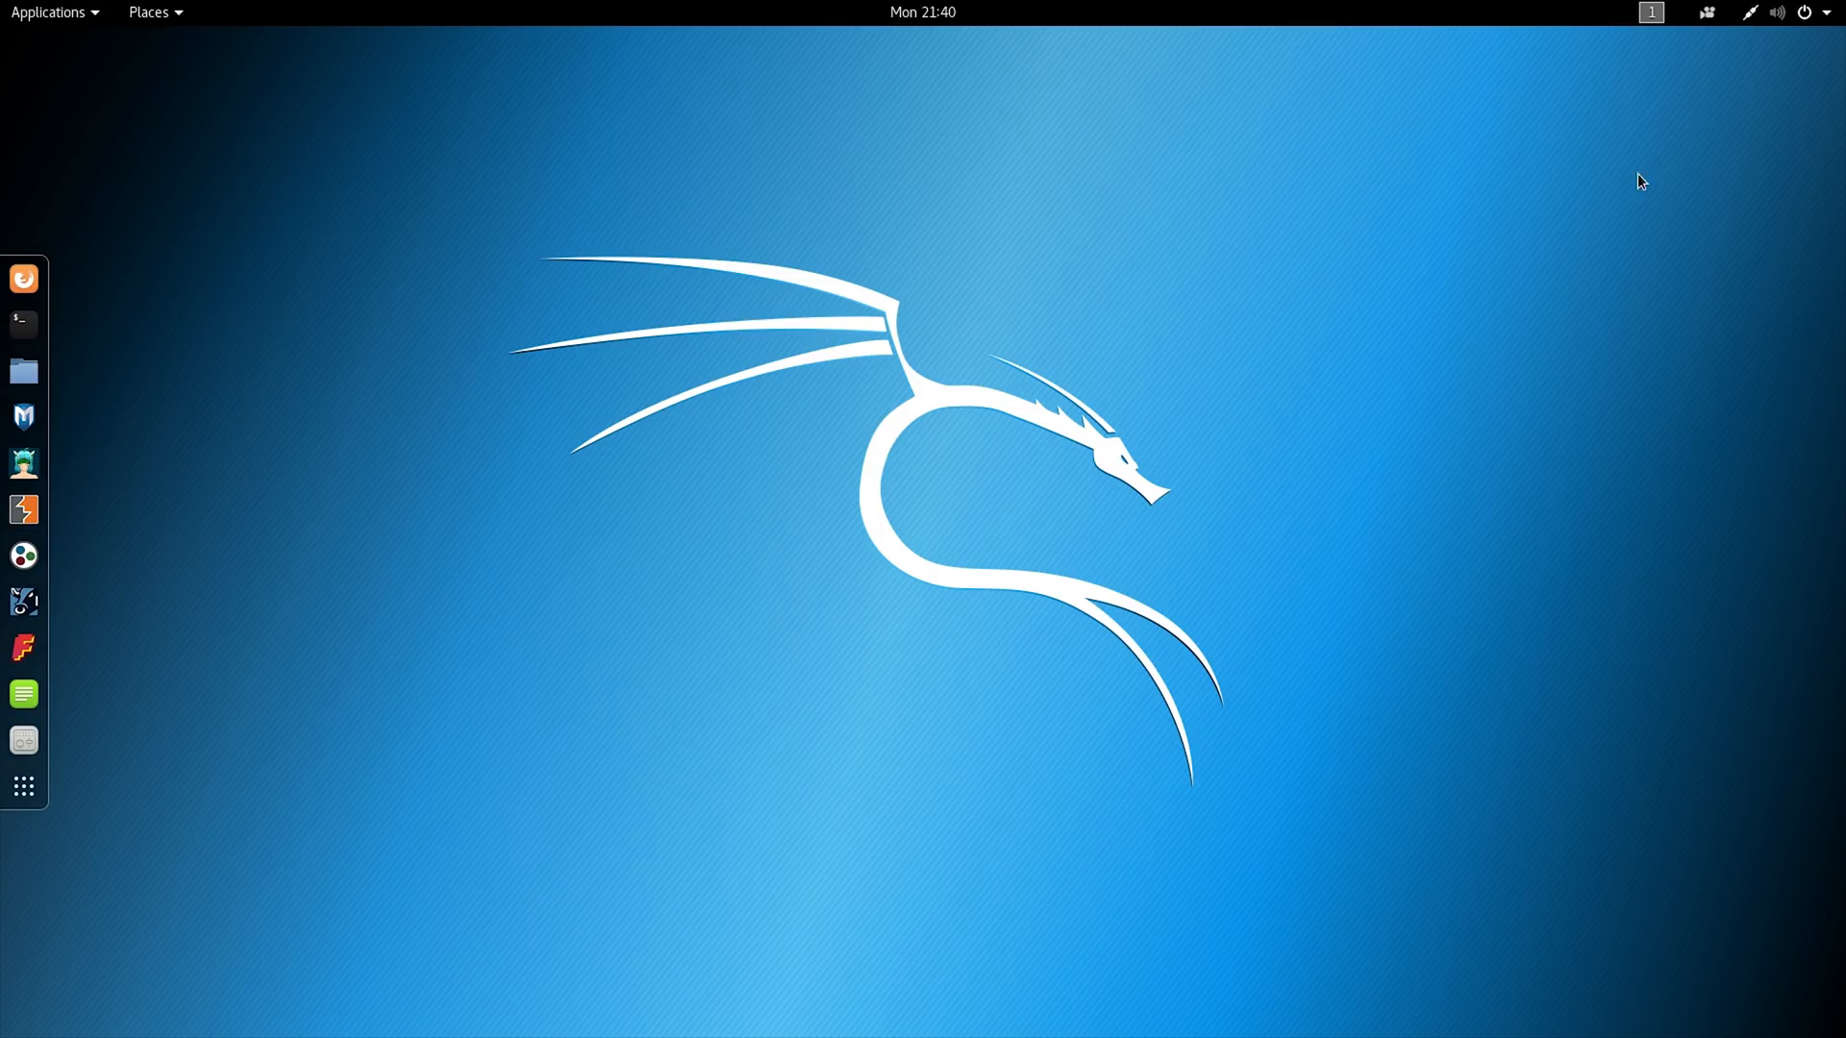
{"action": "mouse_move", "coordinate": [565, 494]}
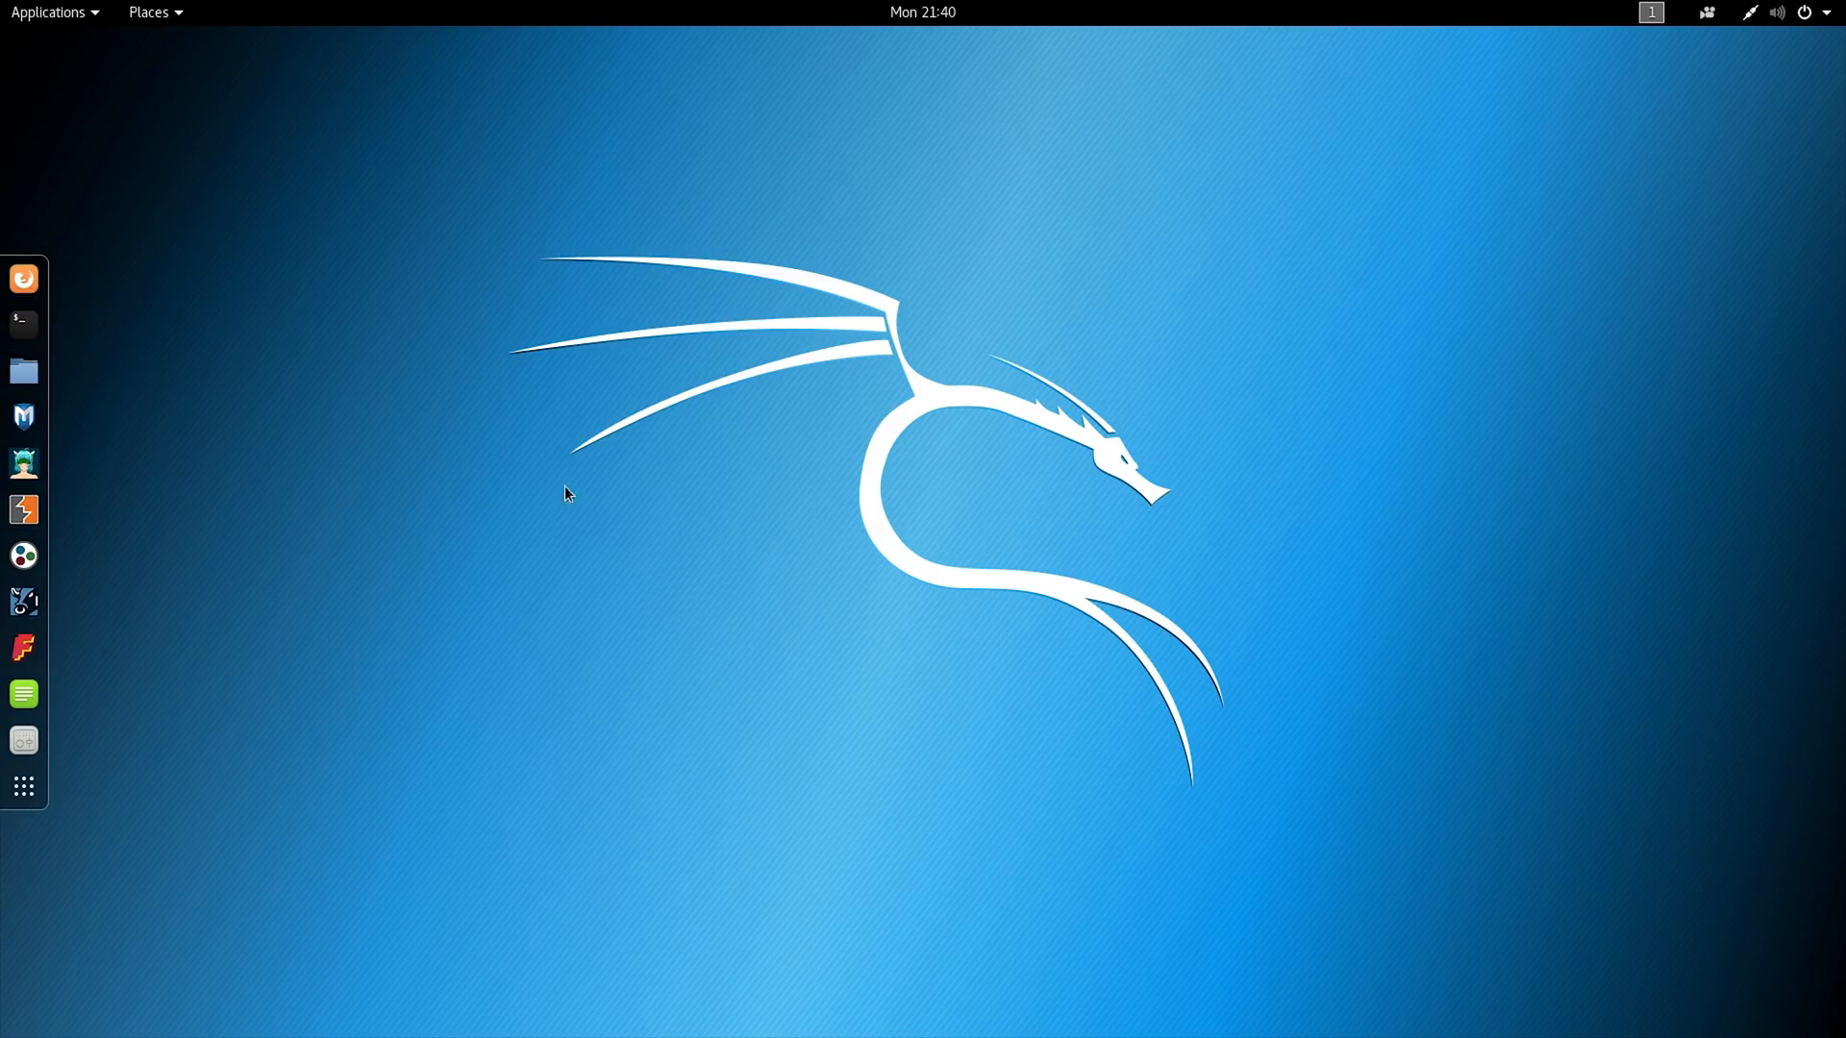
Step: Create the blablabla folder on the desktop with subfolders 123 and 456
{"action": "type", "text": "bla"}
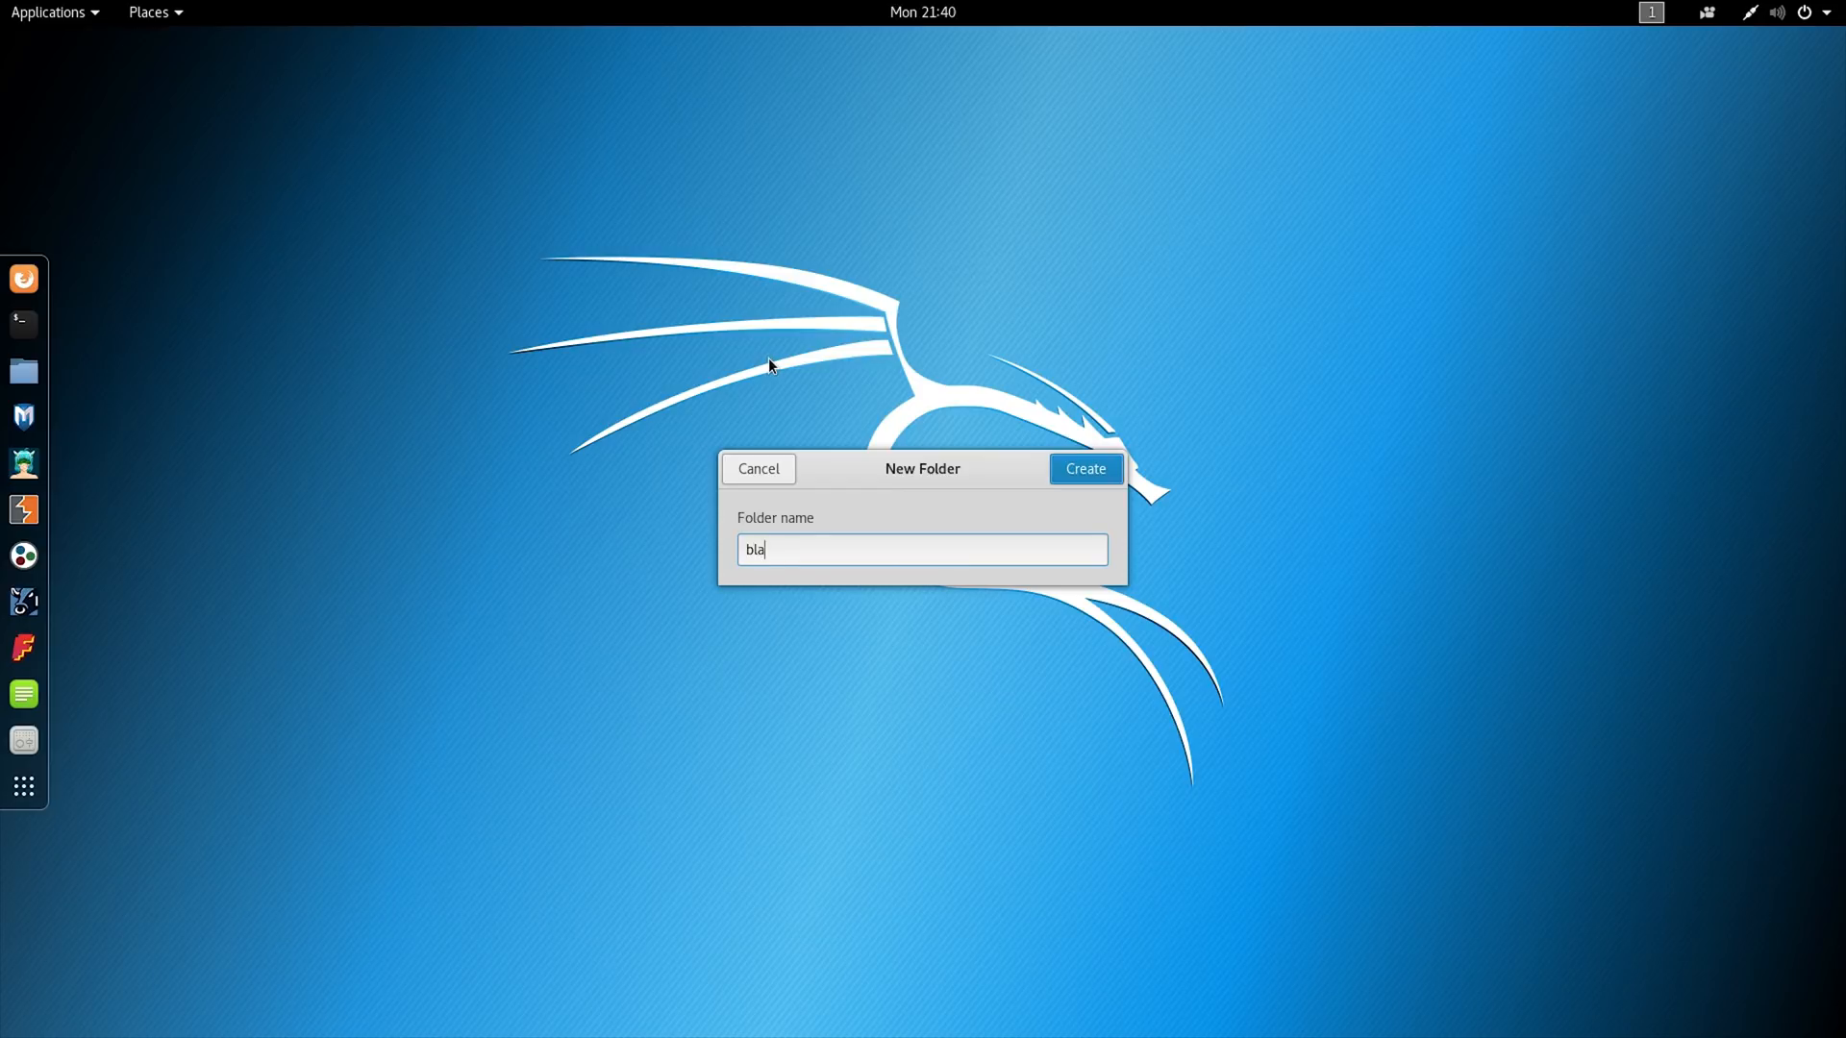
{"action": "left_click", "coordinate": [1083, 468]}
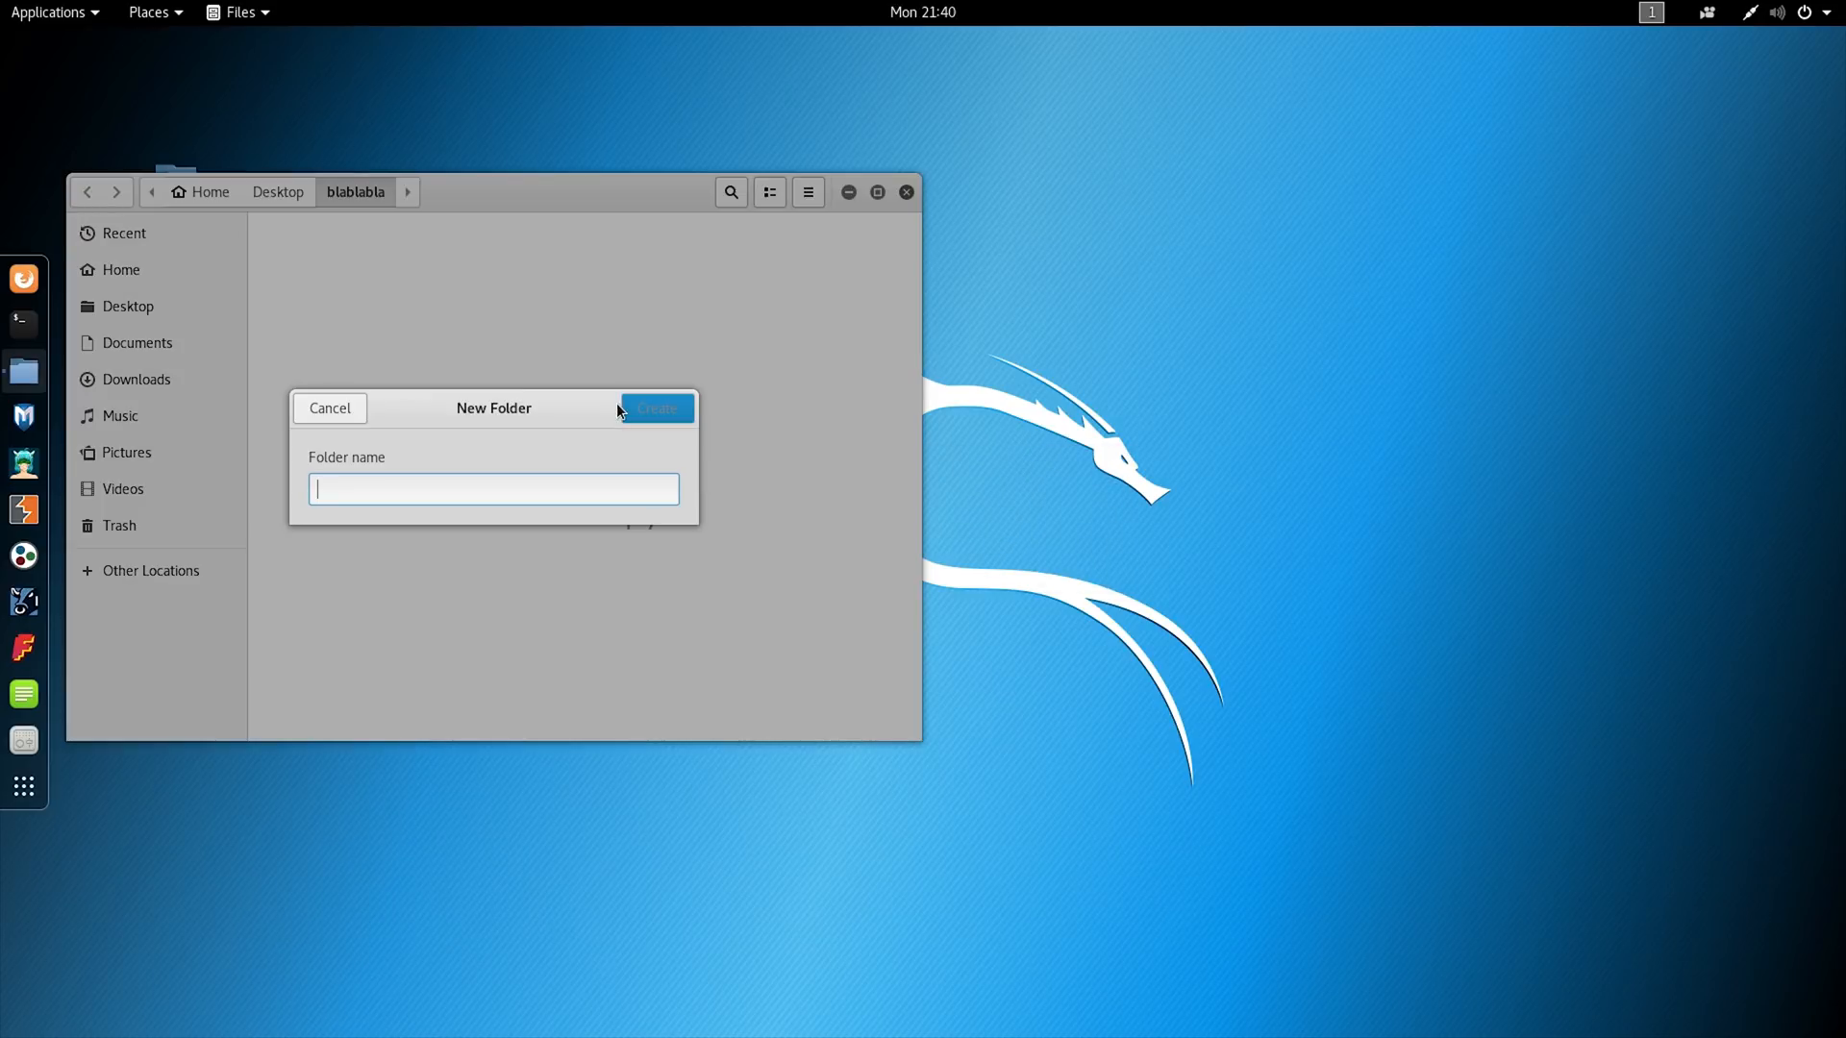
{"action": "type", "text": "456"}
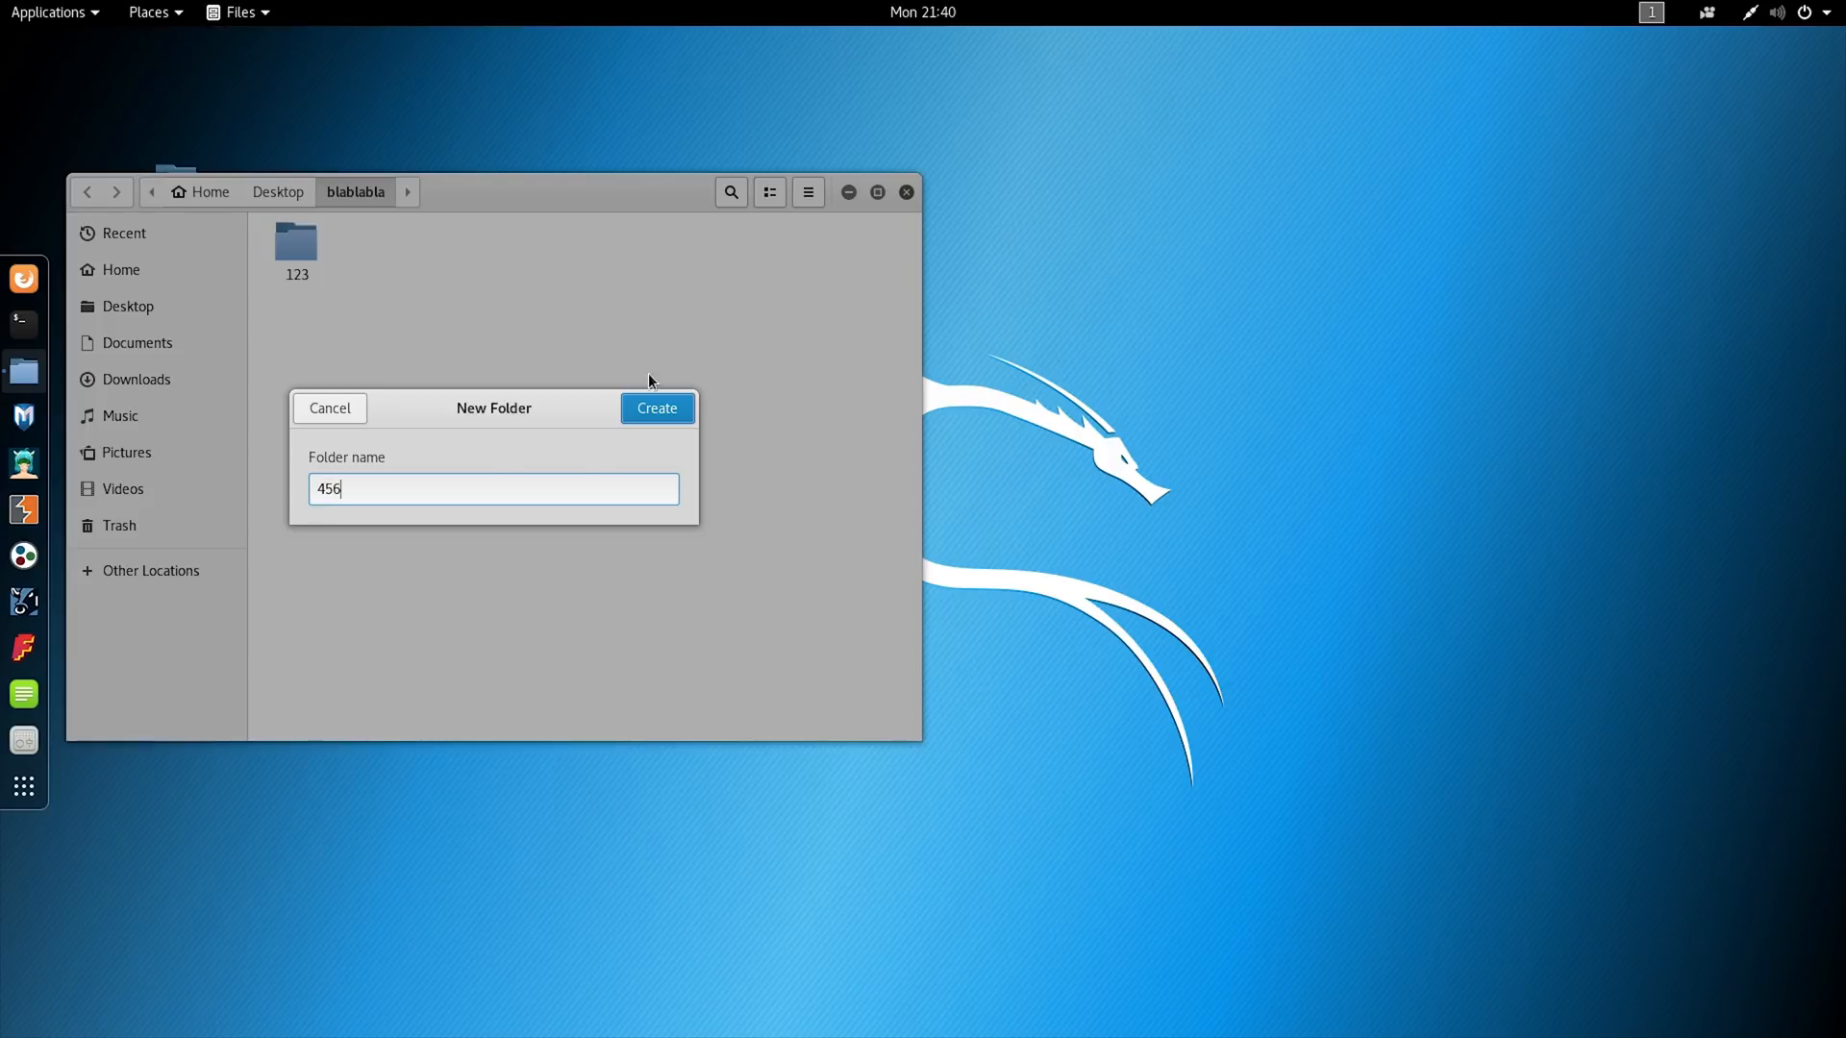
{"action": "left_click", "coordinate": [656, 408]}
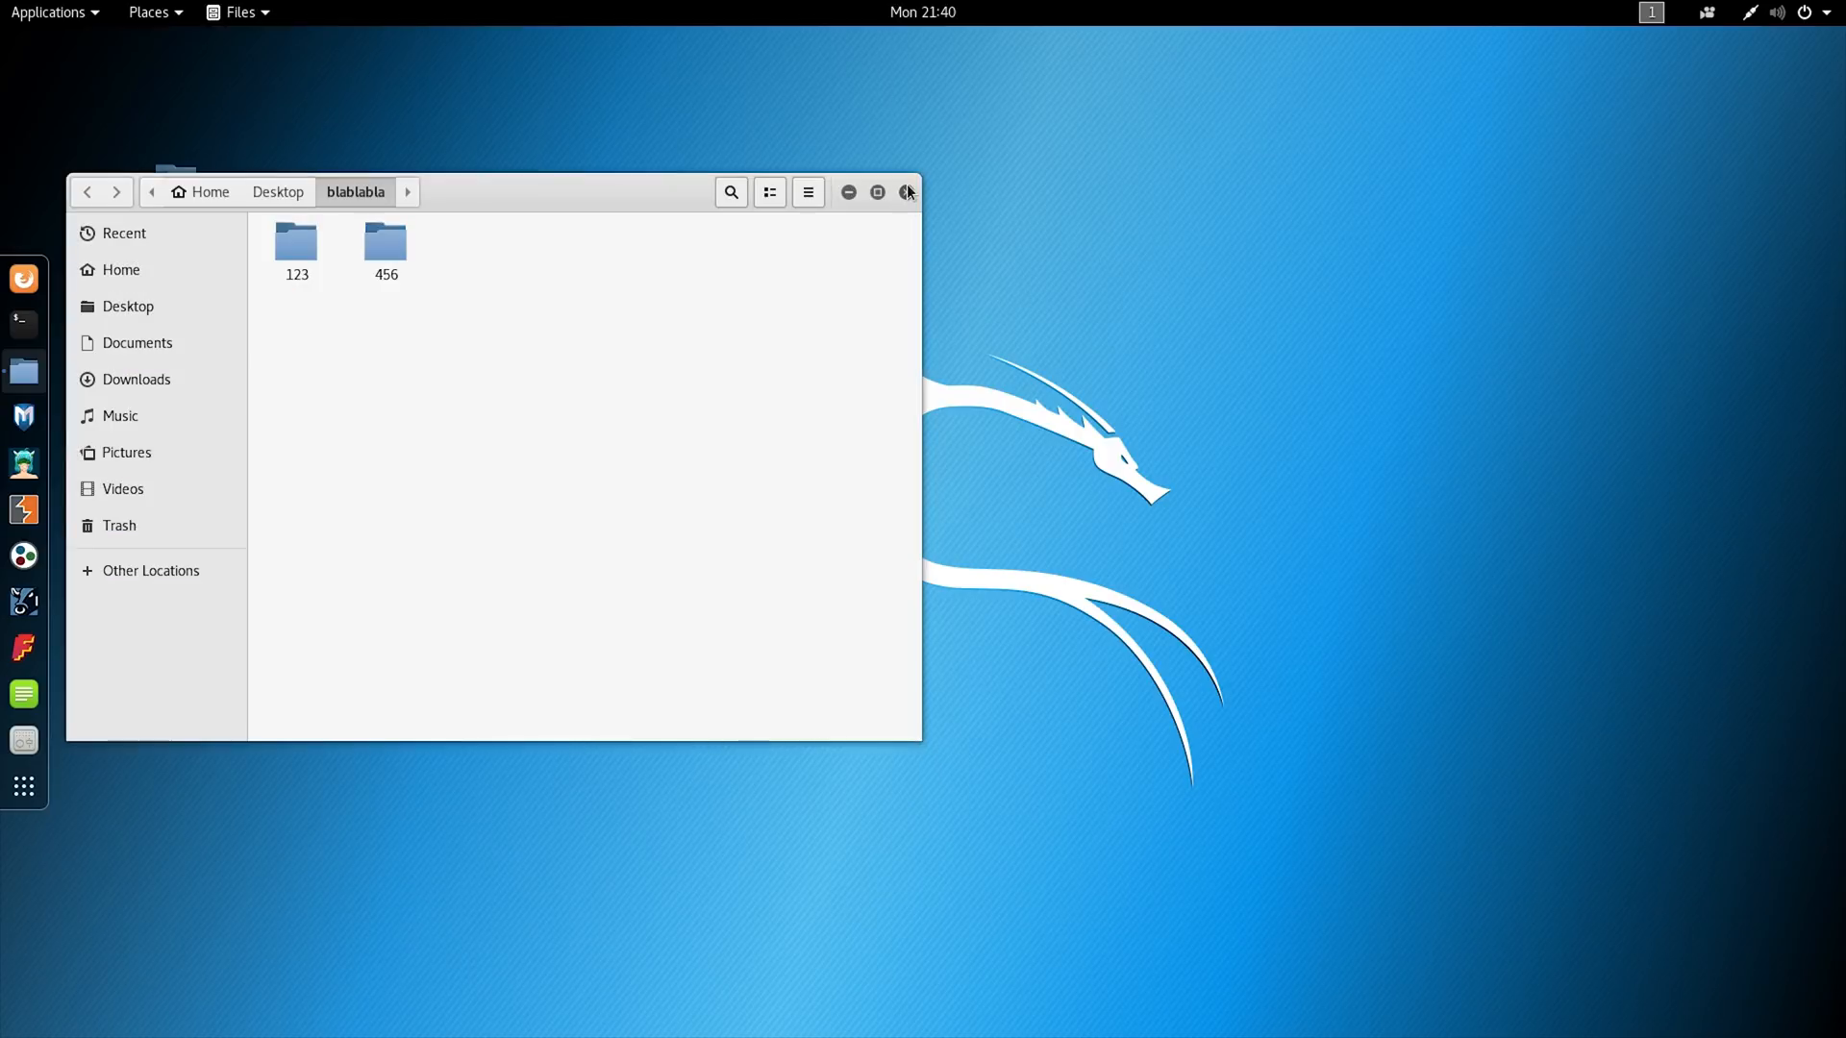
Step: Close the blablabla folder window and restart the system
{"action": "left_click", "coordinate": [1803, 12]}
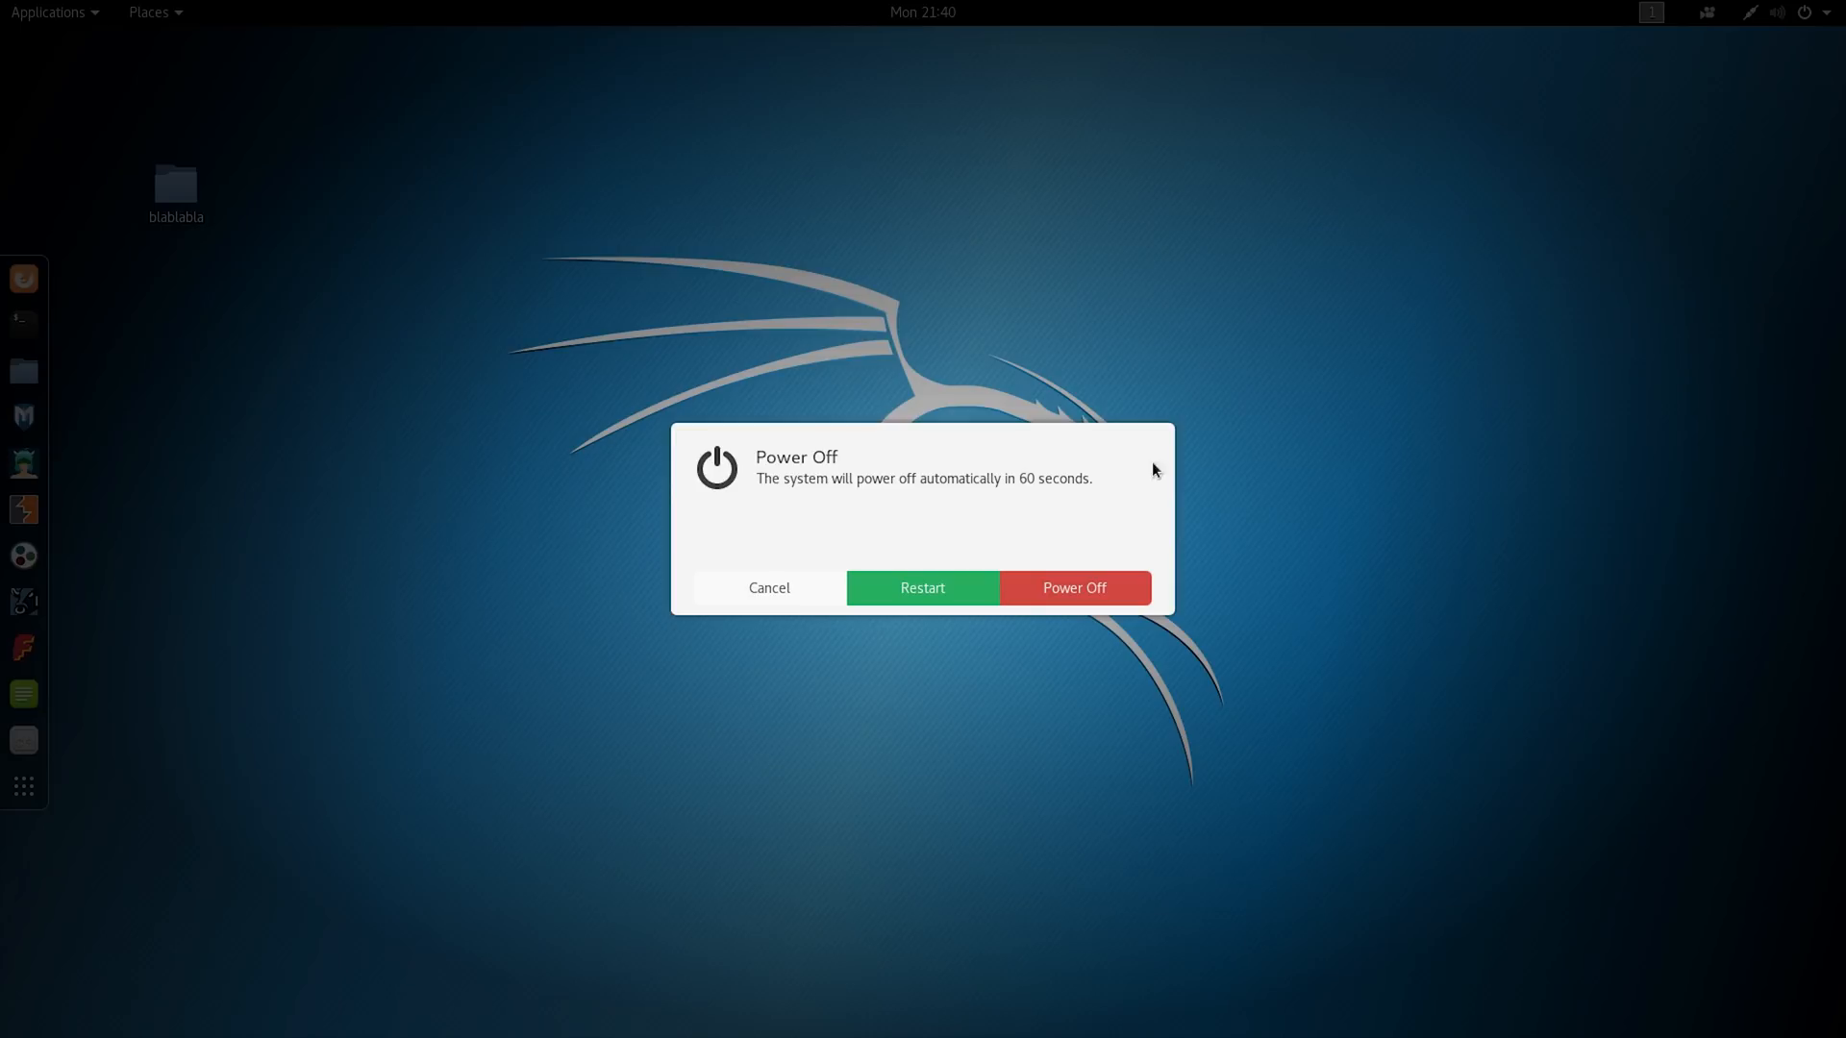
{"action": "left_click", "coordinate": [922, 588]}
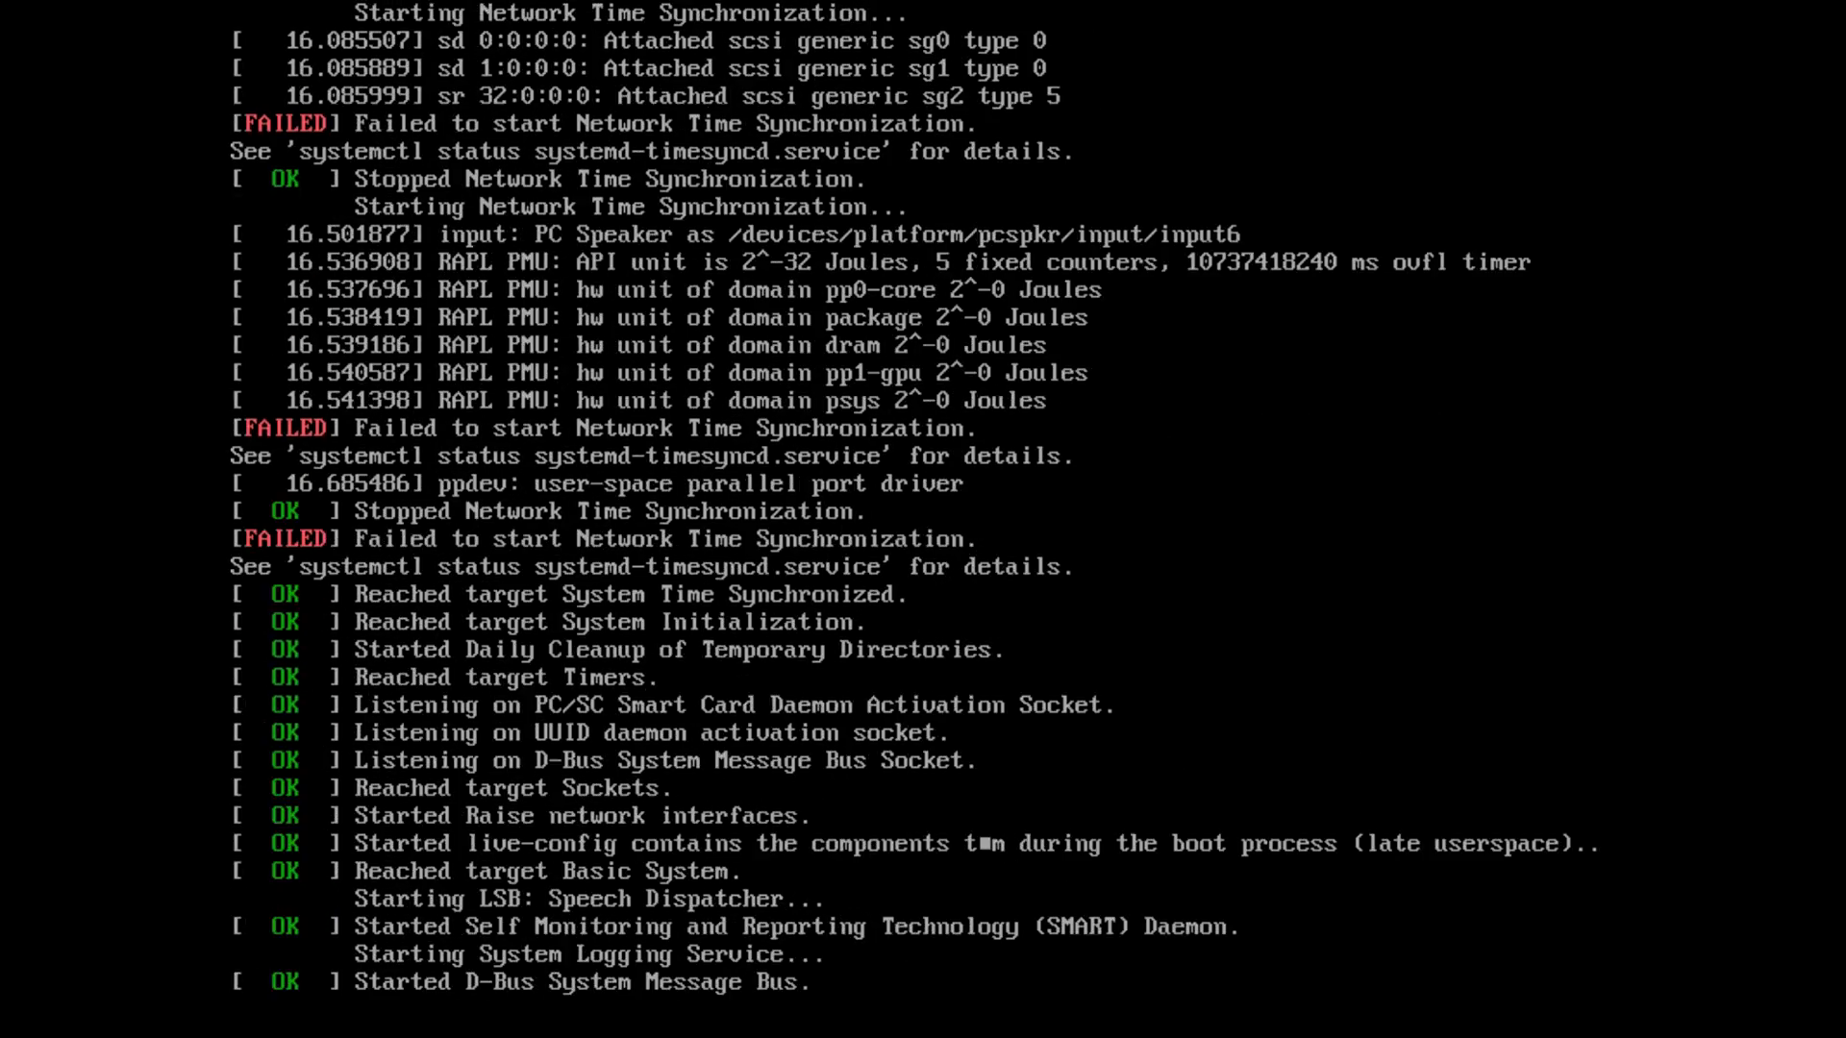
{"action": "scroll", "scroll_direction": "down", "scroll_amount": 3}
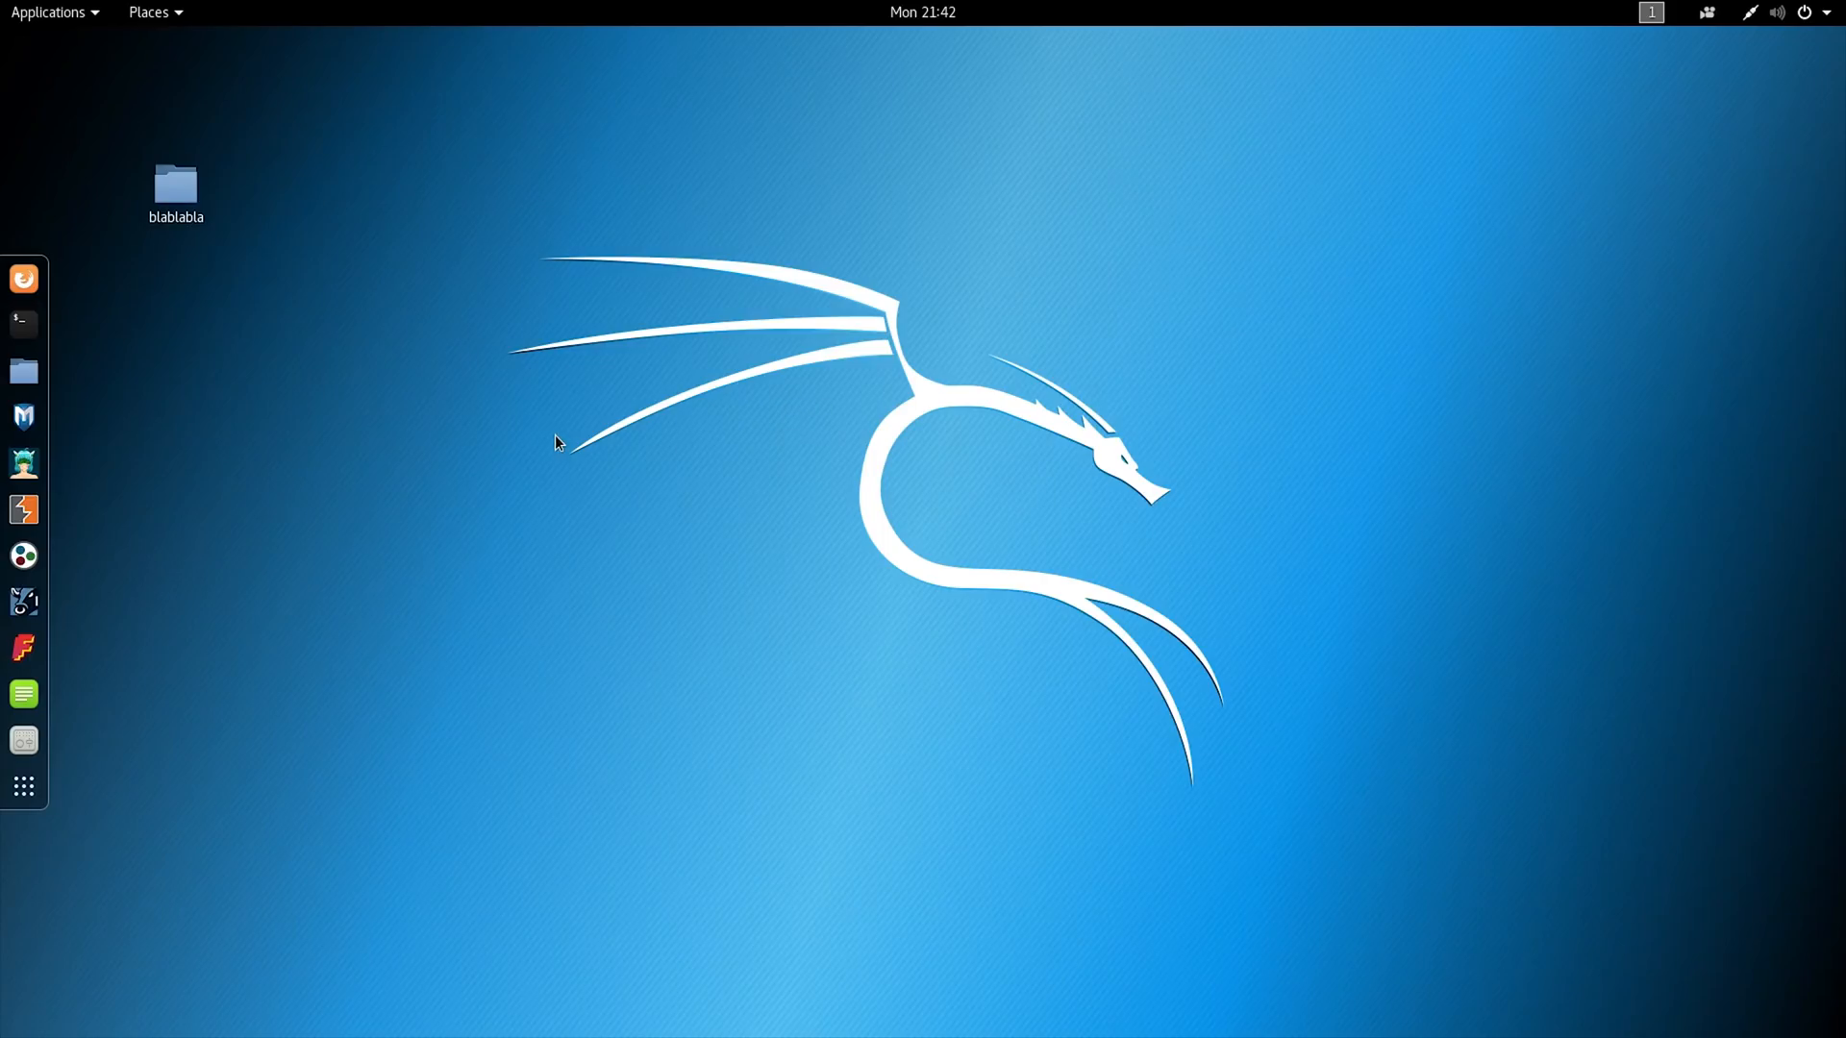
{"action": "mouse_move", "coordinate": [1007, 430]}
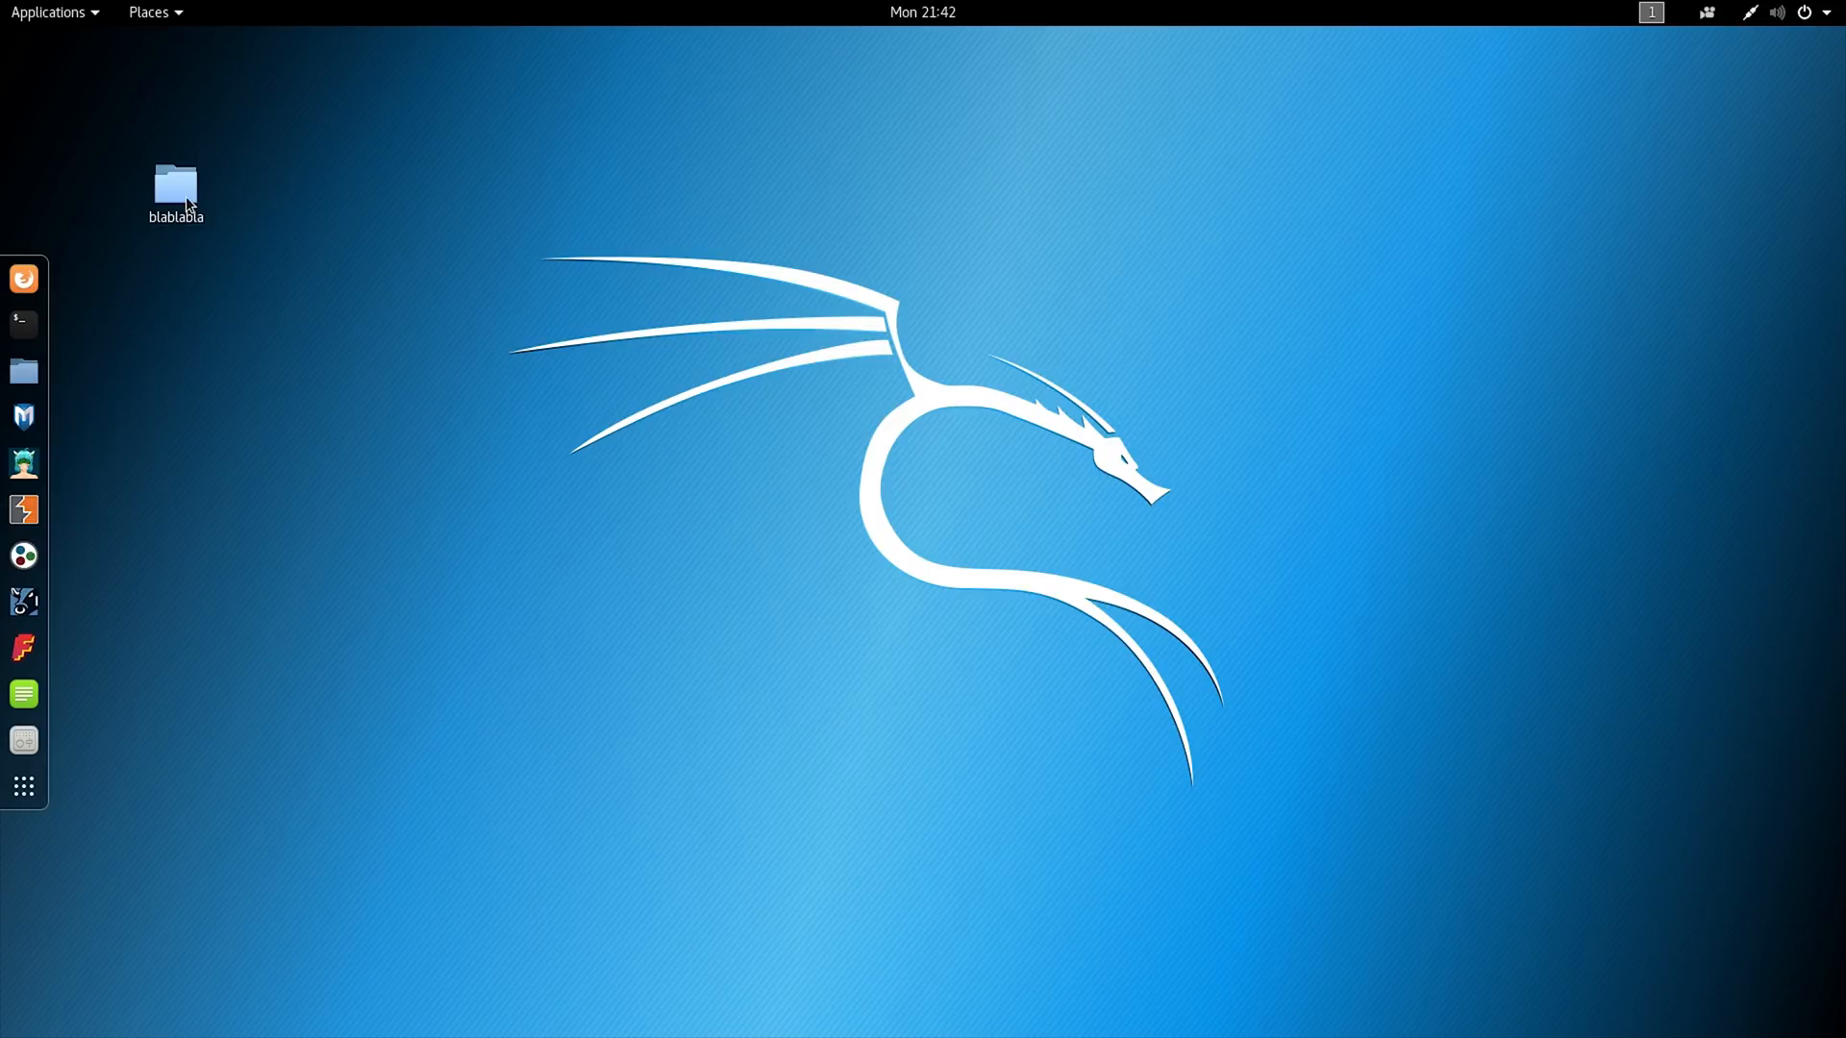
Step: Open blablabla after the reboot to check that folders 123 and 456 remain
{"action": "double_click", "coordinate": [175, 187]}
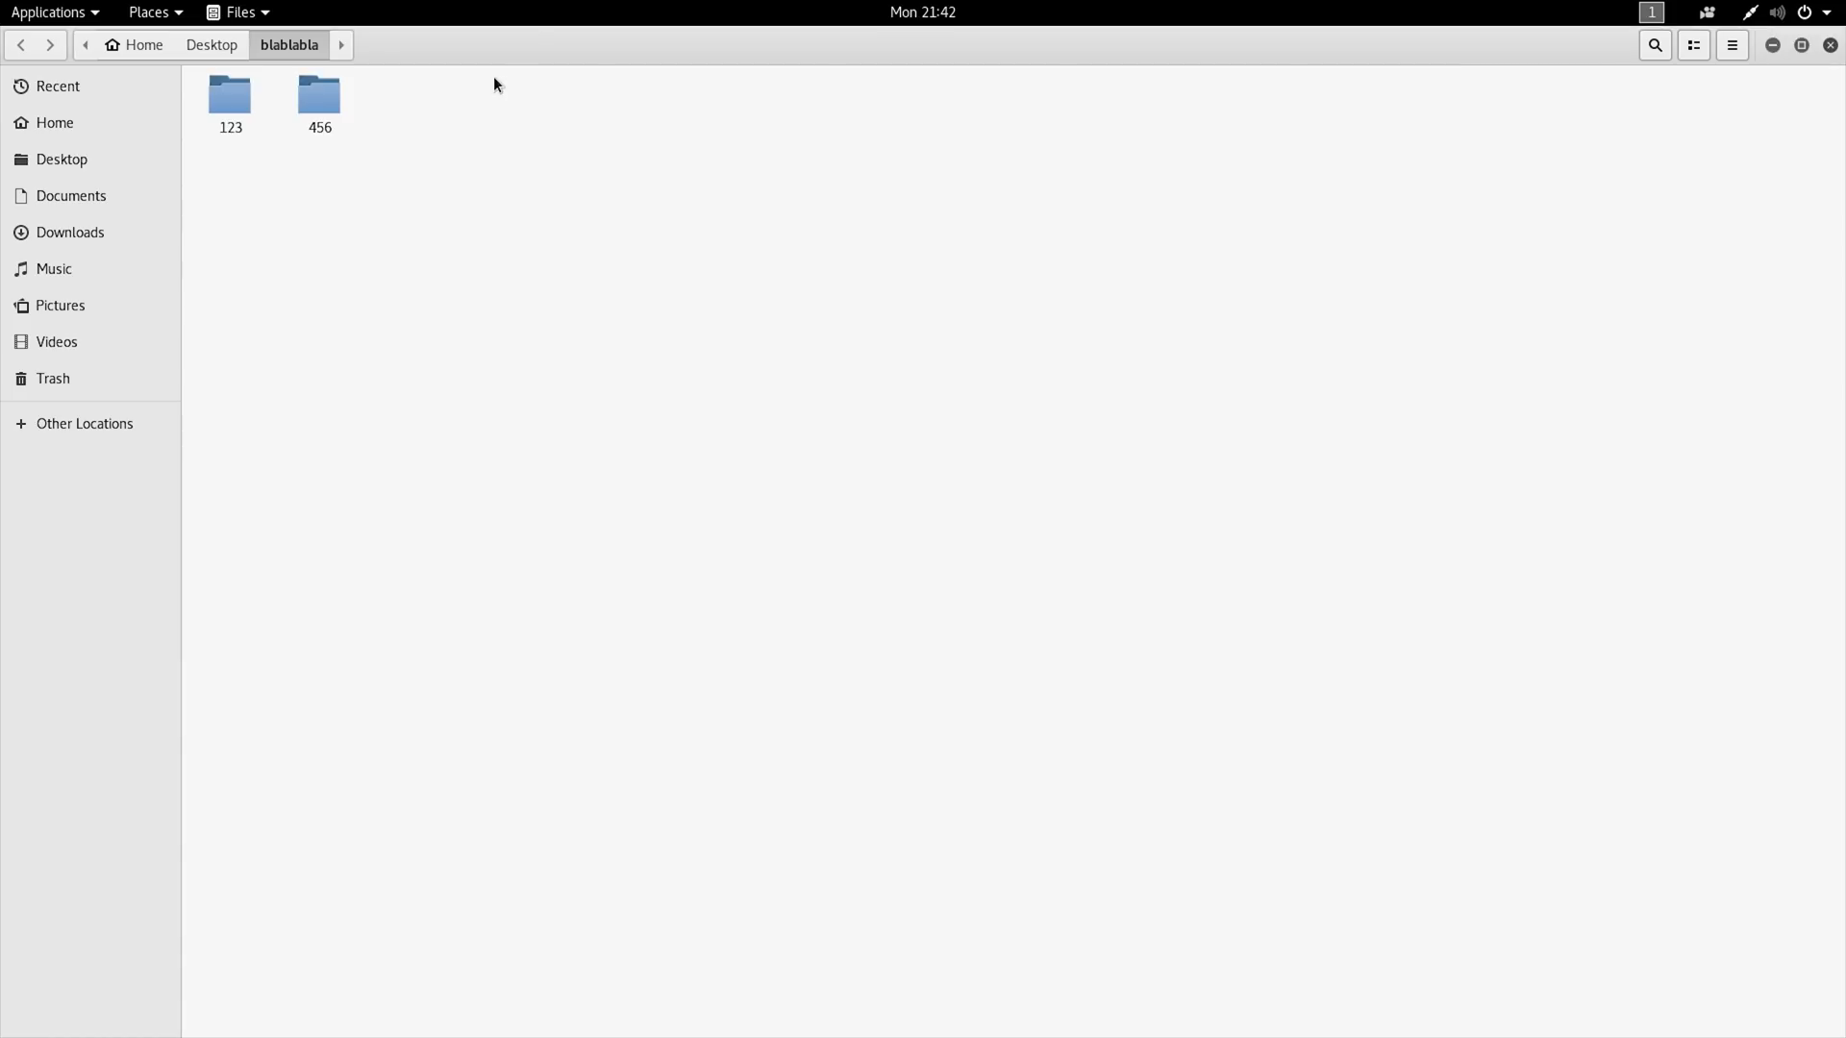
{"action": "left_click", "coordinate": [1800, 46]}
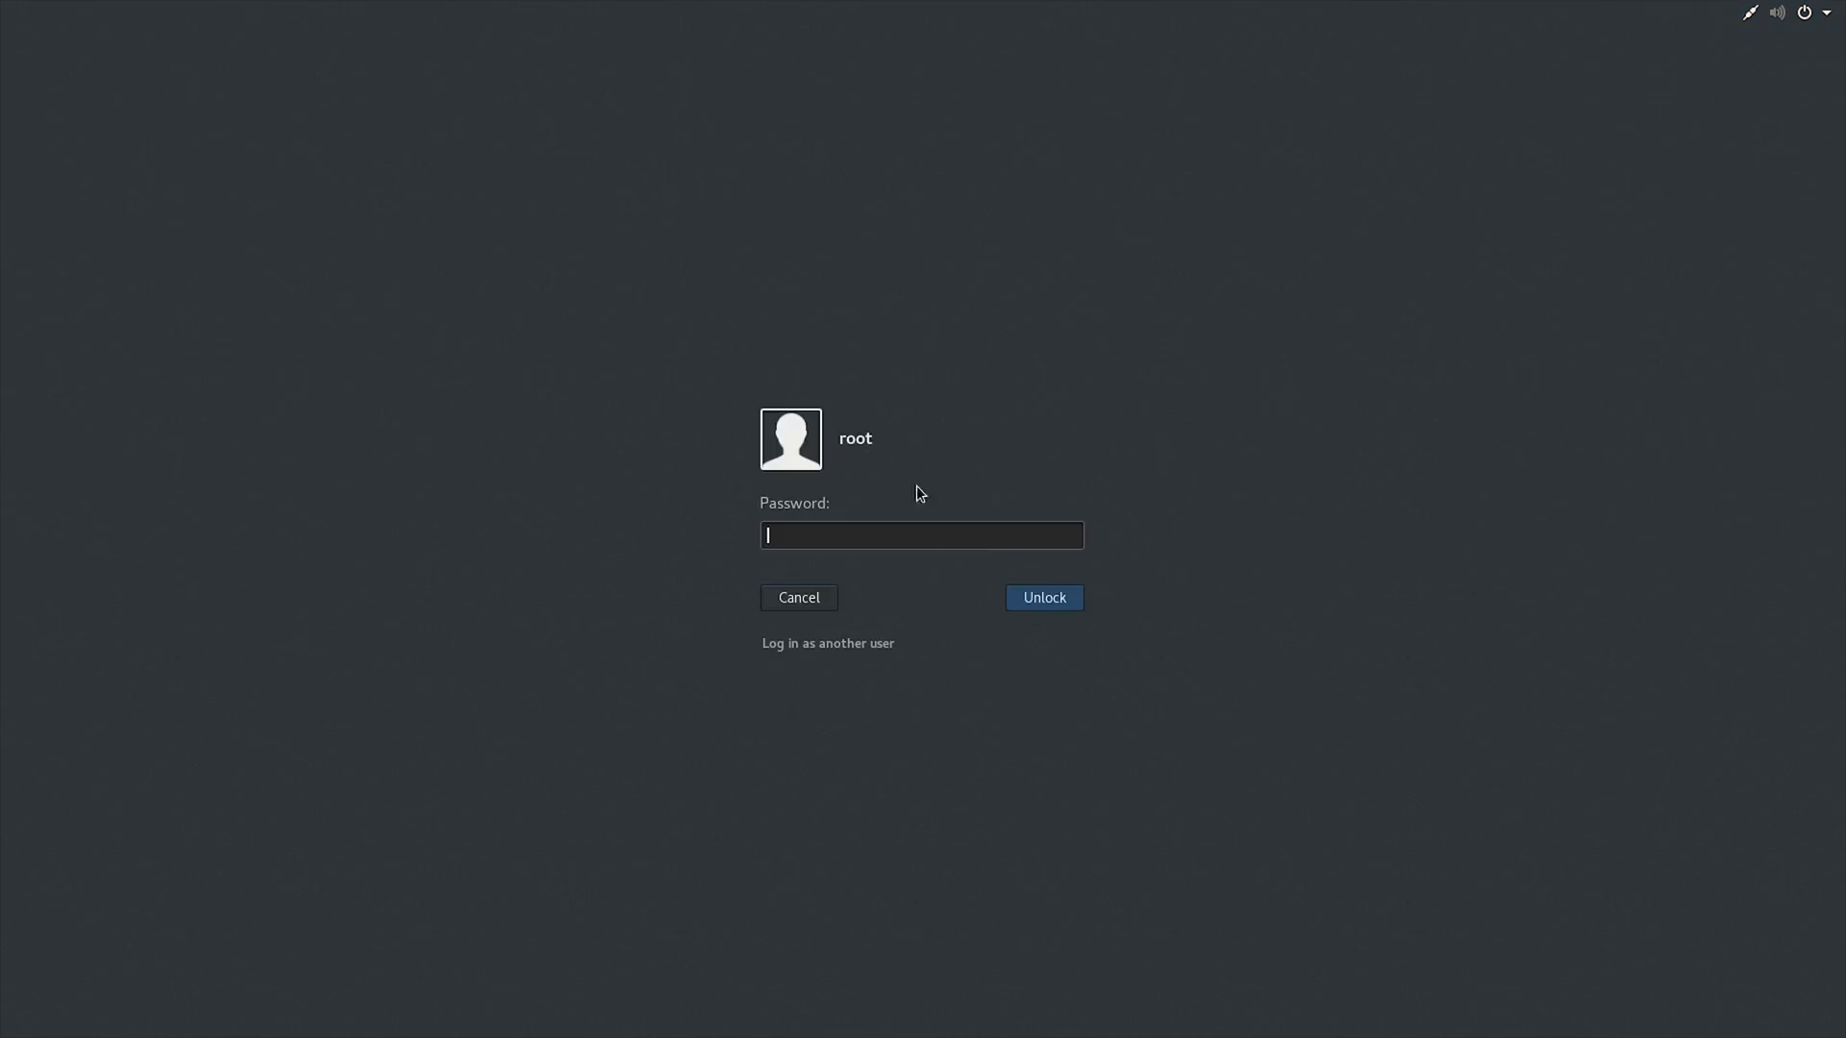
{"action": "mouse_move", "coordinate": [891, 437]}
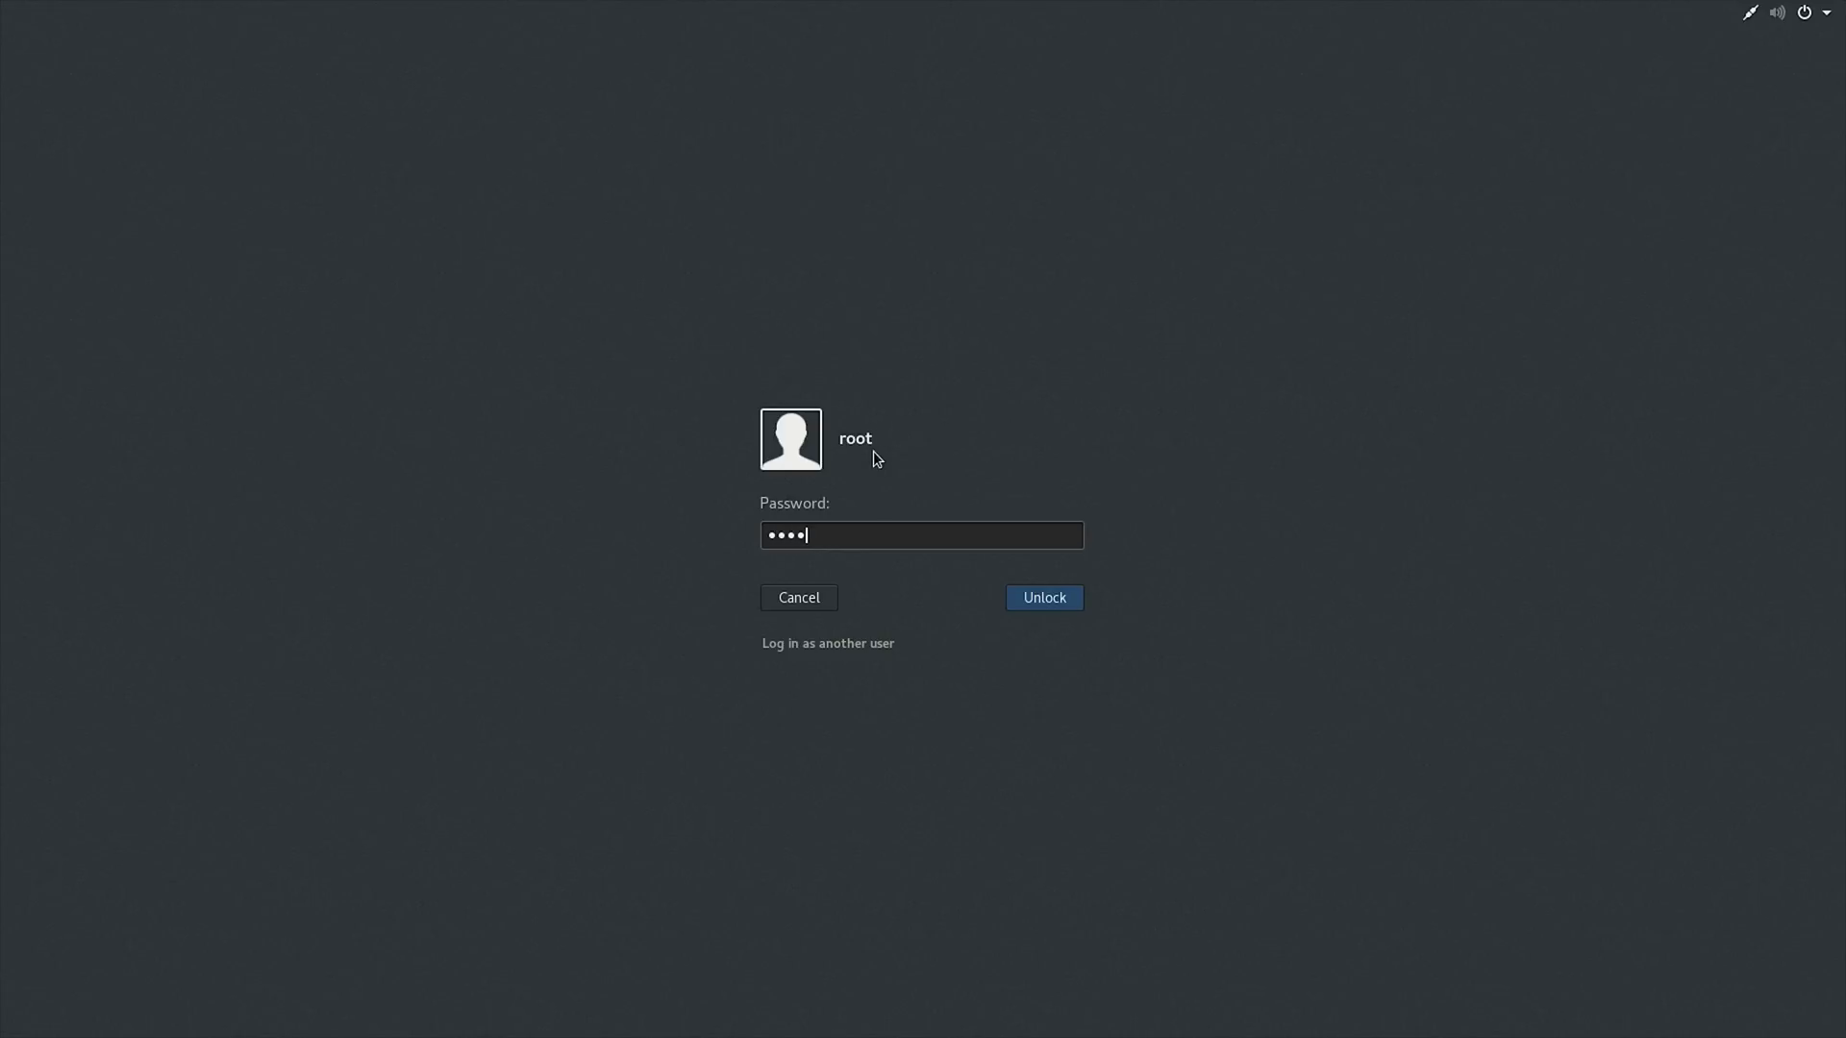
Step: Submit the root password on the lock screen to return to the desktop
{"action": "left_click", "coordinate": [1043, 597]}
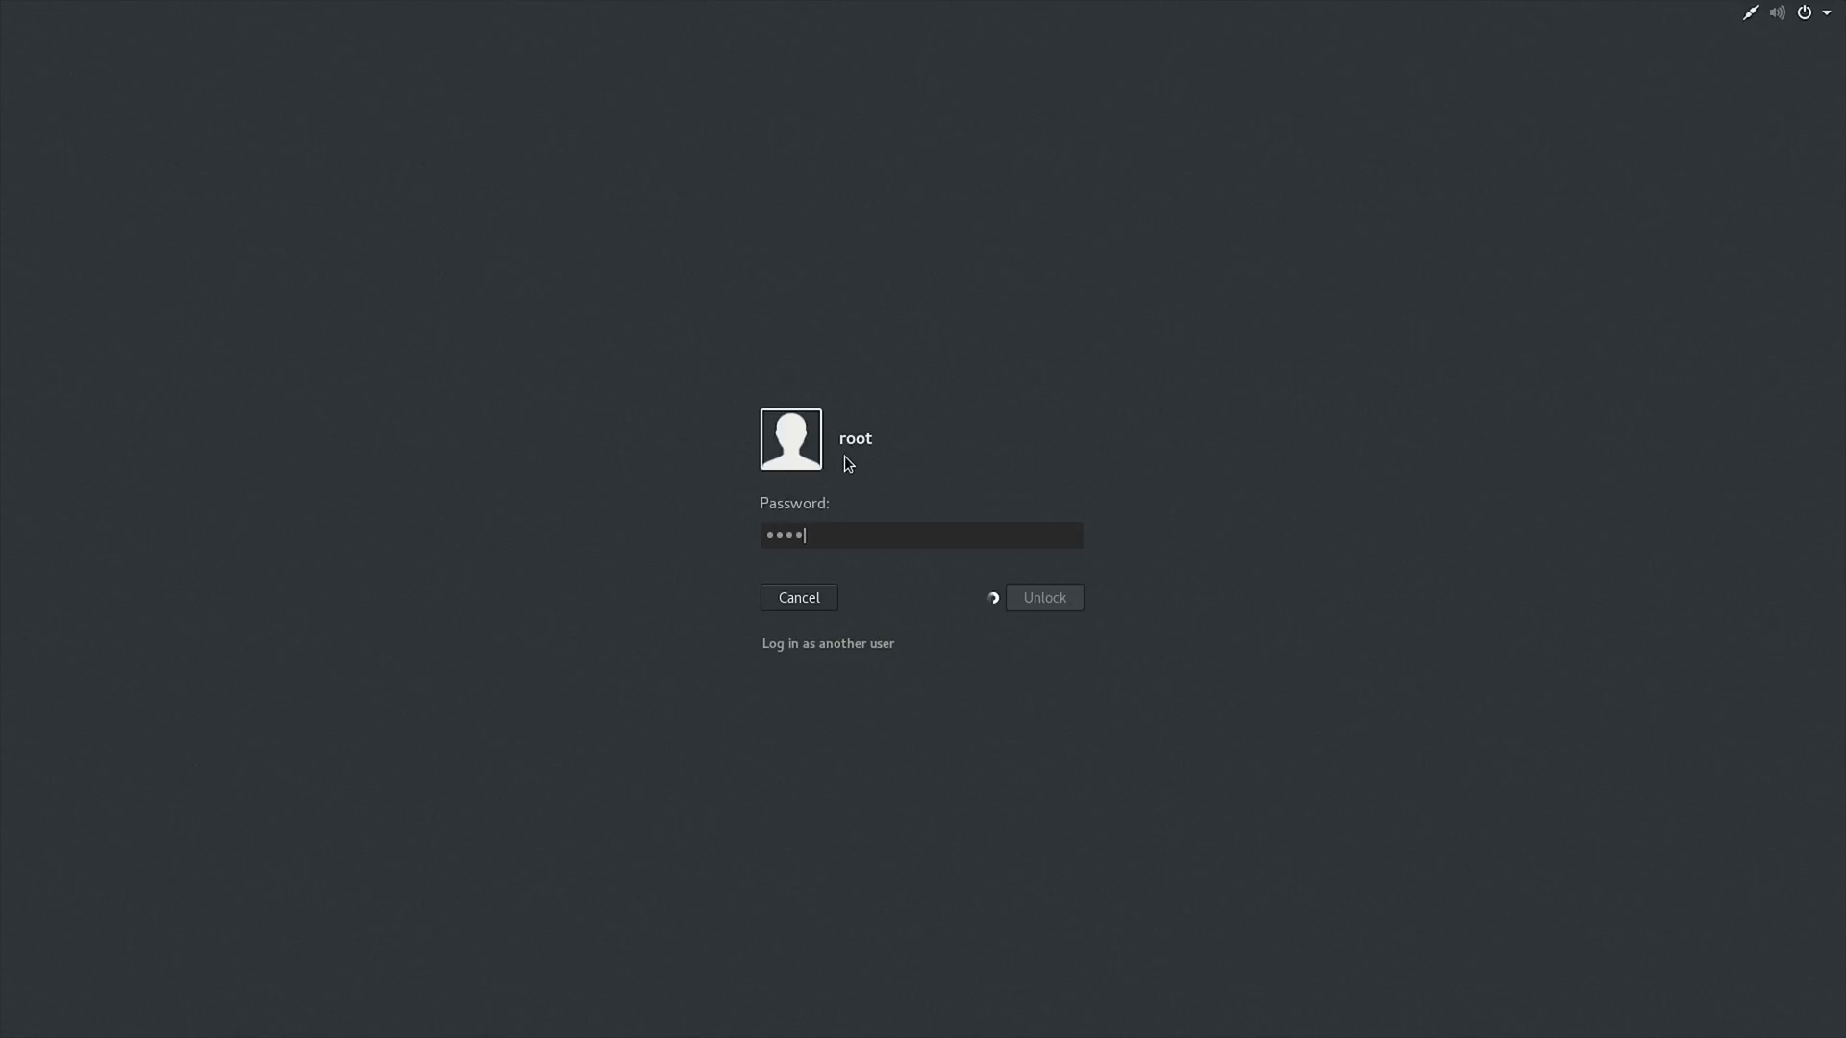
{"action": "left_click", "coordinate": [1040, 597]}
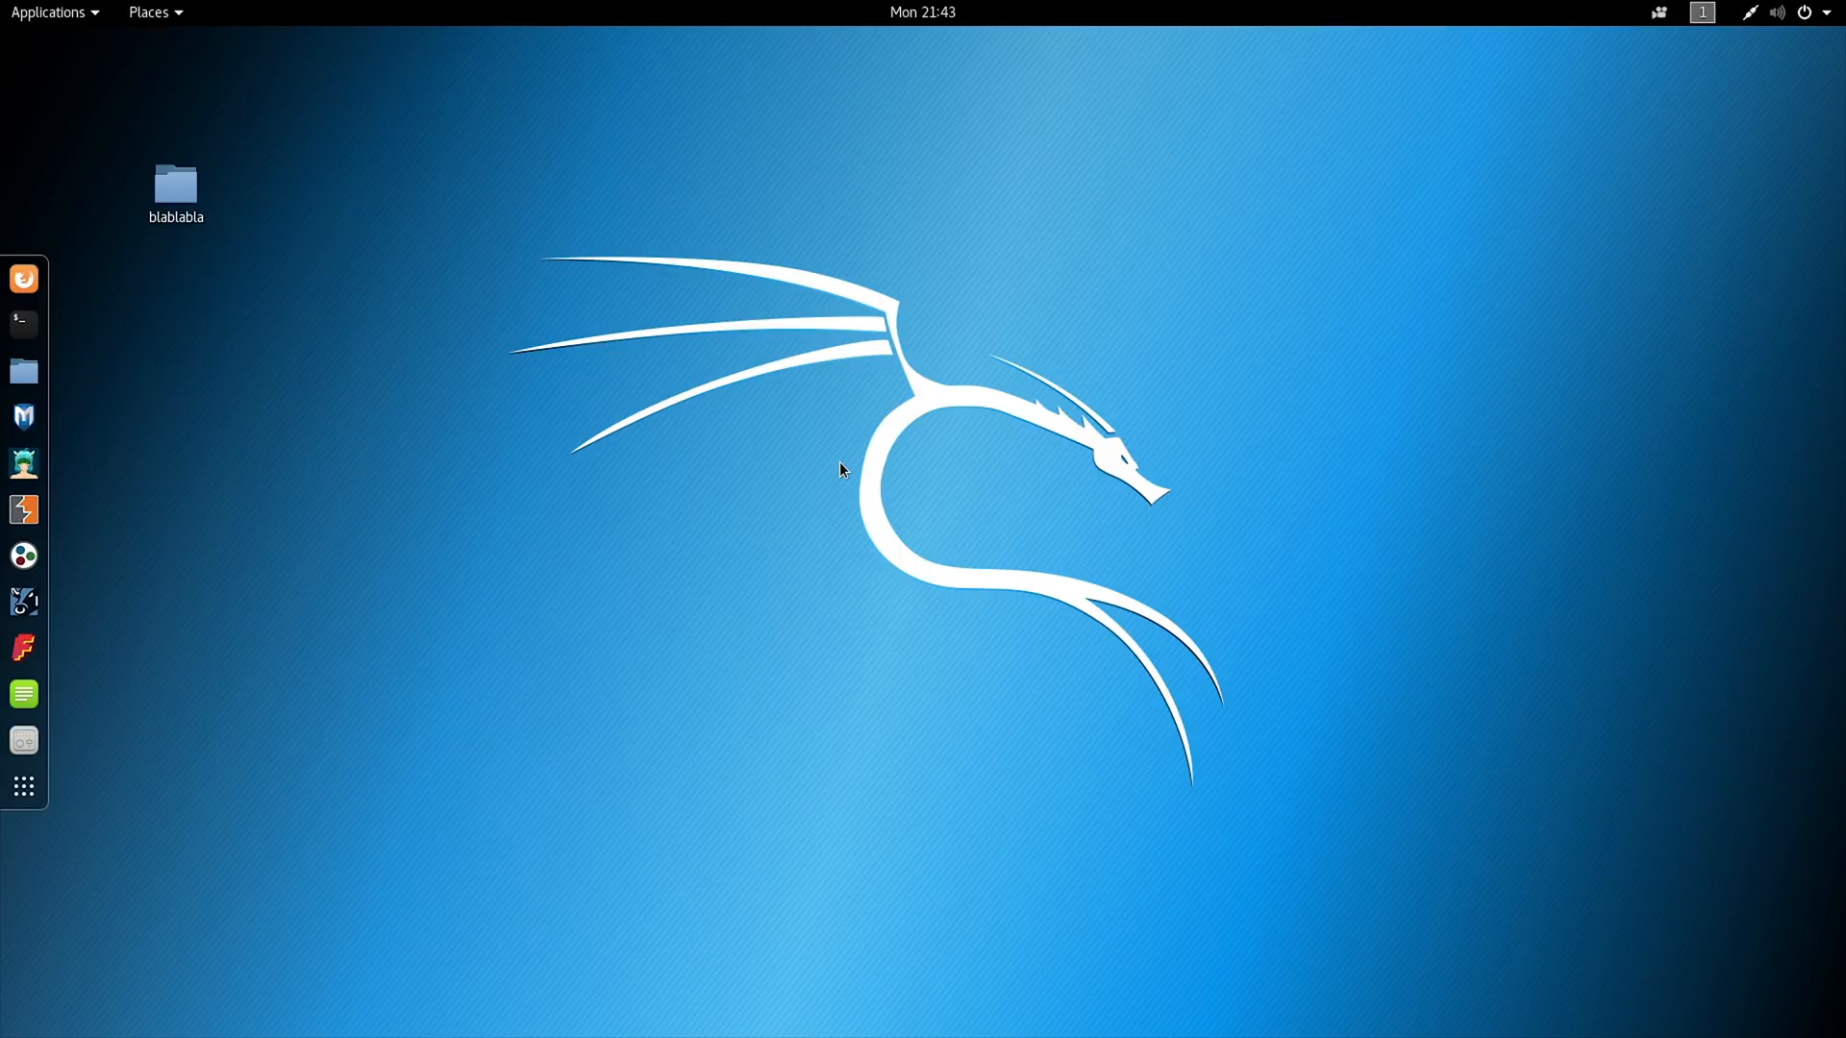